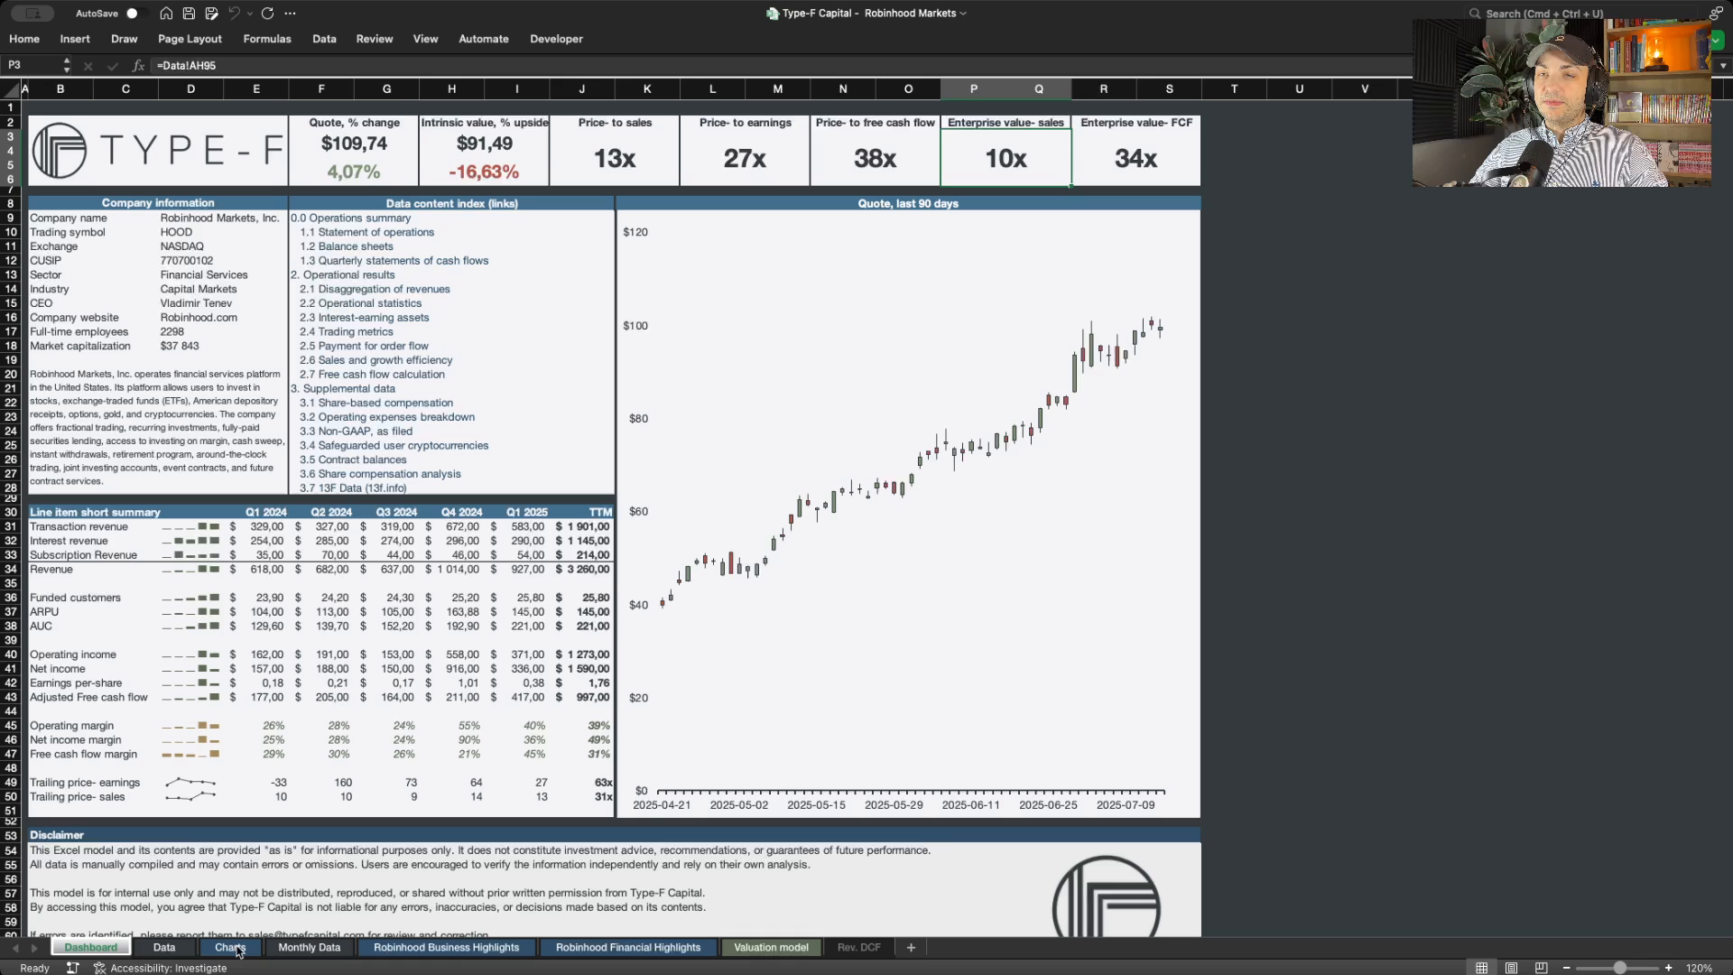
- Show the Charts sheet with Robinhood's quarterly US equities market share chart
{"action": "left_click", "coordinate": [229, 947]}
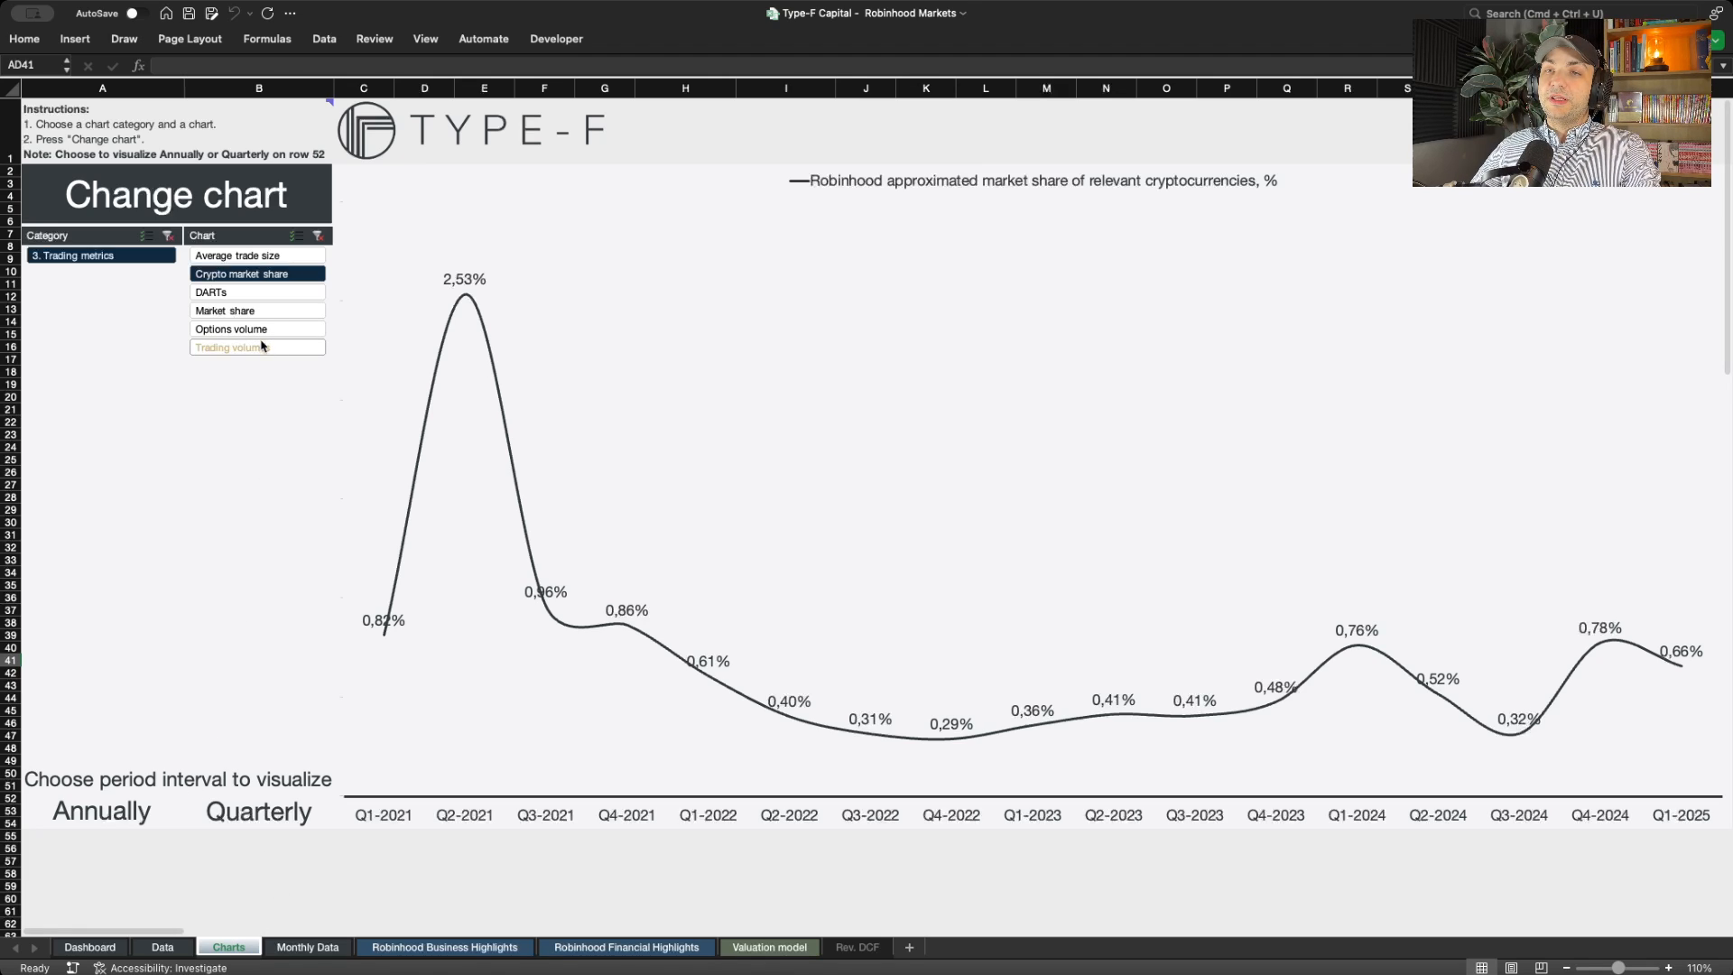
{"action": "left_click", "coordinate": [258, 309]}
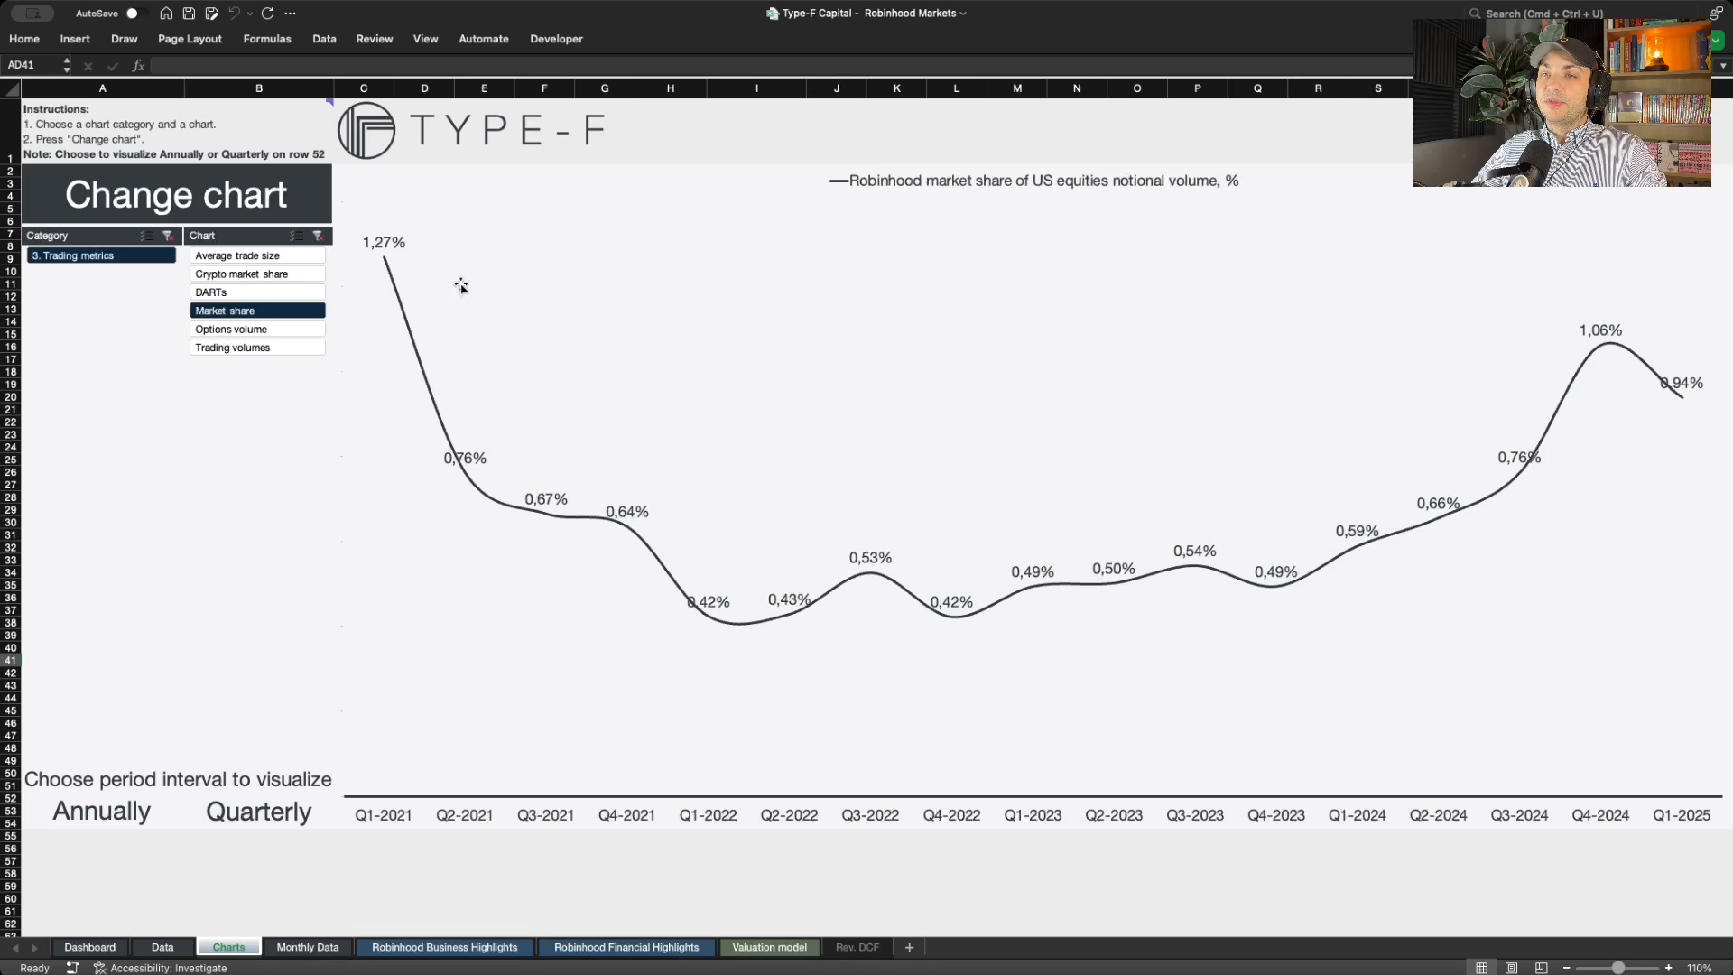
{"action": "mouse_move", "coordinate": [401, 228]}
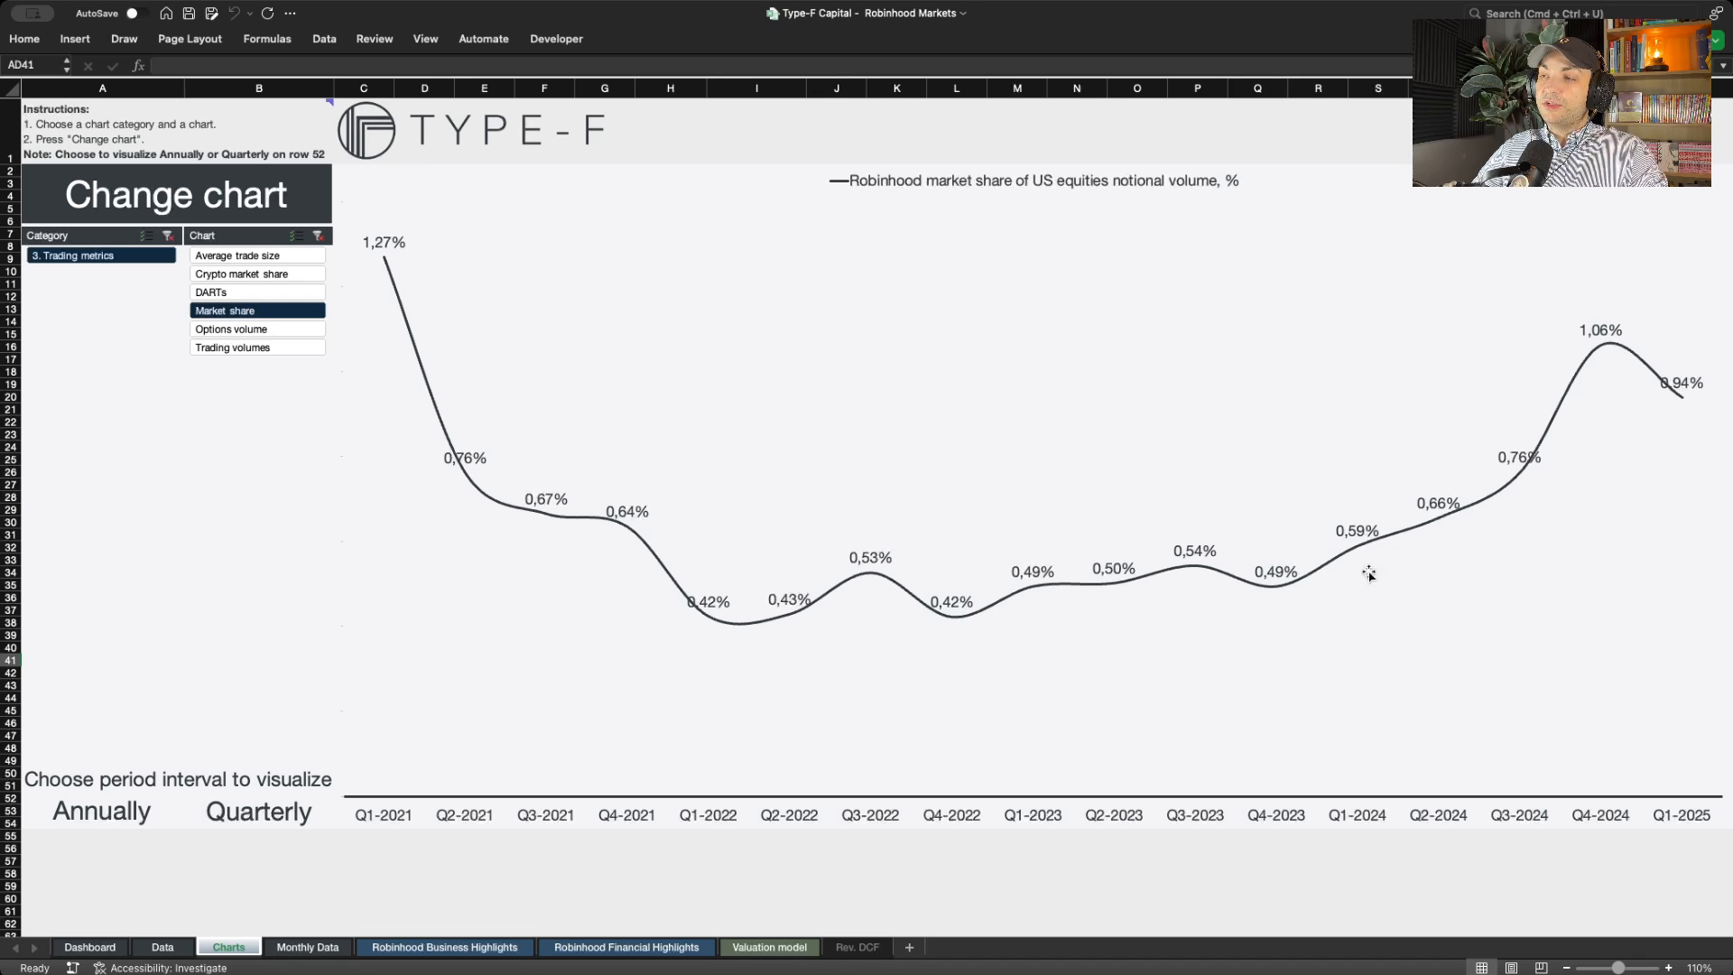
{"action": "mouse_move", "coordinate": [1083, 864]}
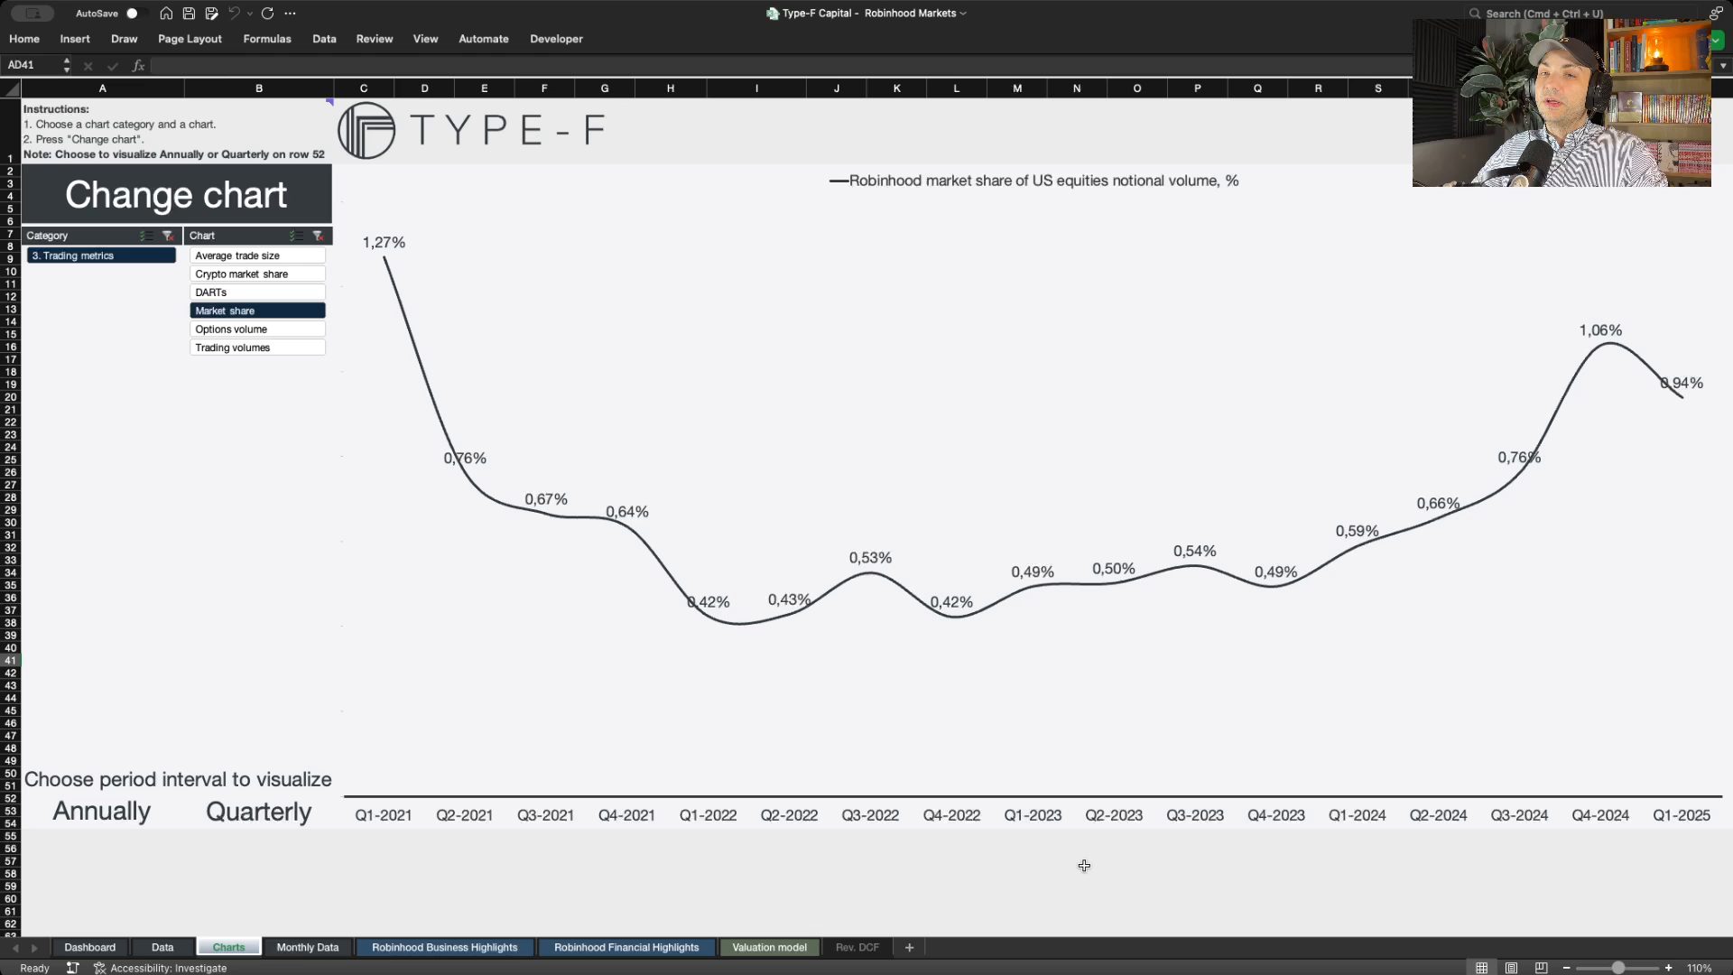
- Switch the market share chart to annual figures, FY2021 through FY2024
{"action": "left_click", "coordinate": [99, 810]}
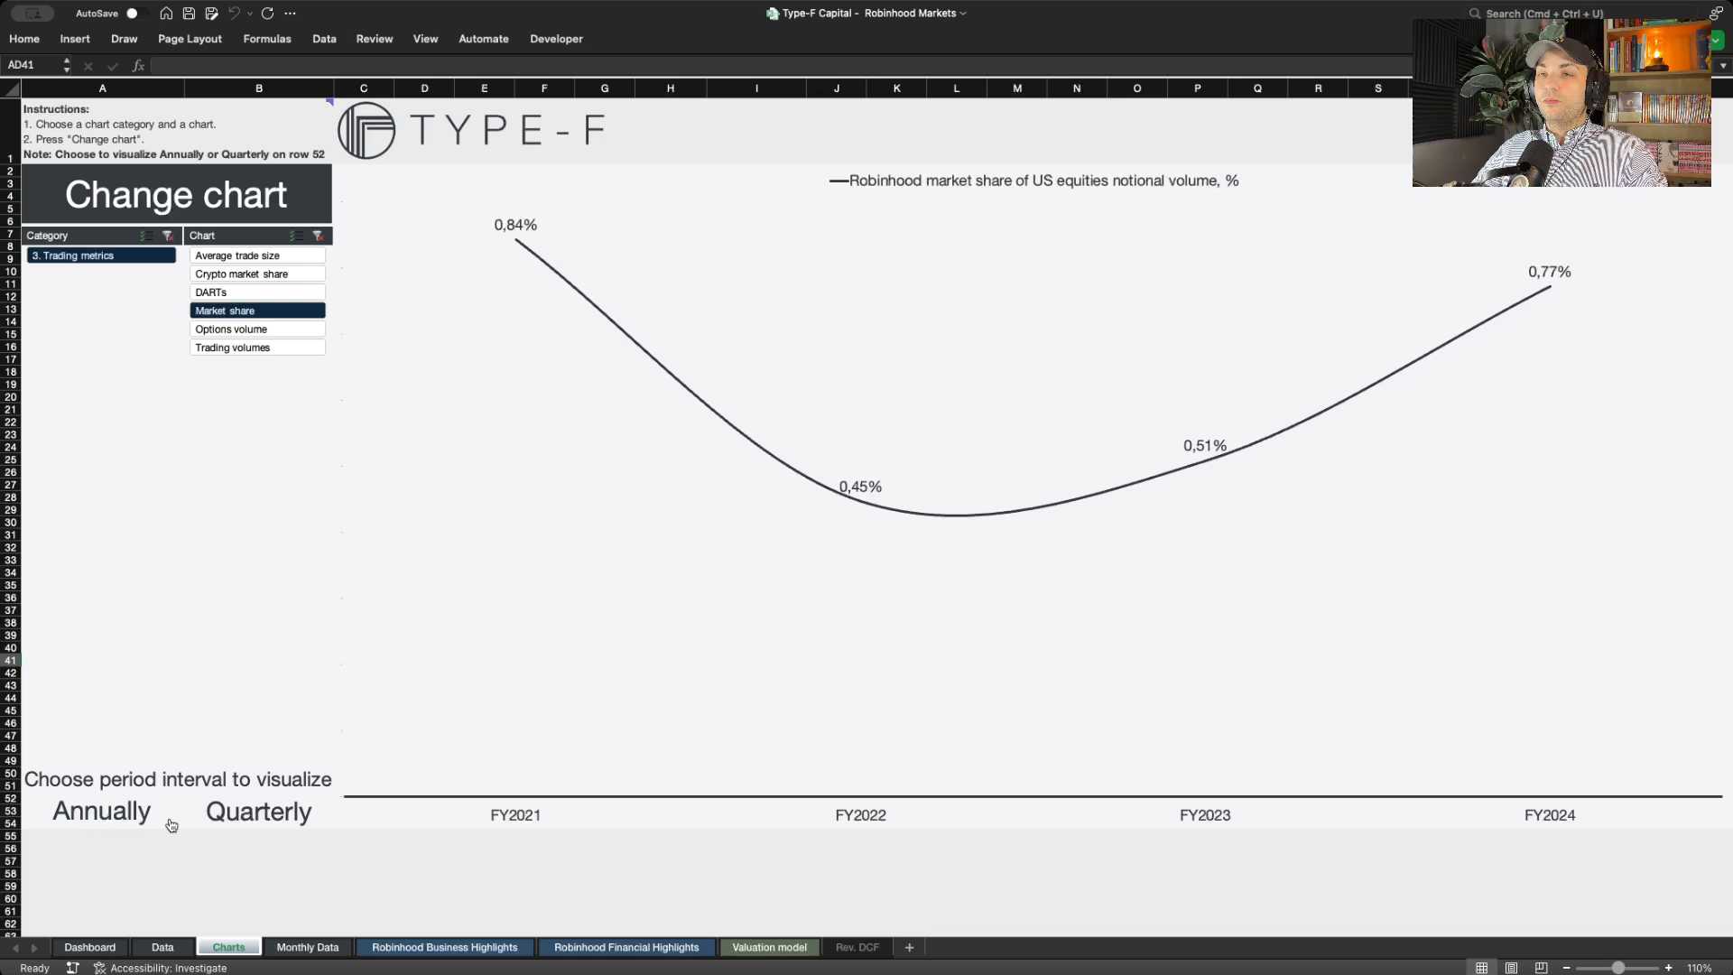
{"action": "mouse_move", "coordinate": [708, 228]}
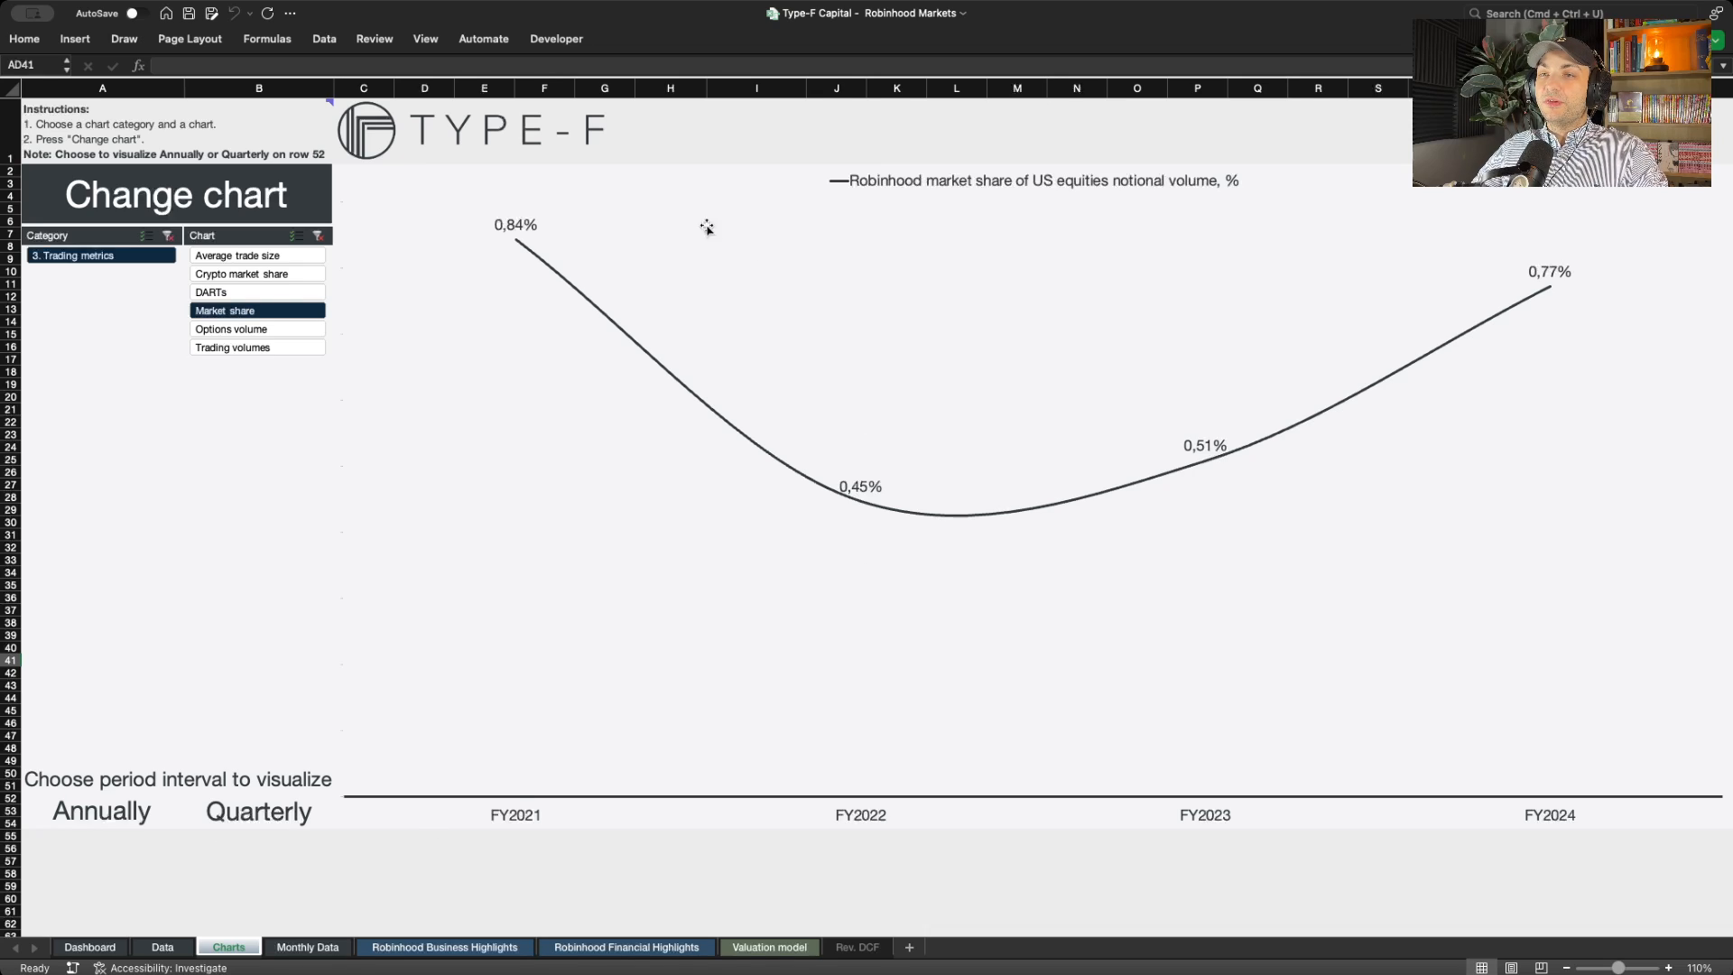
{"action": "mouse_move", "coordinate": [542, 265]}
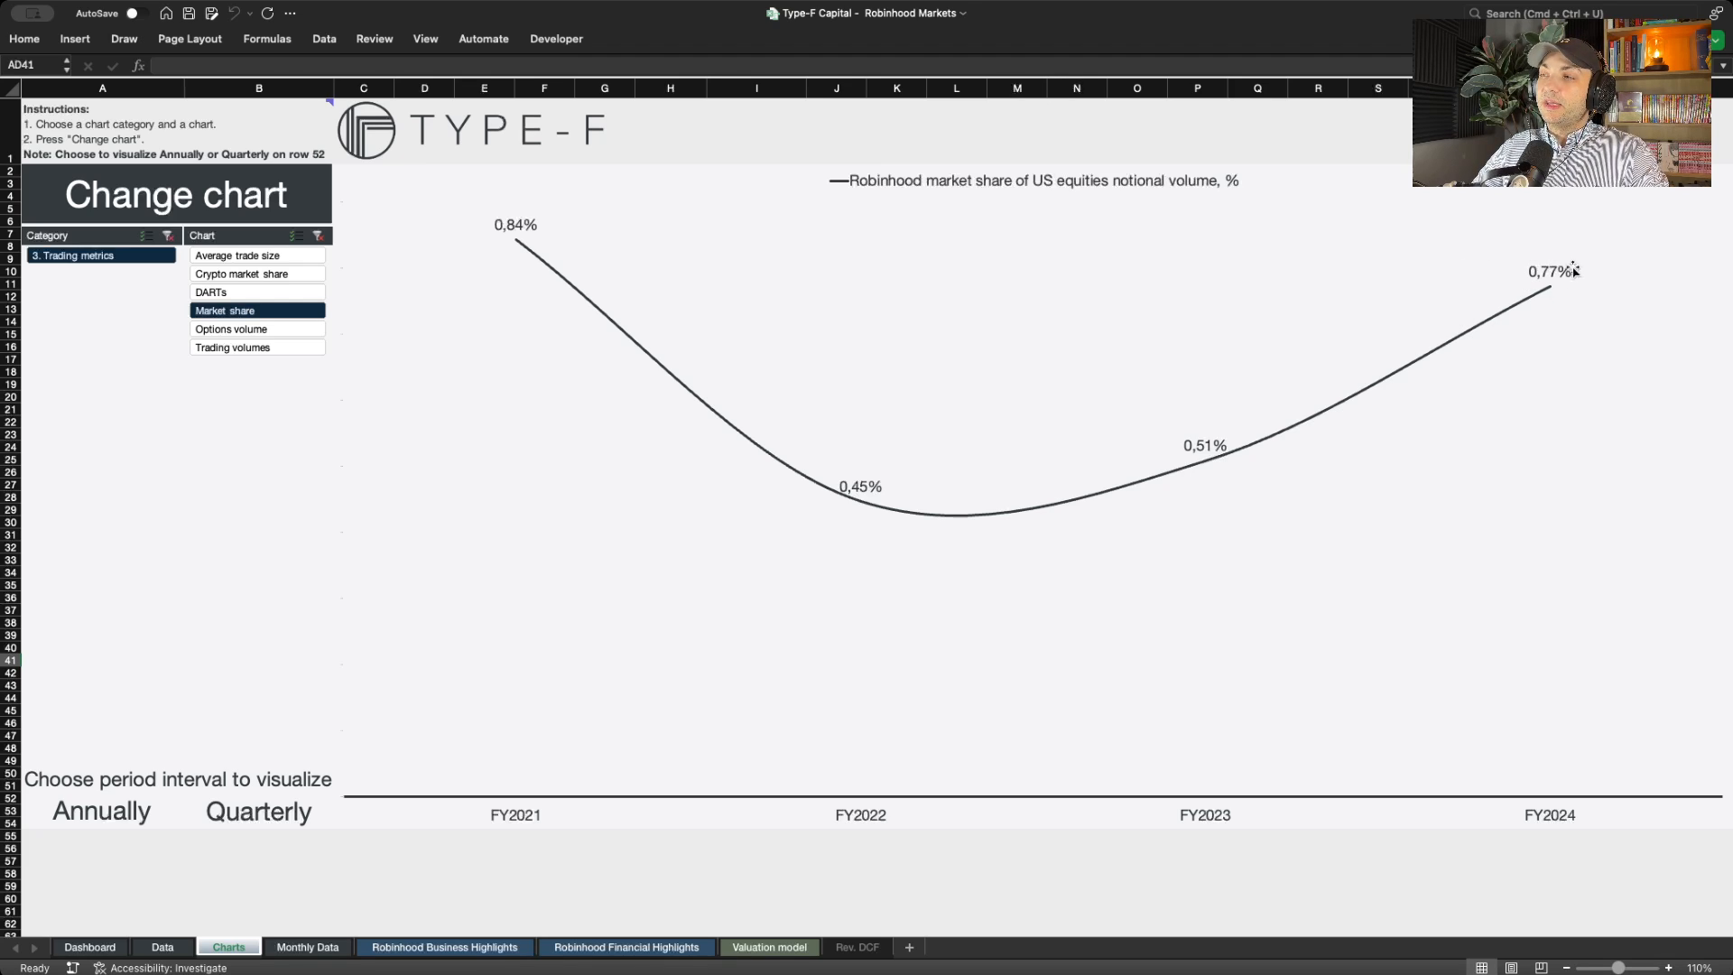
{"action": "mouse_move", "coordinate": [854, 430]}
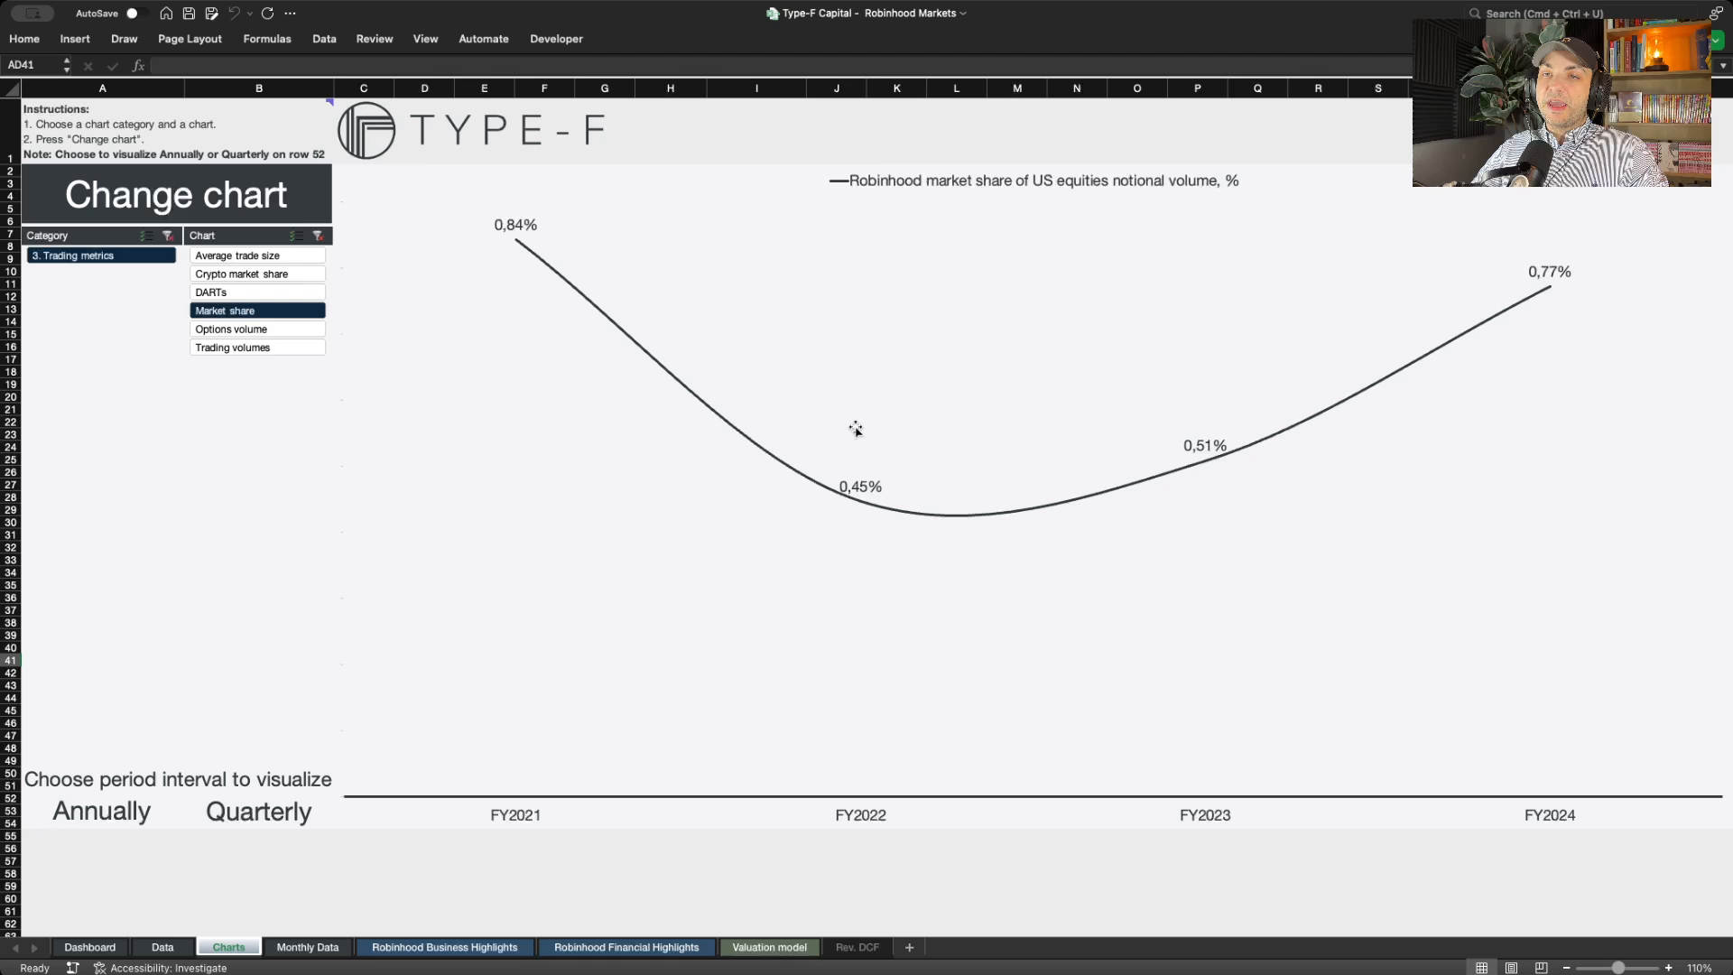
{"action": "mouse_move", "coordinate": [572, 446]}
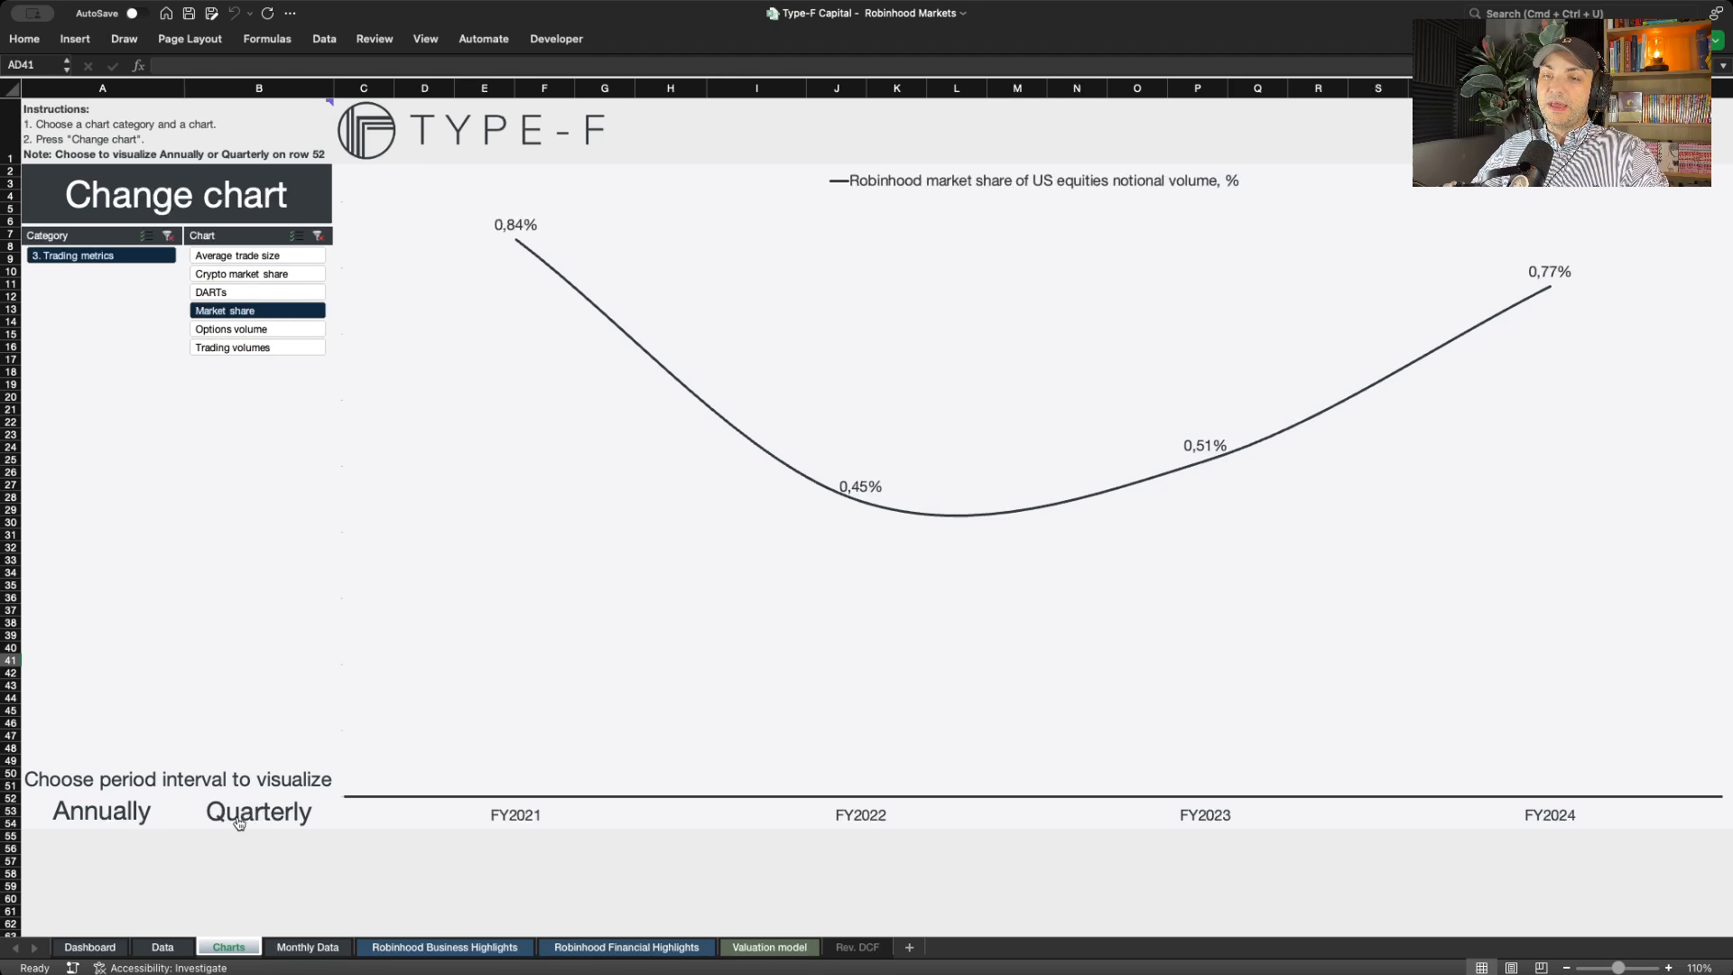
- Revert to quarterly periods and choose Equities yield from the Revenue category
{"action": "left_click", "coordinate": [258, 810]}
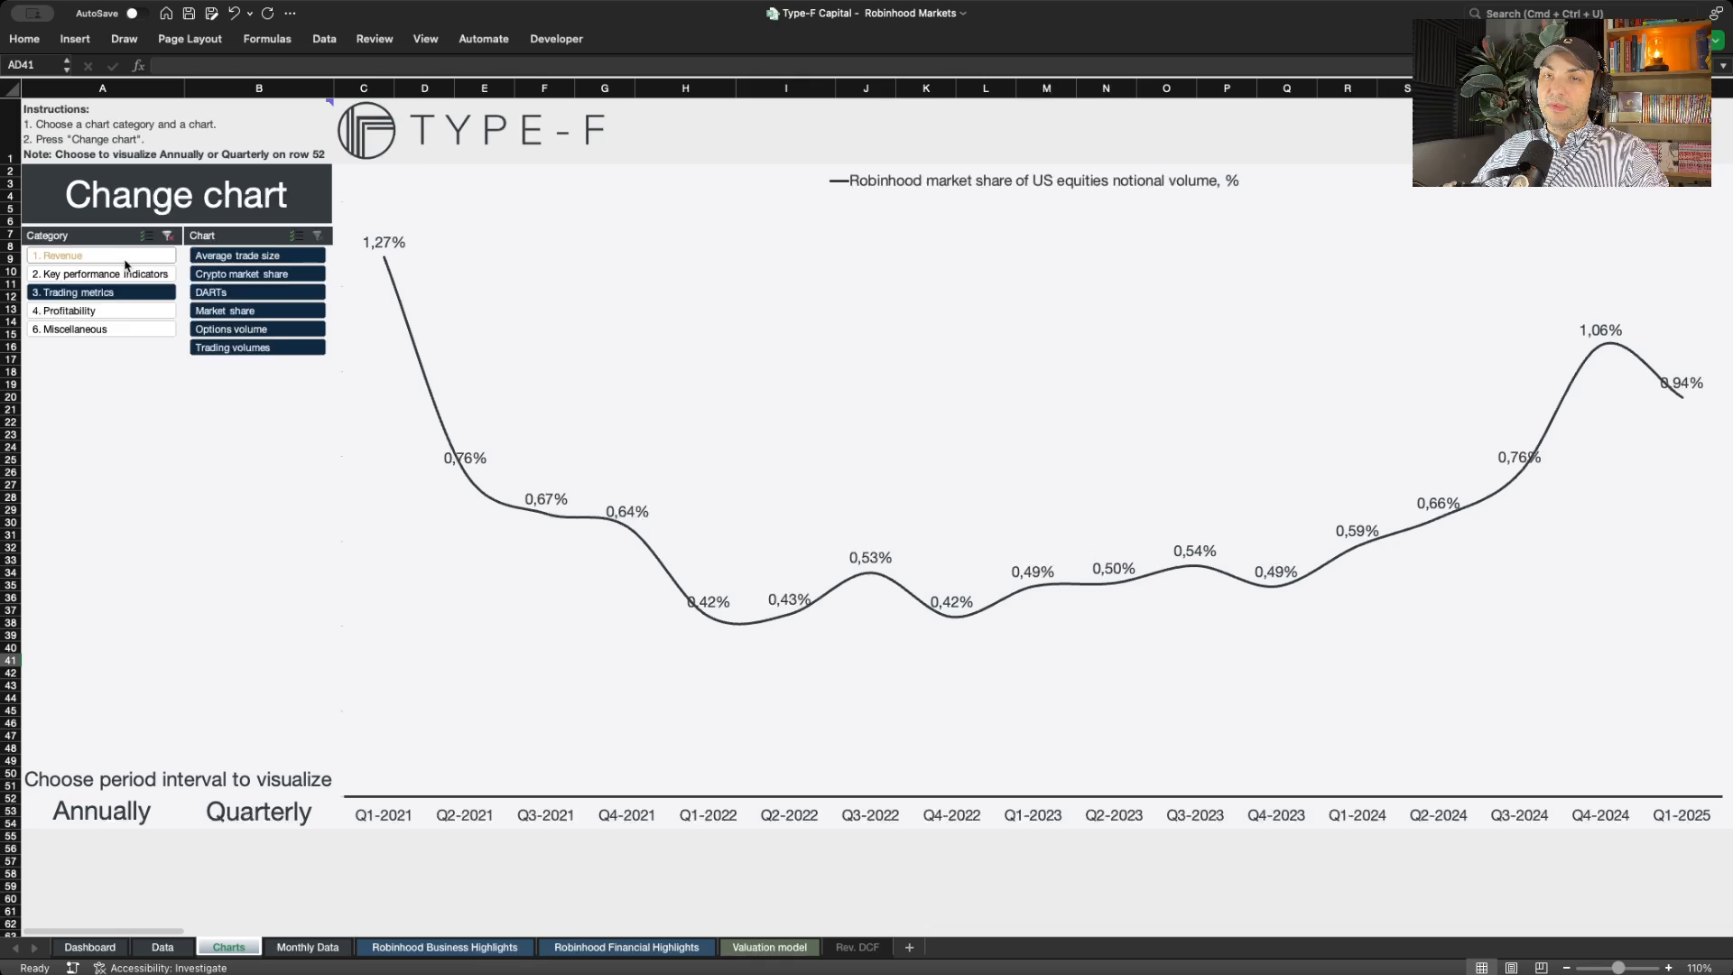
{"action": "left_click", "coordinate": [61, 255]}
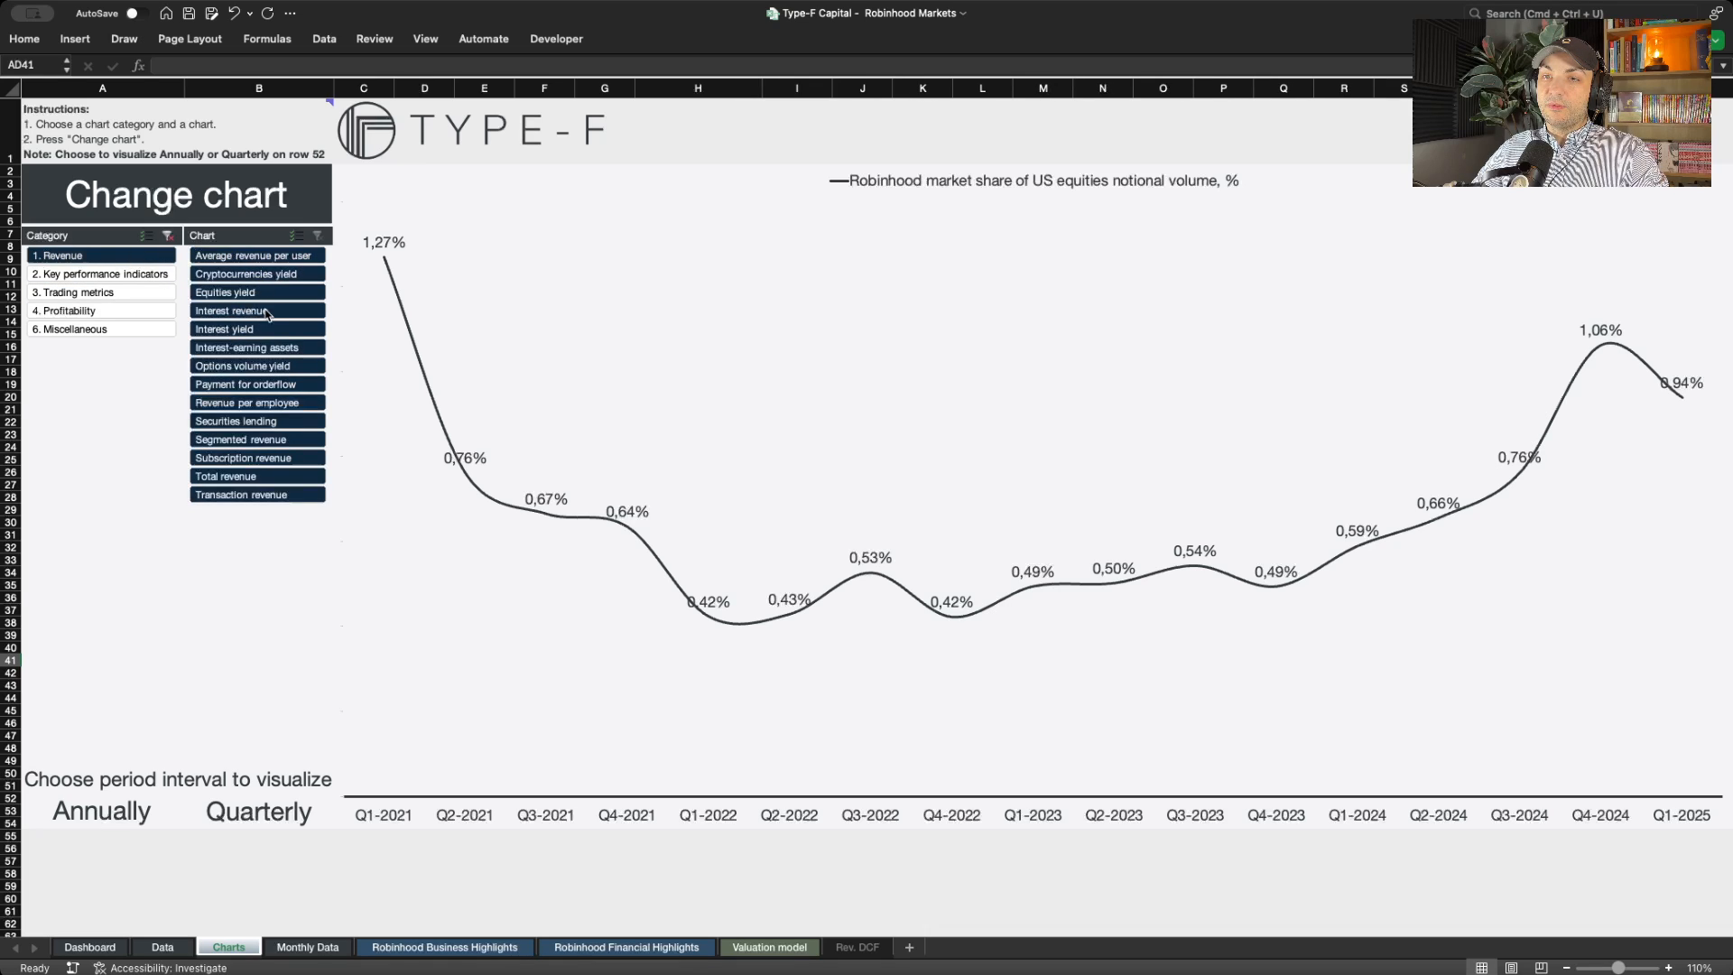
{"action": "left_click", "coordinate": [238, 439]}
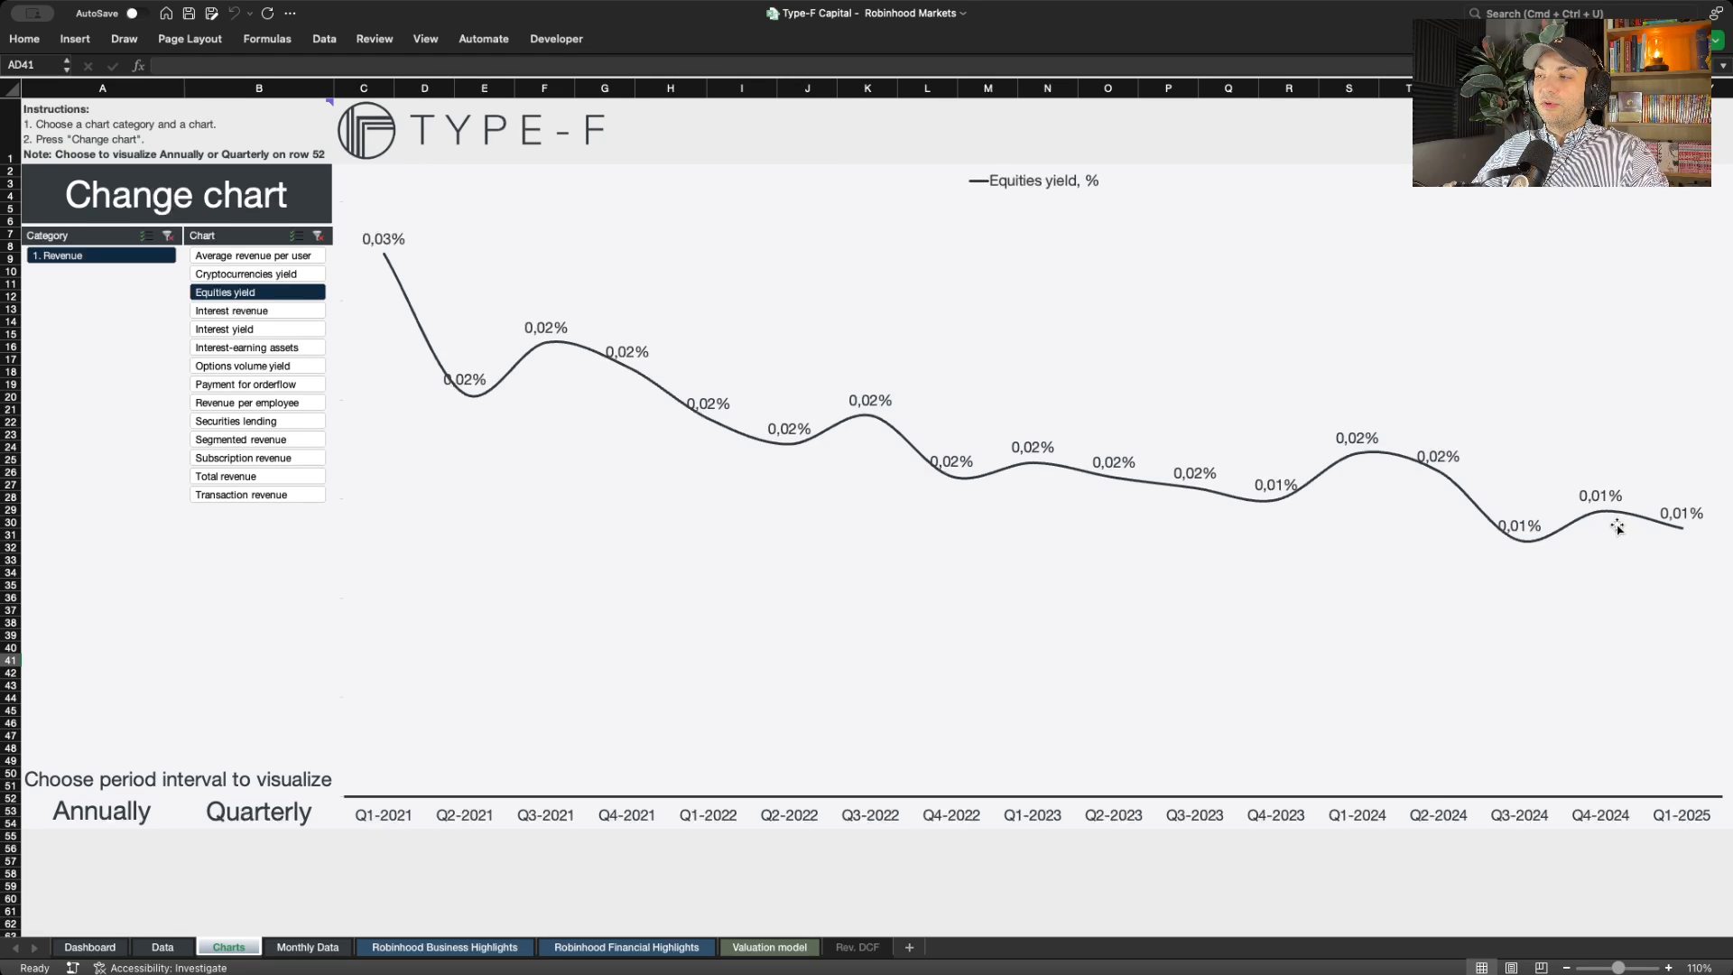
{"action": "mouse_move", "coordinate": [1574, 498]}
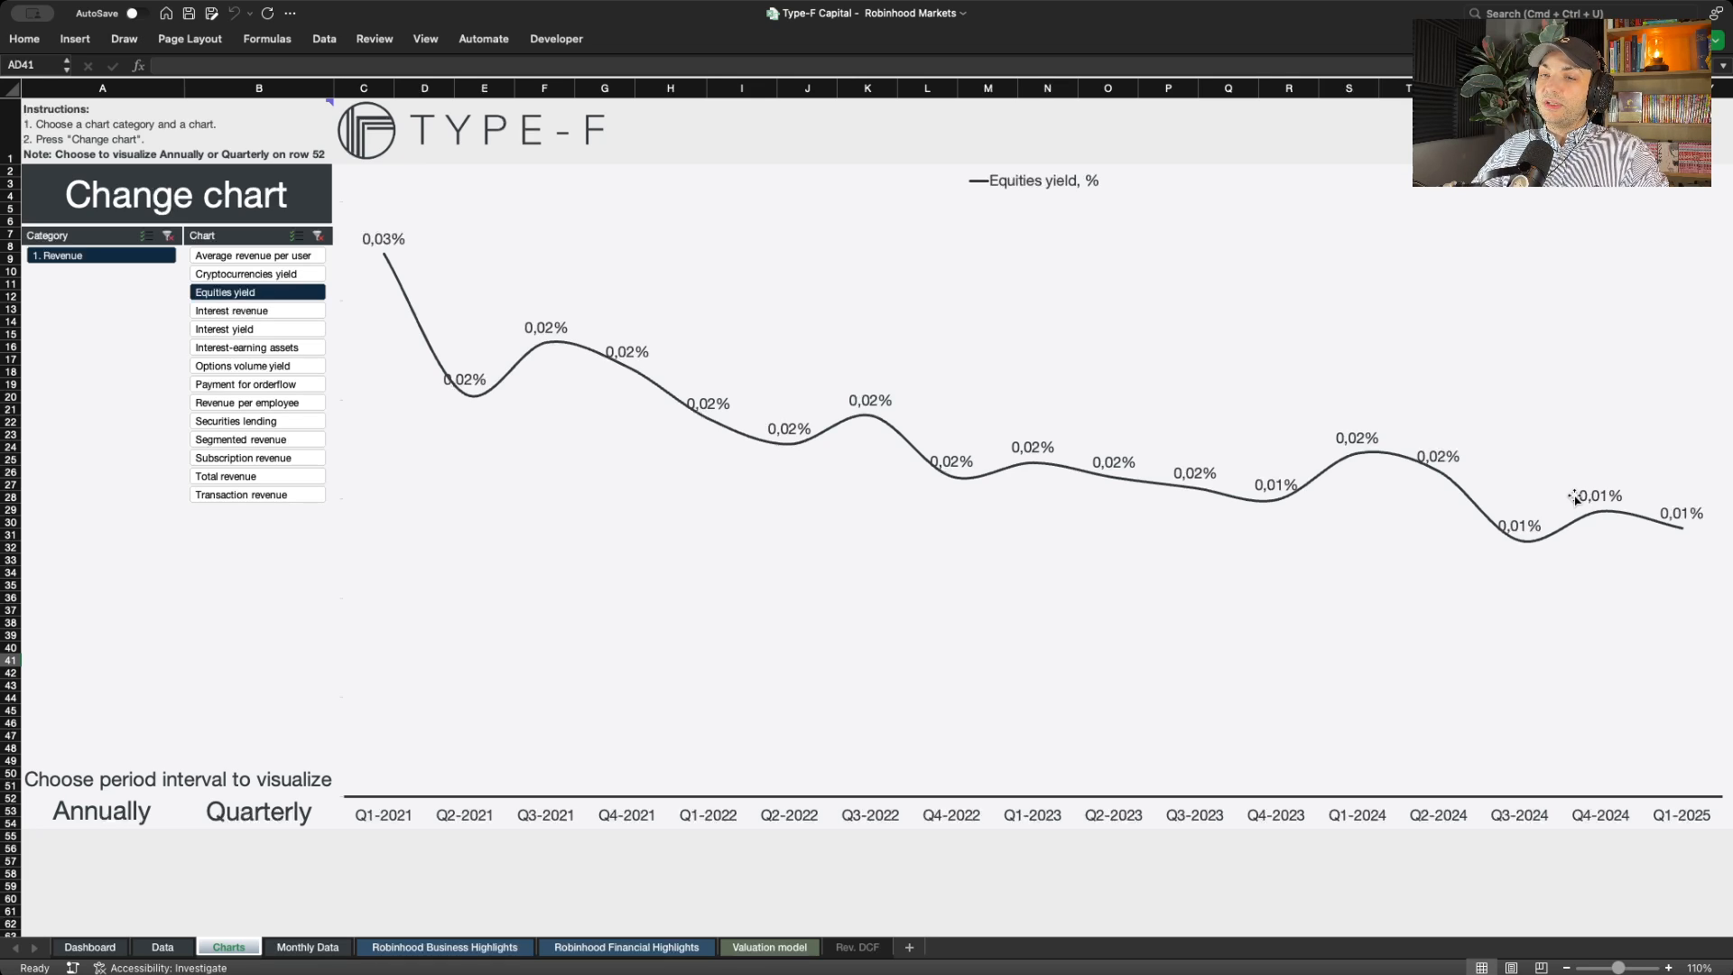
{"action": "mouse_move", "coordinate": [731, 337]}
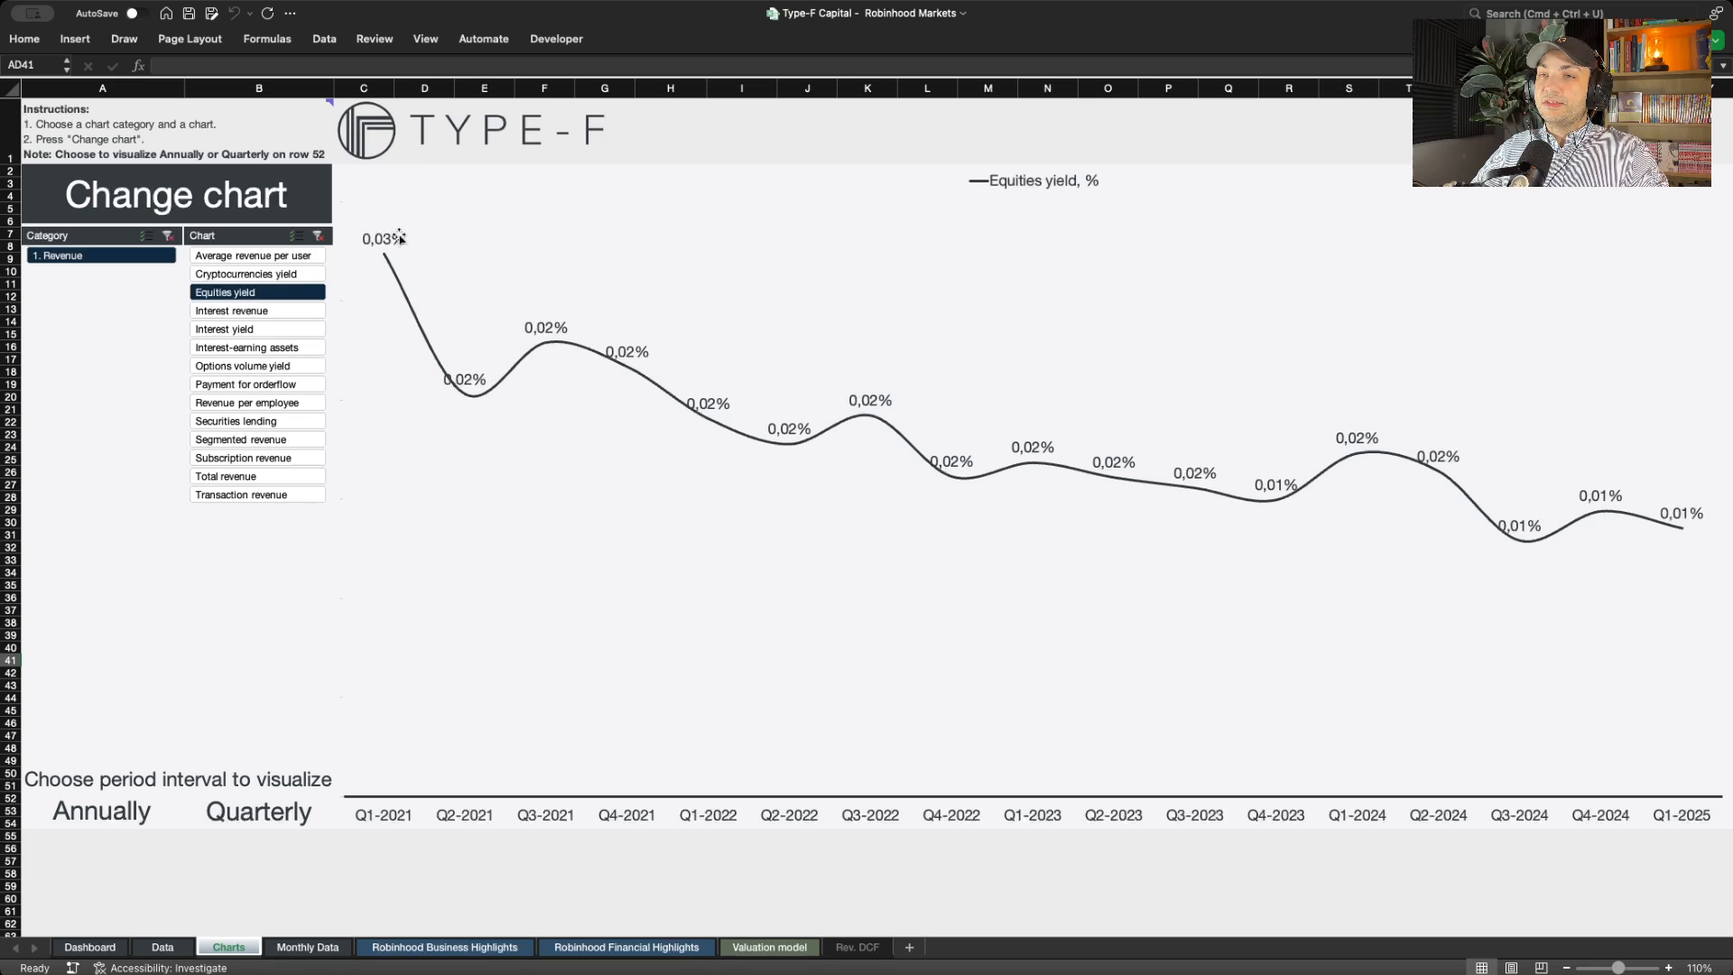
{"action": "mouse_move", "coordinate": [1469, 520]}
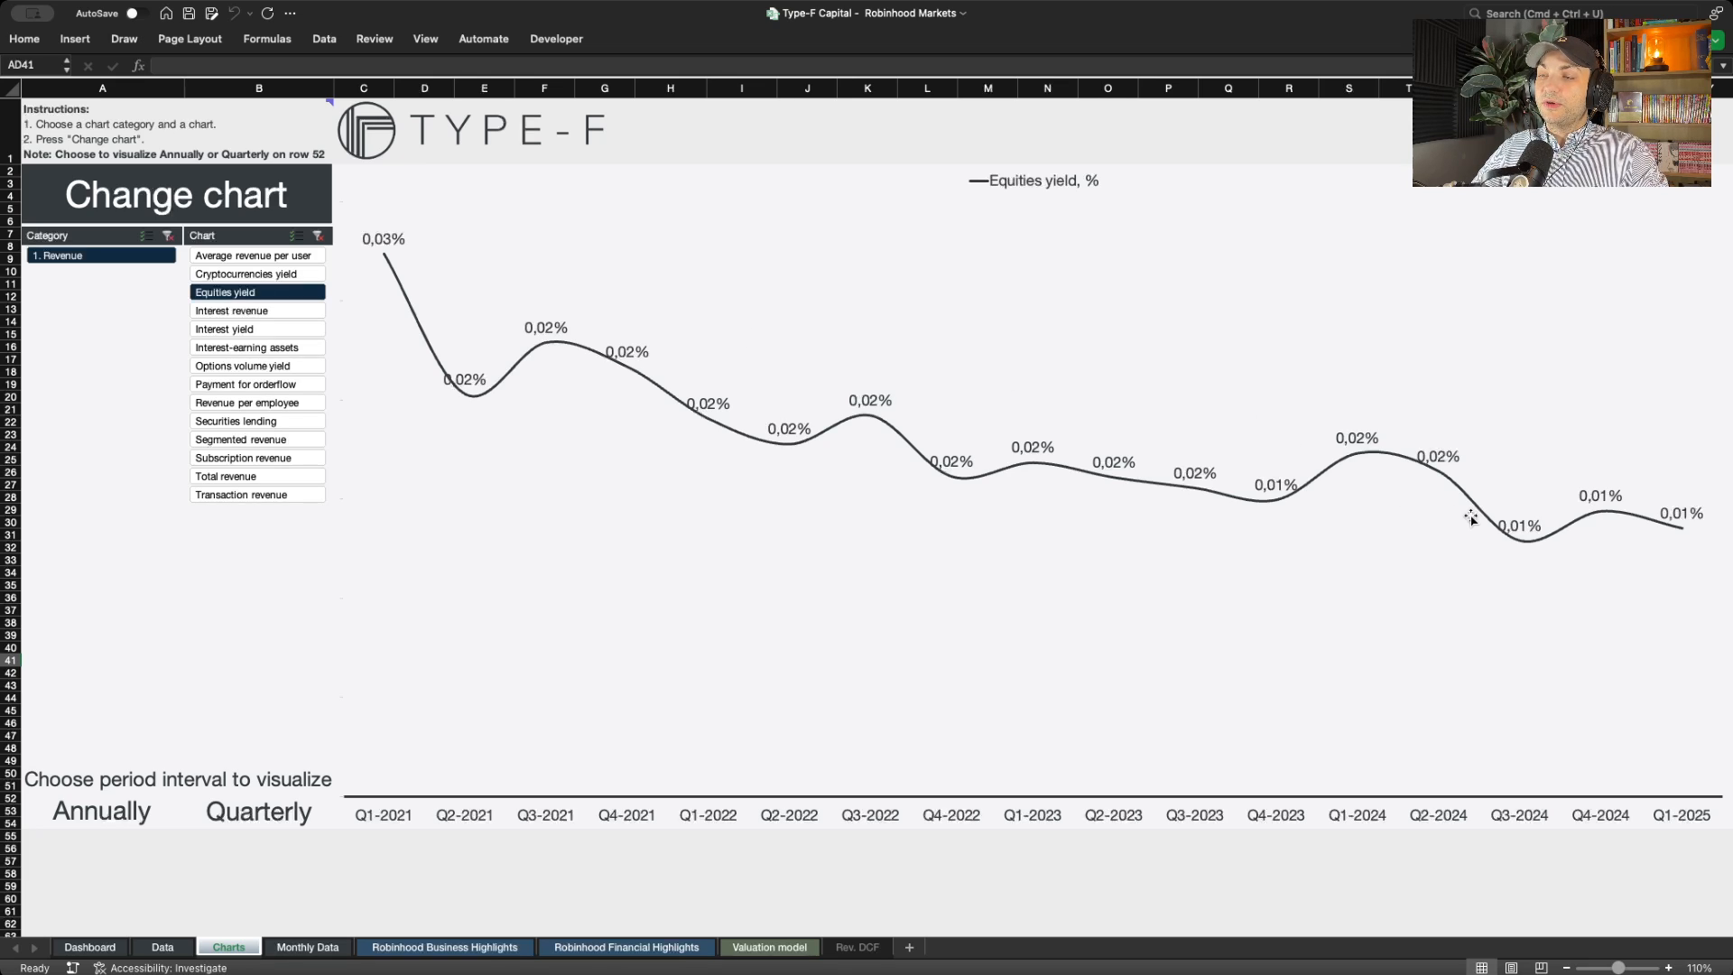
{"action": "mouse_move", "coordinate": [794, 354]}
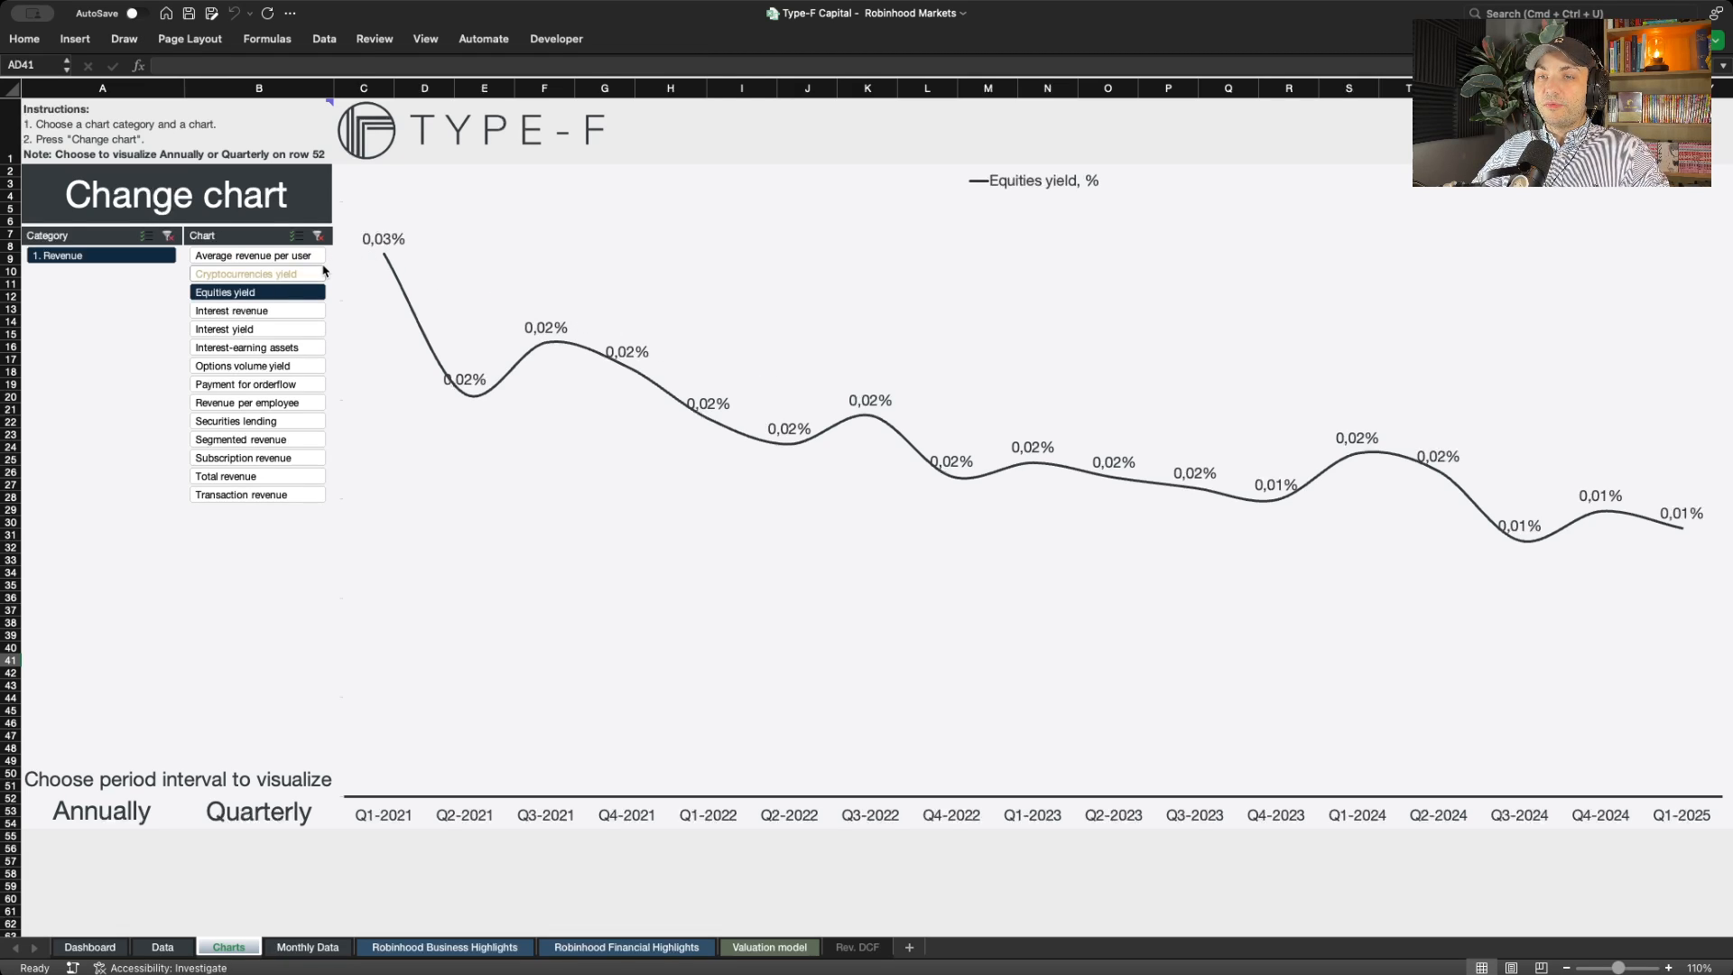
- Display the quarterly Cryptocurrencies yield chart, 0.10% in Q1-2021 to 0.52% in Q1-2025
{"action": "left_click", "coordinate": [246, 273]}
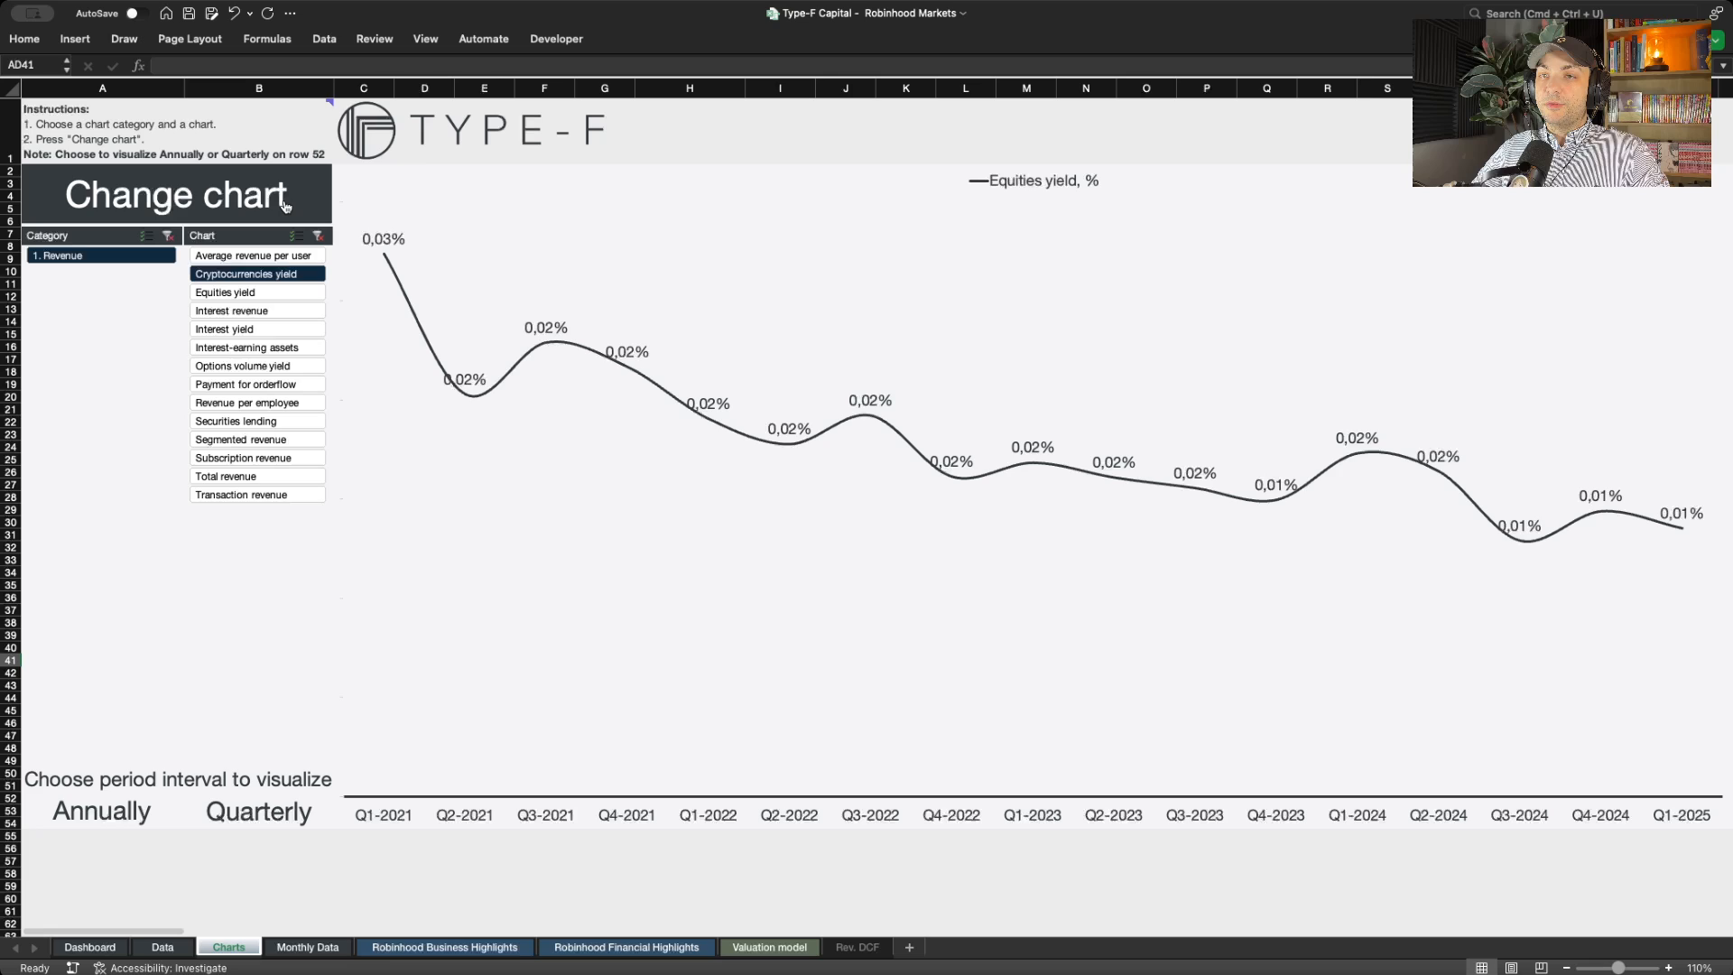
{"action": "left_click", "coordinate": [174, 195]}
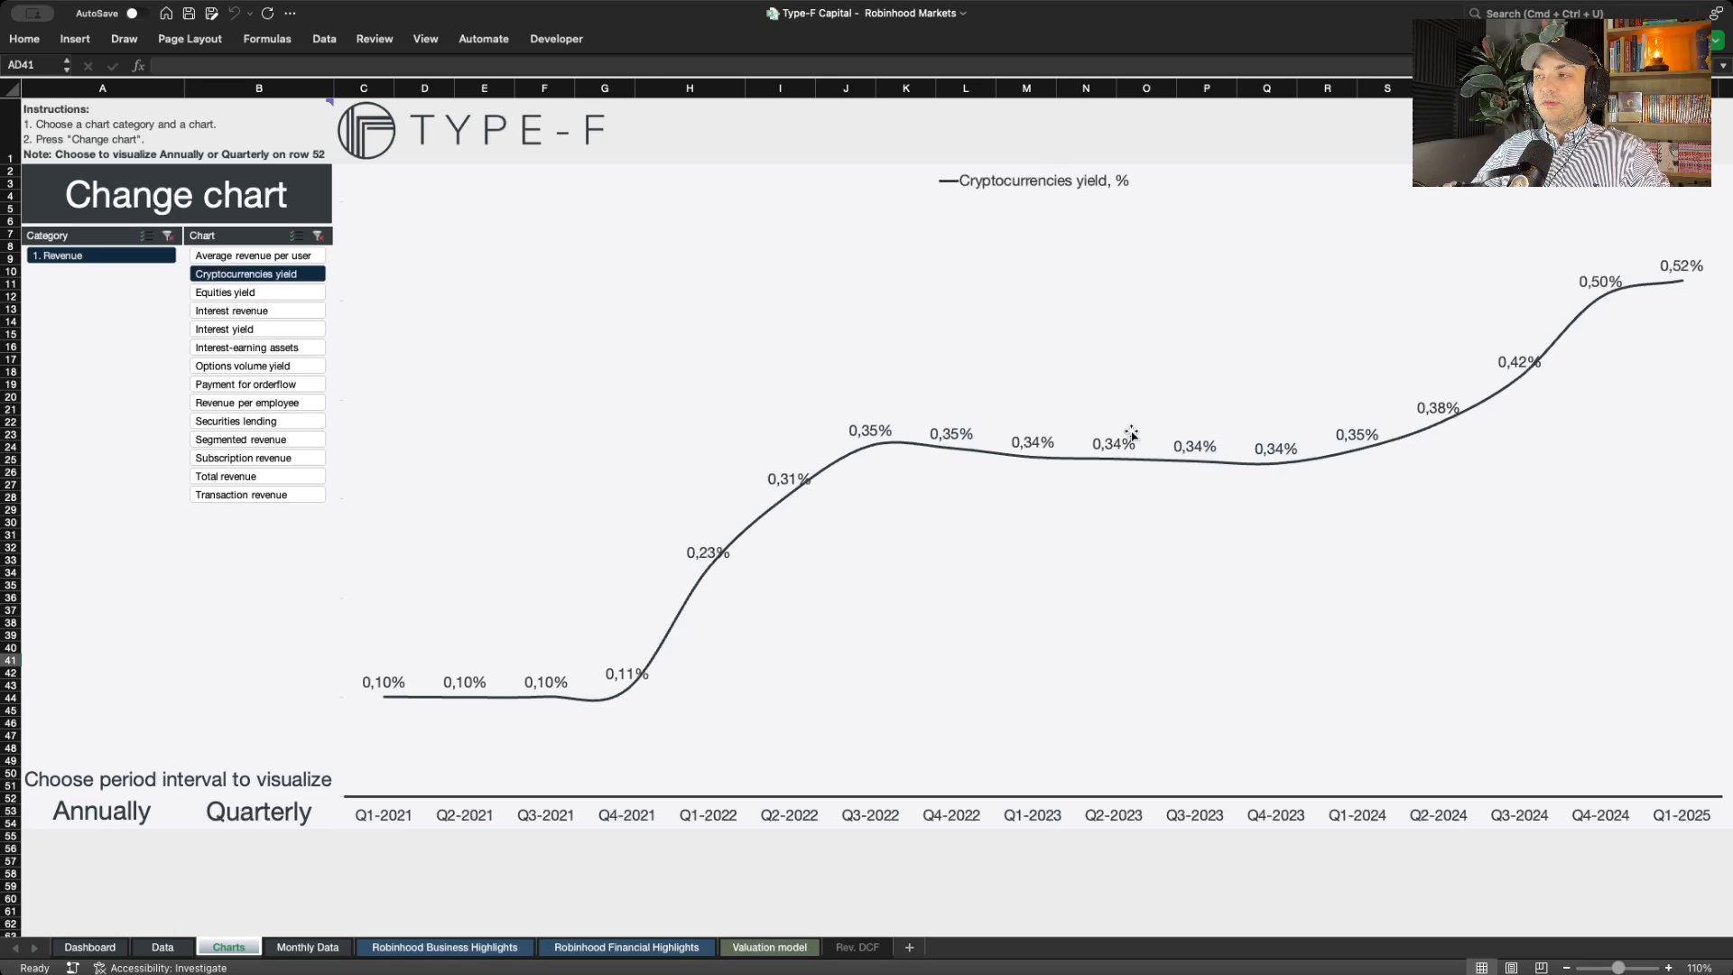
{"action": "mouse_move", "coordinate": [1552, 424]}
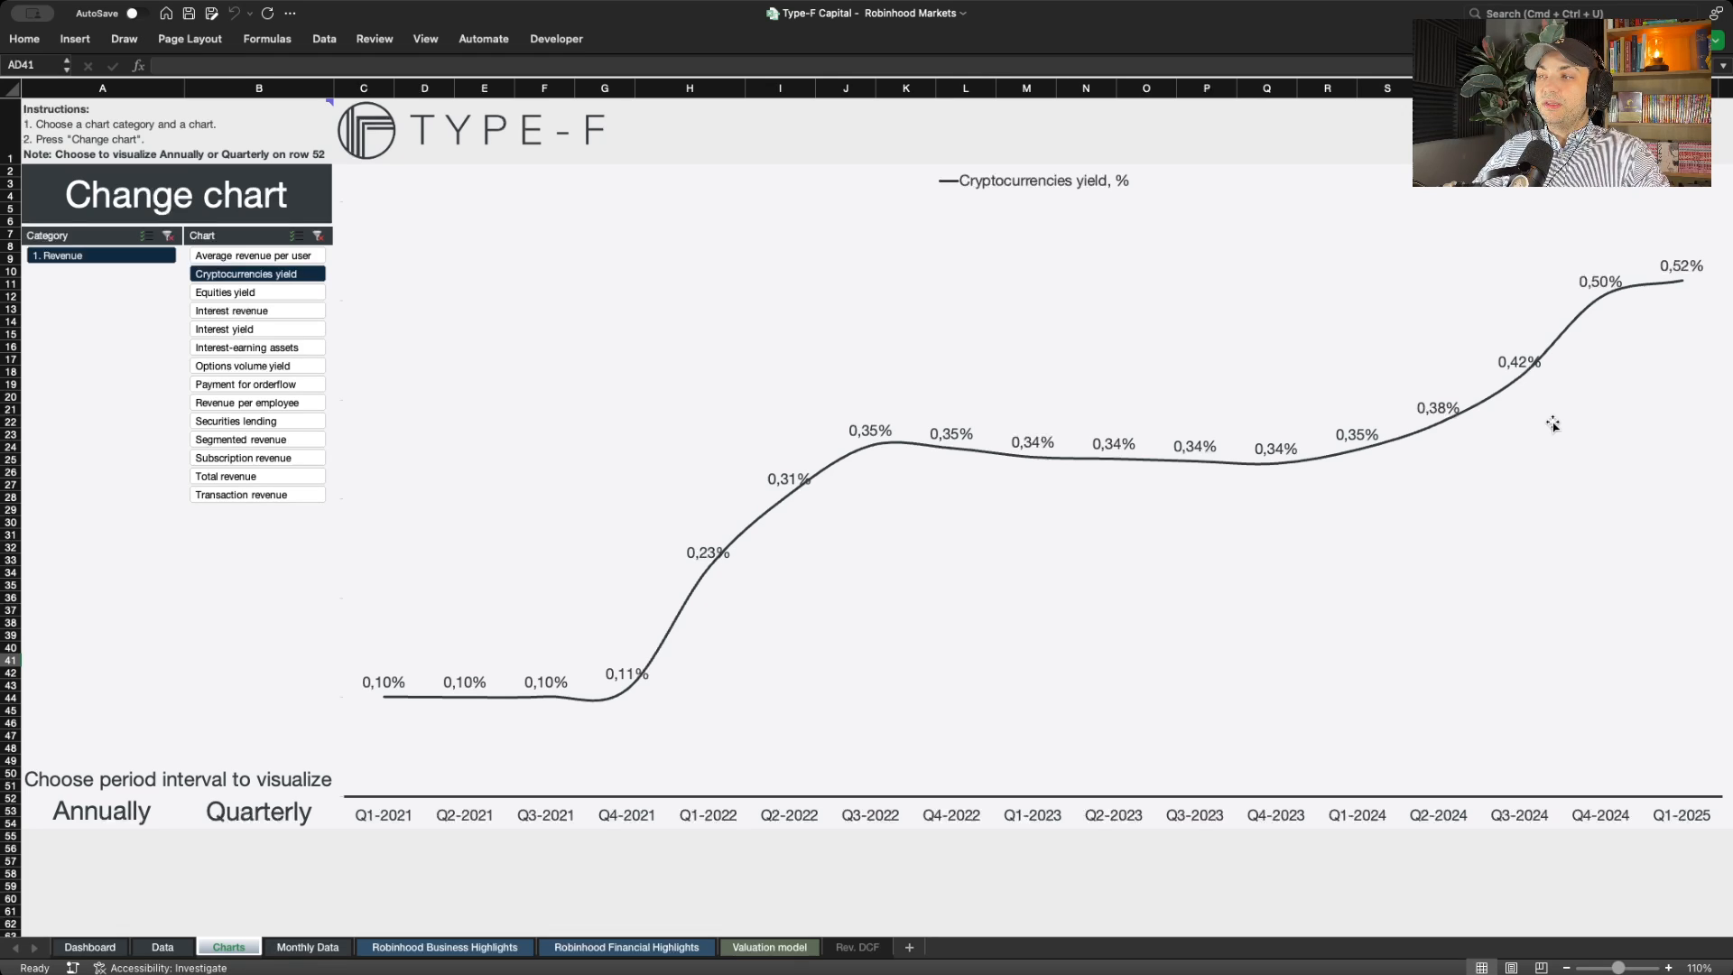
{"action": "mouse_move", "coordinate": [1667, 292]}
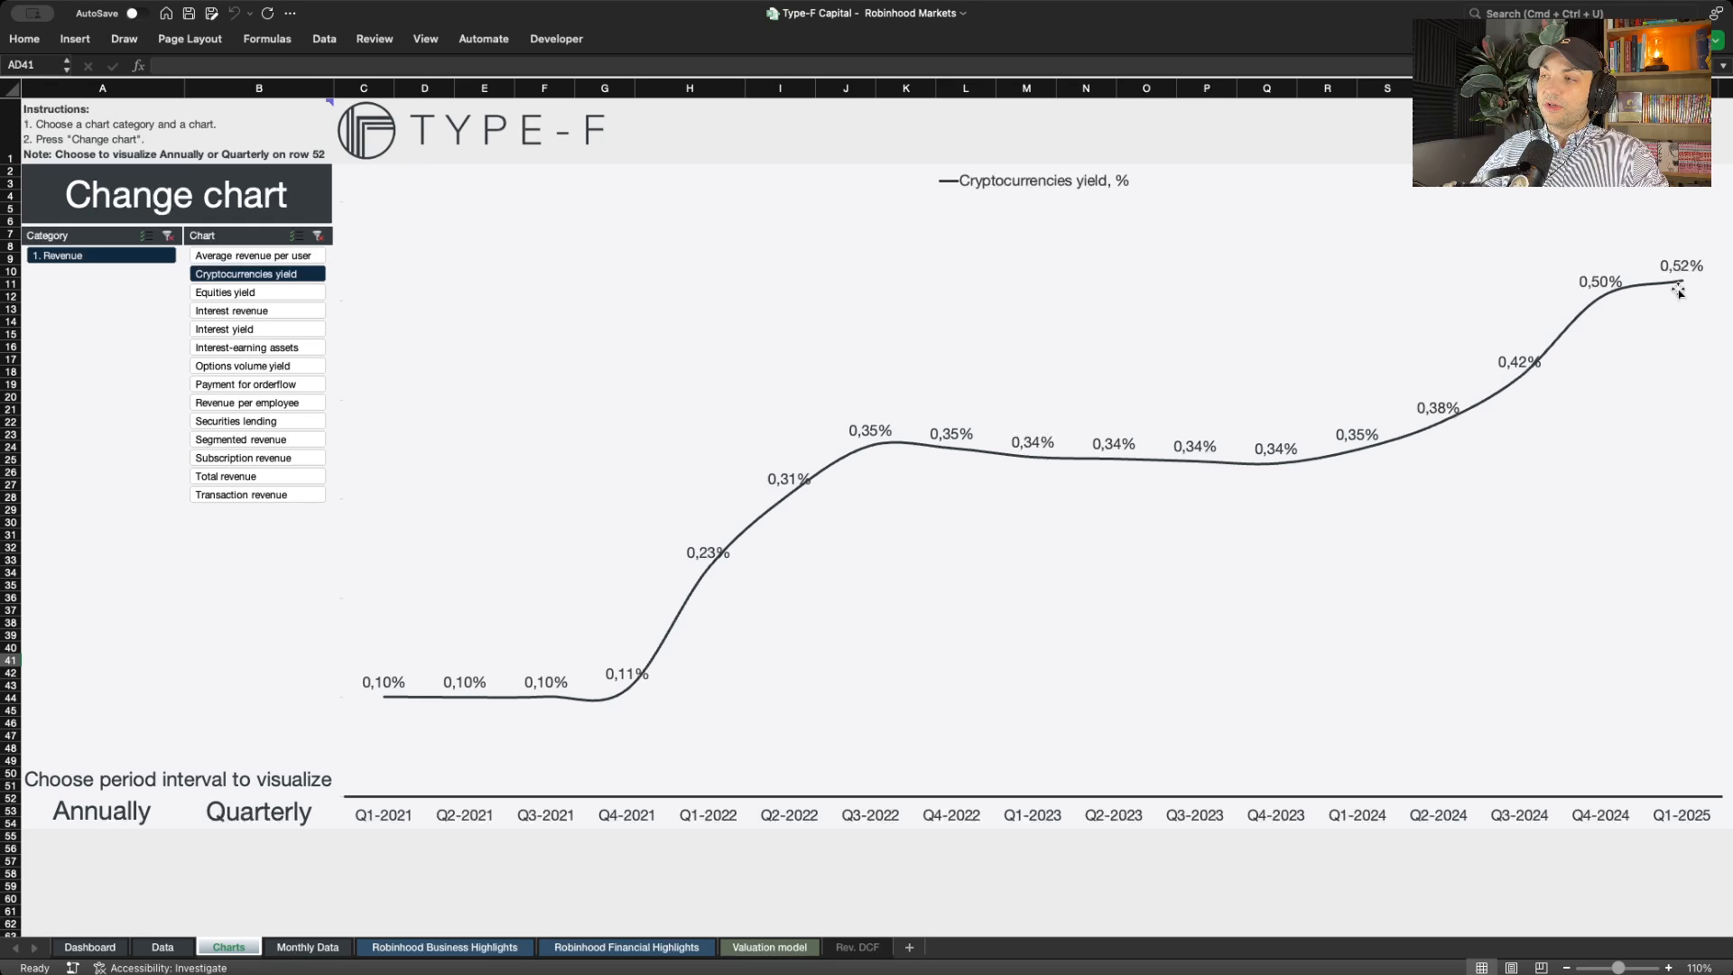
{"action": "mouse_move", "coordinate": [1671, 310]}
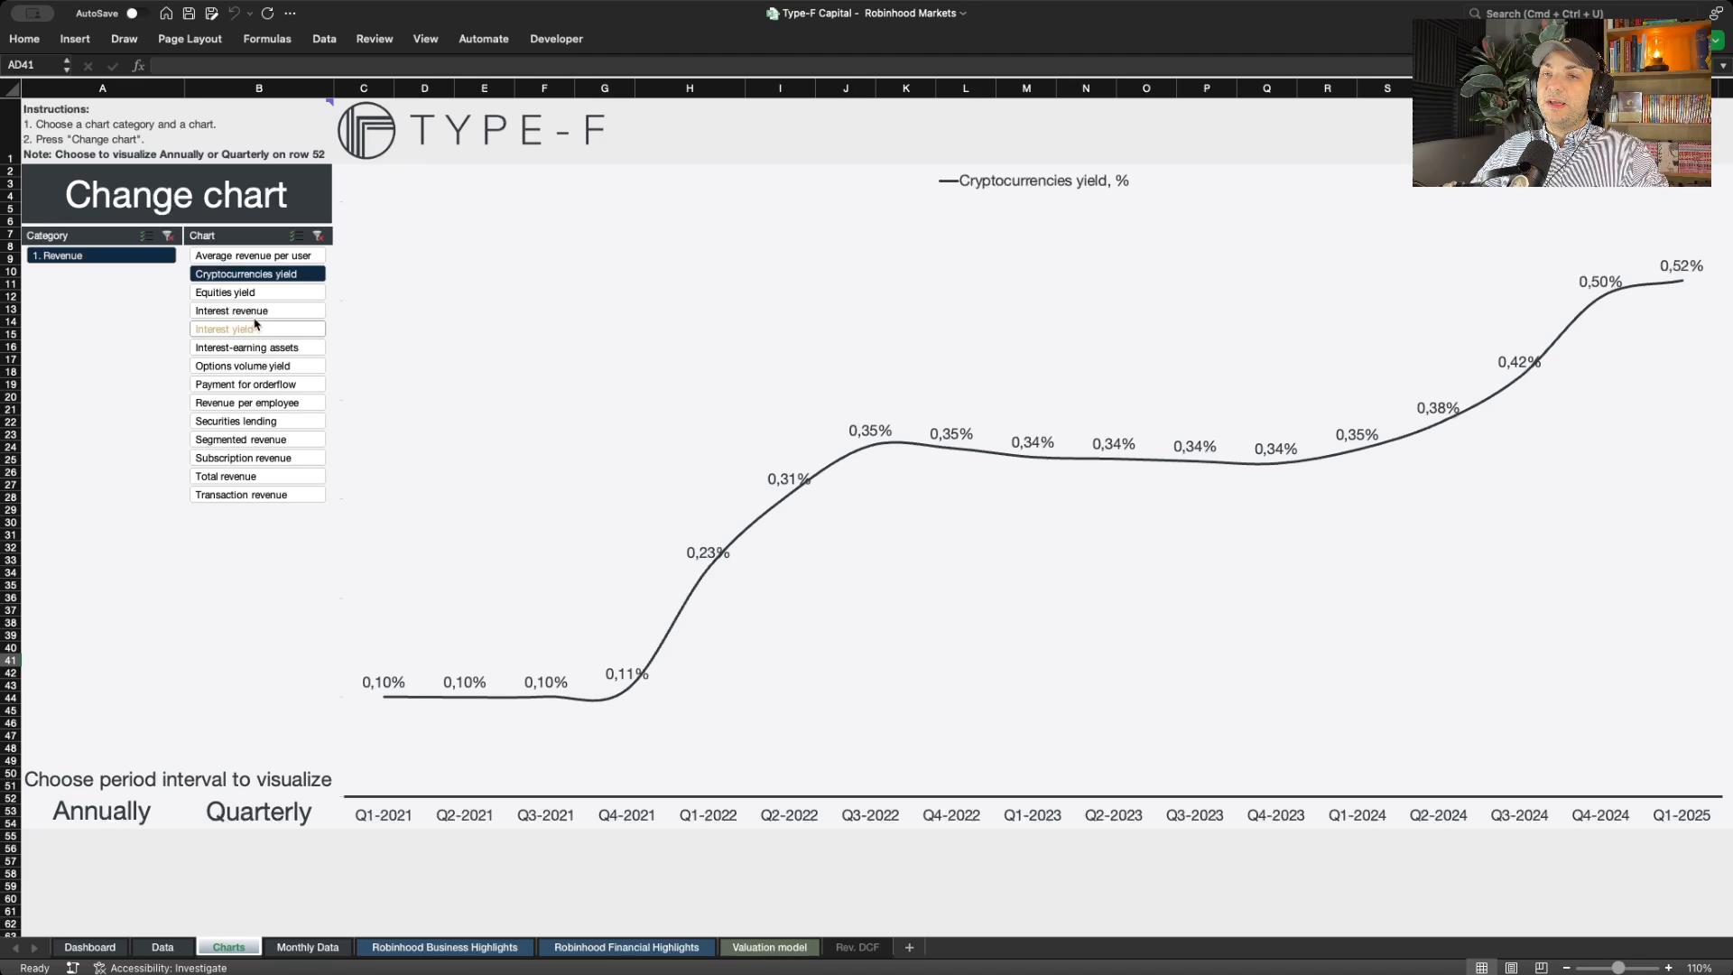
{"action": "left_click", "coordinate": [224, 293]}
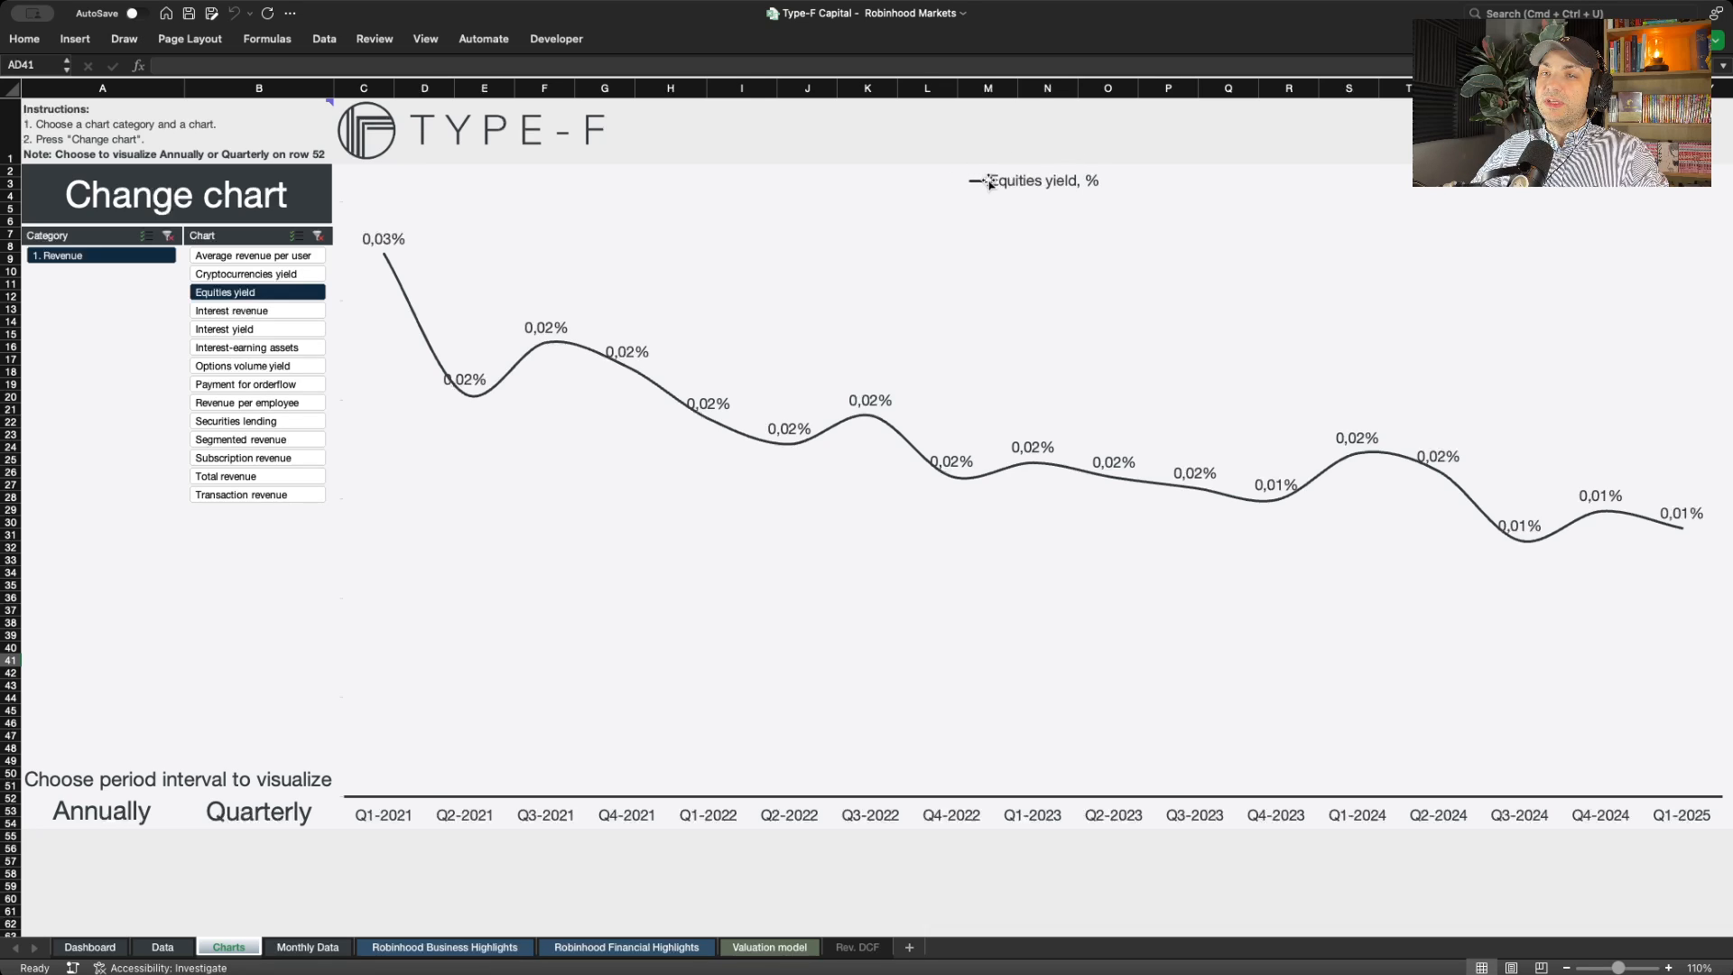
{"action": "left_click", "coordinate": [247, 273]}
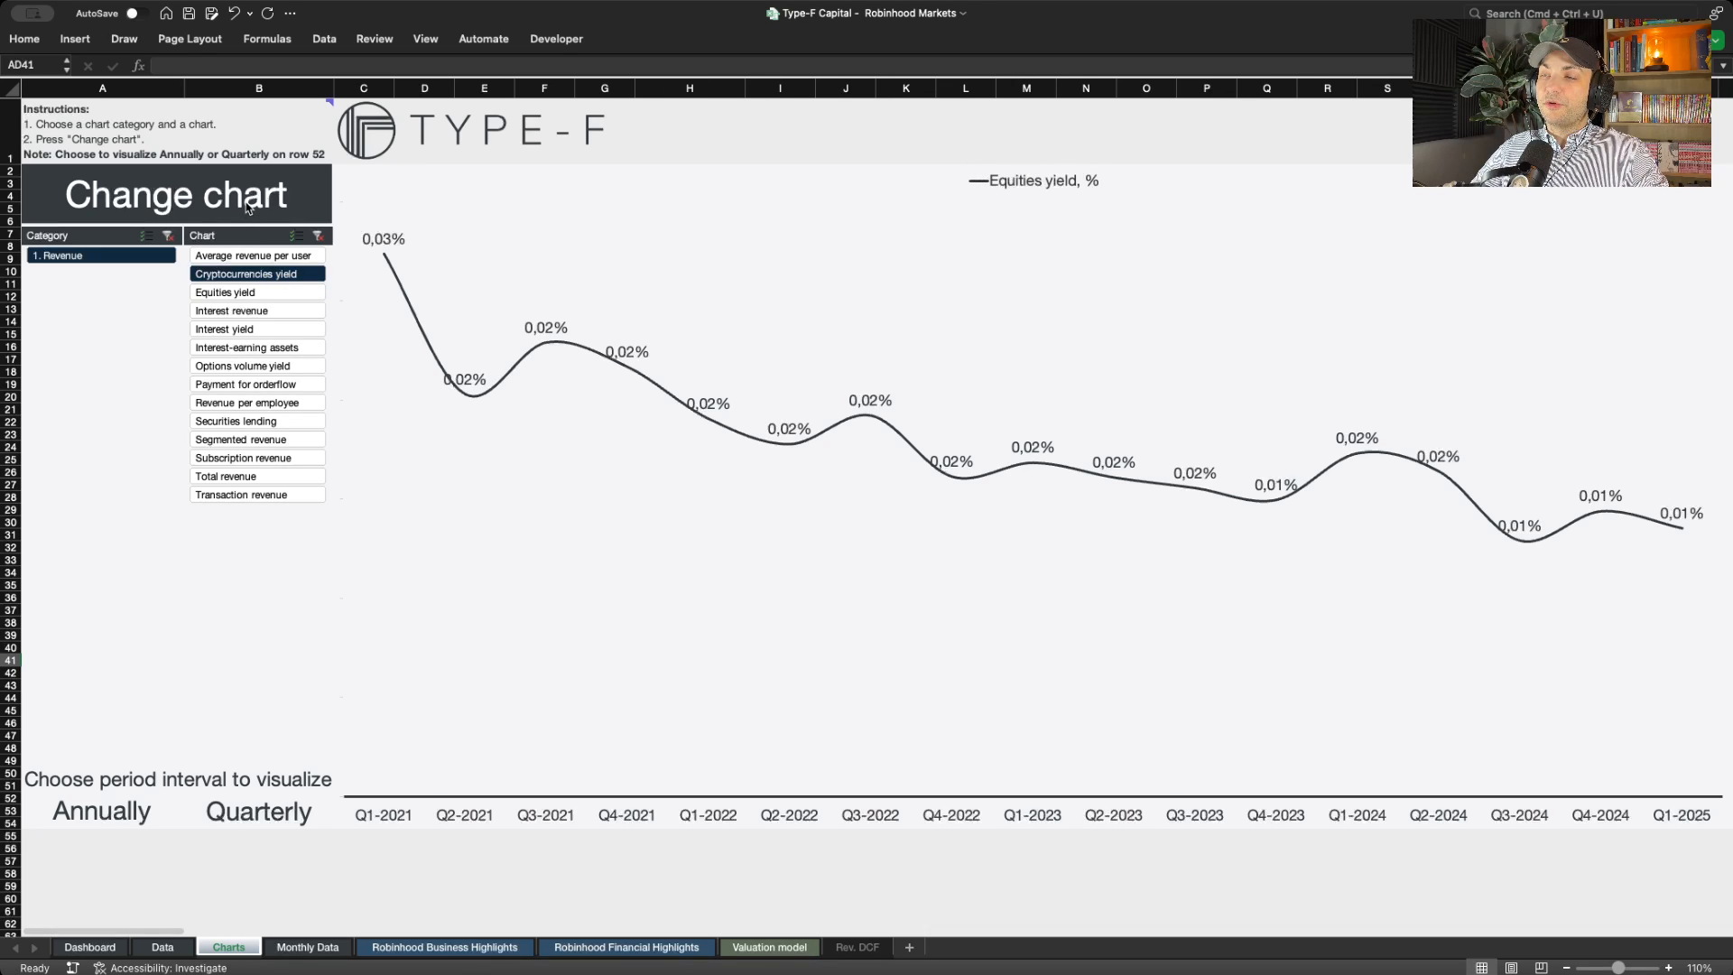
{"action": "left_click", "coordinate": [172, 195]}
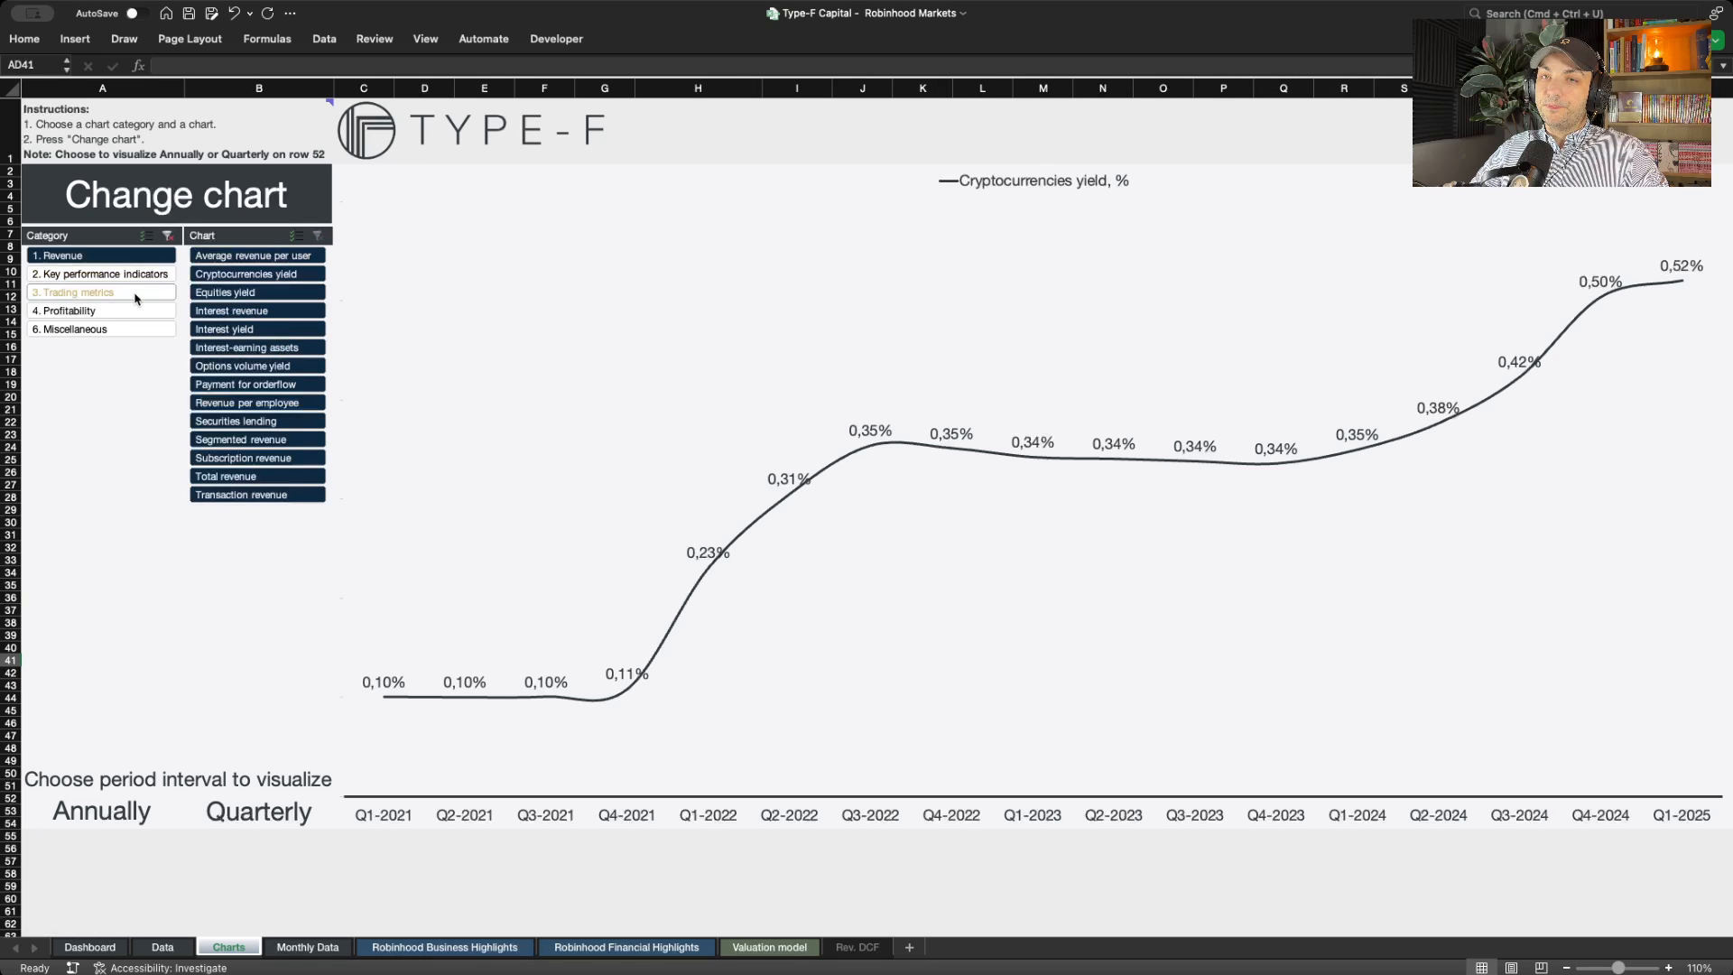
- Filter to Trading metrics, show Market share, then select Crypto market share on the Charts sheet
{"action": "left_click", "coordinate": [101, 292]}
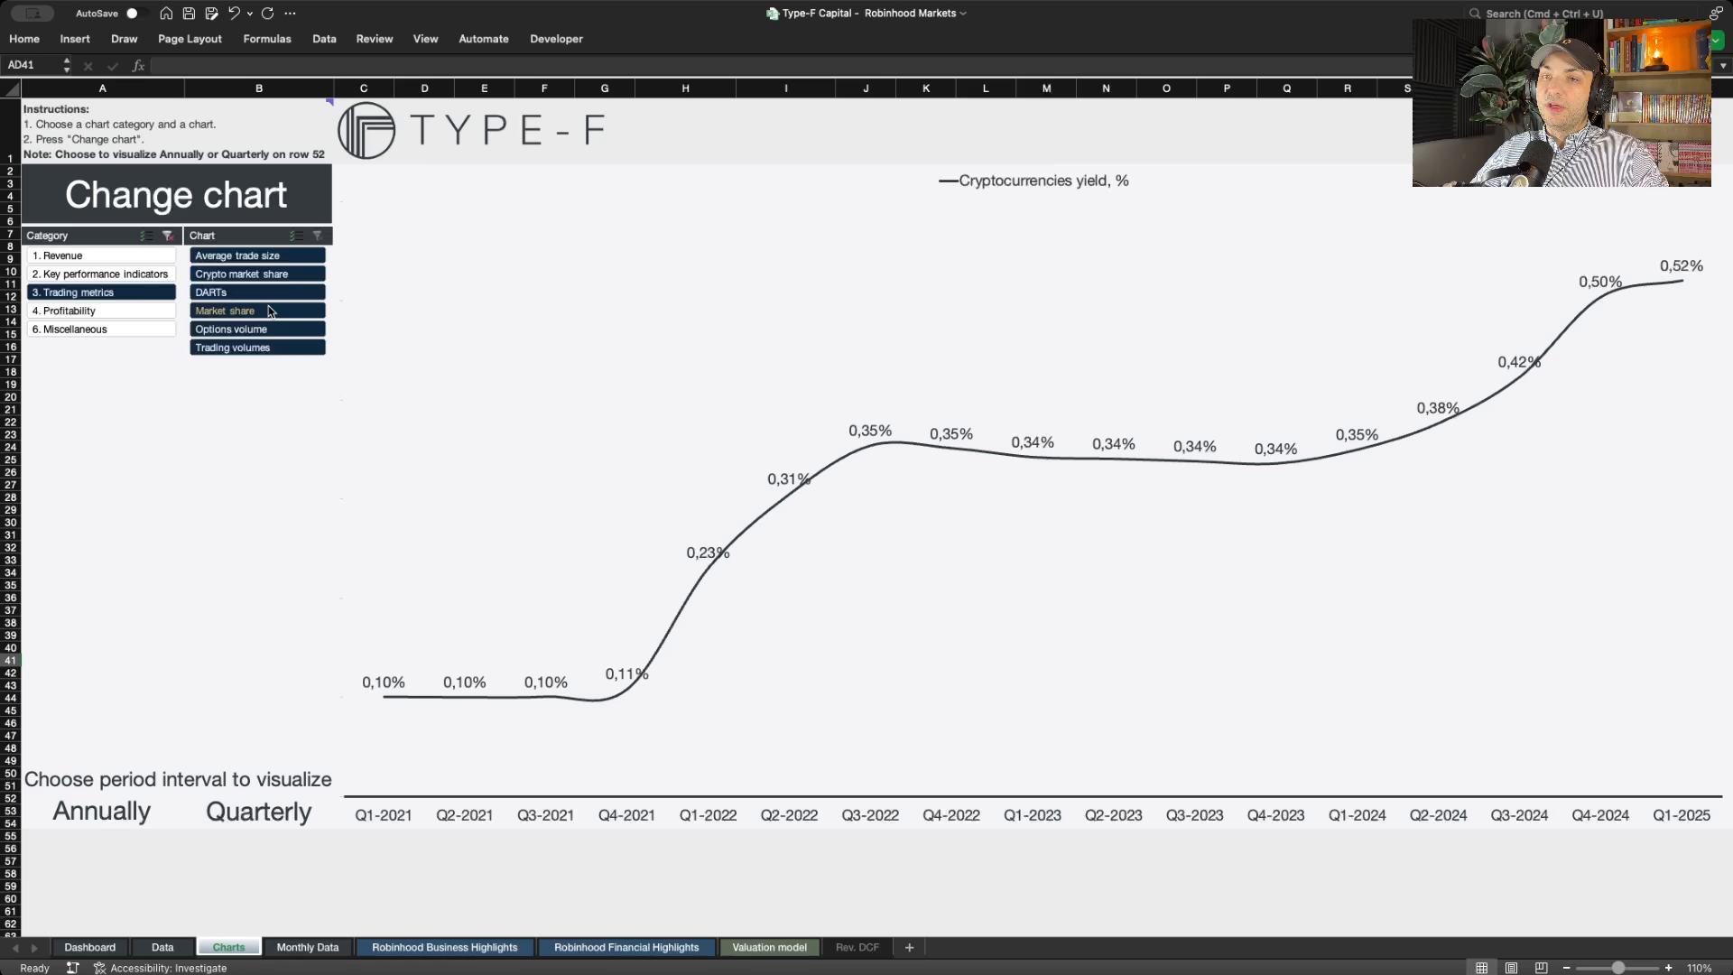
{"action": "left_click", "coordinate": [224, 310]}
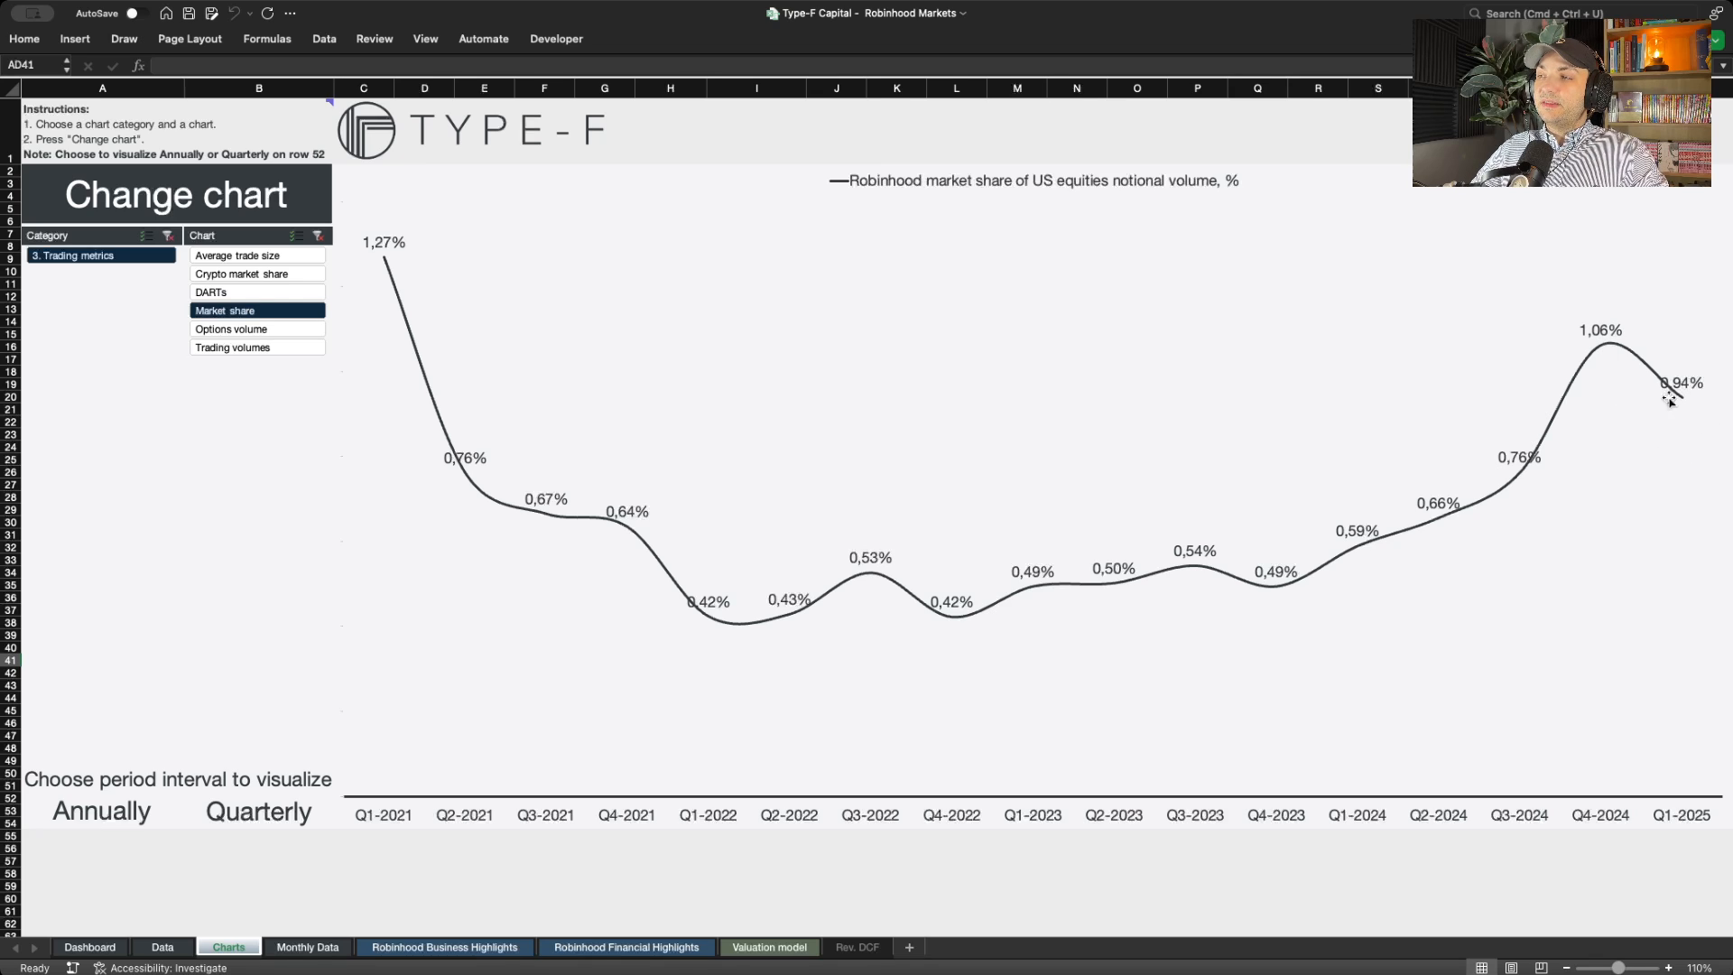
{"action": "mouse_move", "coordinate": [1675, 423]}
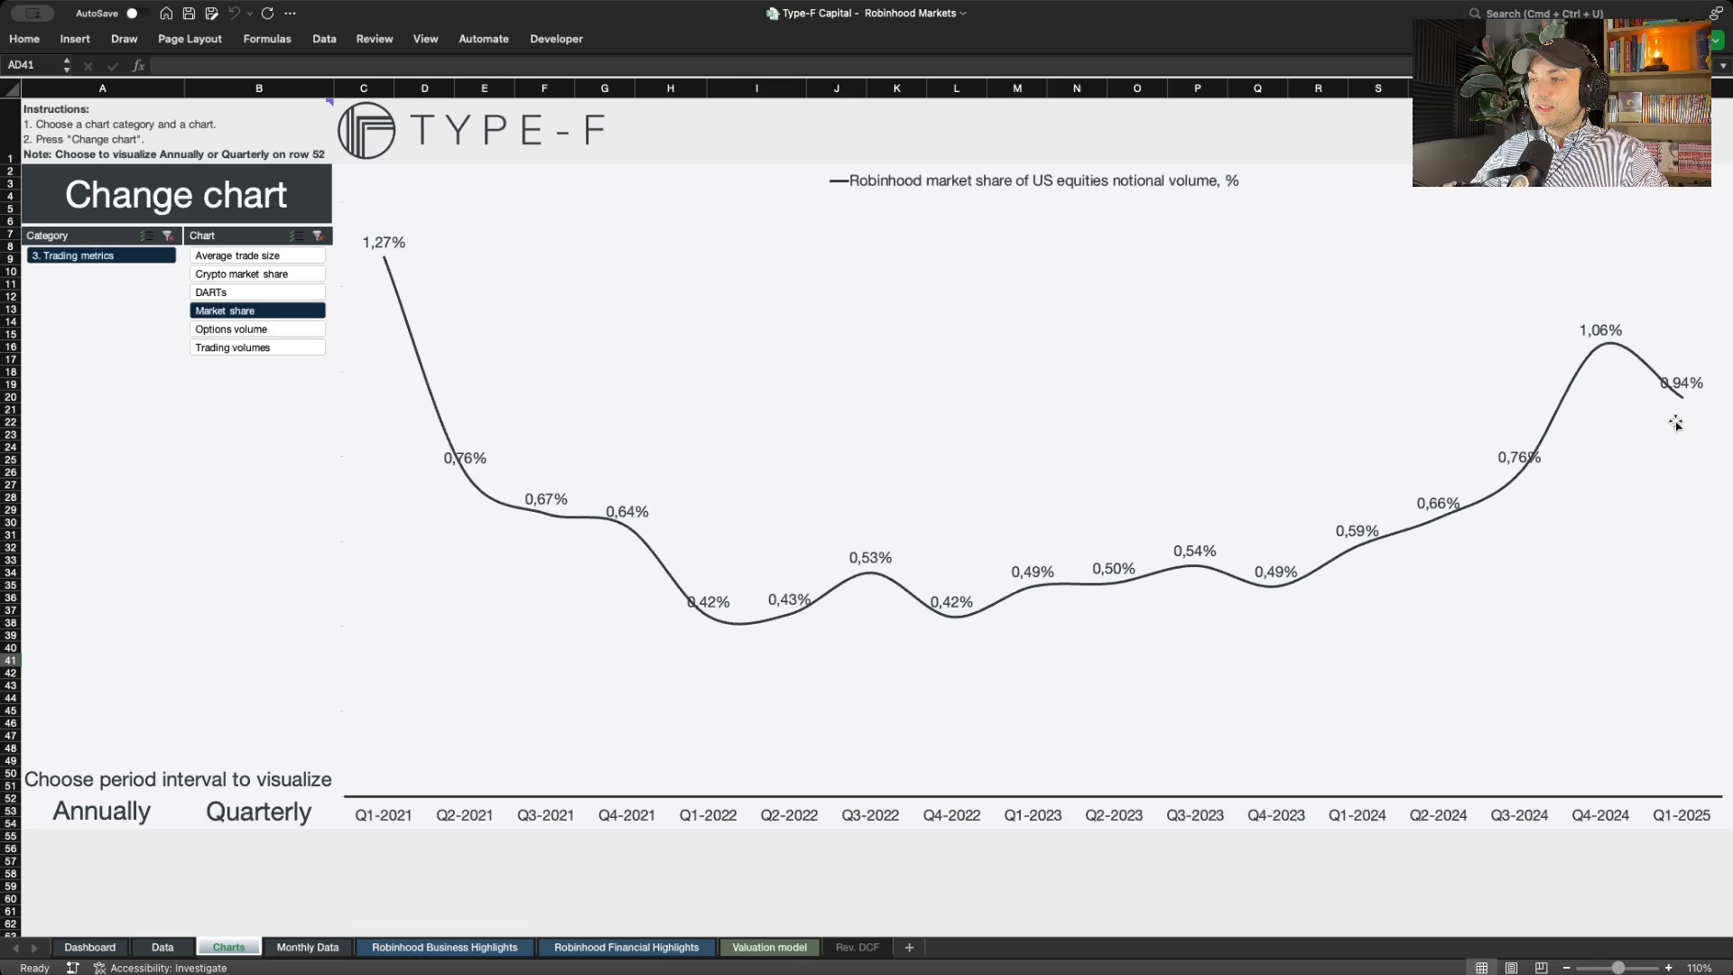
{"action": "mouse_move", "coordinate": [1660, 437]}
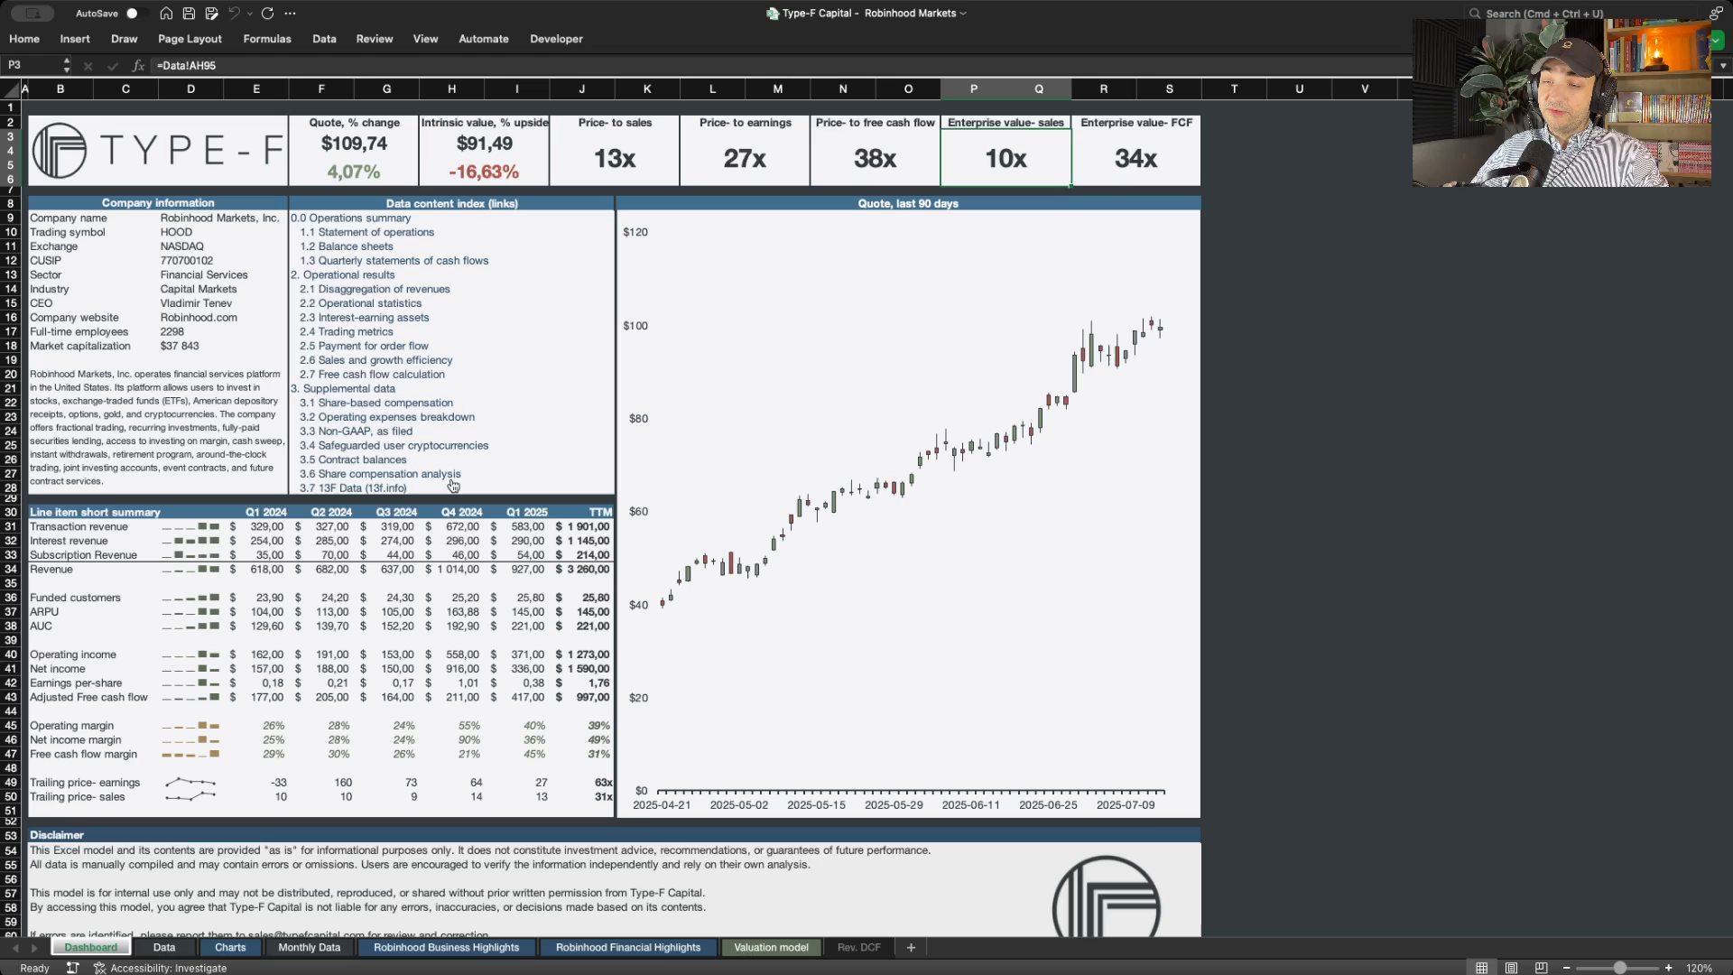
{"action": "left_click", "coordinate": [229, 947]}
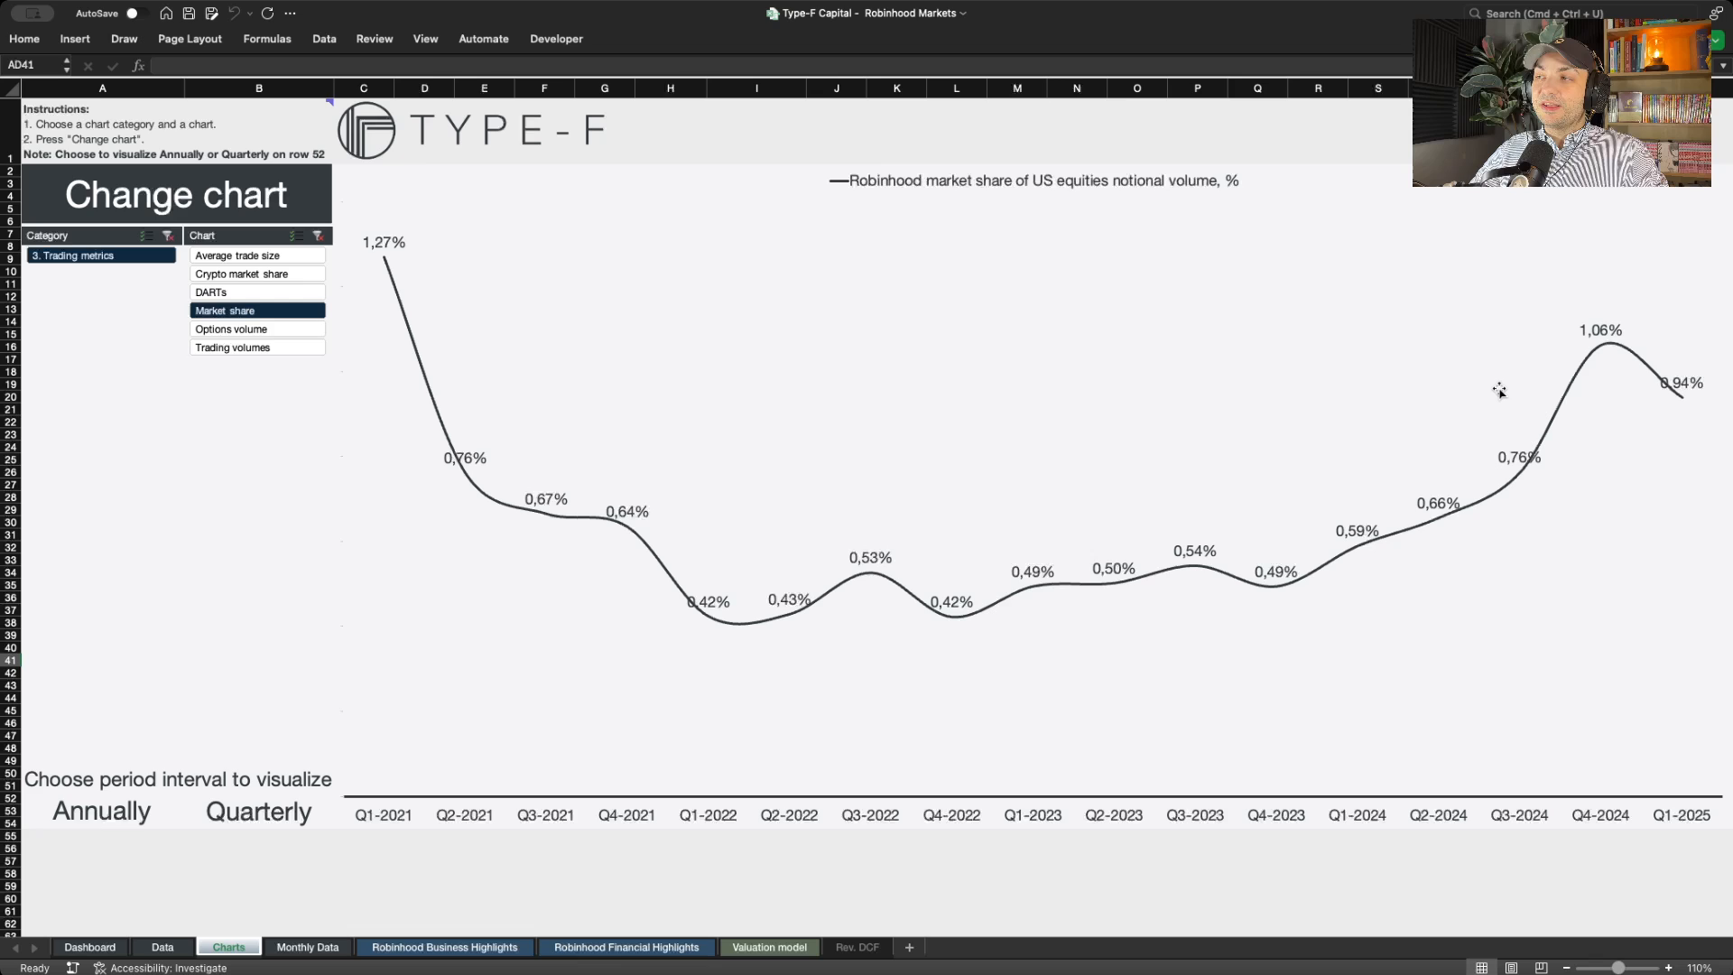
{"action": "mouse_move", "coordinate": [465, 341]}
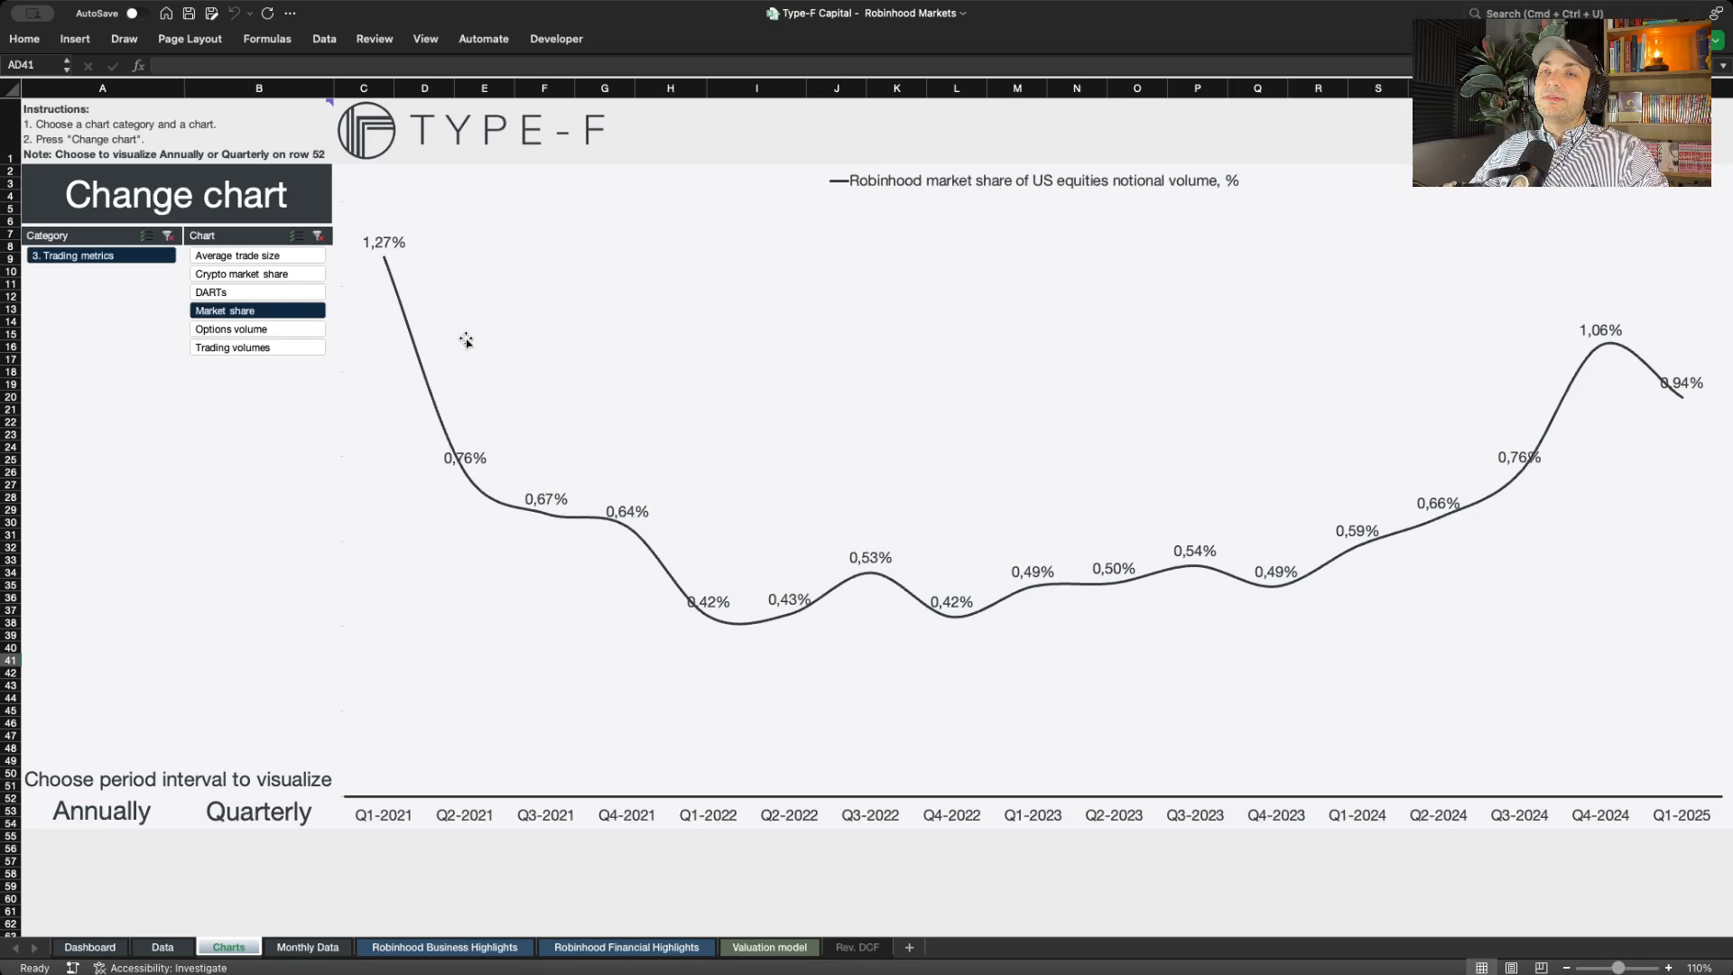
{"action": "left_click", "coordinate": [256, 273]}
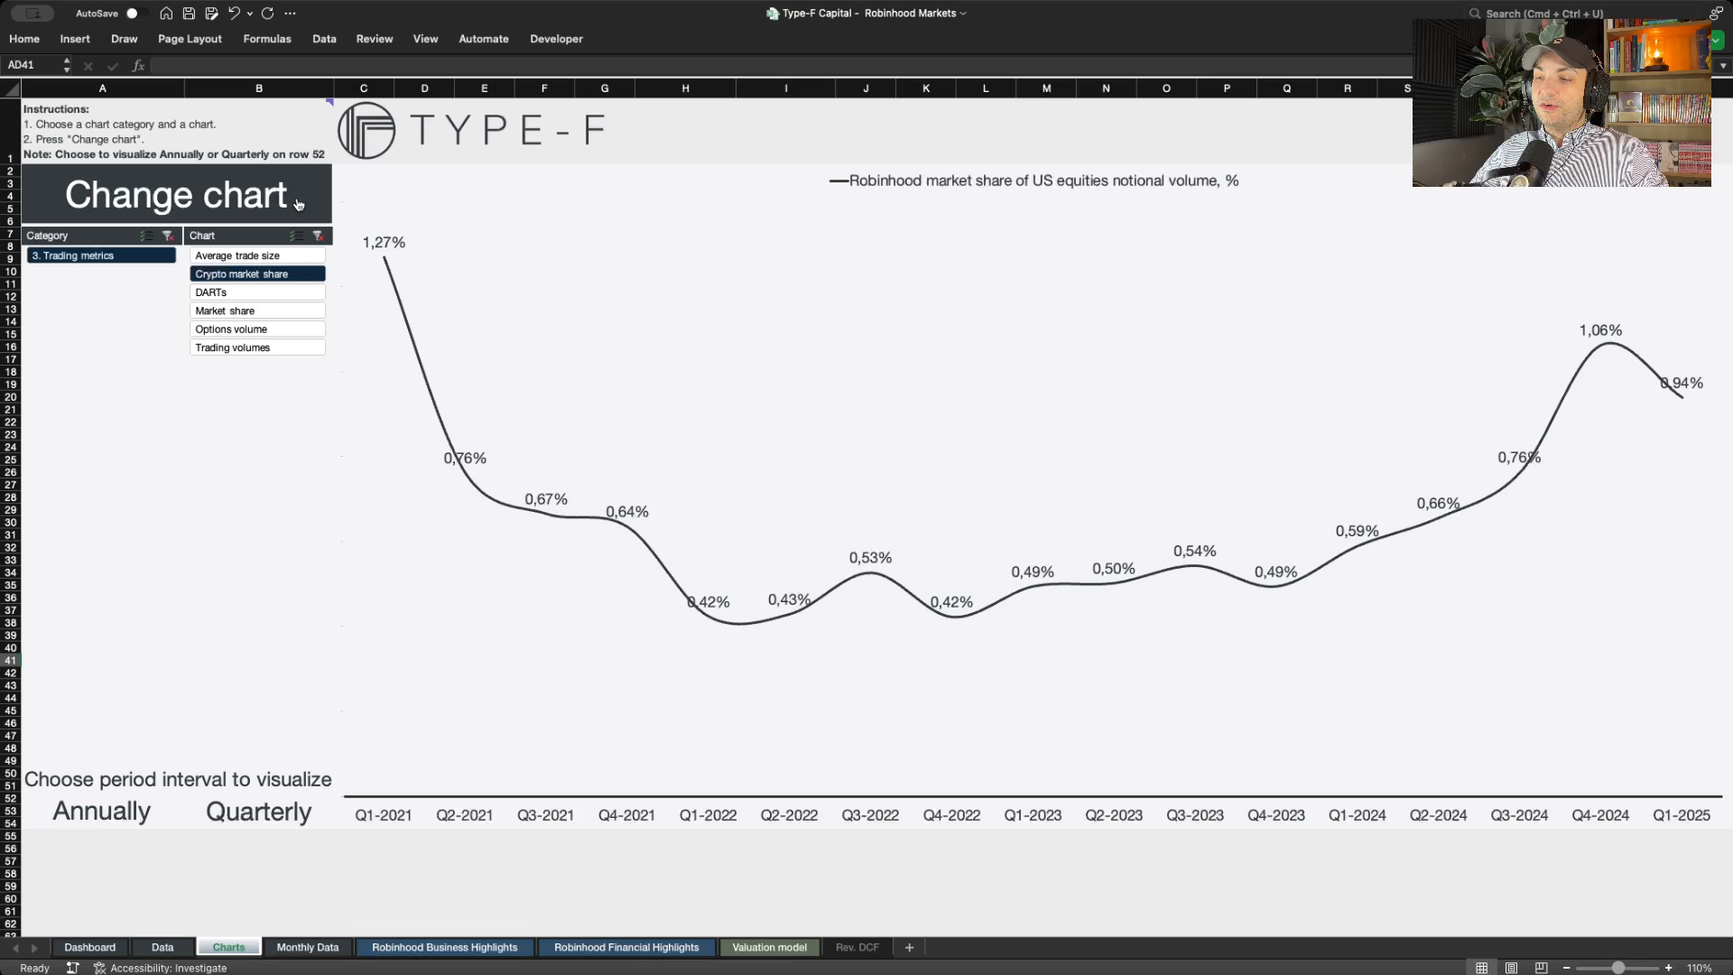
- Redraw with crypto market share data shown annually, 1.37% FY2021 to 0.63% FY2024
{"action": "left_click", "coordinate": [177, 195]}
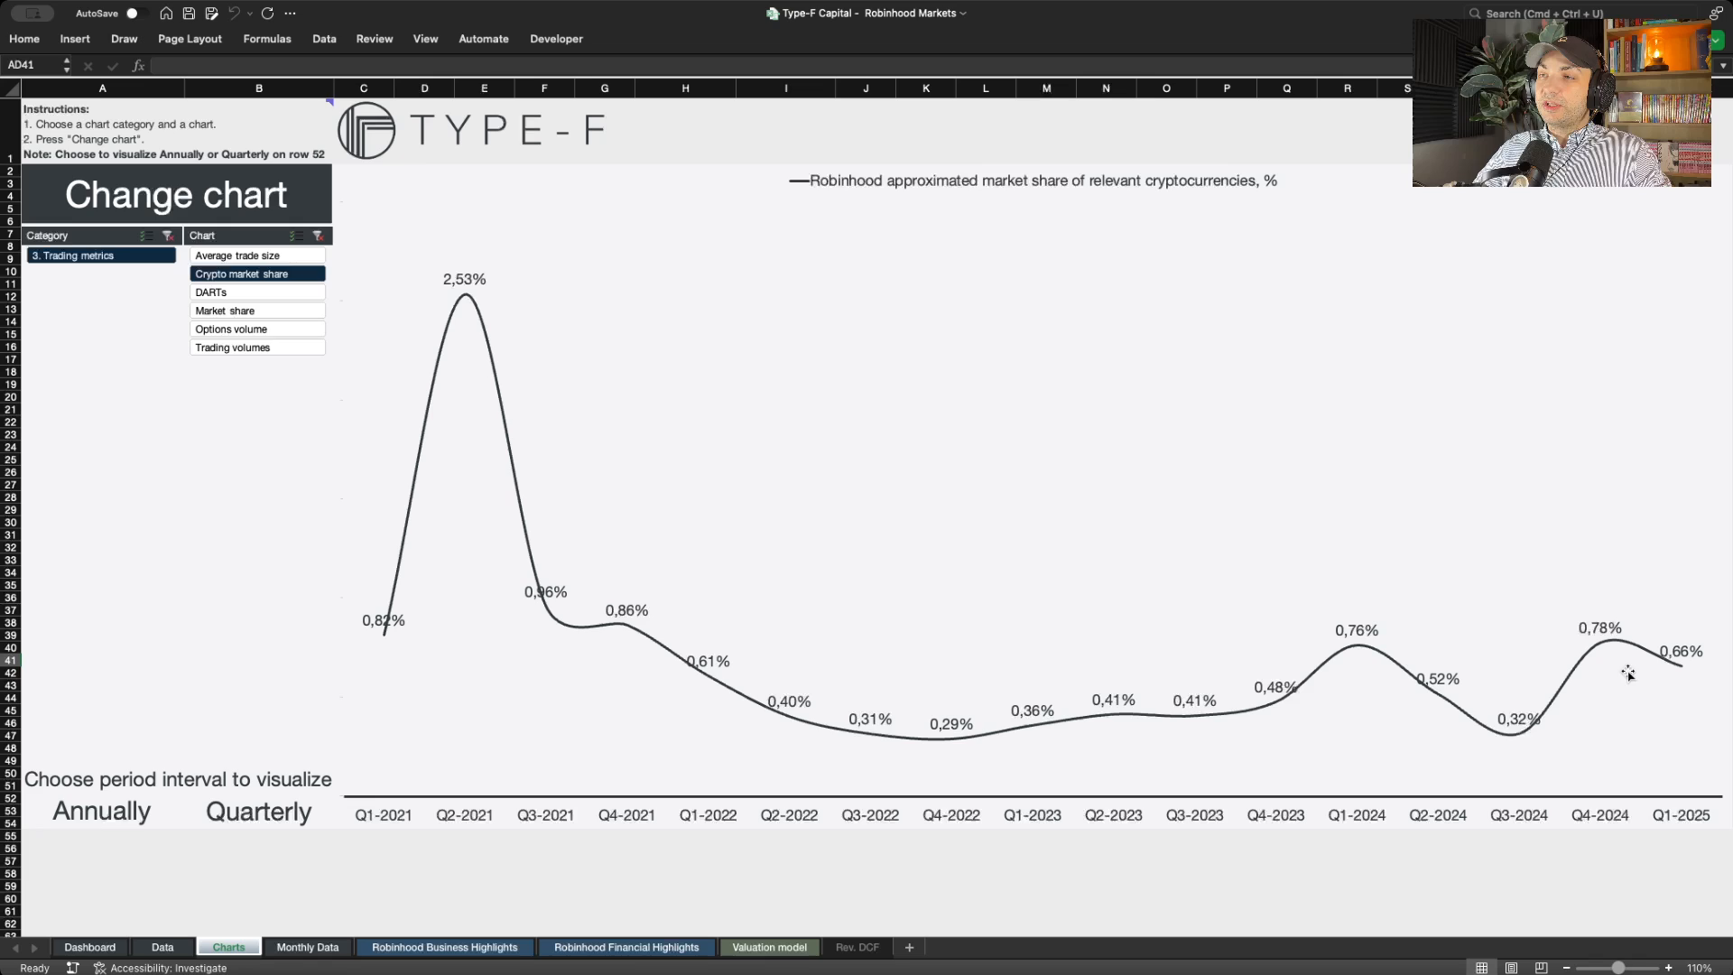
{"action": "mouse_move", "coordinate": [1682, 677]}
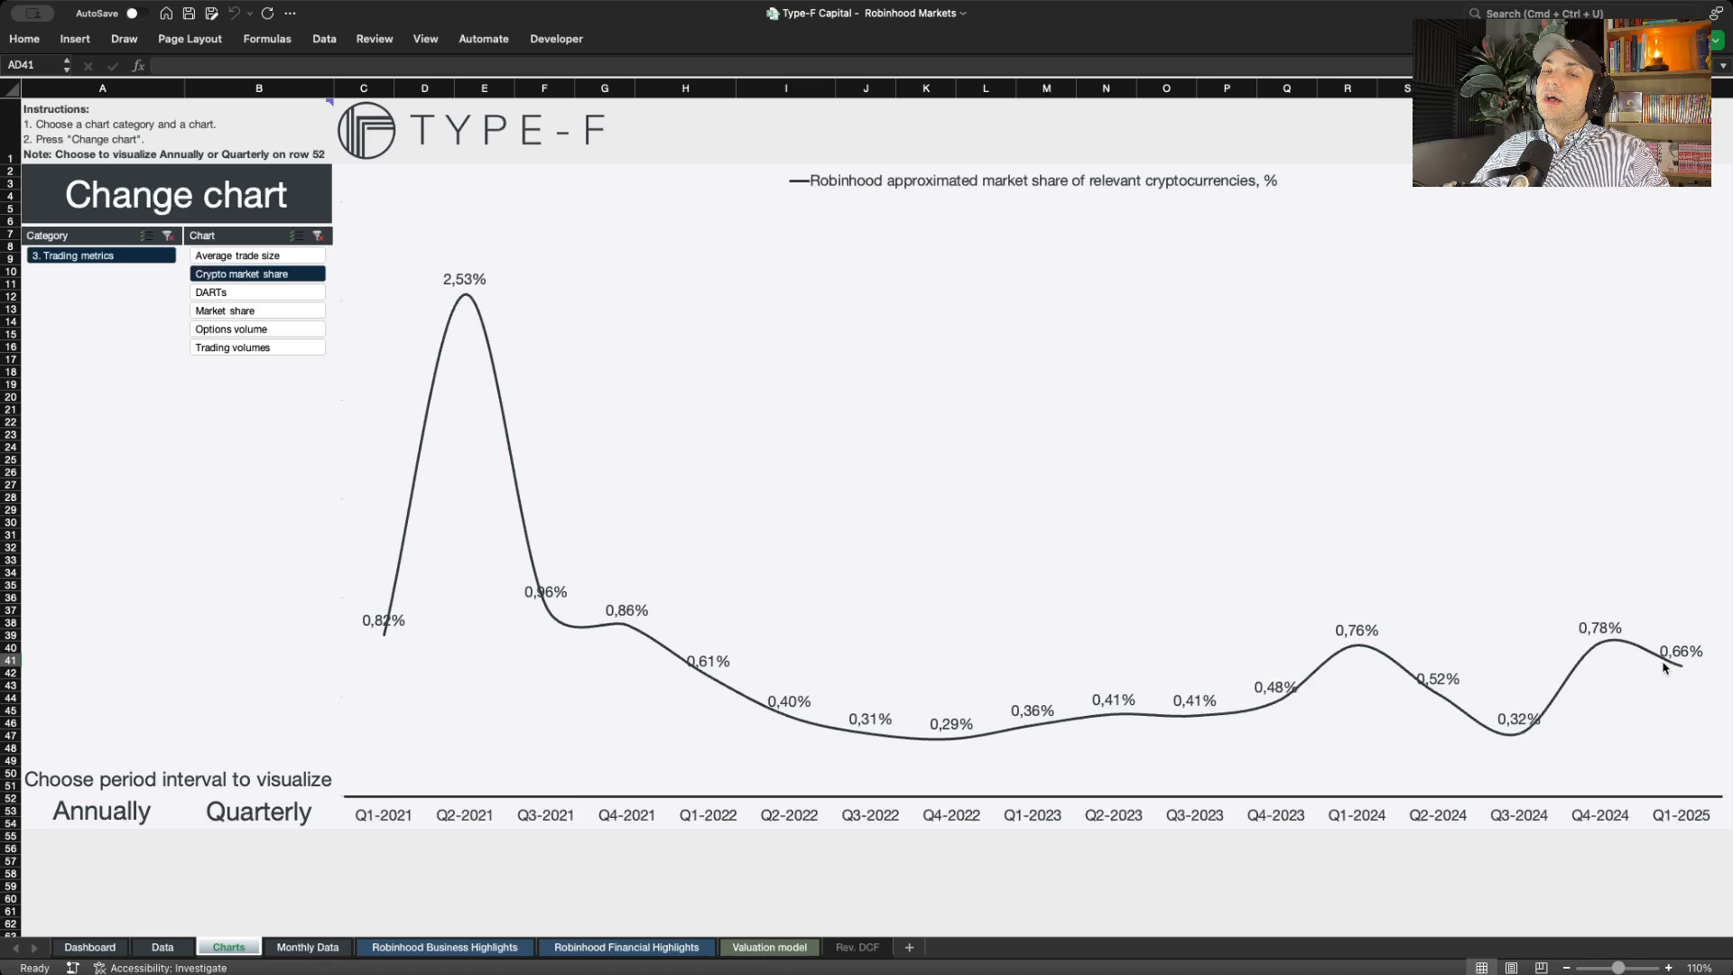
{"action": "left_click", "coordinate": [99, 811]}
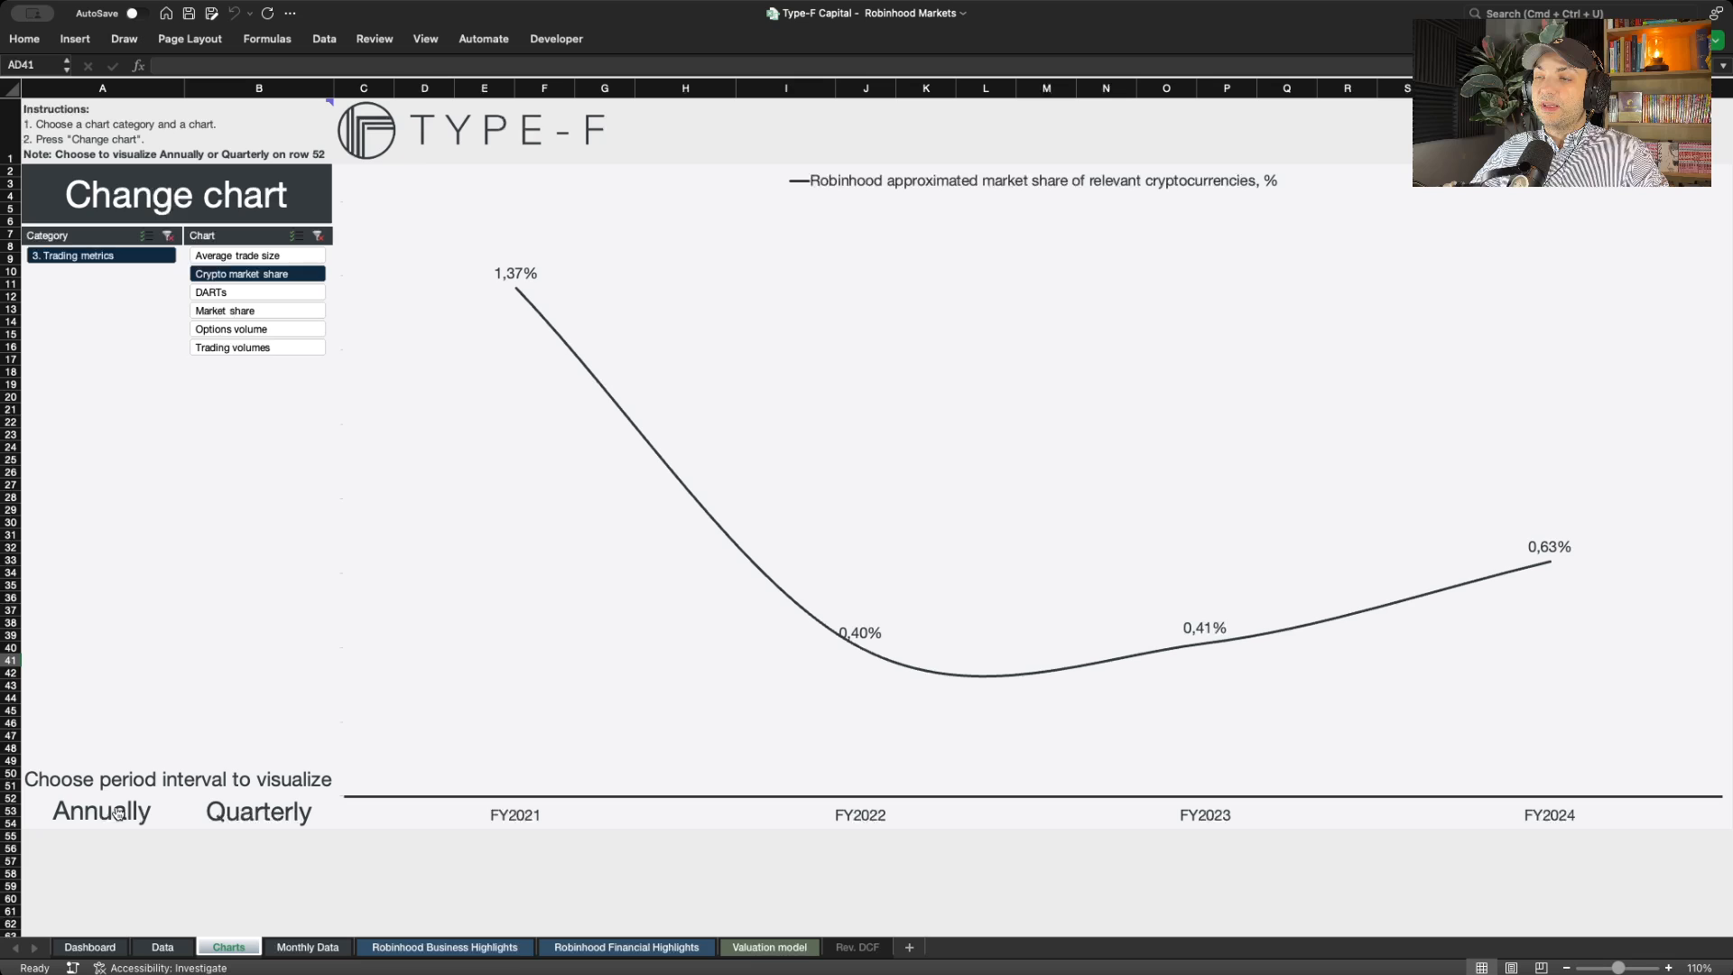
{"action": "mouse_move", "coordinate": [762, 466]}
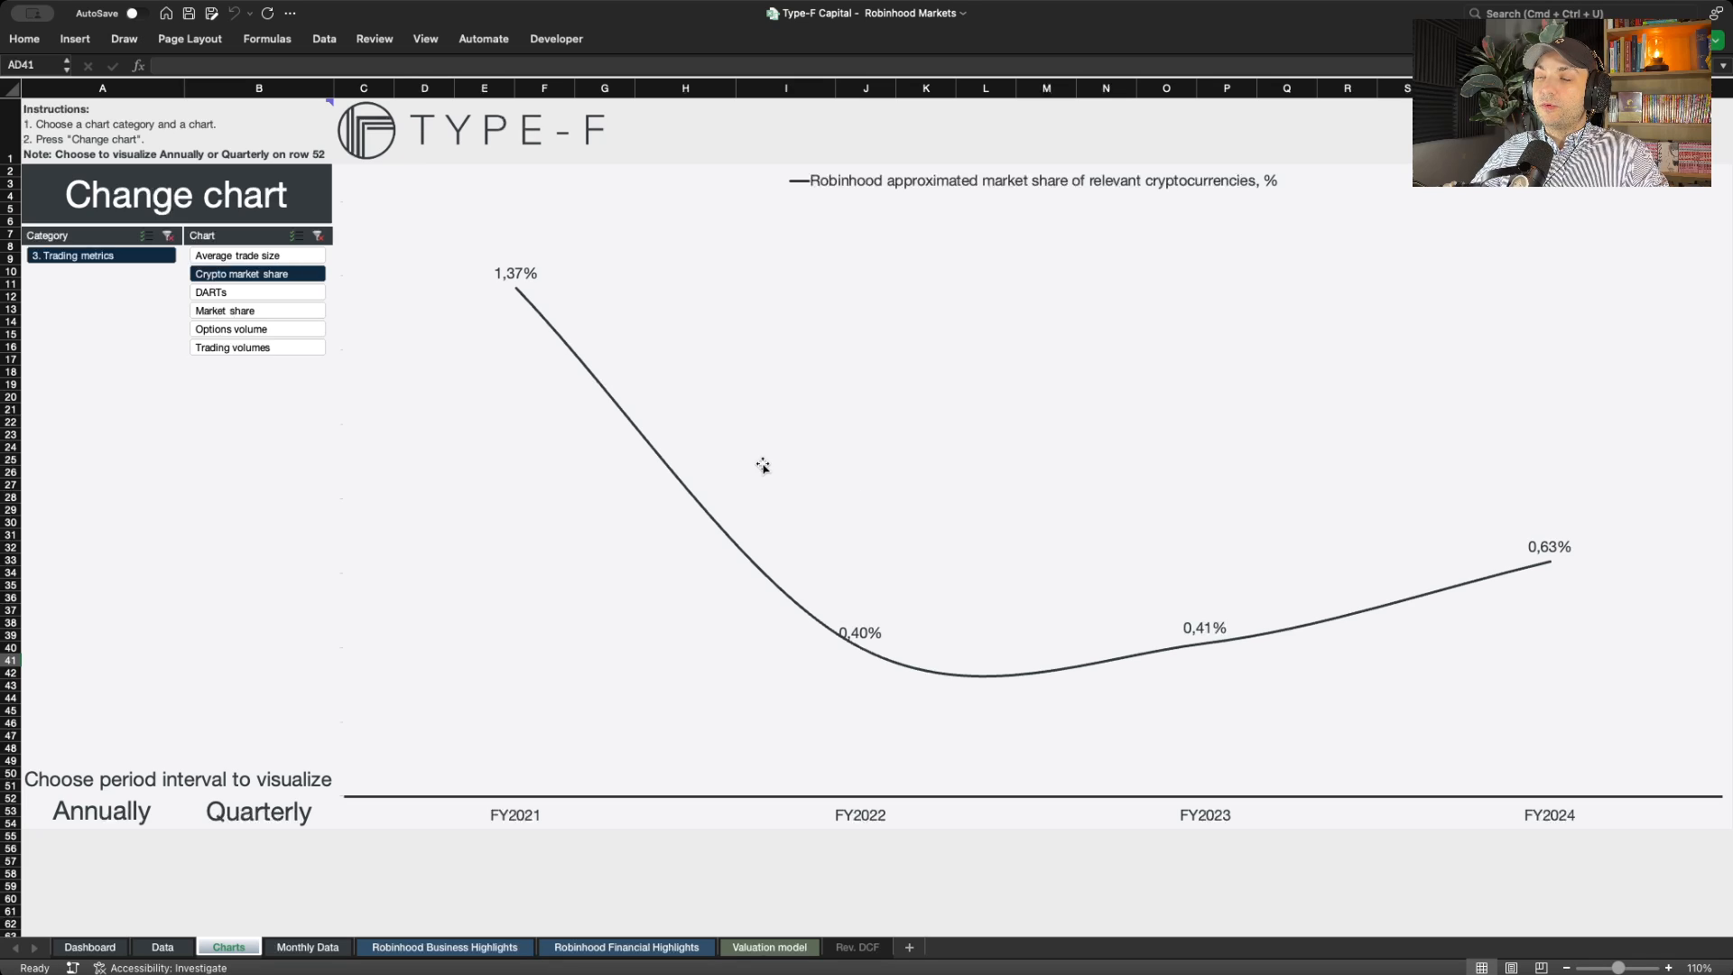
{"action": "mouse_move", "coordinate": [1327, 637]}
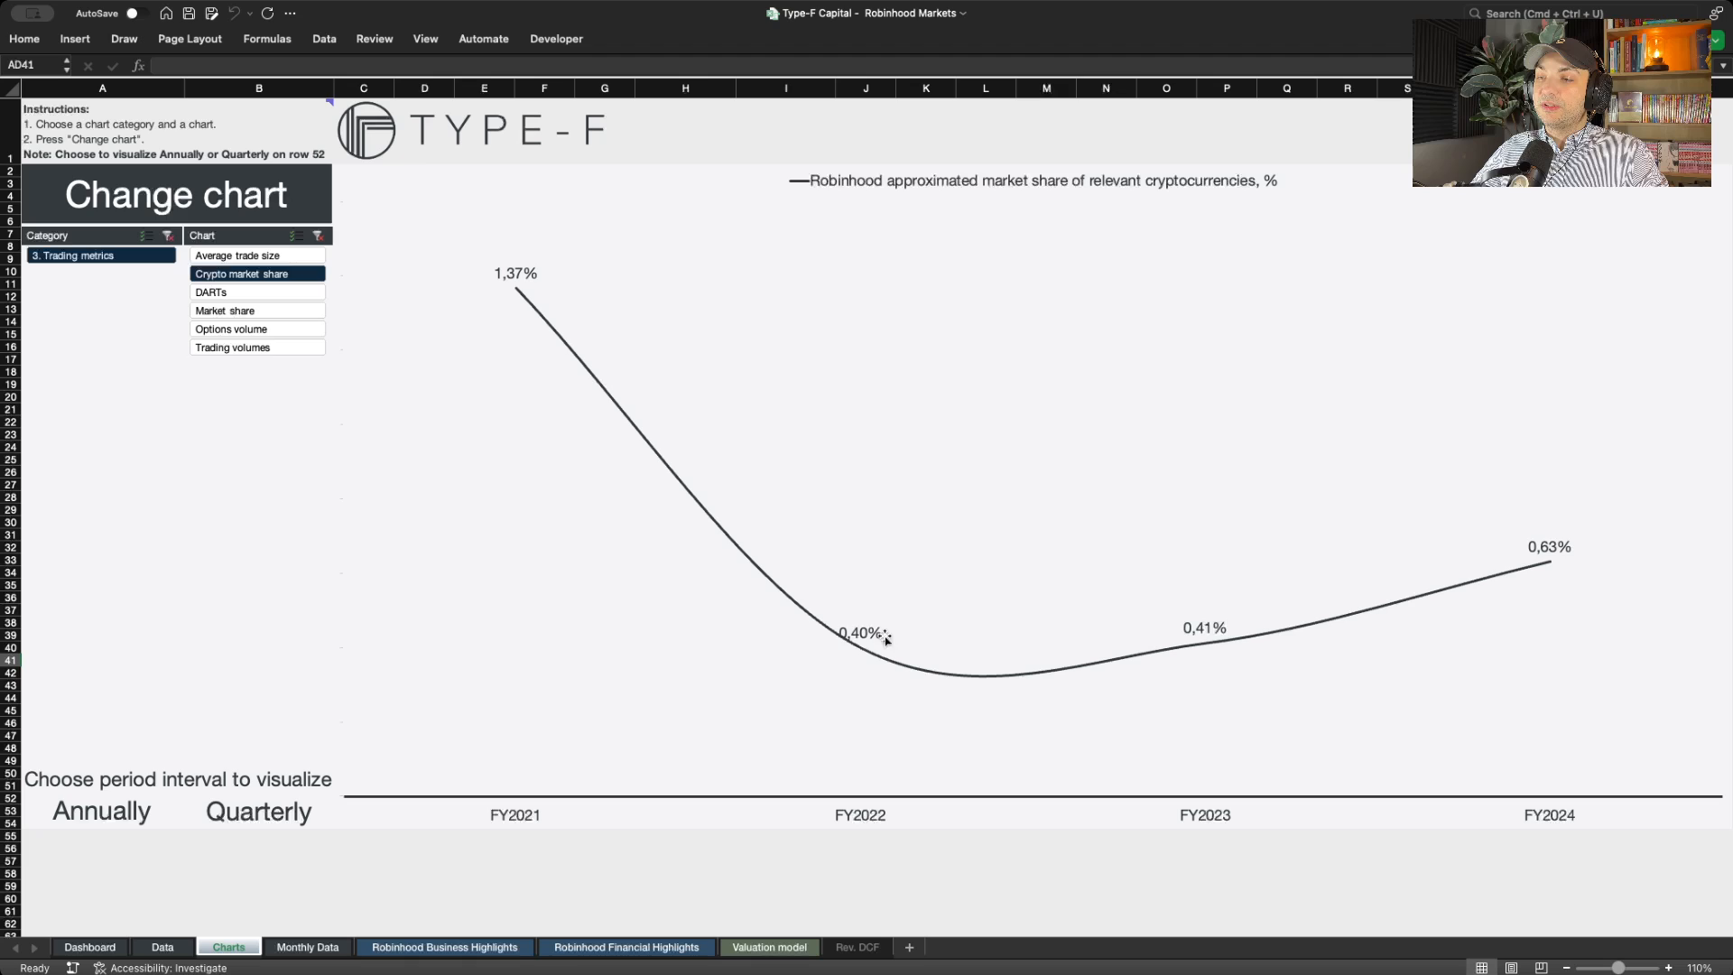
{"action": "mouse_move", "coordinate": [1020, 680]}
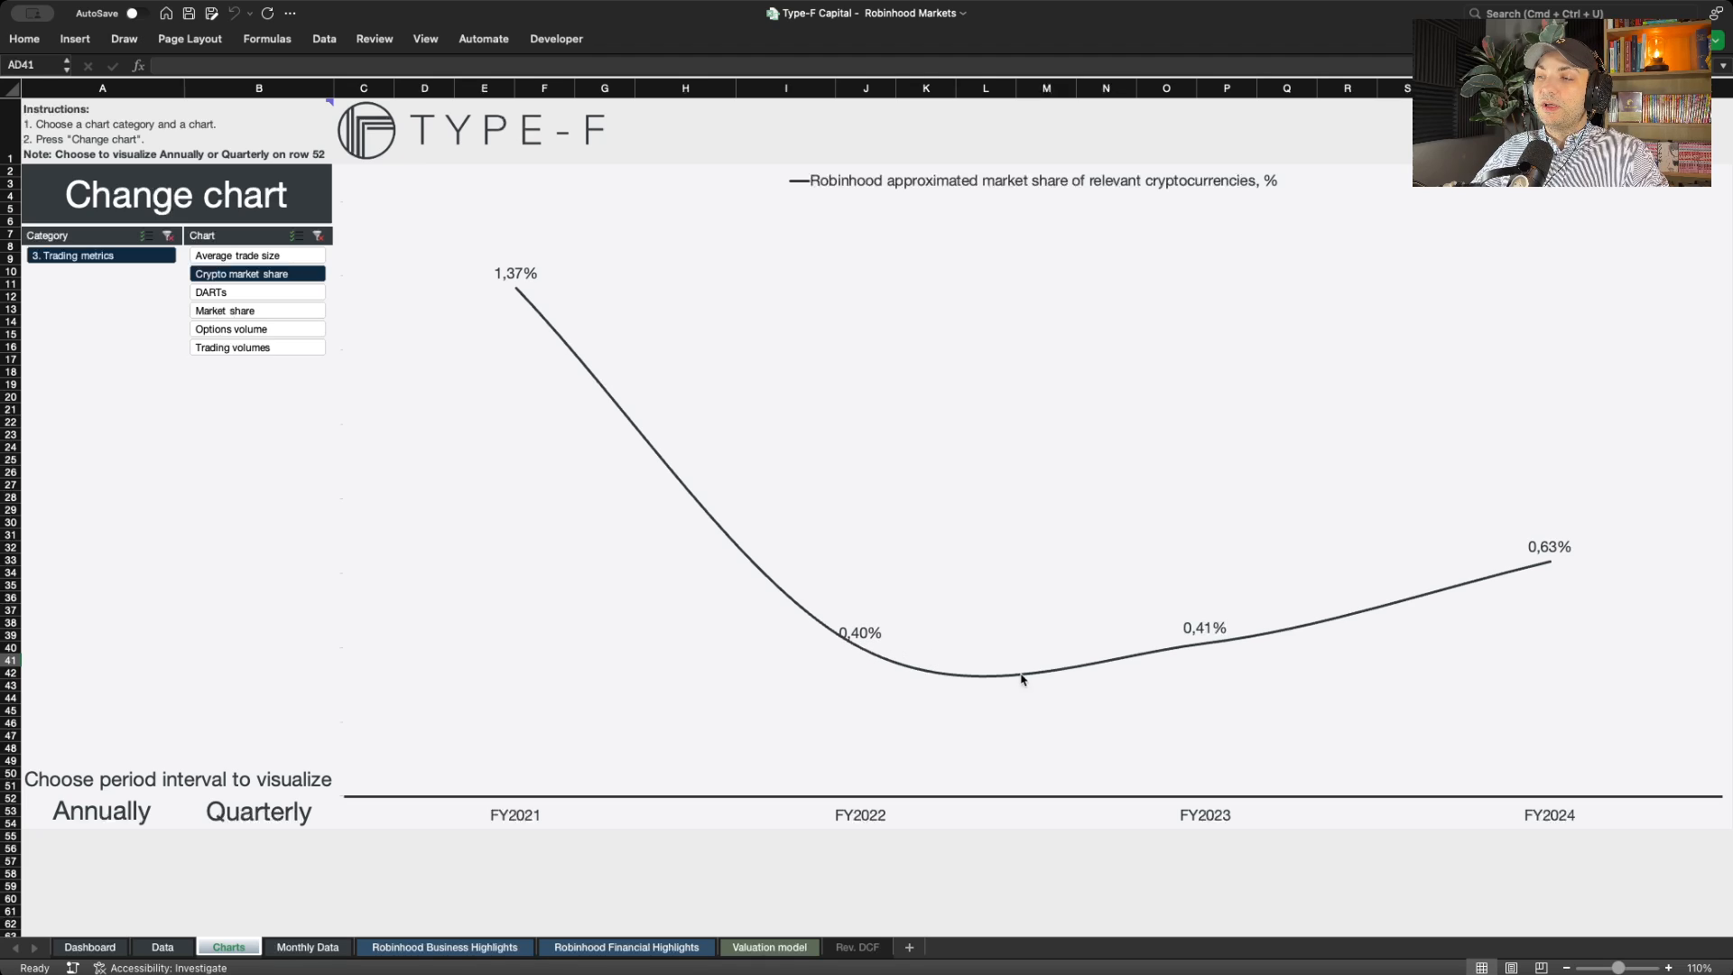
{"action": "mouse_move", "coordinate": [1215, 632]}
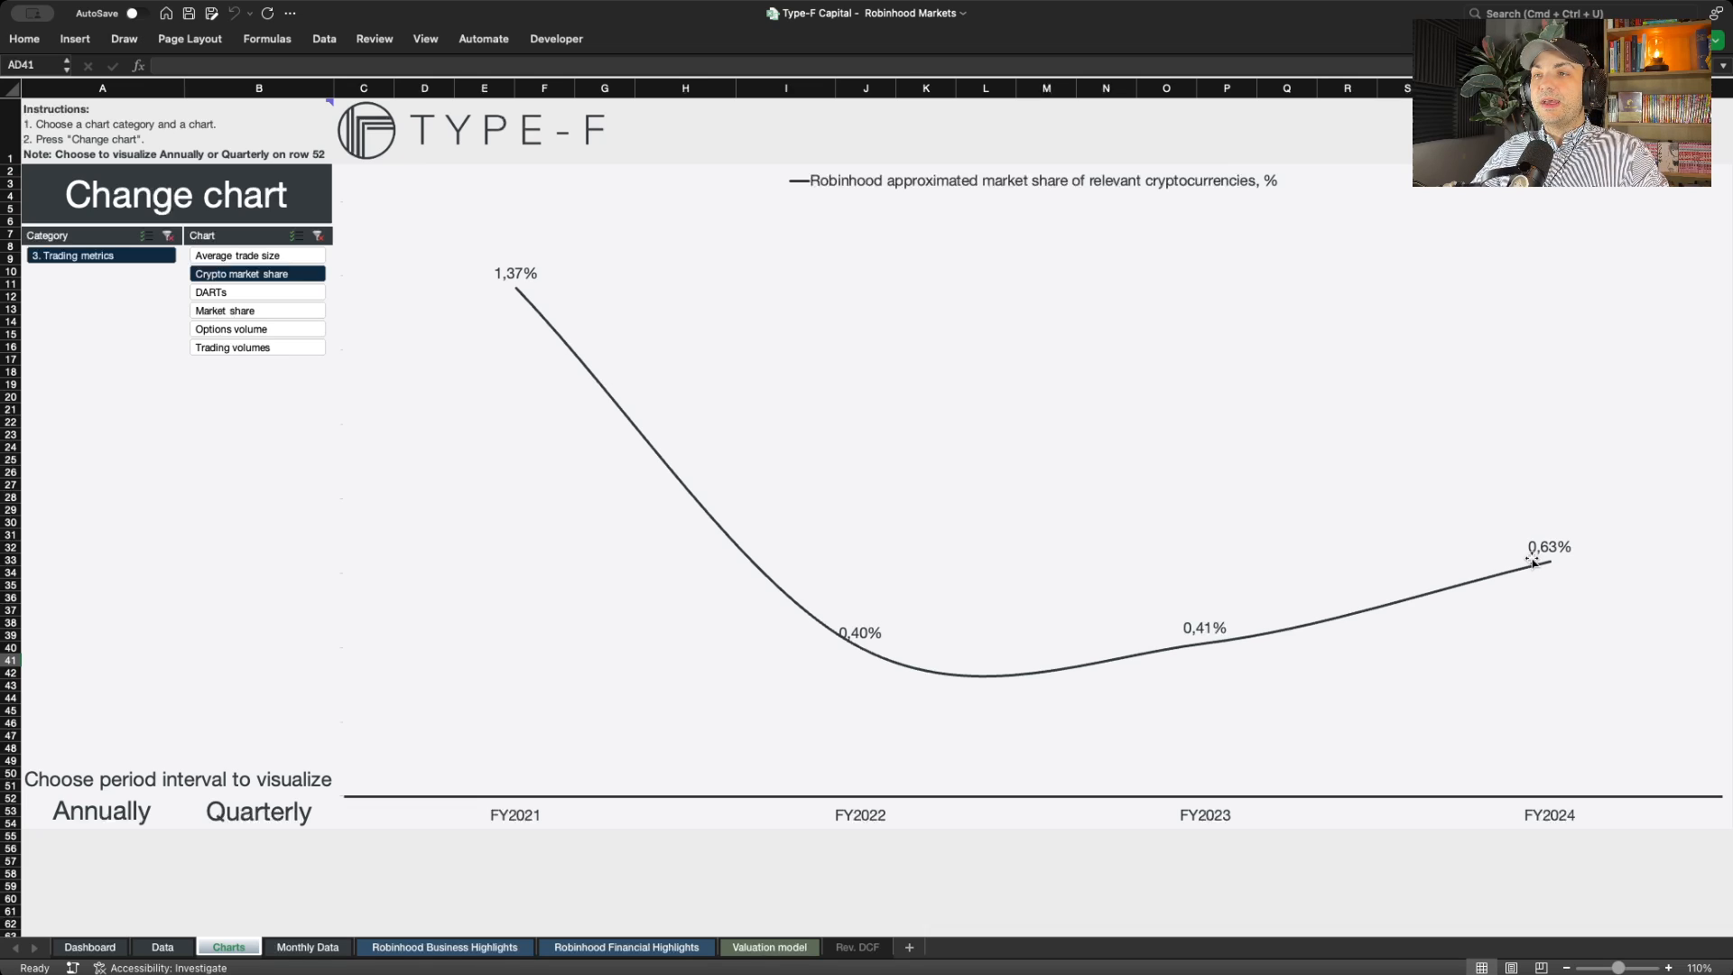
{"action": "mouse_move", "coordinate": [1041, 415]}
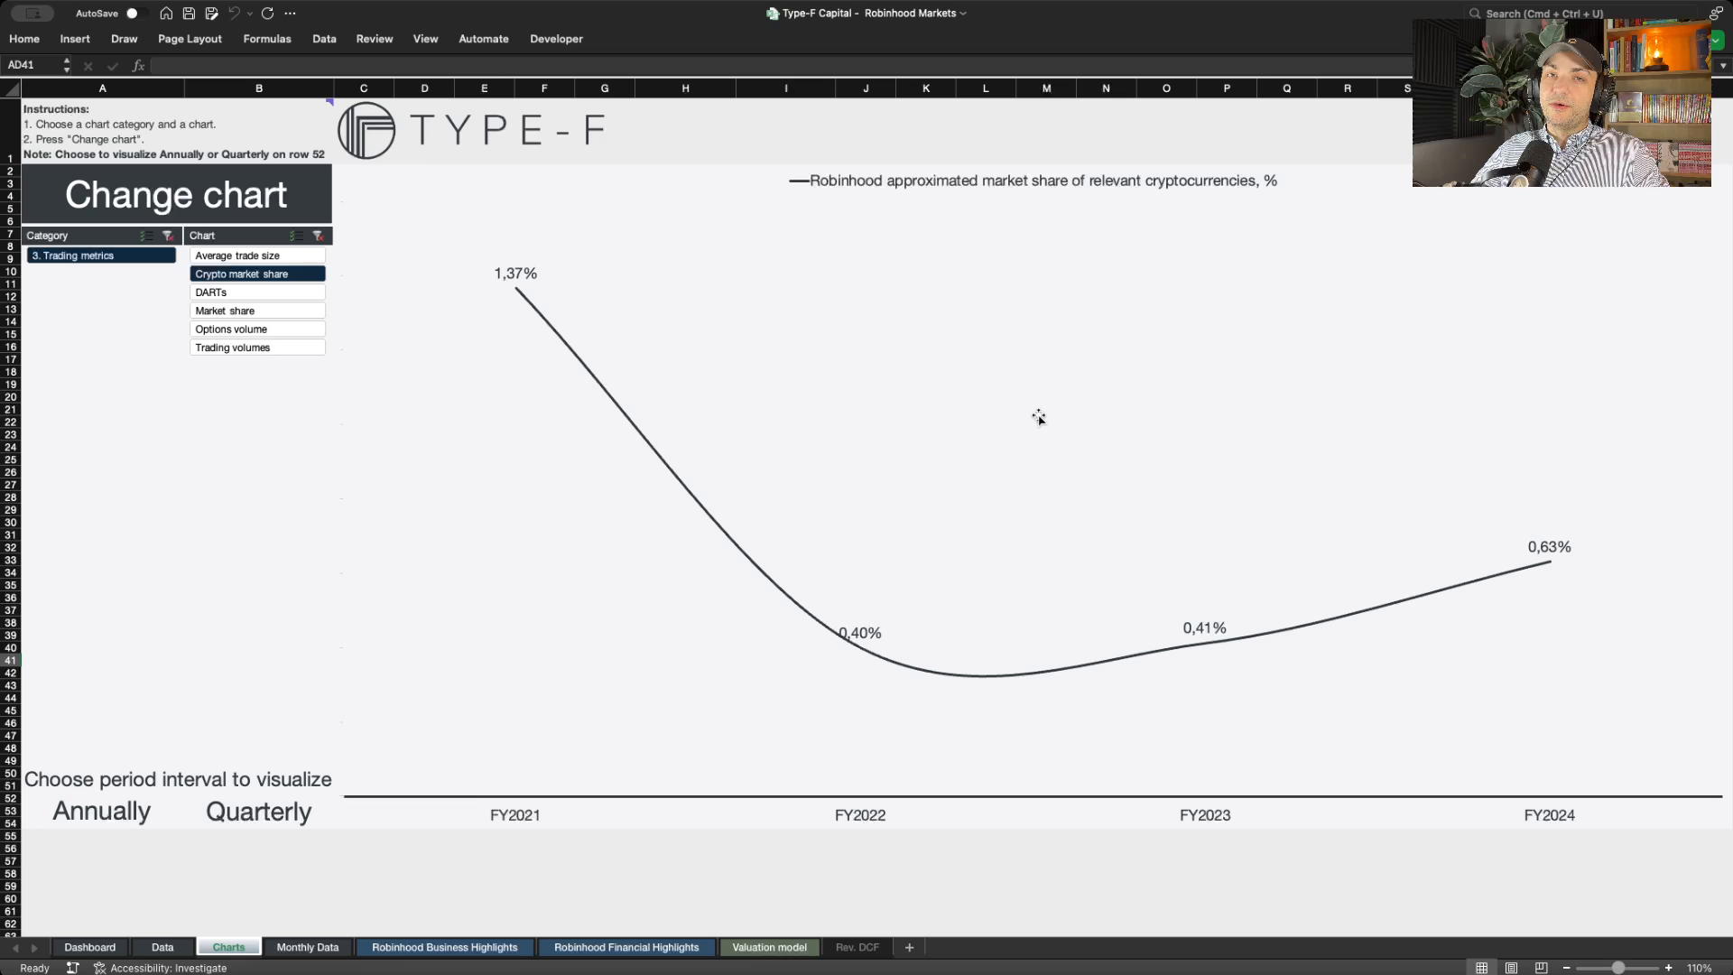
{"action": "mouse_move", "coordinate": [1010, 379]}
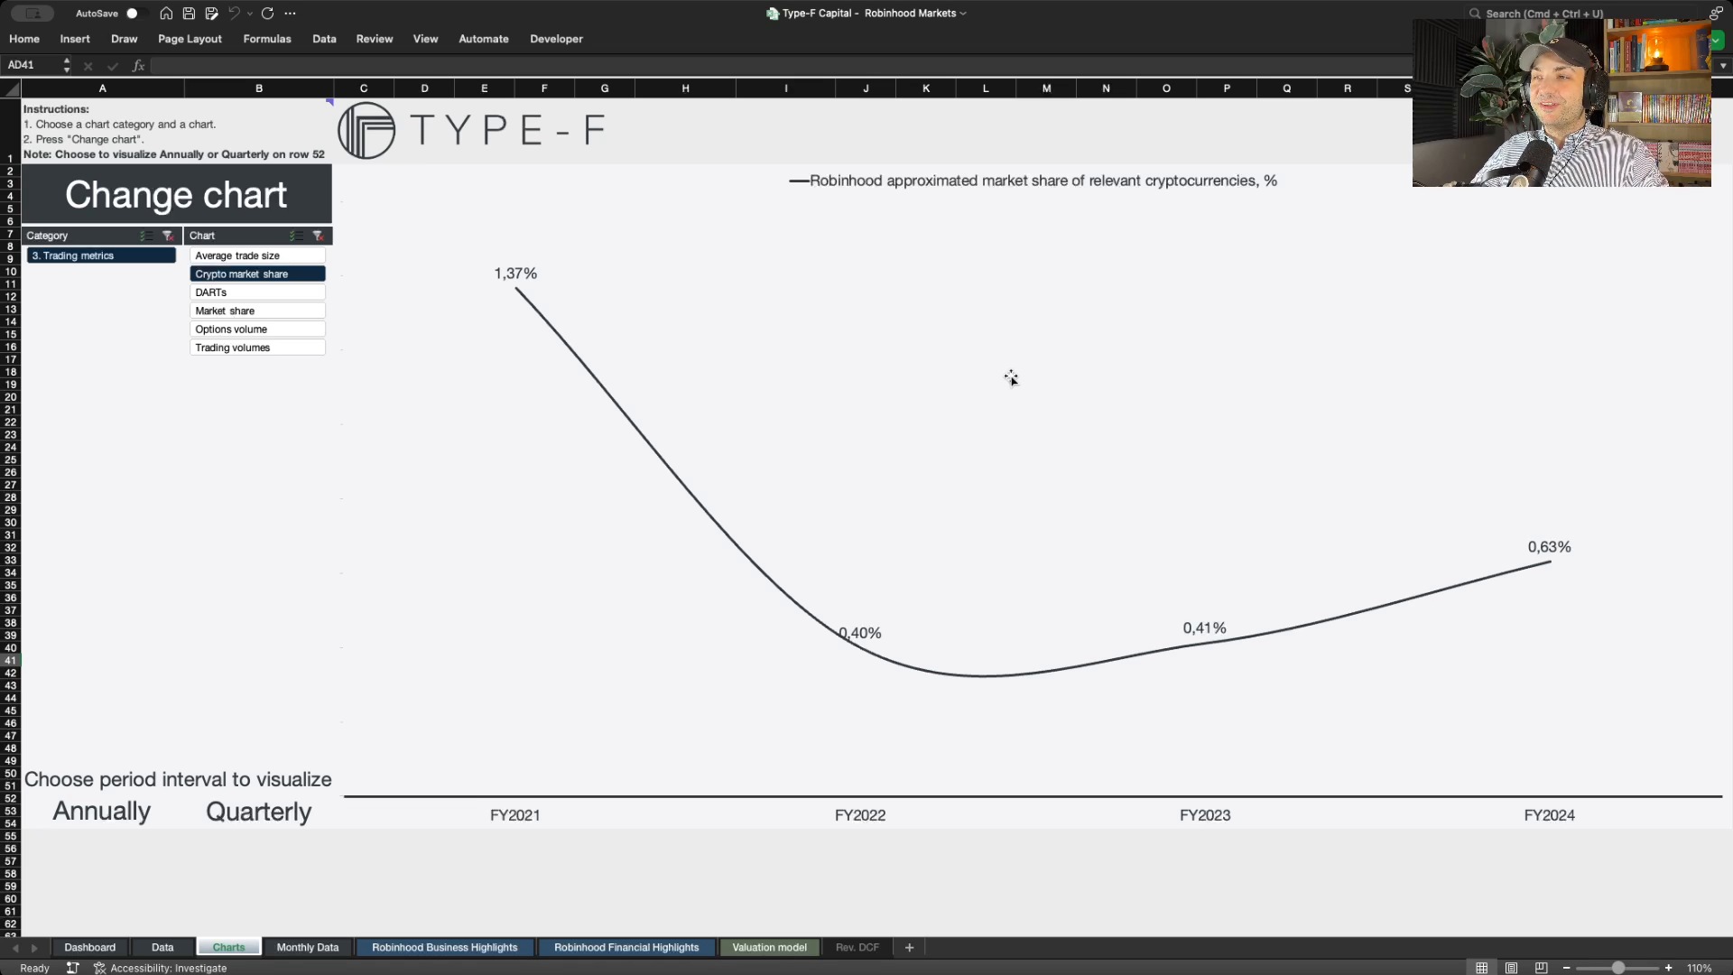
{"action": "mouse_move", "coordinate": [904, 189]}
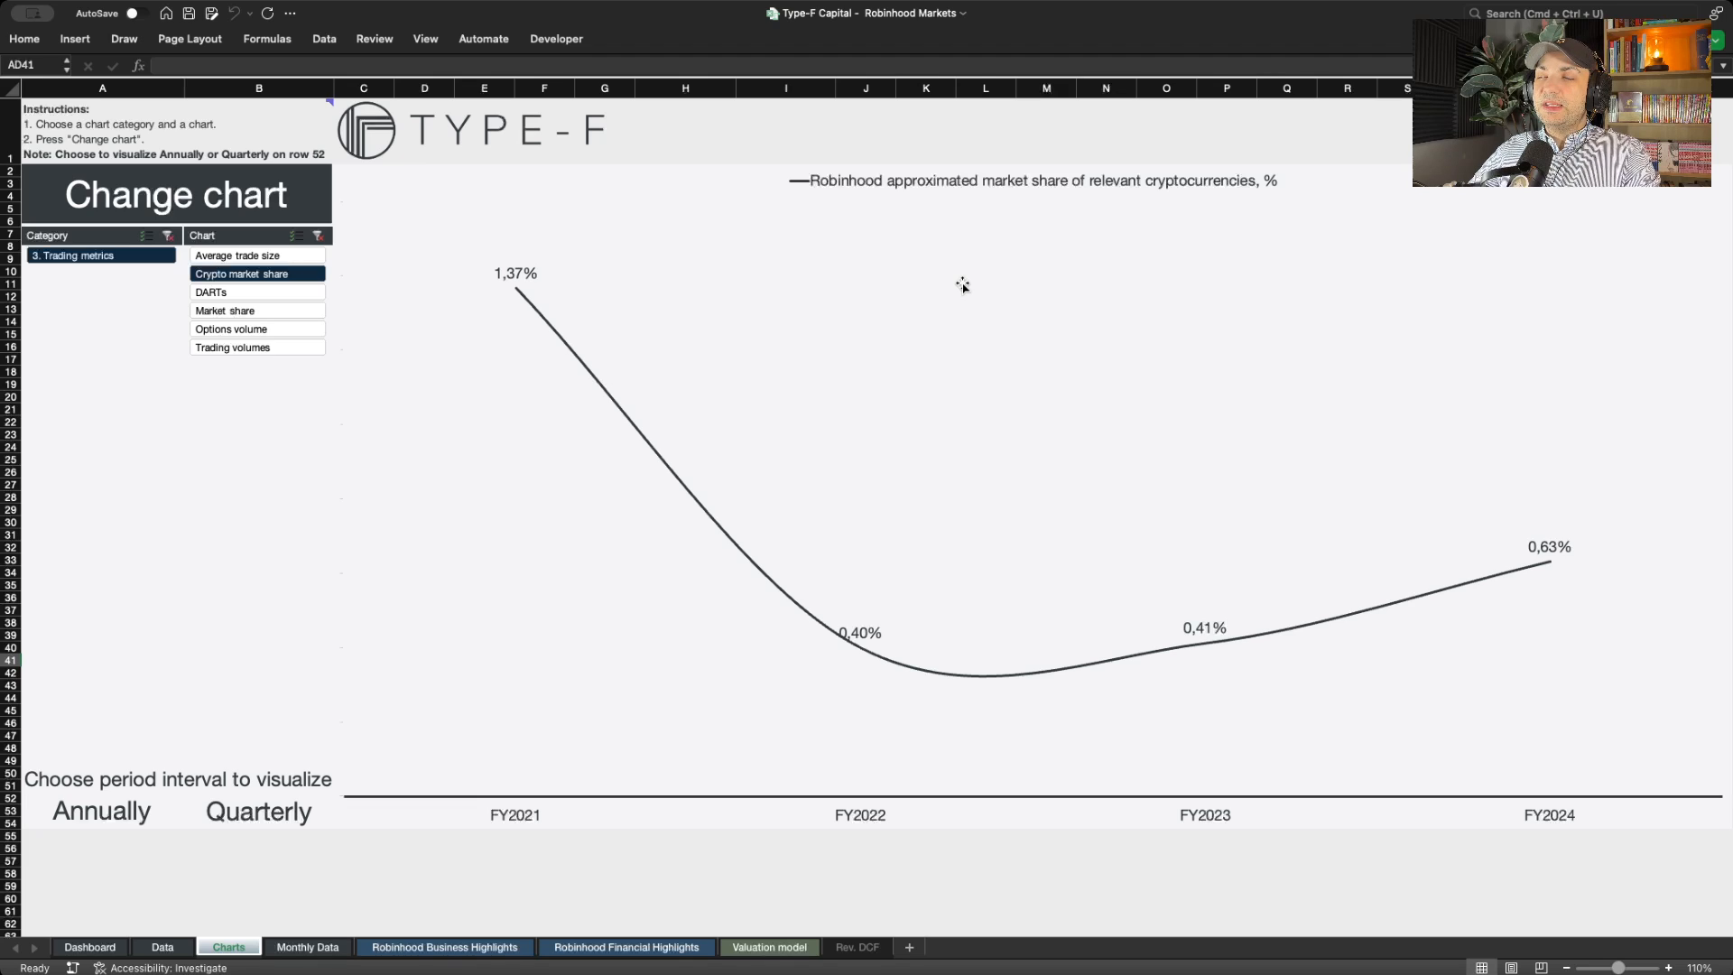
{"action": "mouse_move", "coordinate": [638, 498]}
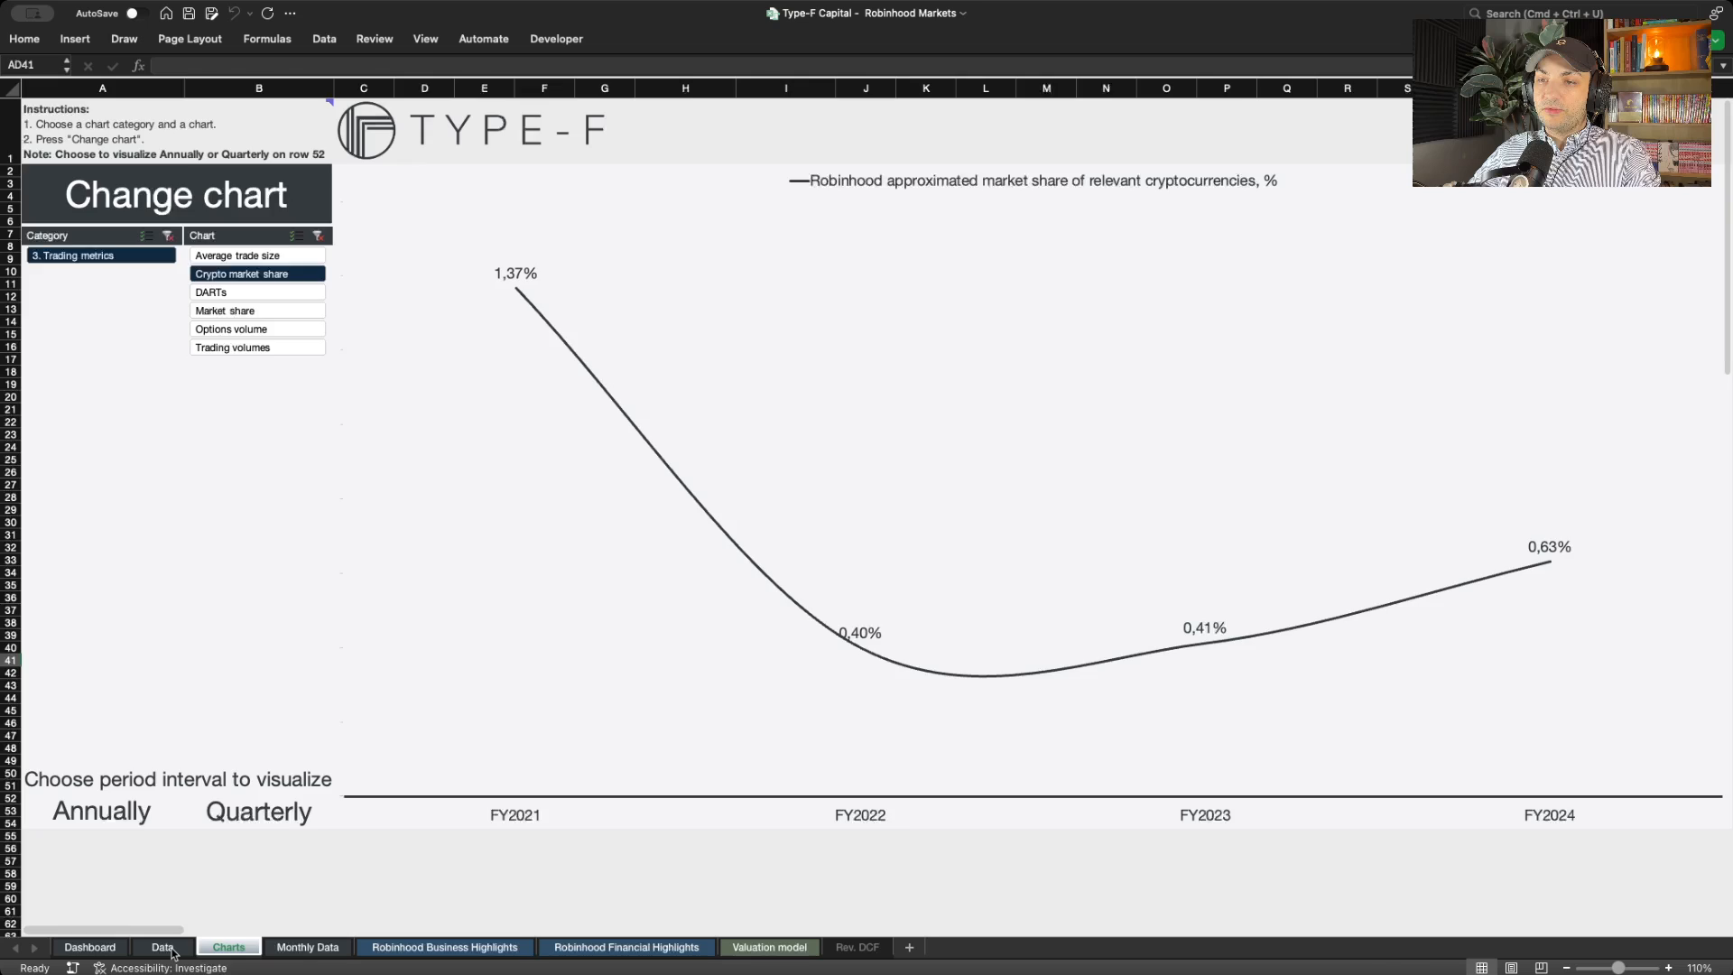
- Review the Cryptocurrencies and Equity trading volume rows in the Data sheet's Trading metrics section
{"action": "left_click", "coordinate": [160, 946]}
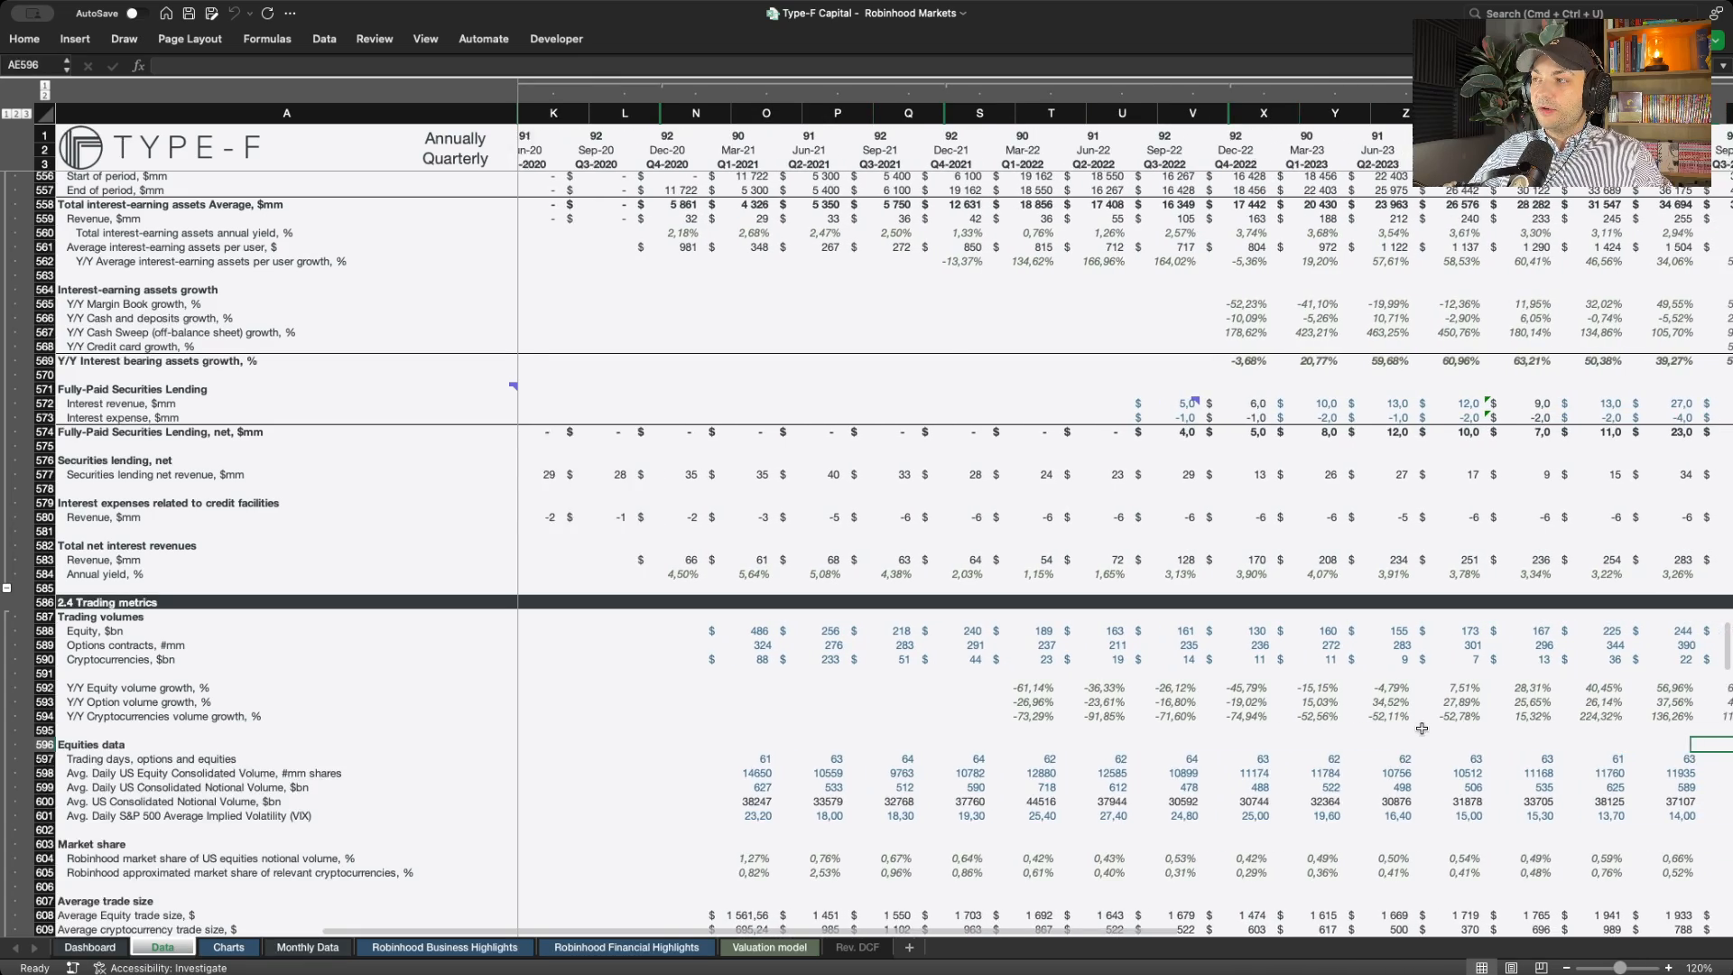
{"action": "scroll", "scroll_direction": "right", "scroll_amount": 3}
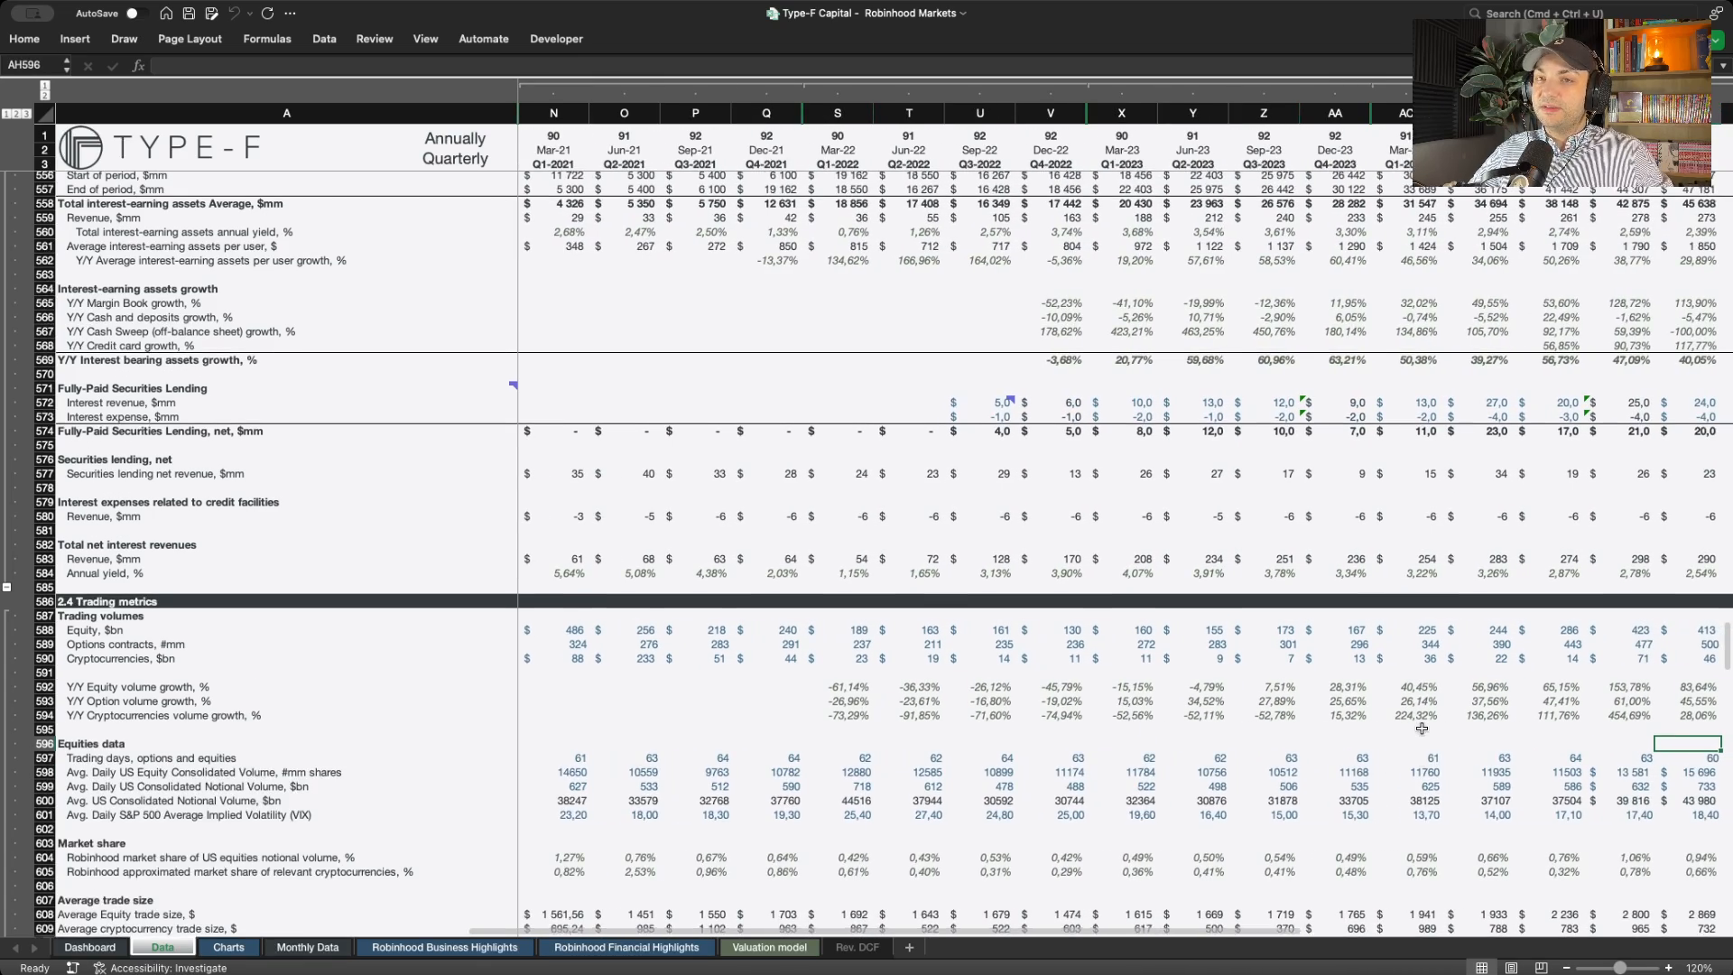
{"action": "scroll", "scroll_direction": "down", "scroll_amount": 3}
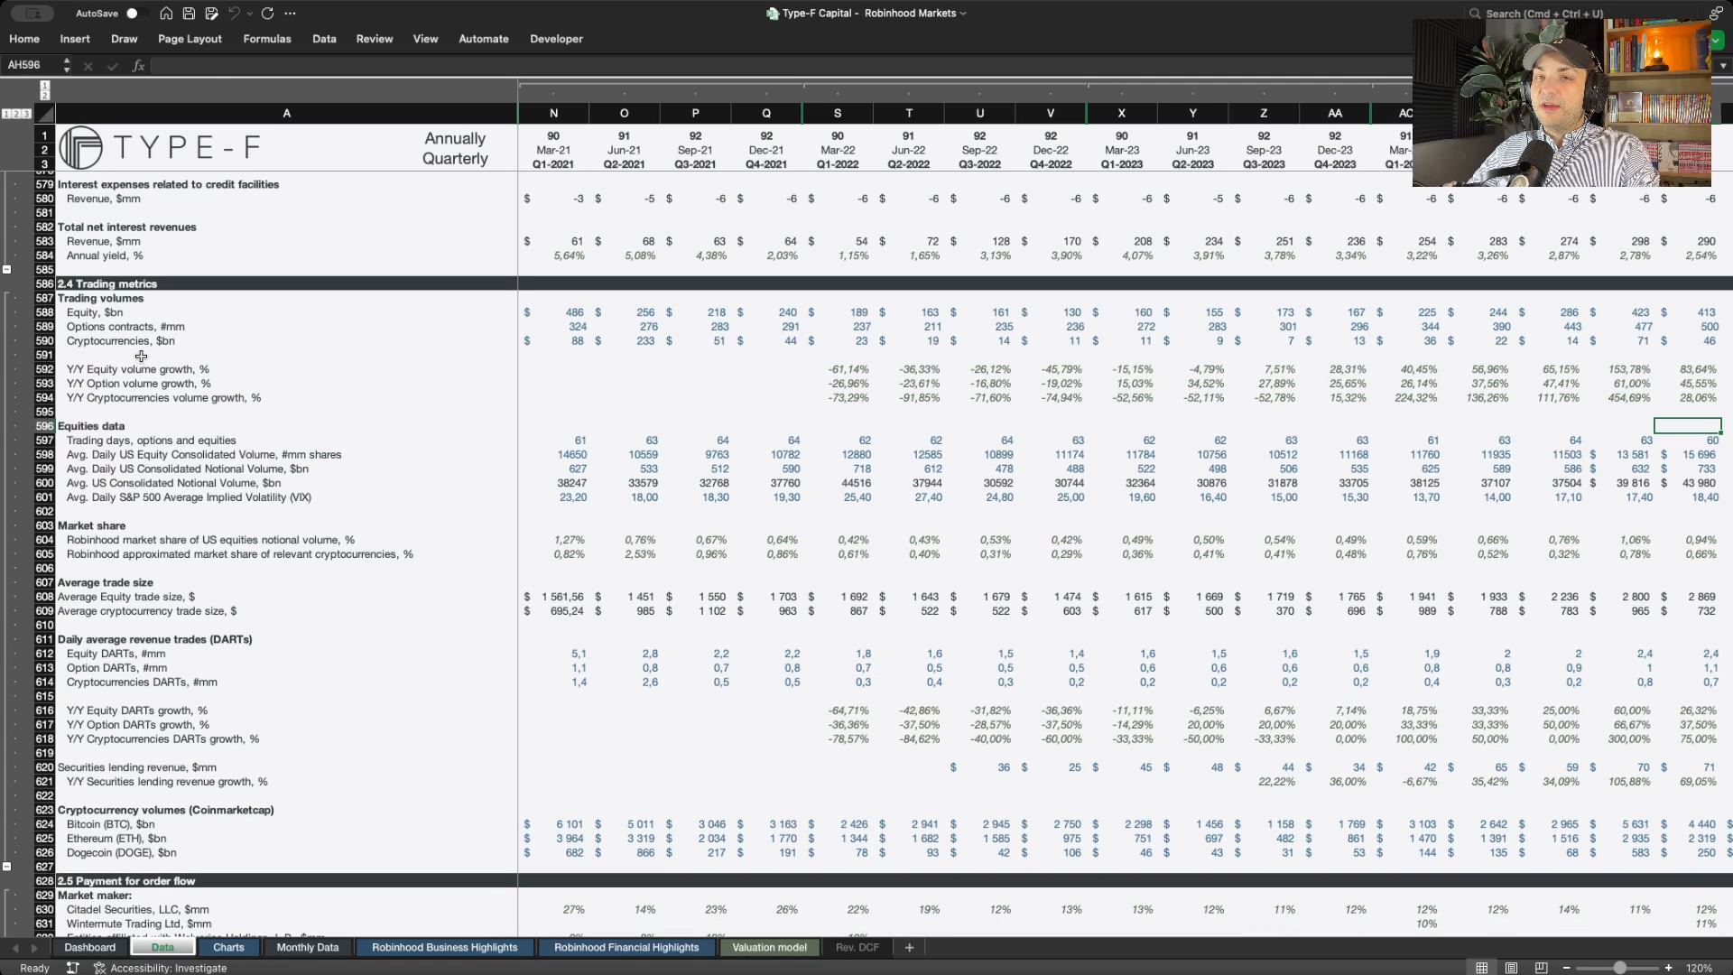
{"action": "left_click", "coordinate": [131, 341]}
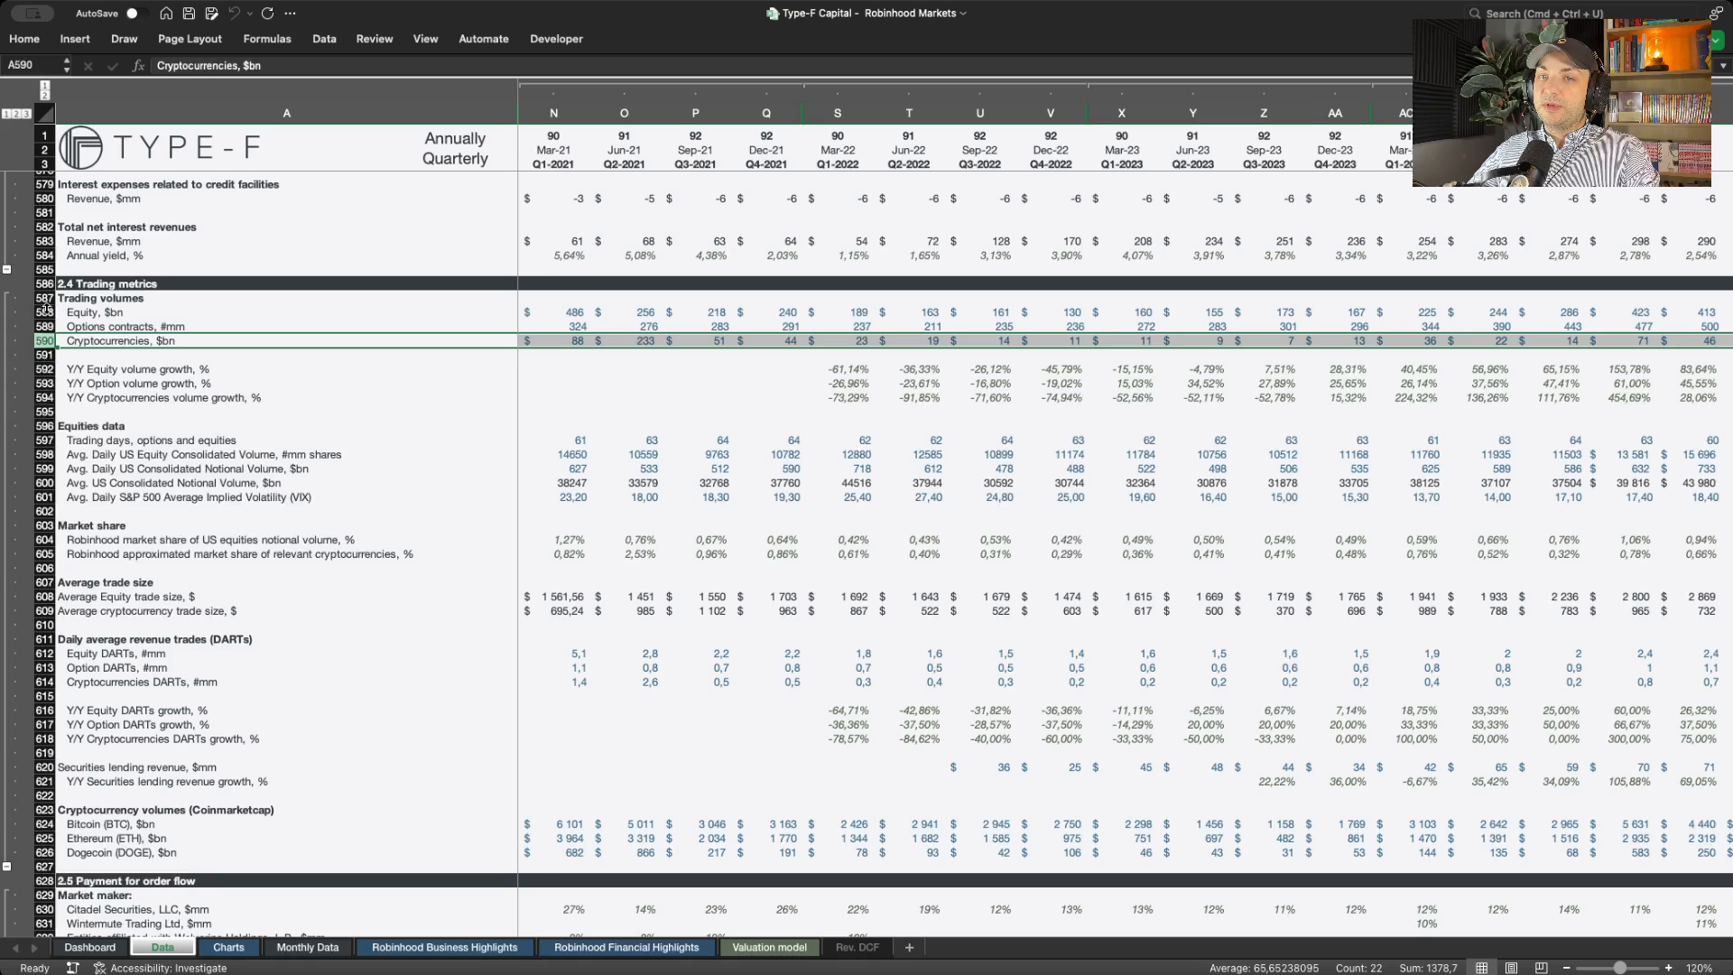
{"action": "left_click", "coordinate": [99, 313]}
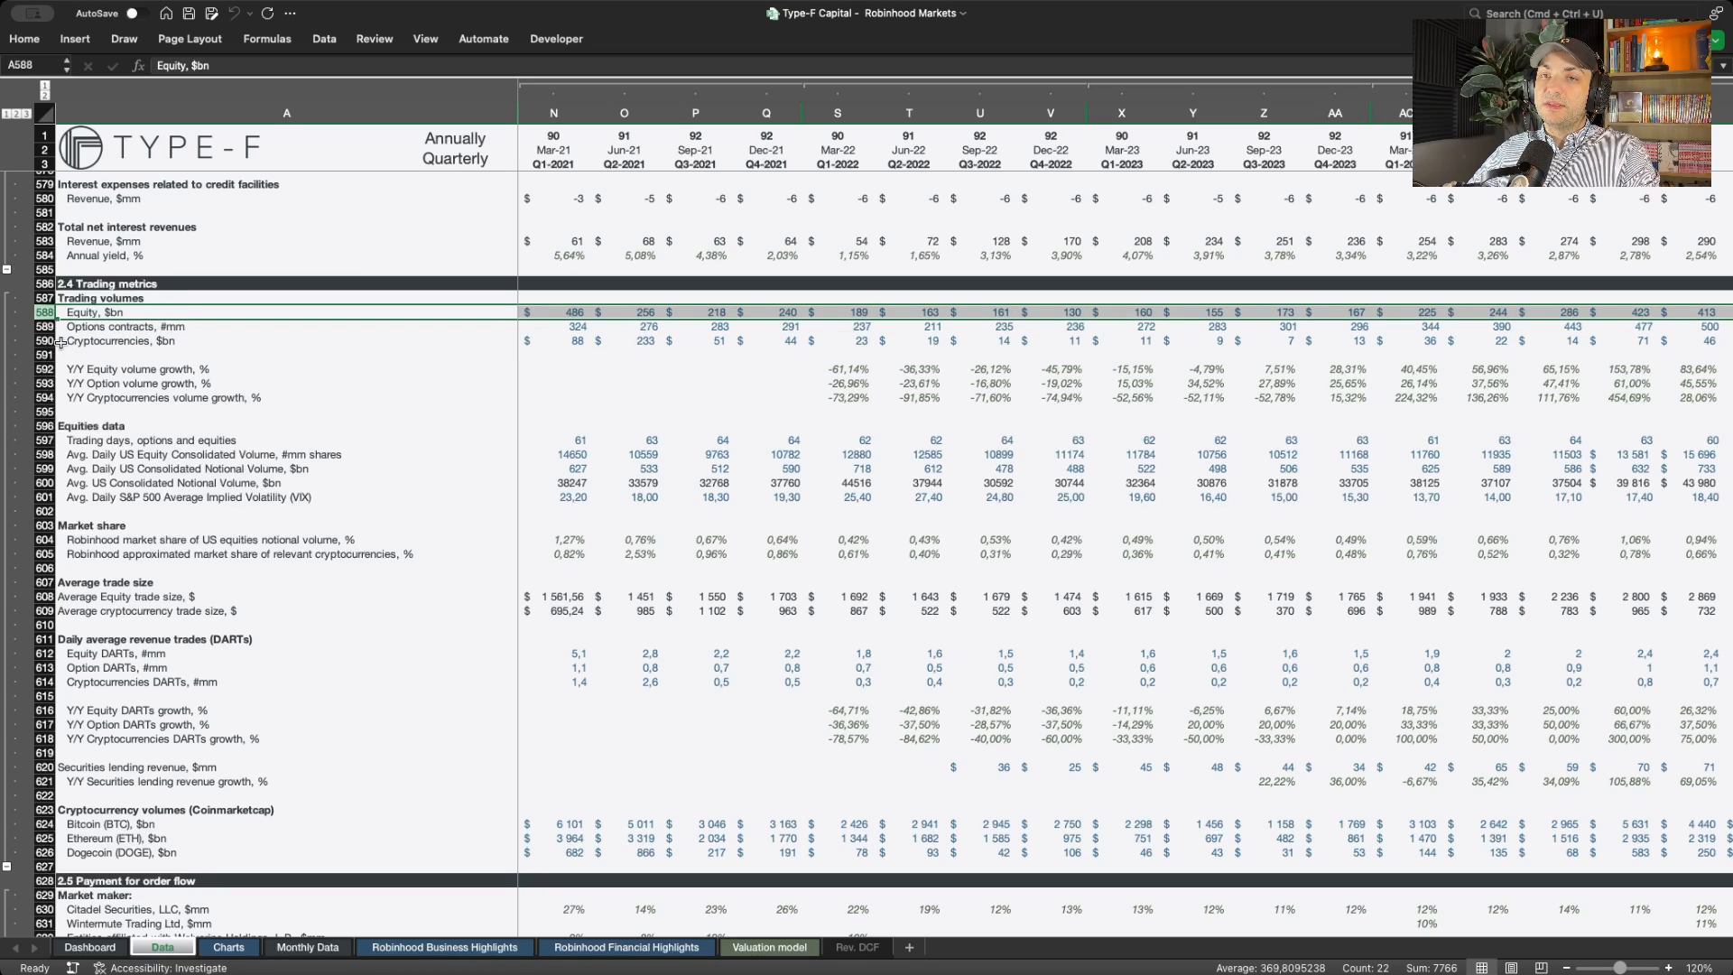
{"action": "left_click", "coordinate": [131, 341]}
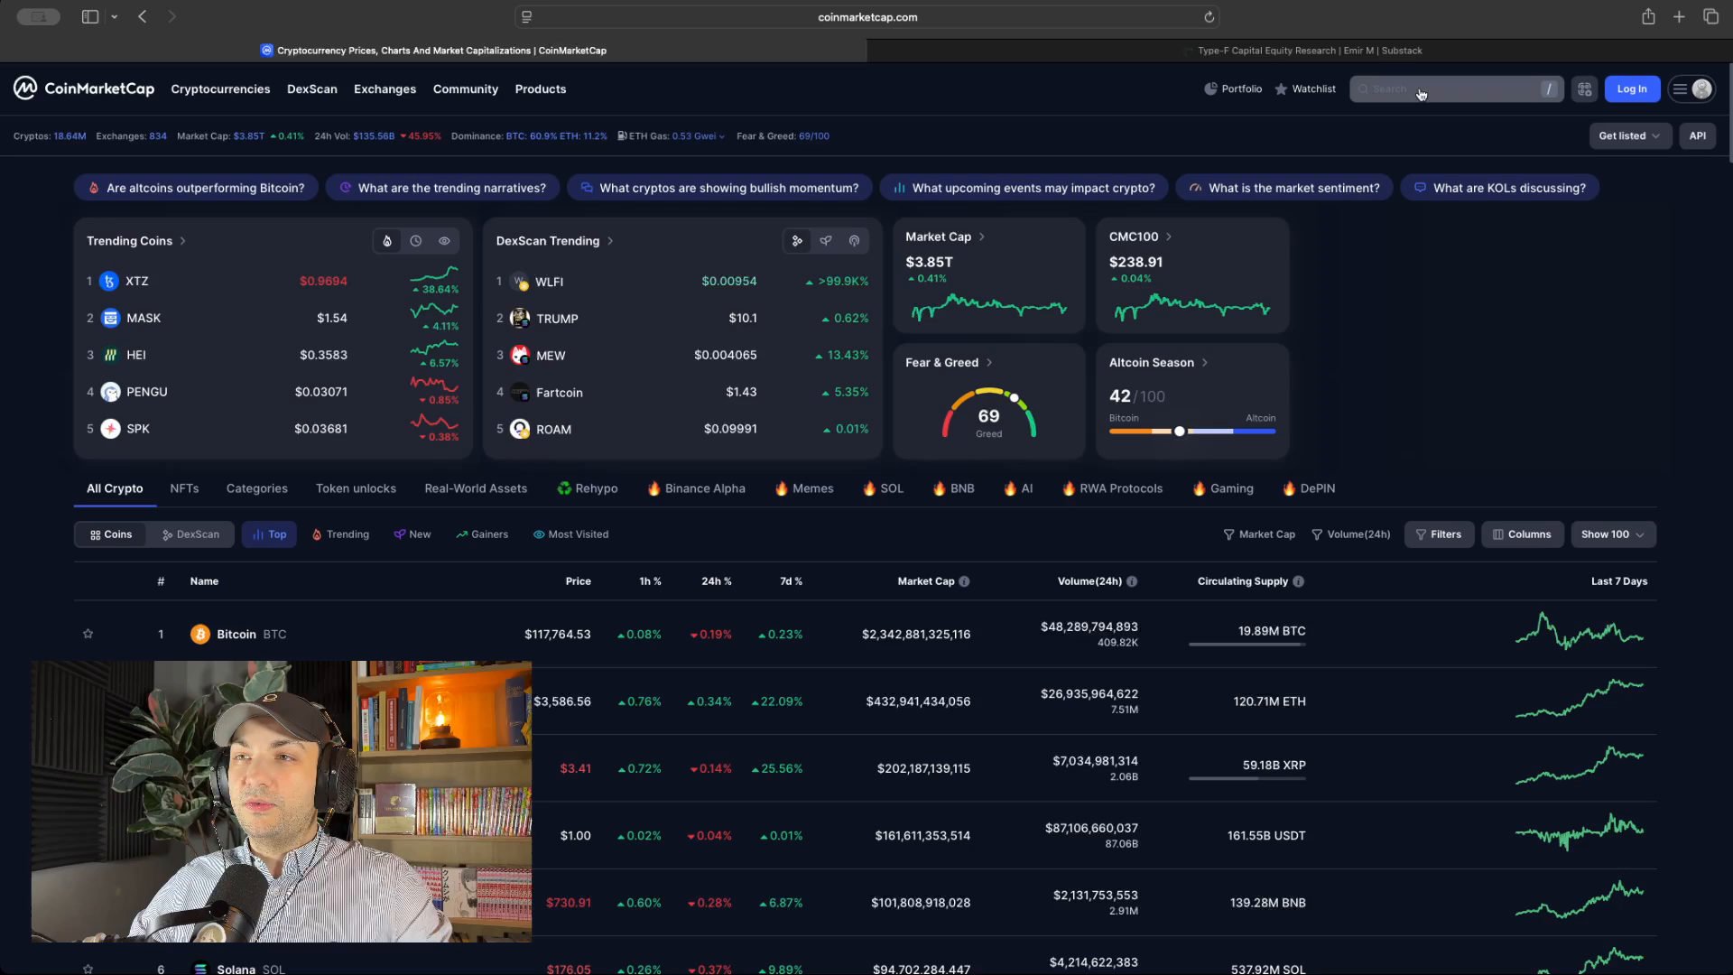
- Search 'btc' on CoinMarketCap and load the Bitcoin page, dismissing the cookie notice
{"action": "type", "text": "btc"}
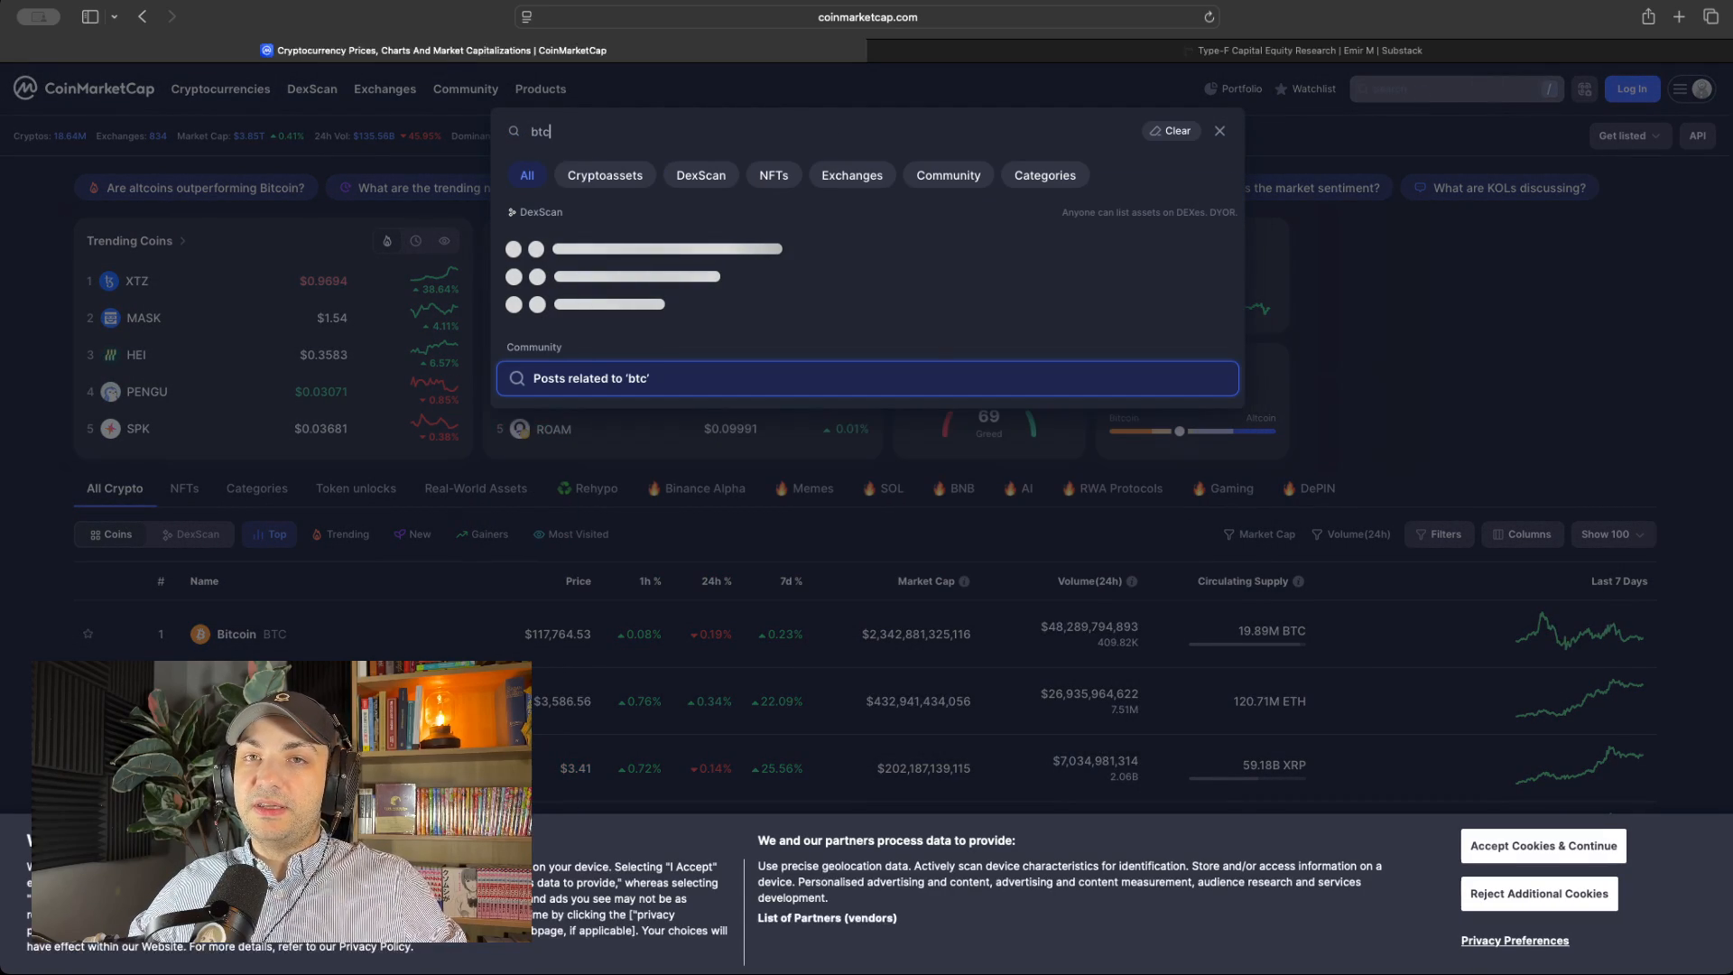
{"action": "left_click", "coordinate": [1220, 130]}
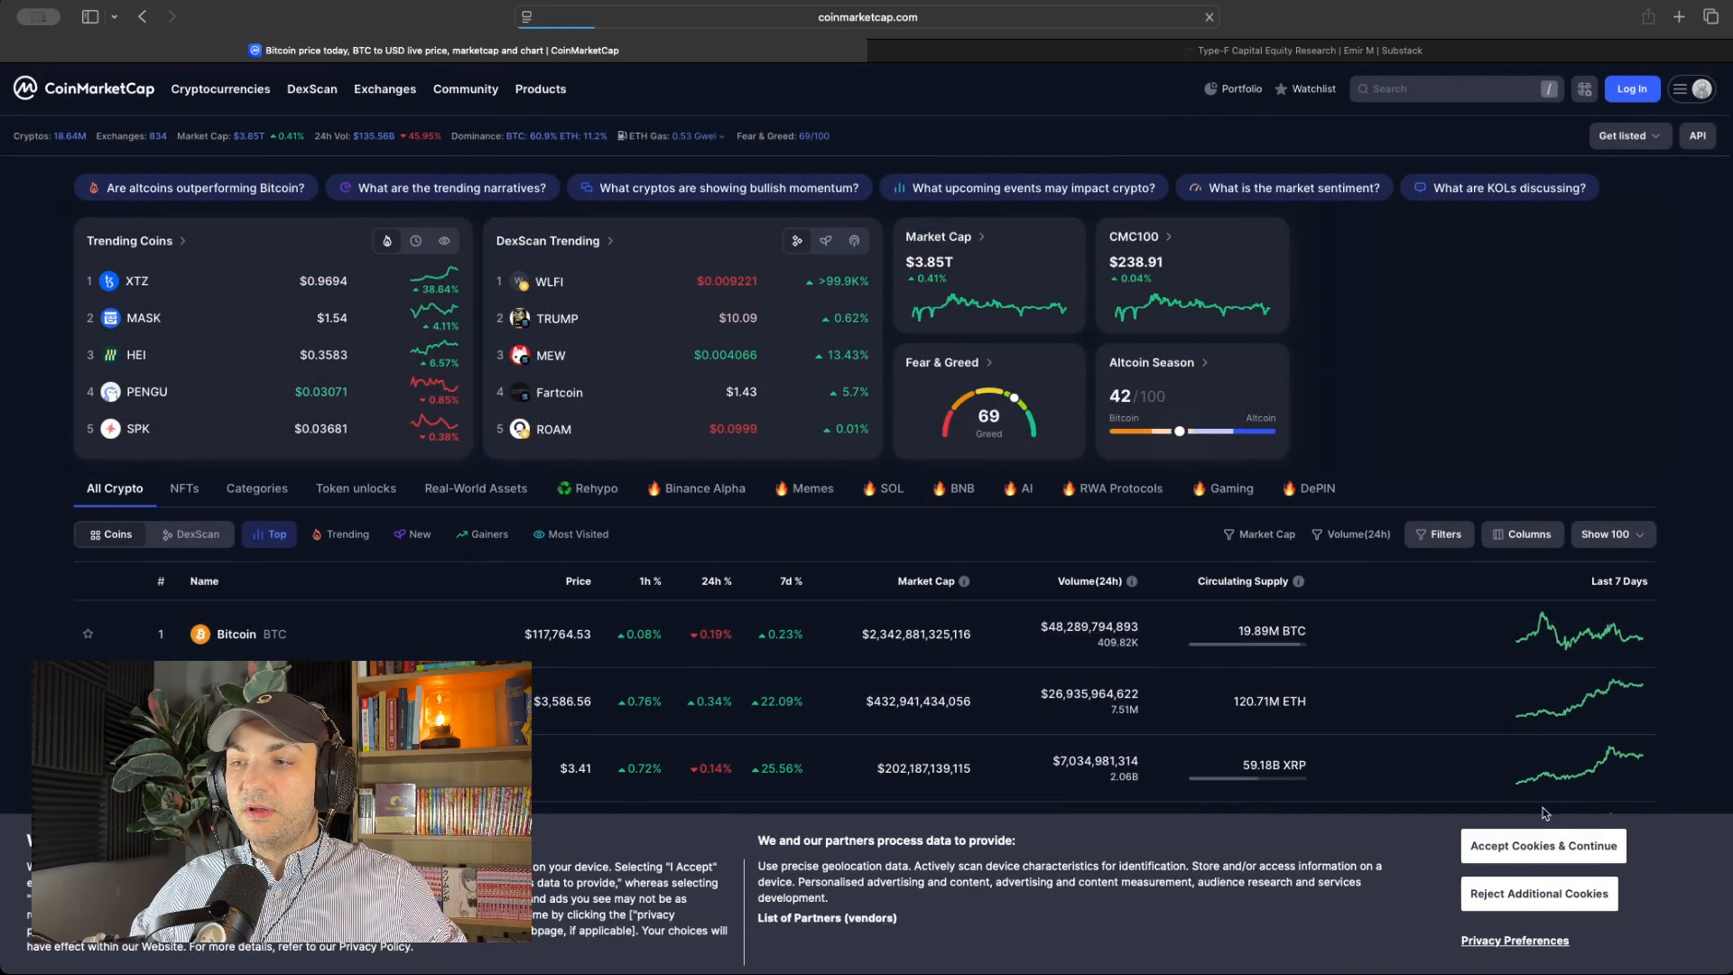
{"action": "left_click", "coordinate": [235, 633]}
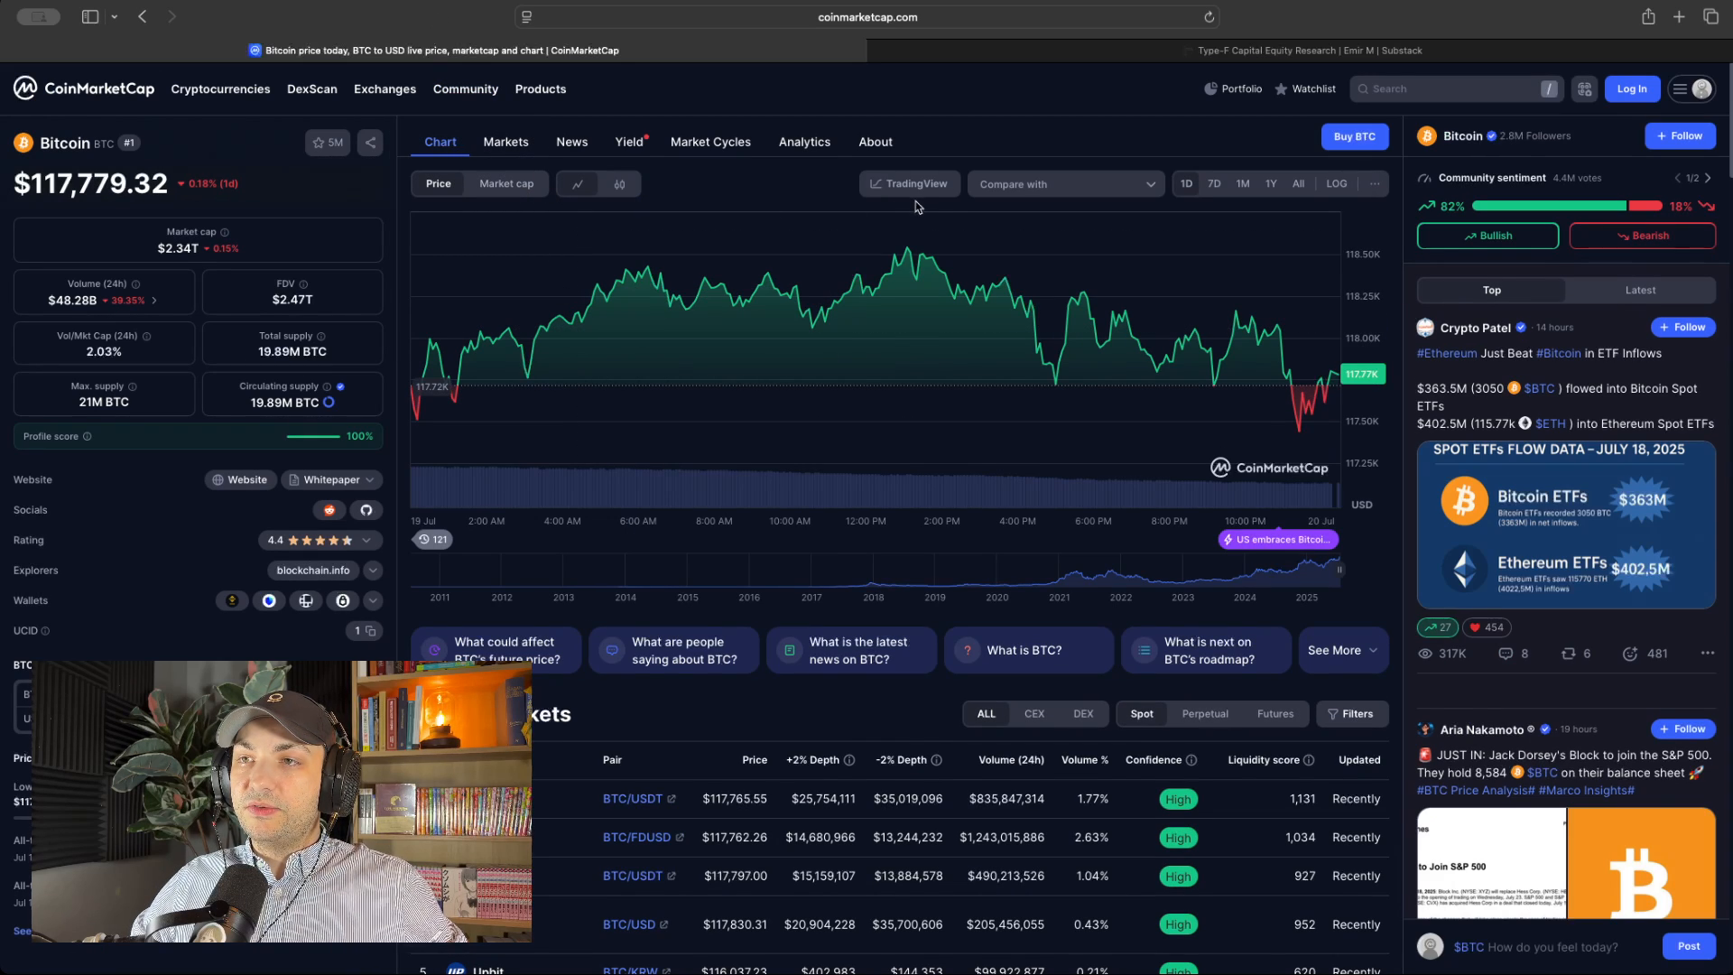
- Show the BTC/USD technical analysis chart as monthly candles from 2021 to mid-2025
{"action": "left_click", "coordinate": [908, 184]}
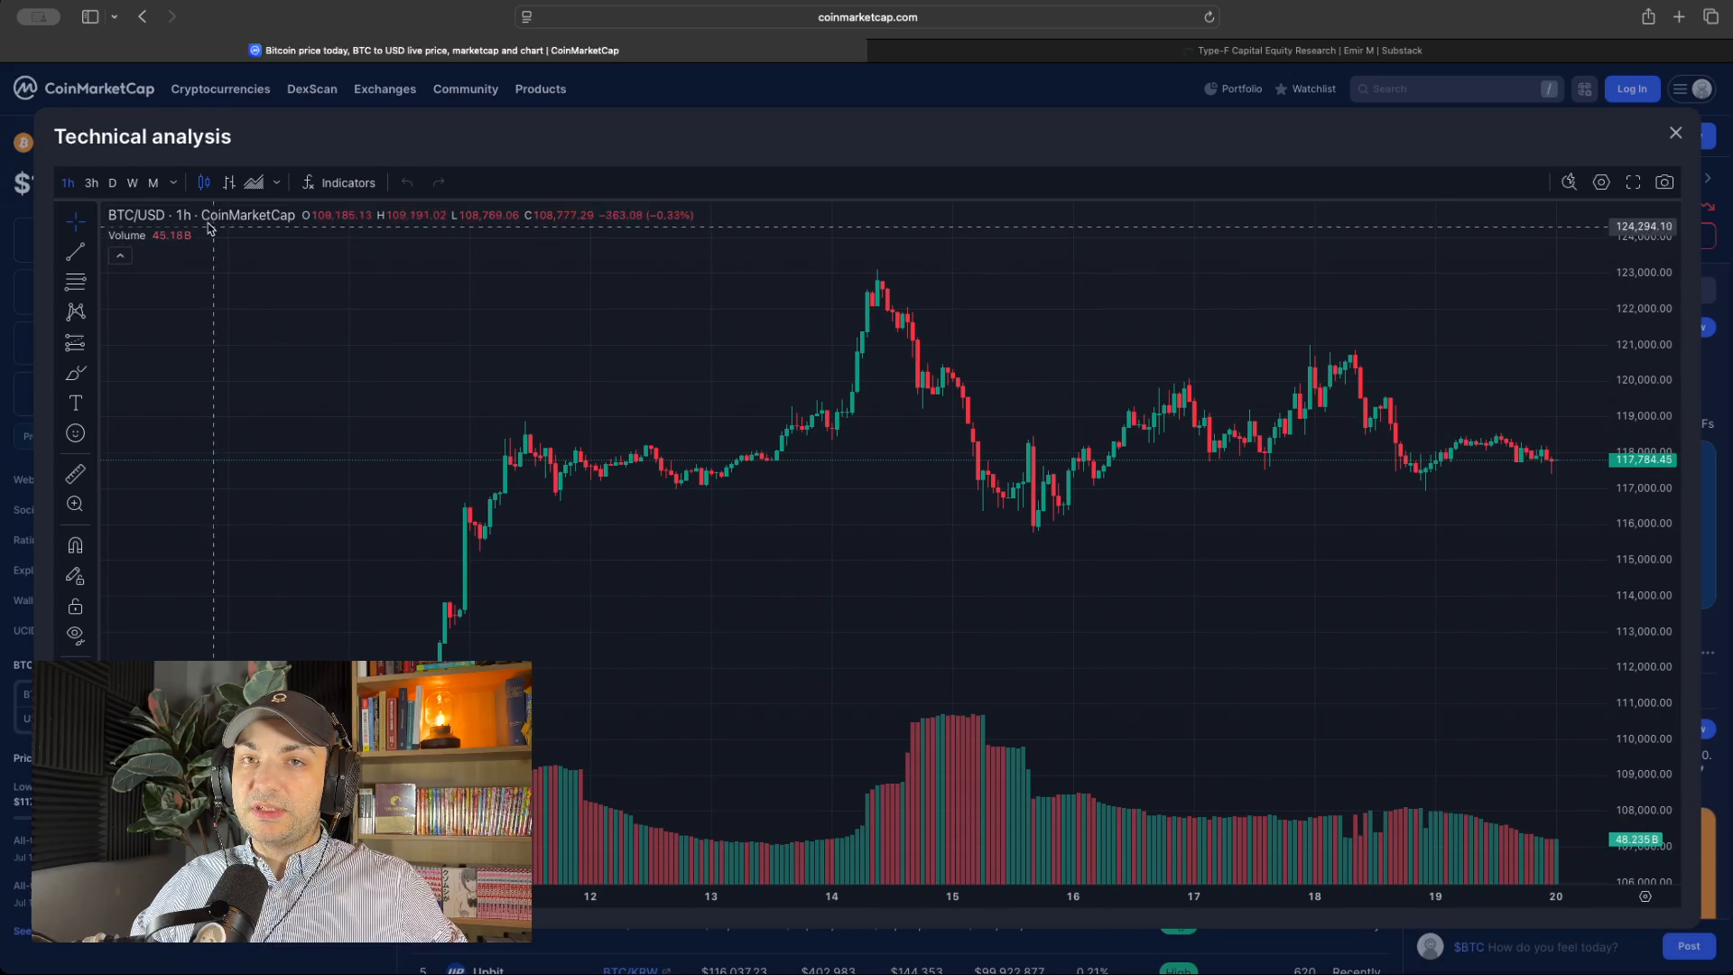
{"action": "left_click", "coordinate": [152, 182]}
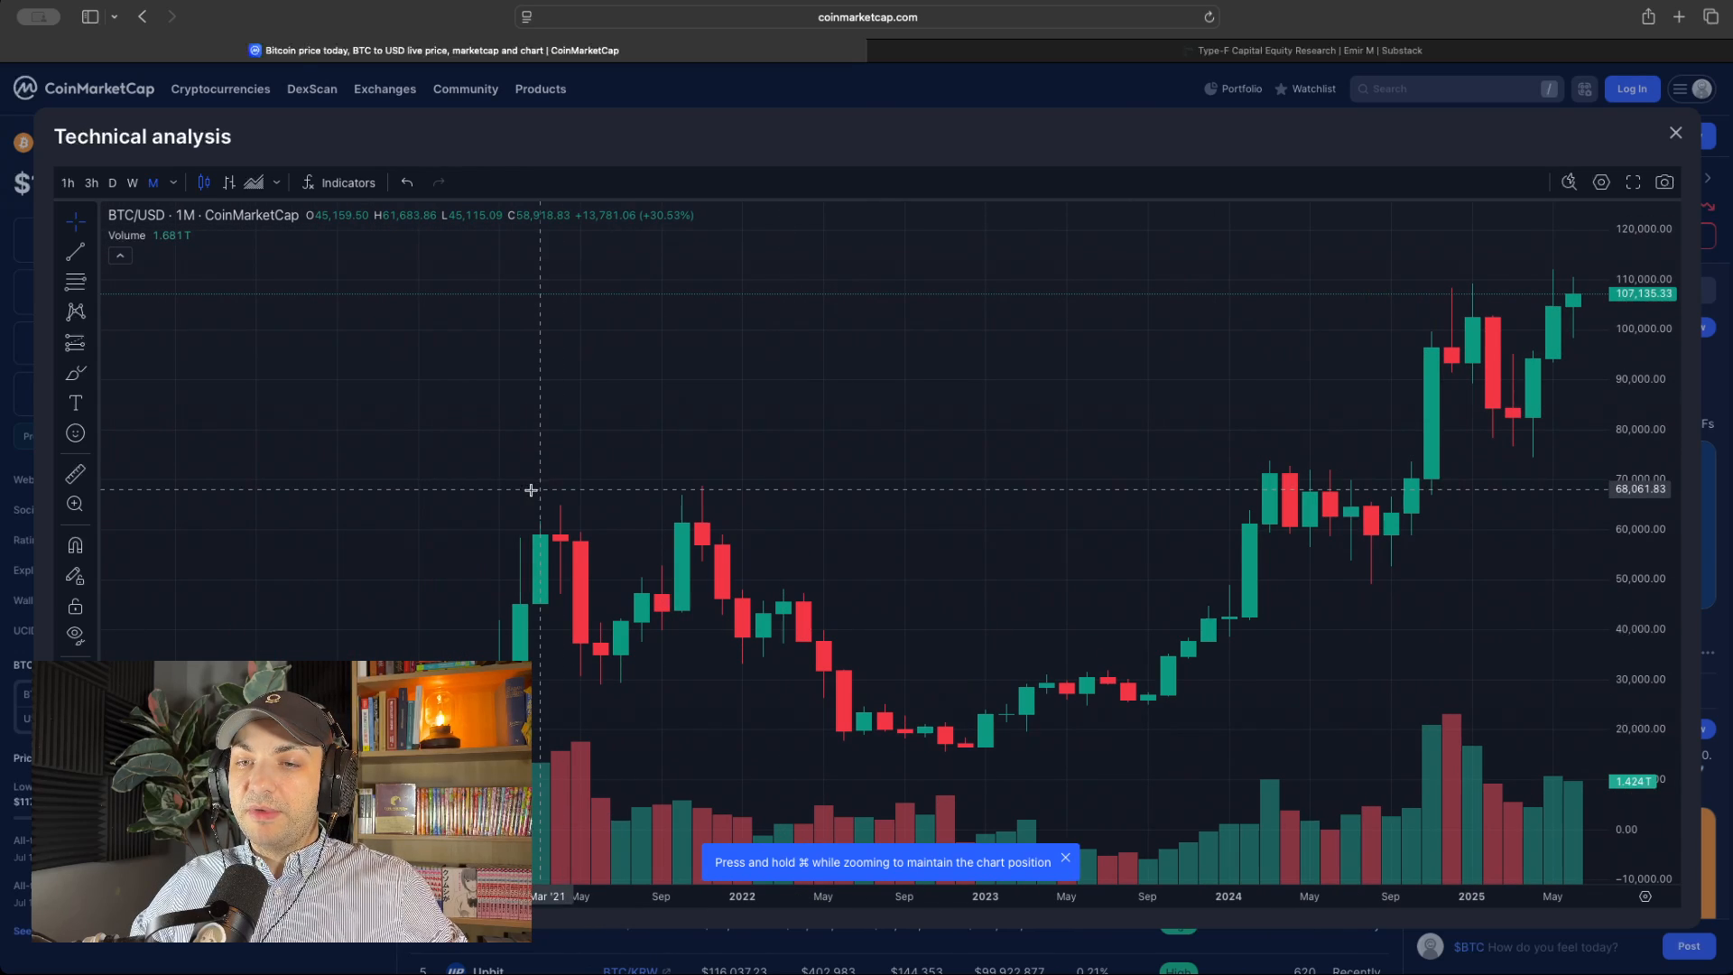
{"action": "mouse_move", "coordinate": [495, 489]}
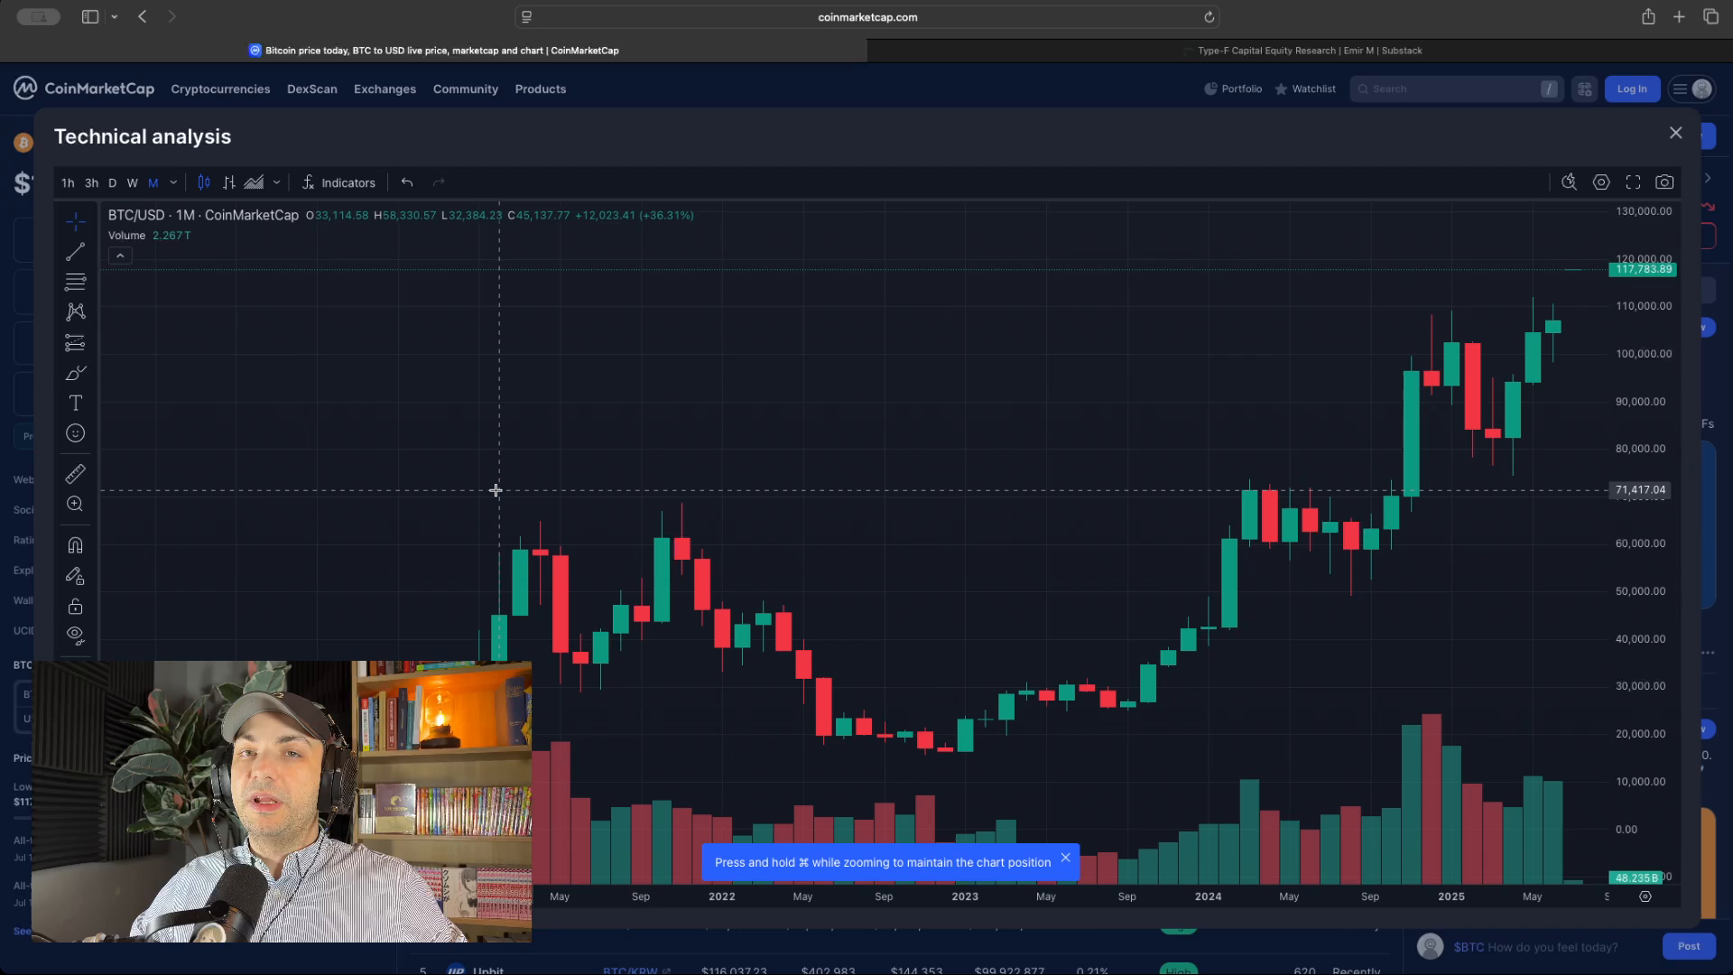
{"action": "mouse_move", "coordinate": [478, 489]}
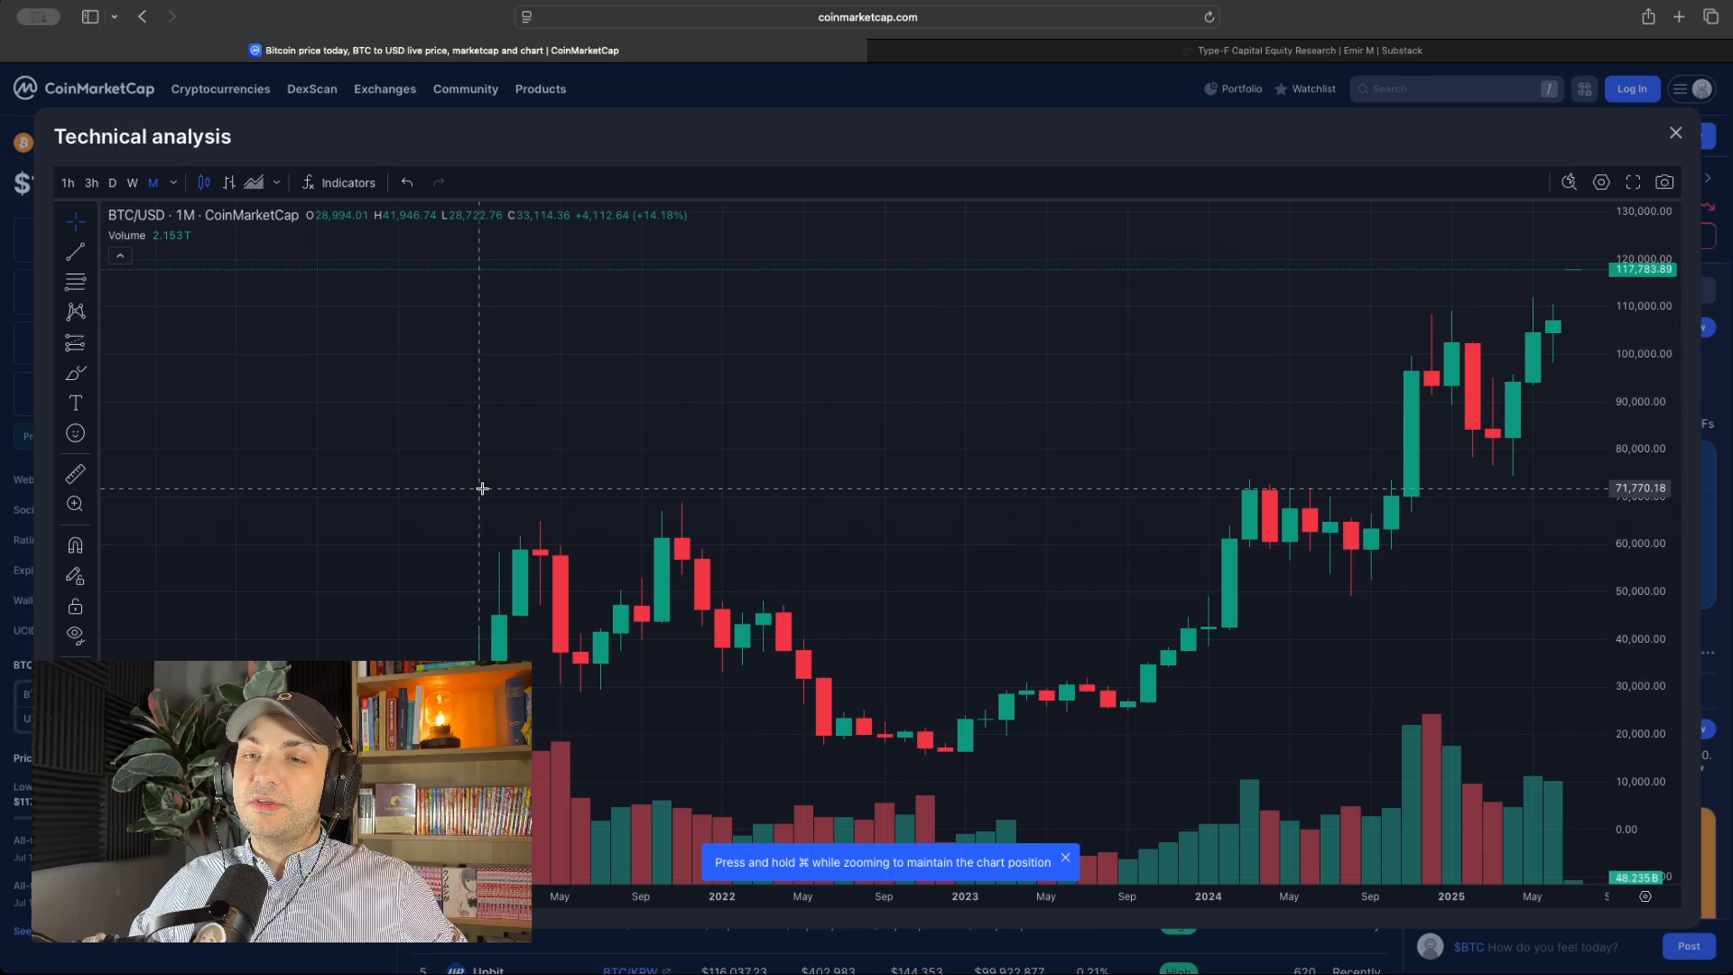
{"action": "mouse_move", "coordinate": [498, 489]}
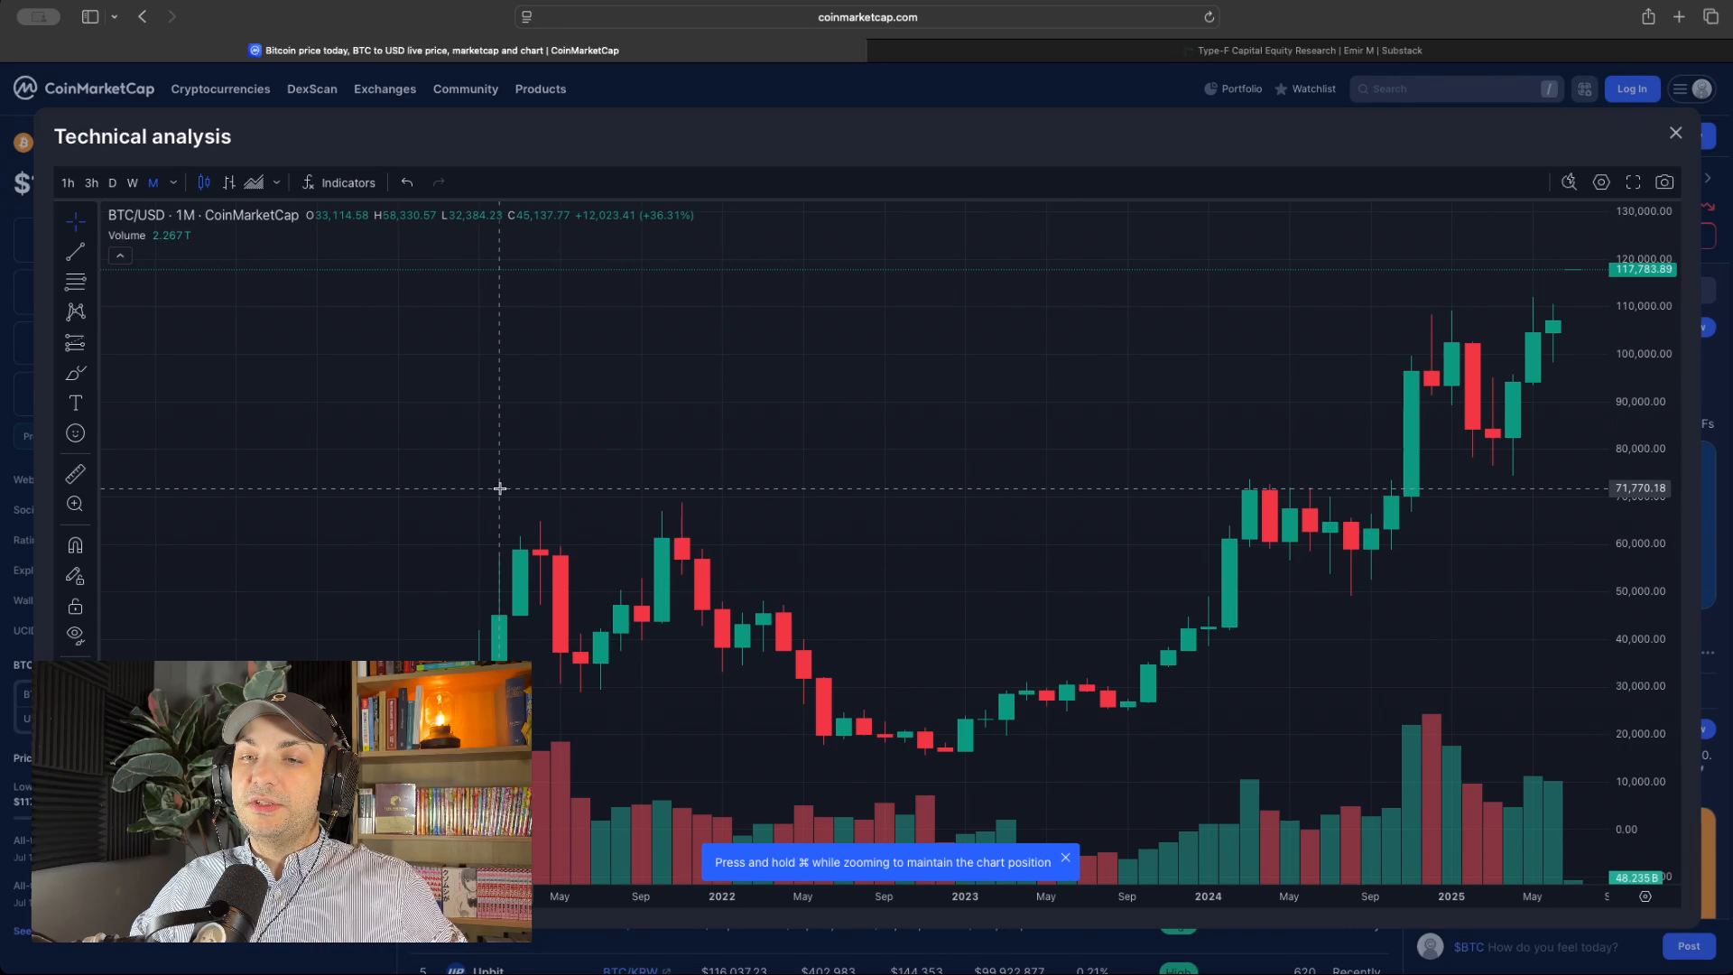
{"action": "mouse_move", "coordinate": [512, 488]}
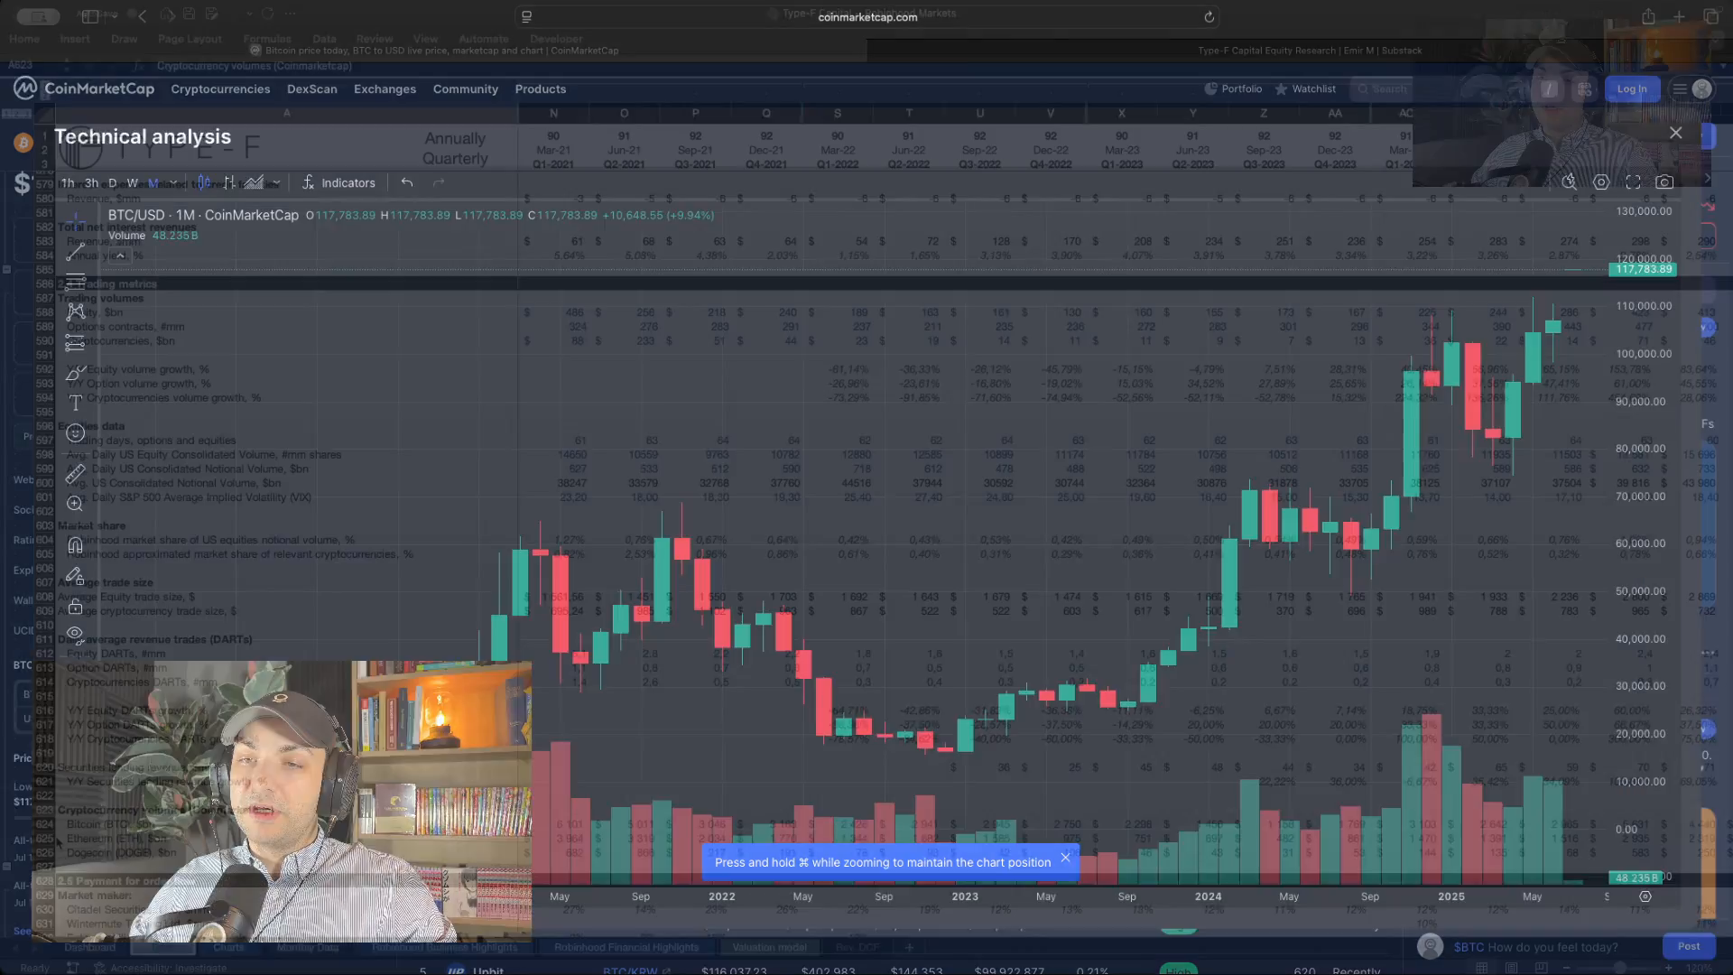
- Inspect the Cryptocurrency volumes (Coinmarketcap) rows for Bitcoin, Ethereum and Dogecoin and the Q1-2021 Bitcoin value
{"action": "left_click", "coordinate": [1675, 132]}
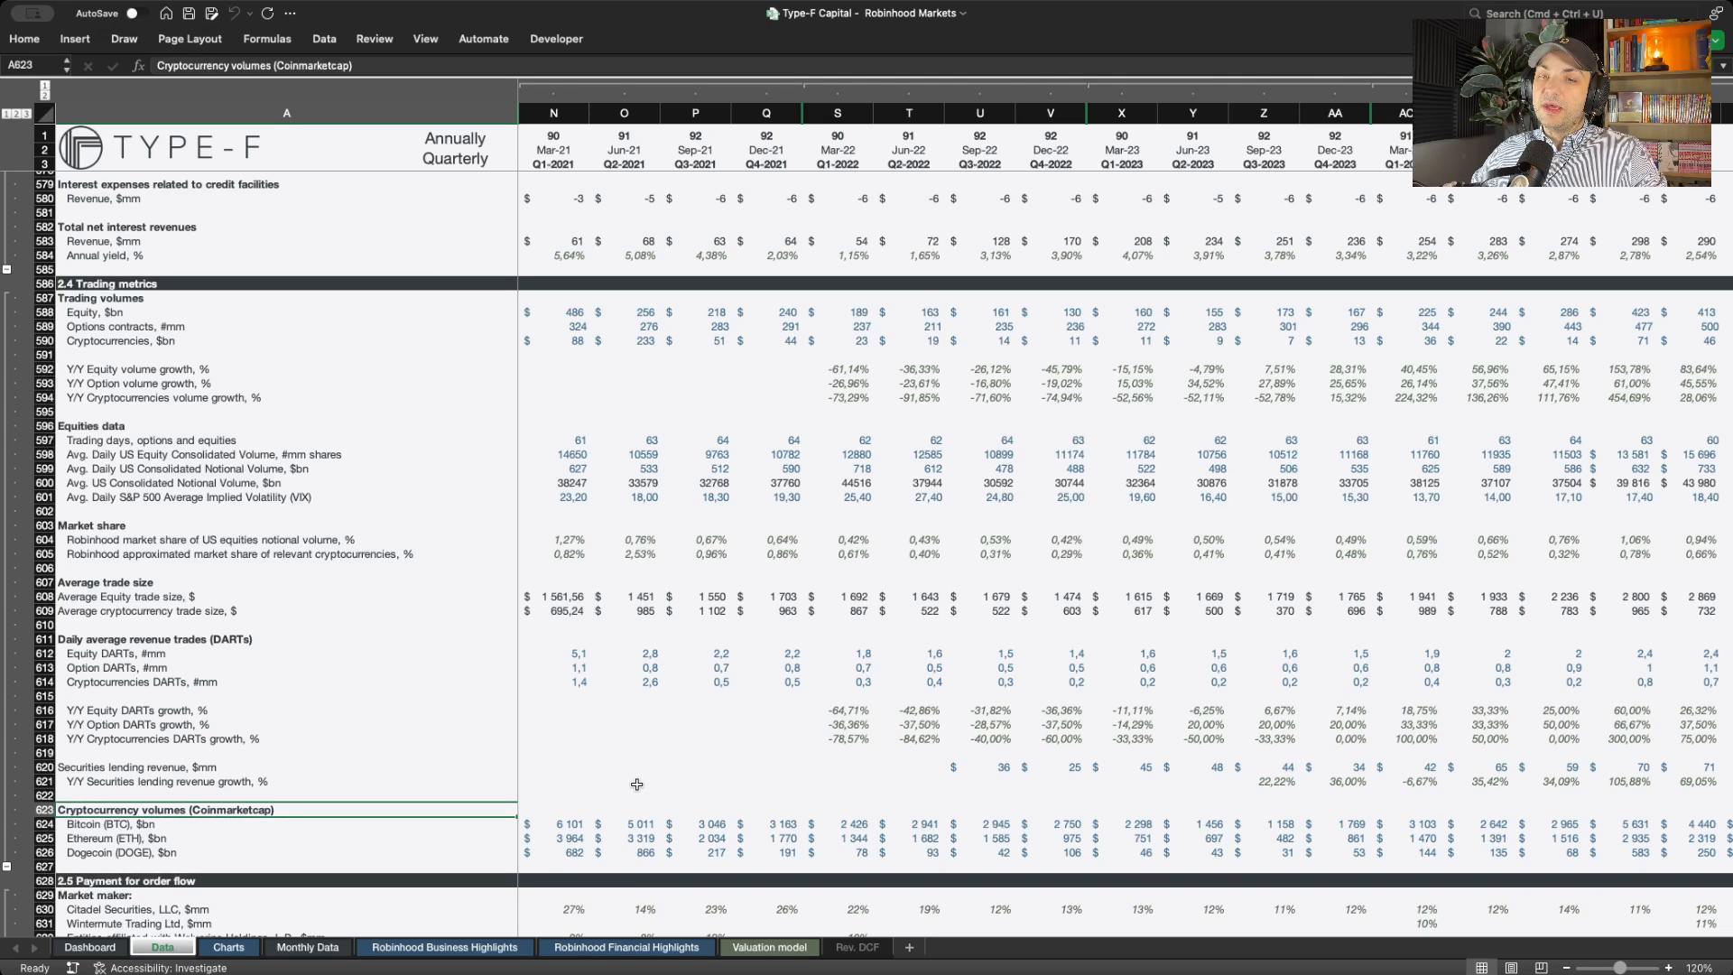
{"action": "left_click_drag", "start_coordinate": [110, 823], "coordinate": [110, 852]}
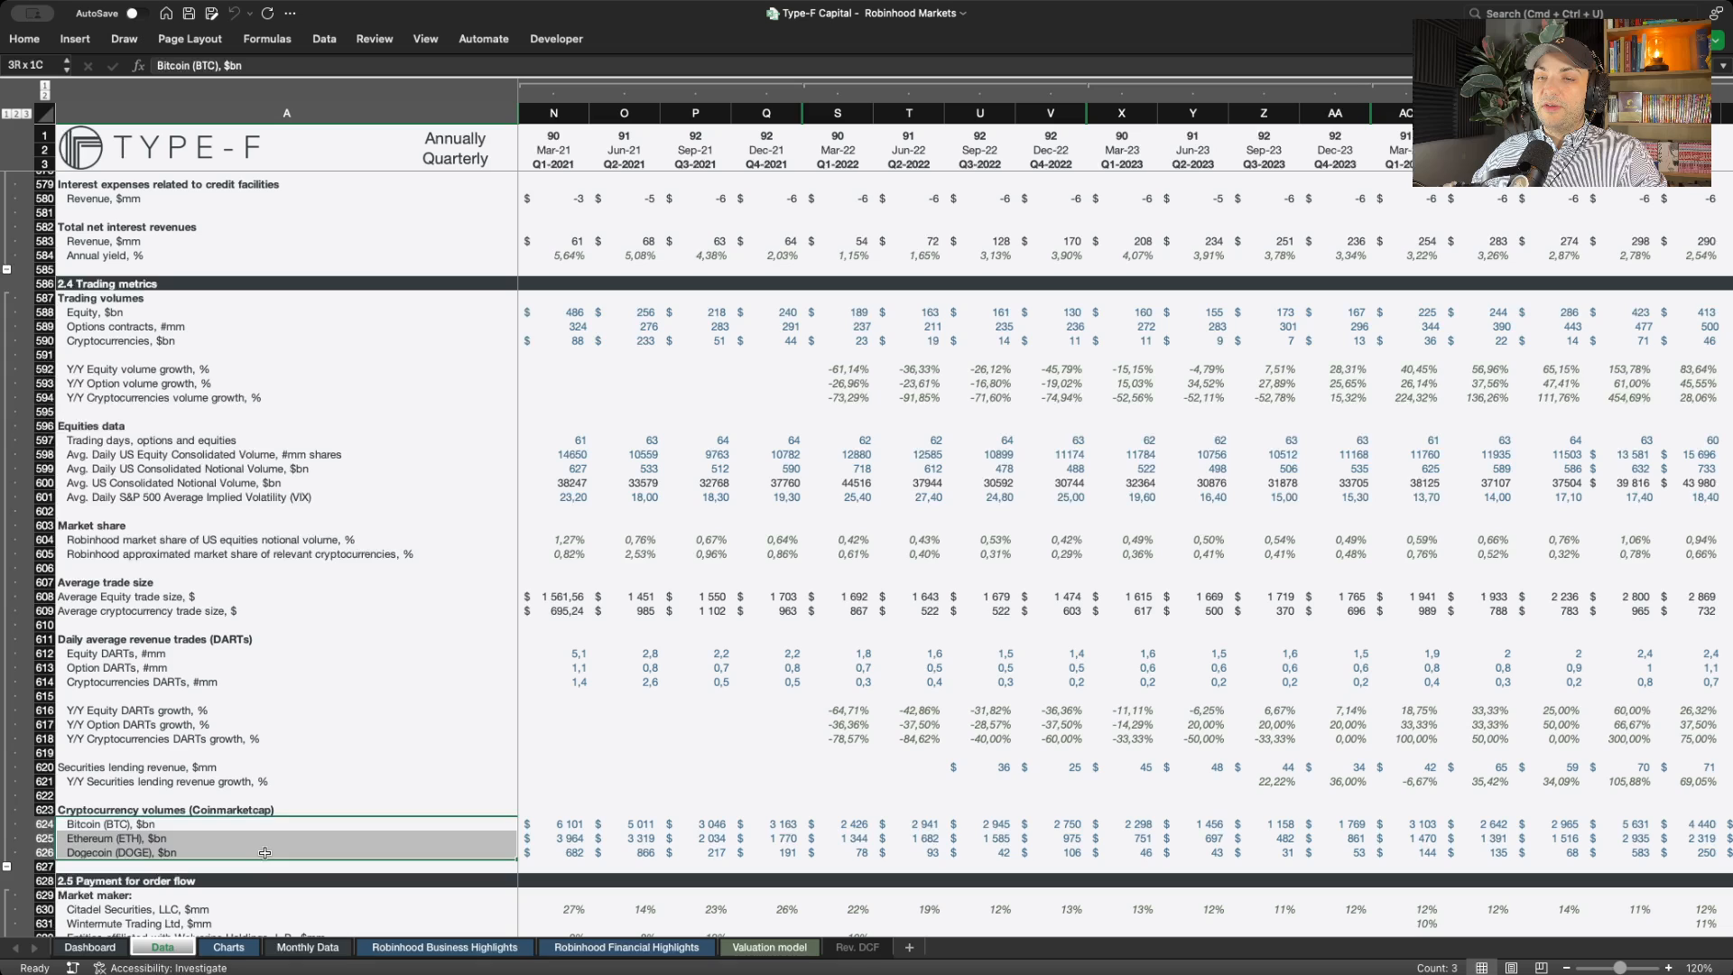
{"action": "left_click", "coordinate": [111, 823]}
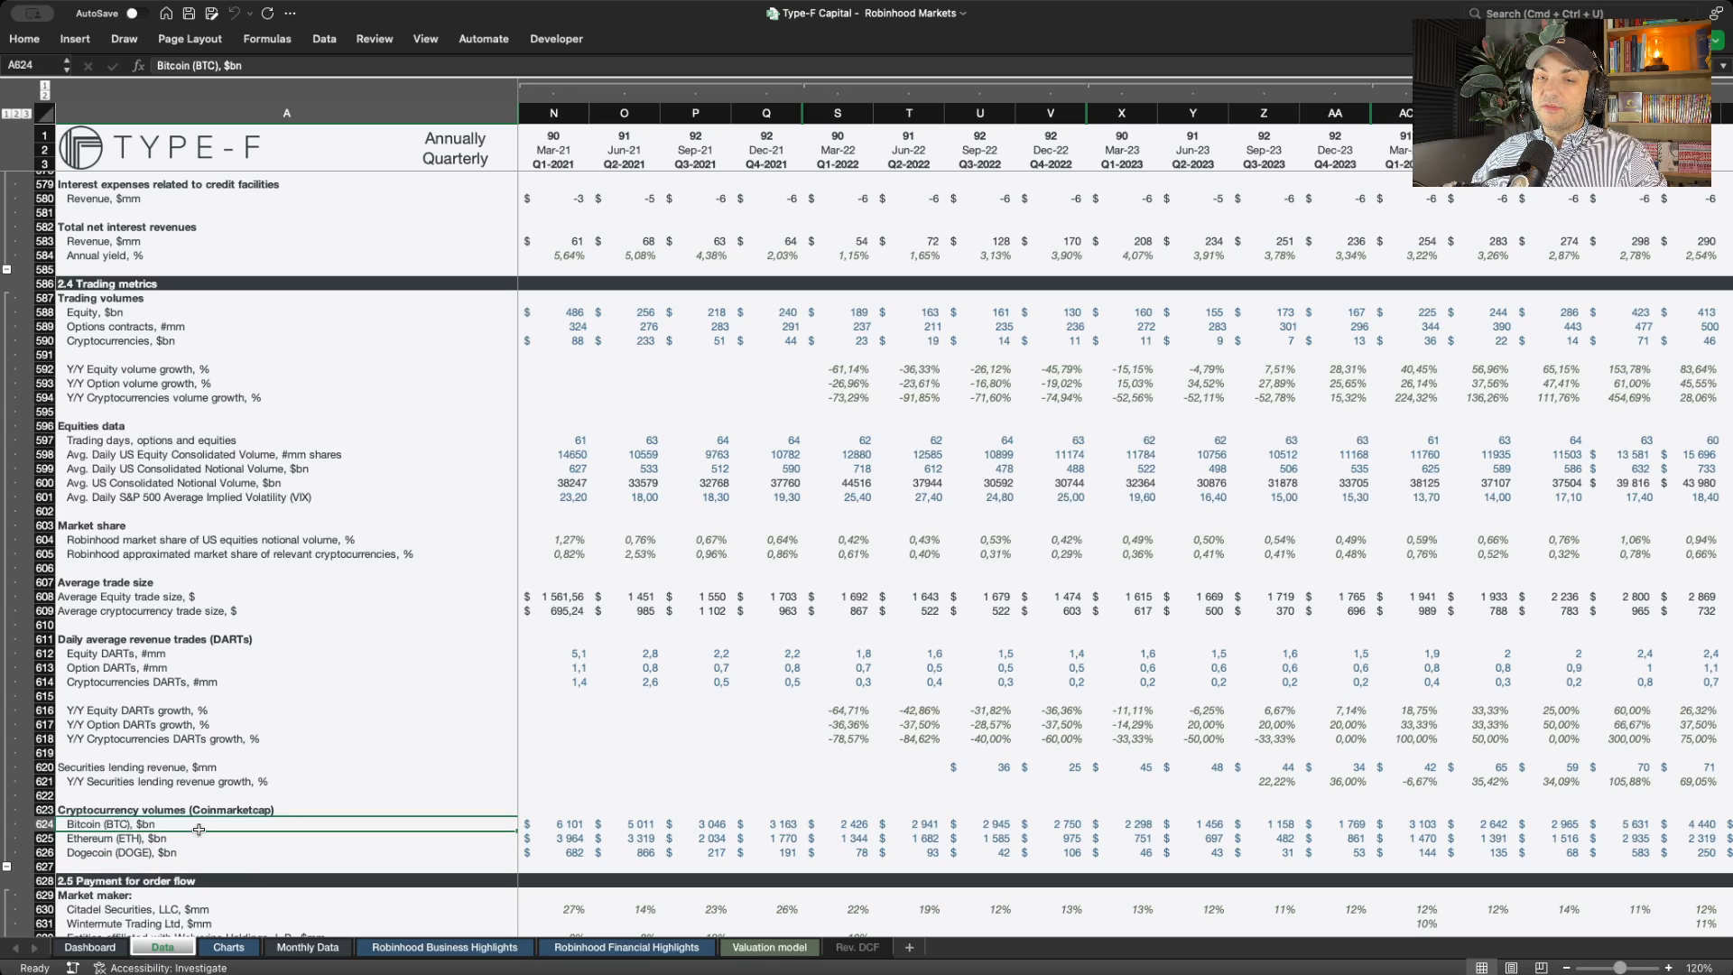
{"action": "left_click", "coordinate": [198, 838]}
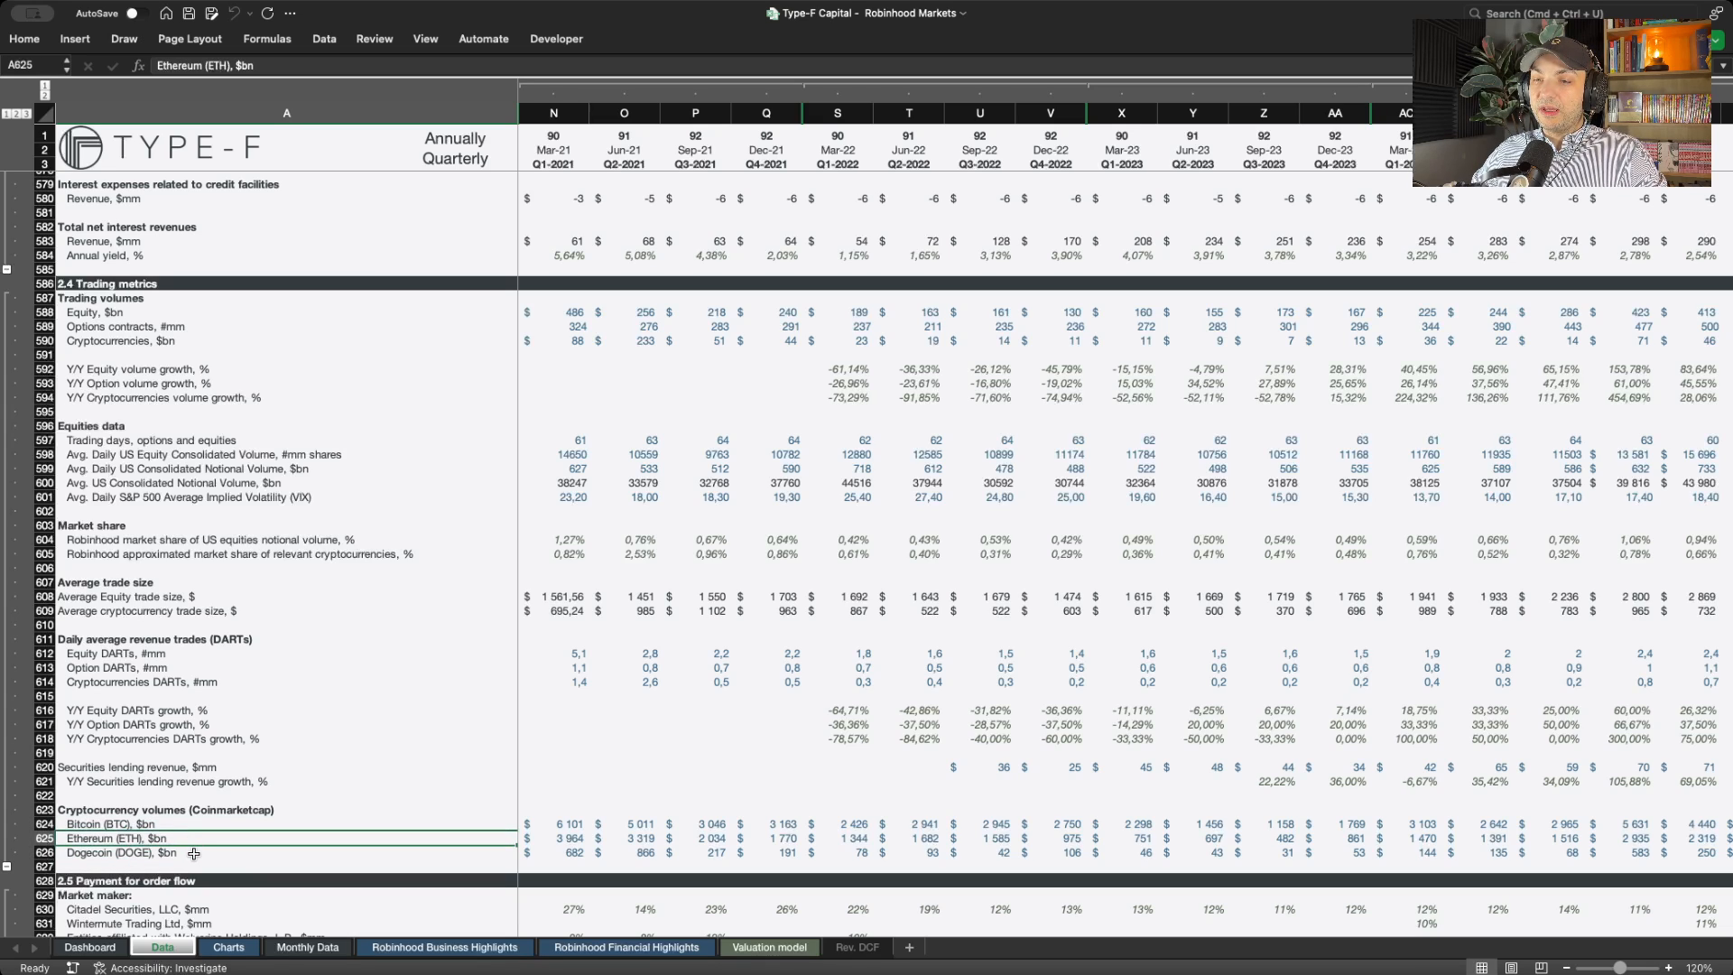
{"action": "left_click", "coordinate": [552, 823]}
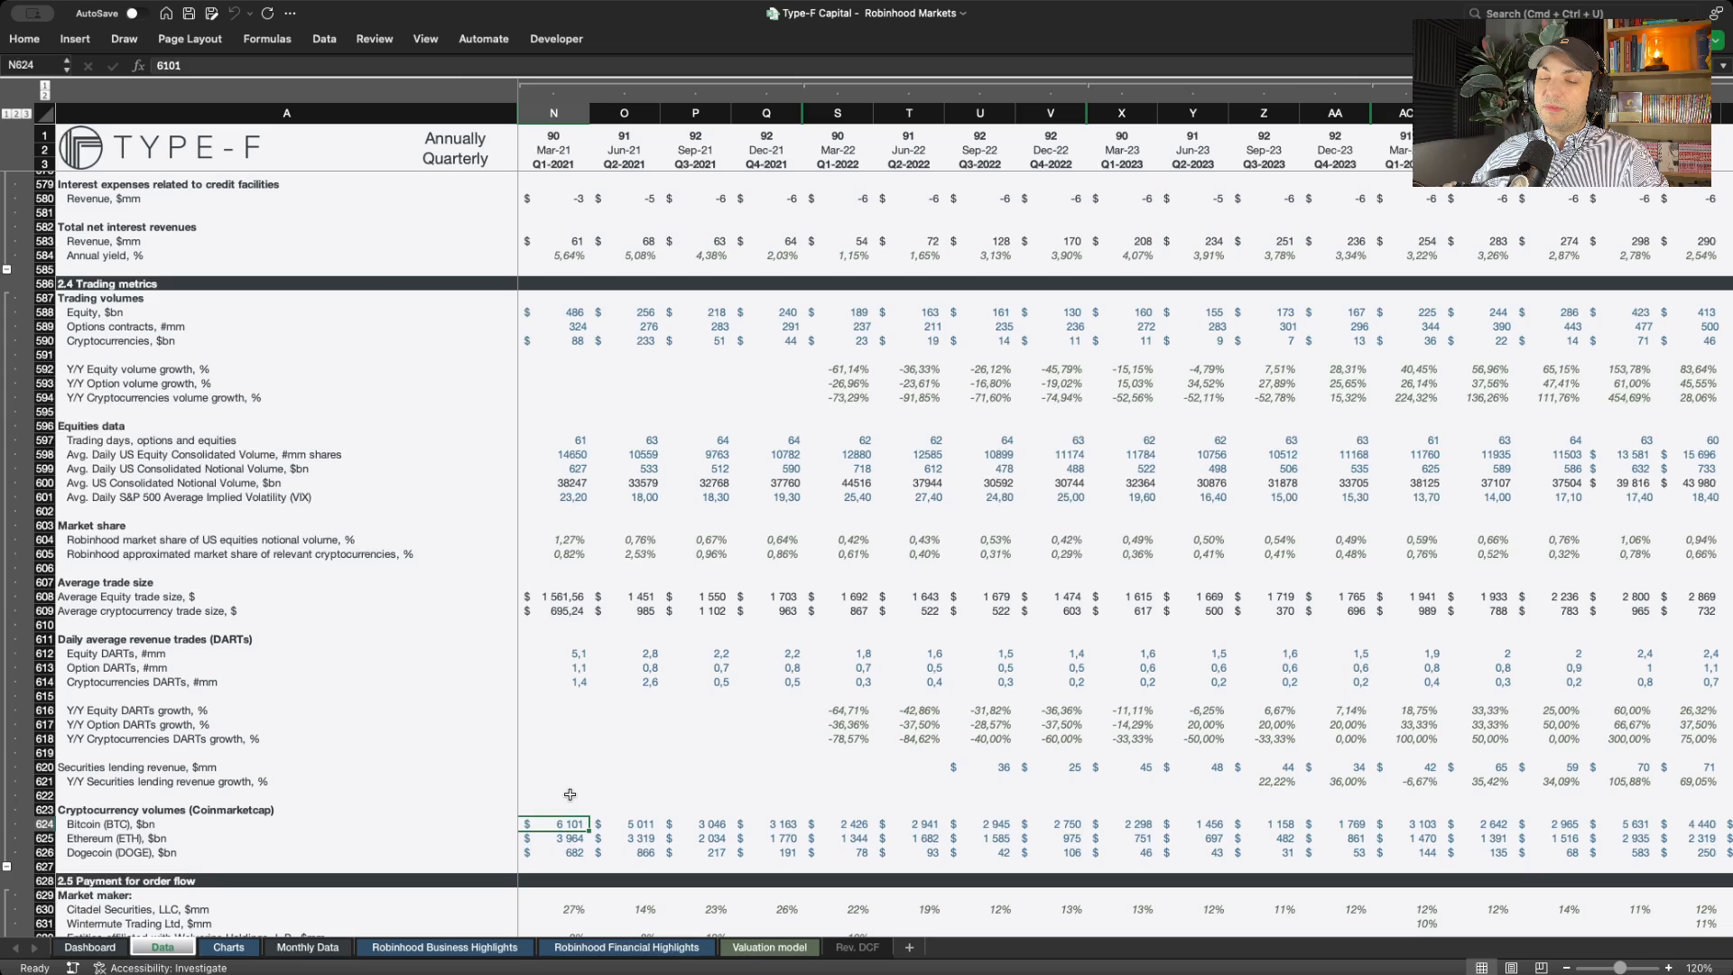
{"action": "left_click", "coordinate": [552, 341]}
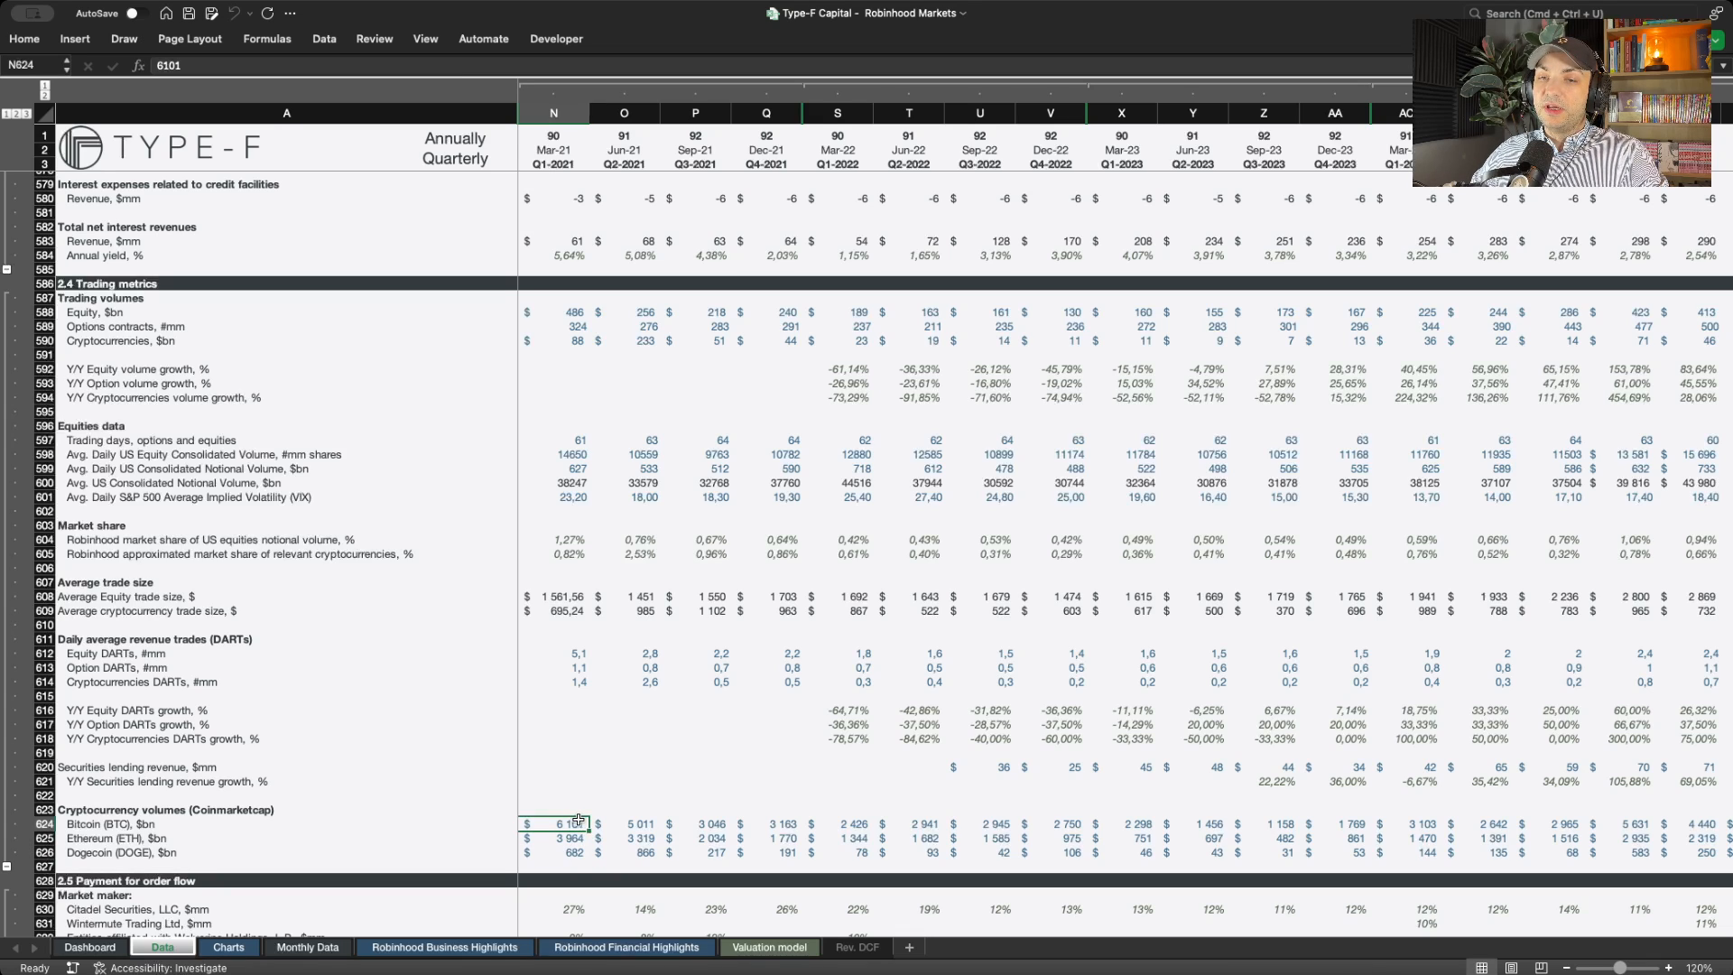
{"action": "scroll", "scroll_direction": "down", "scroll_amount": 3}
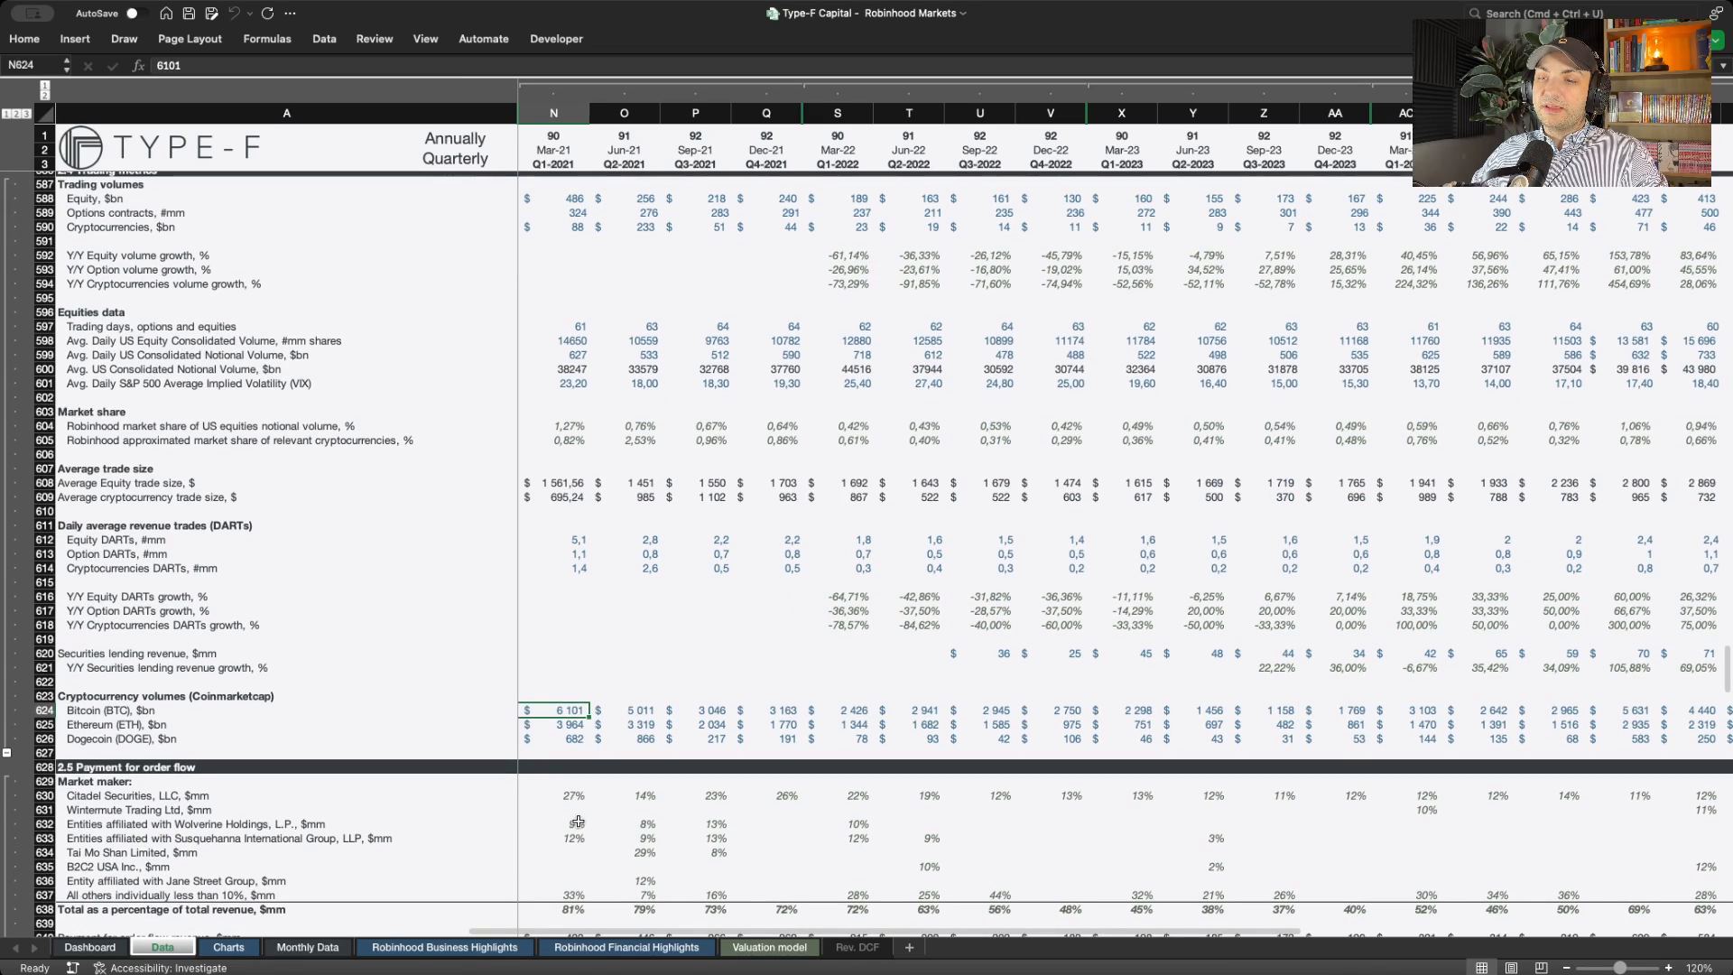
{"action": "scroll", "scroll_direction": "down", "scroll_amount": 3}
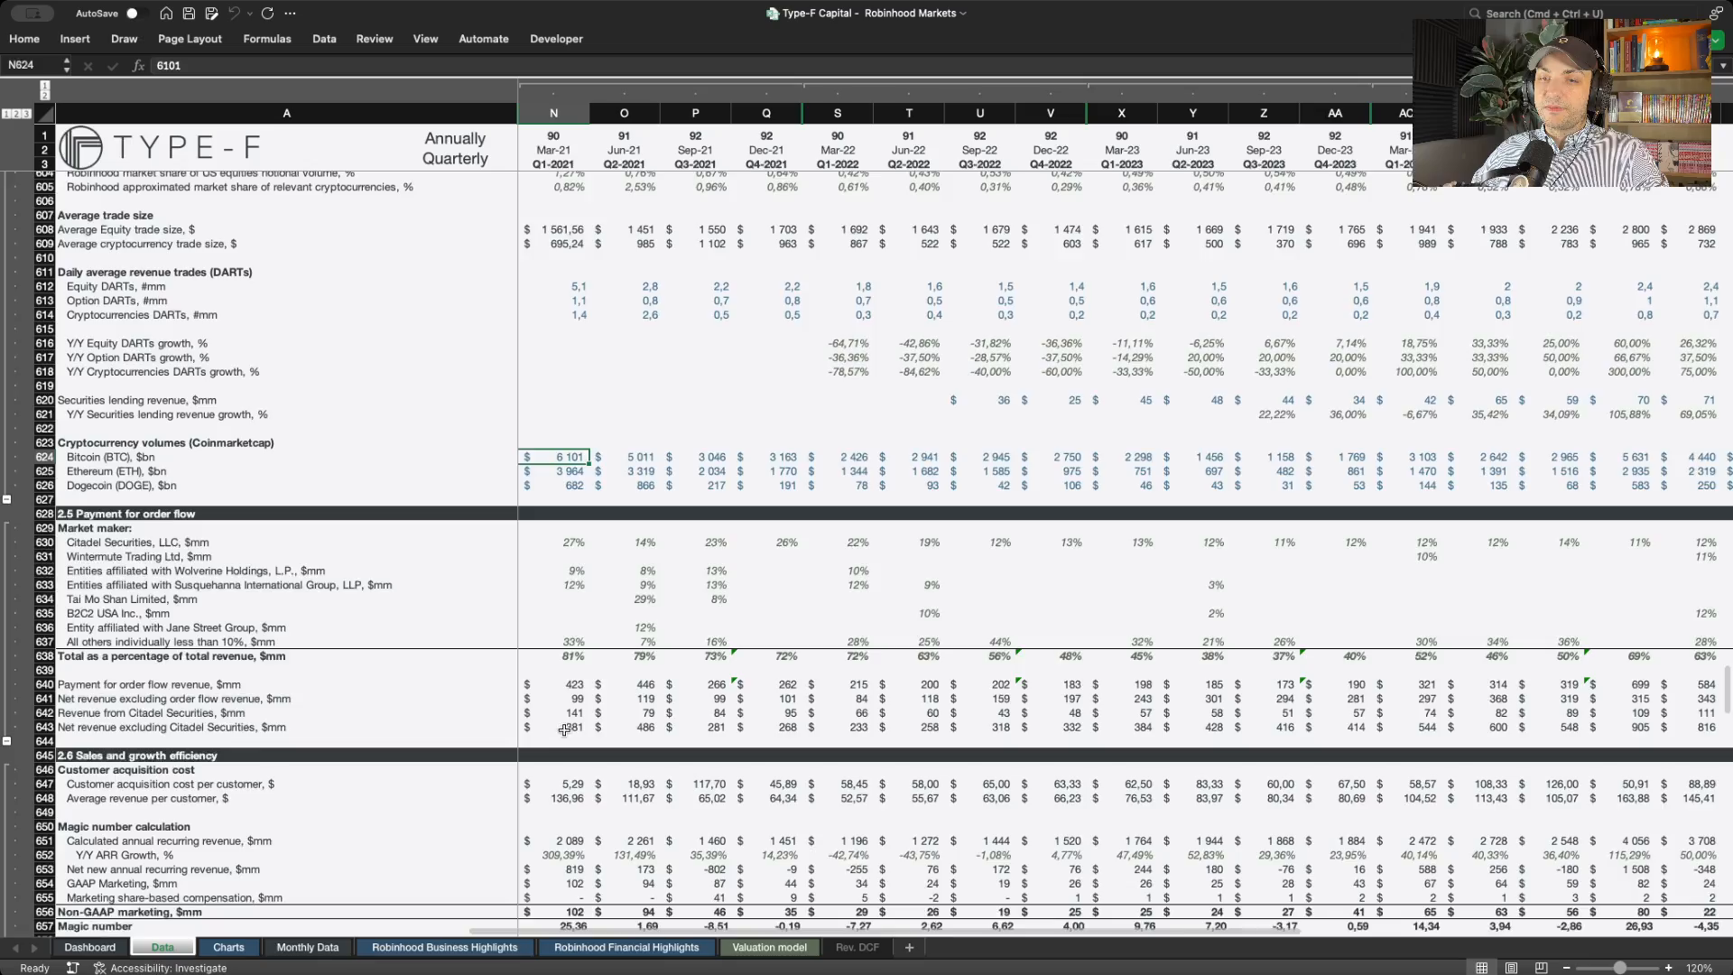
{"action": "scroll", "scroll_direction": "down", "scroll_amount": 3}
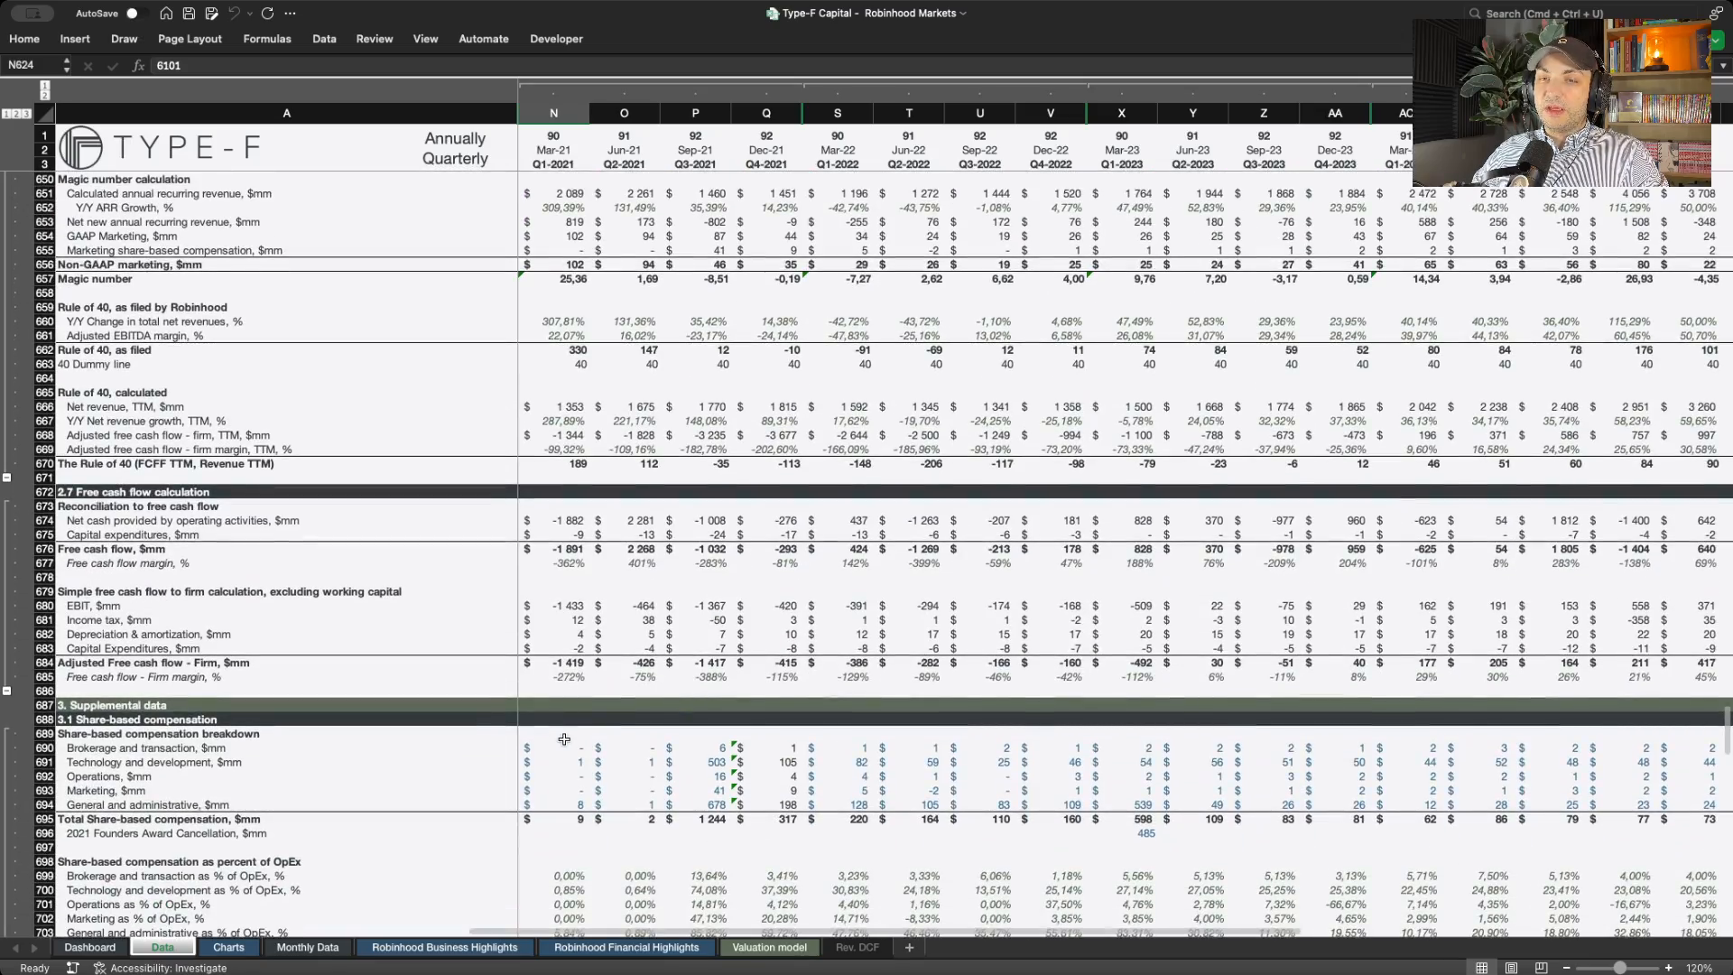
{"action": "scroll", "scroll_direction": "down", "scroll_amount": 3}
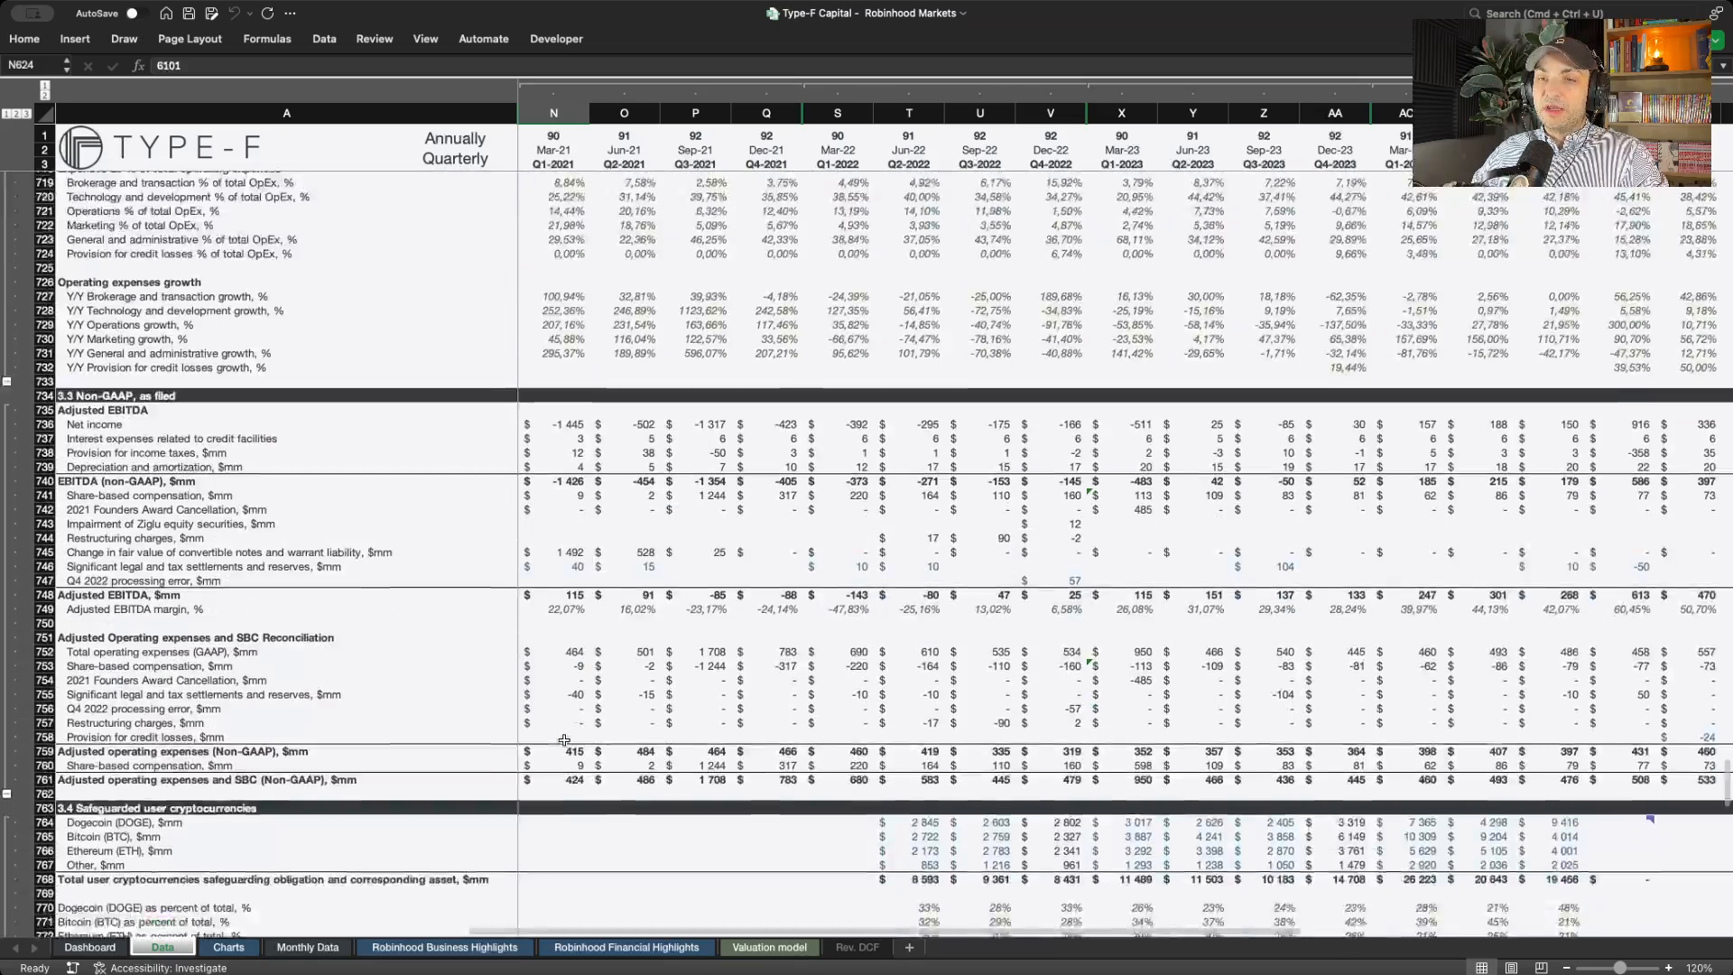
{"action": "scroll", "scroll_direction": "down", "scroll_amount": 3}
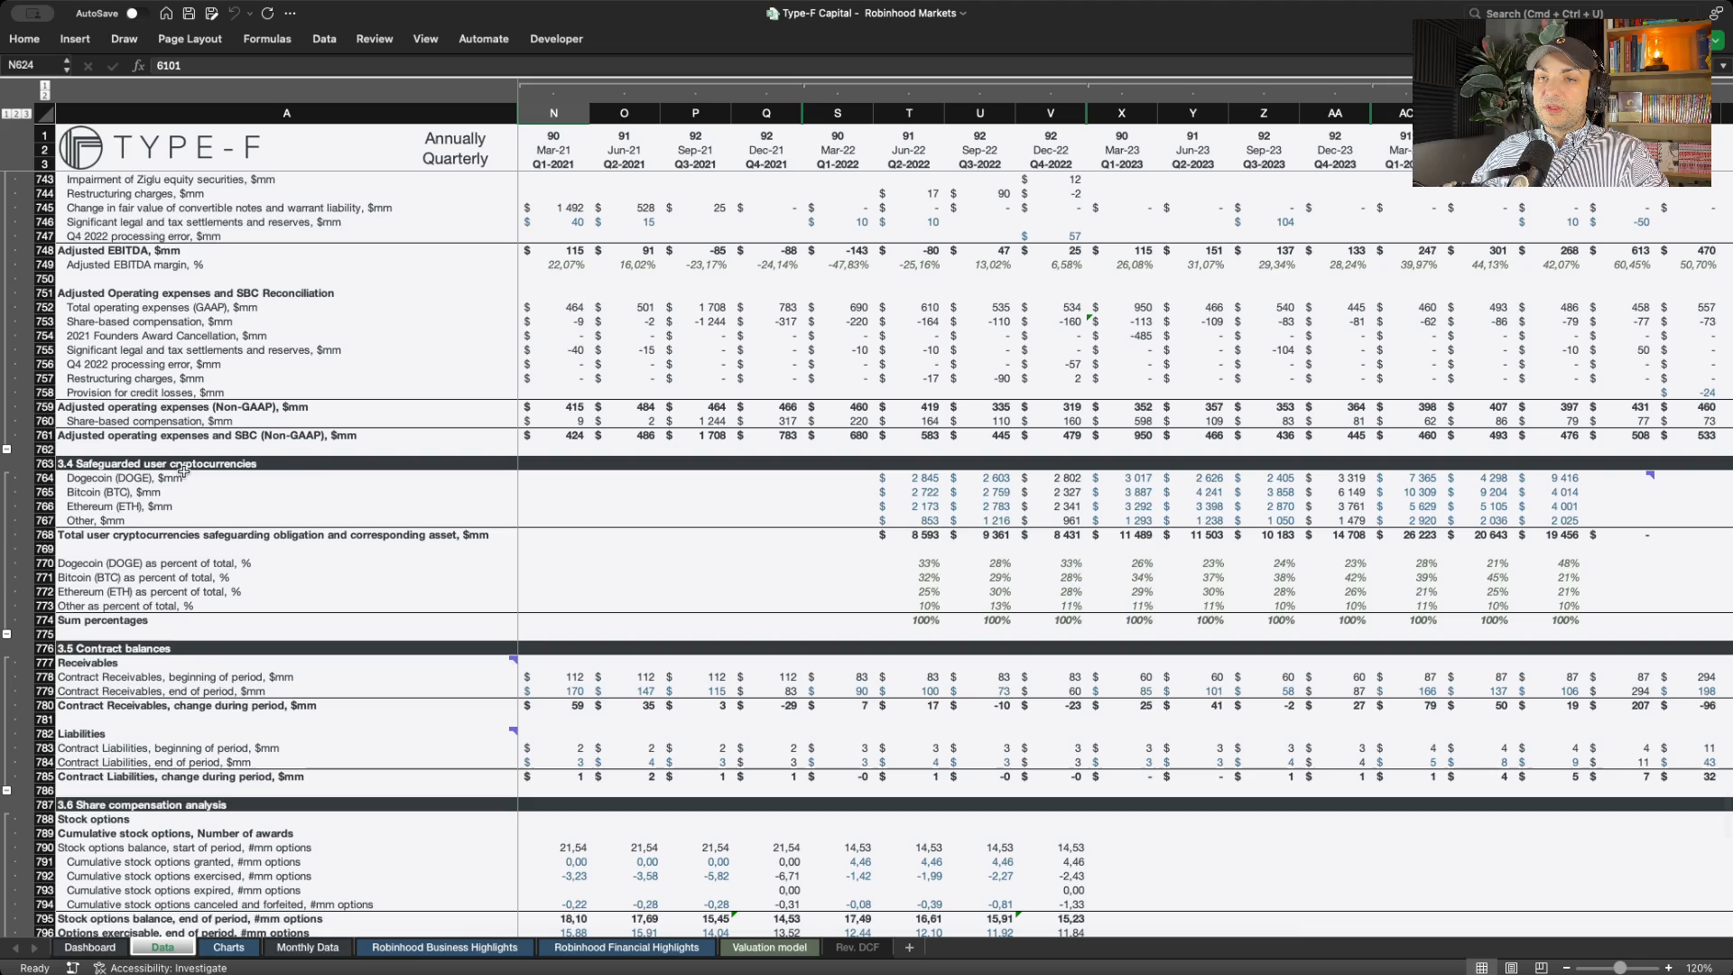
{"action": "left_click", "coordinate": [155, 462]}
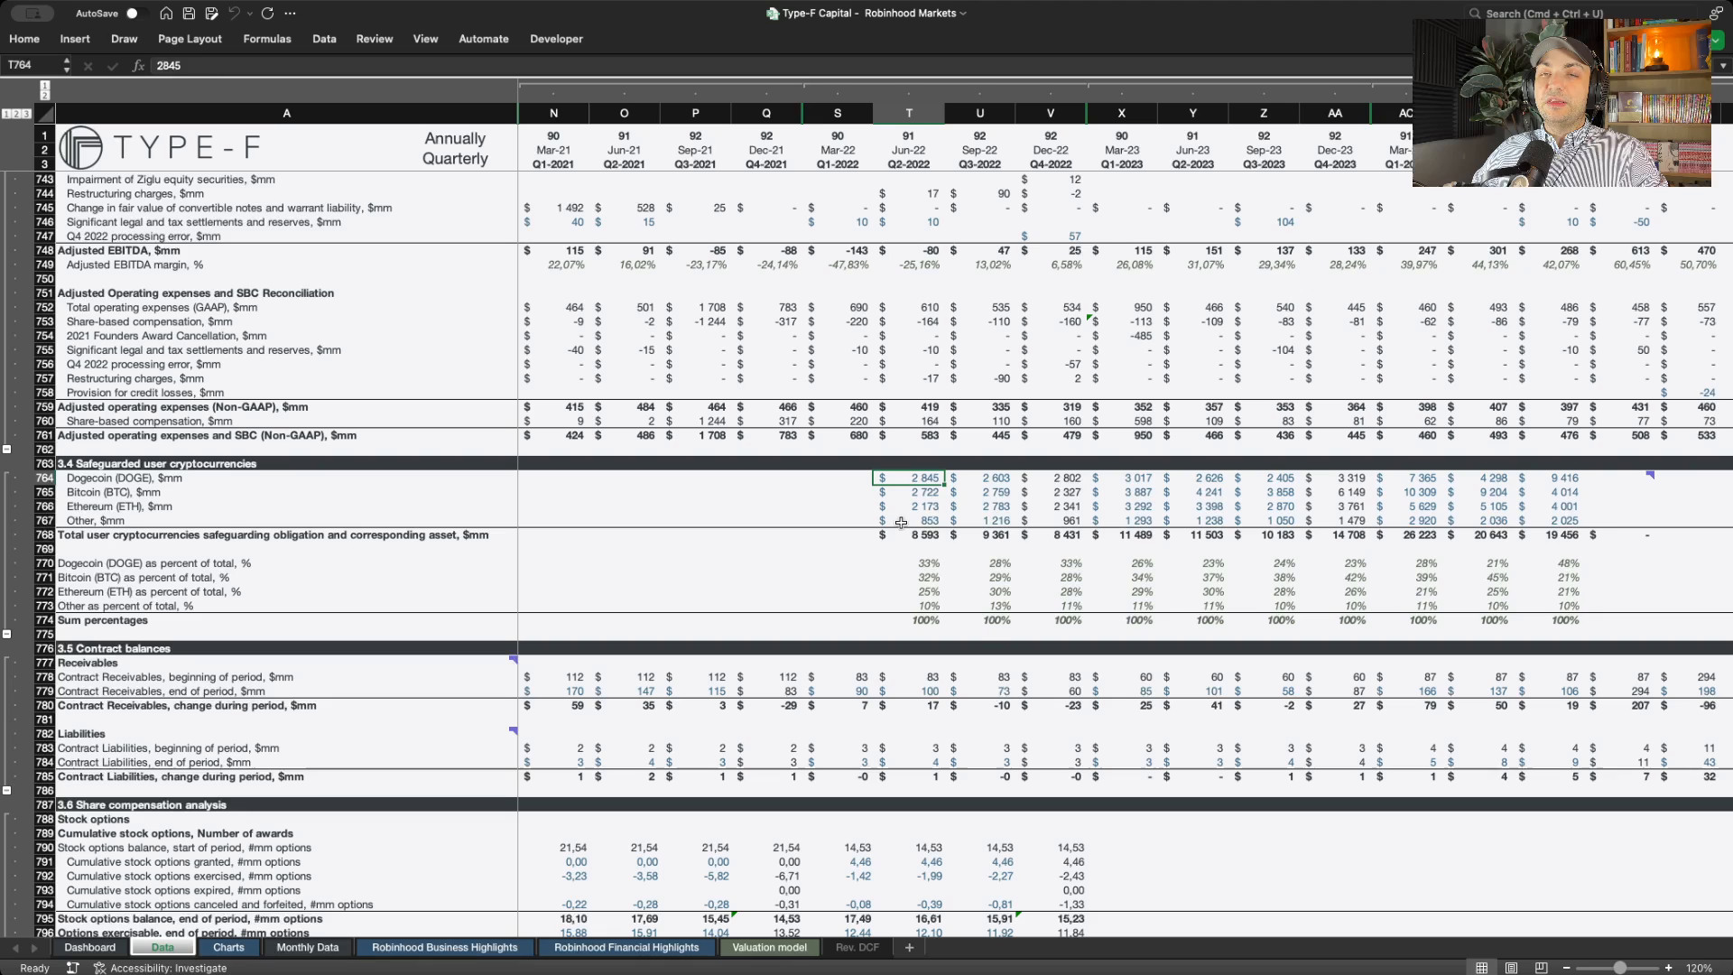
{"action": "mouse_move", "coordinate": [902, 500]}
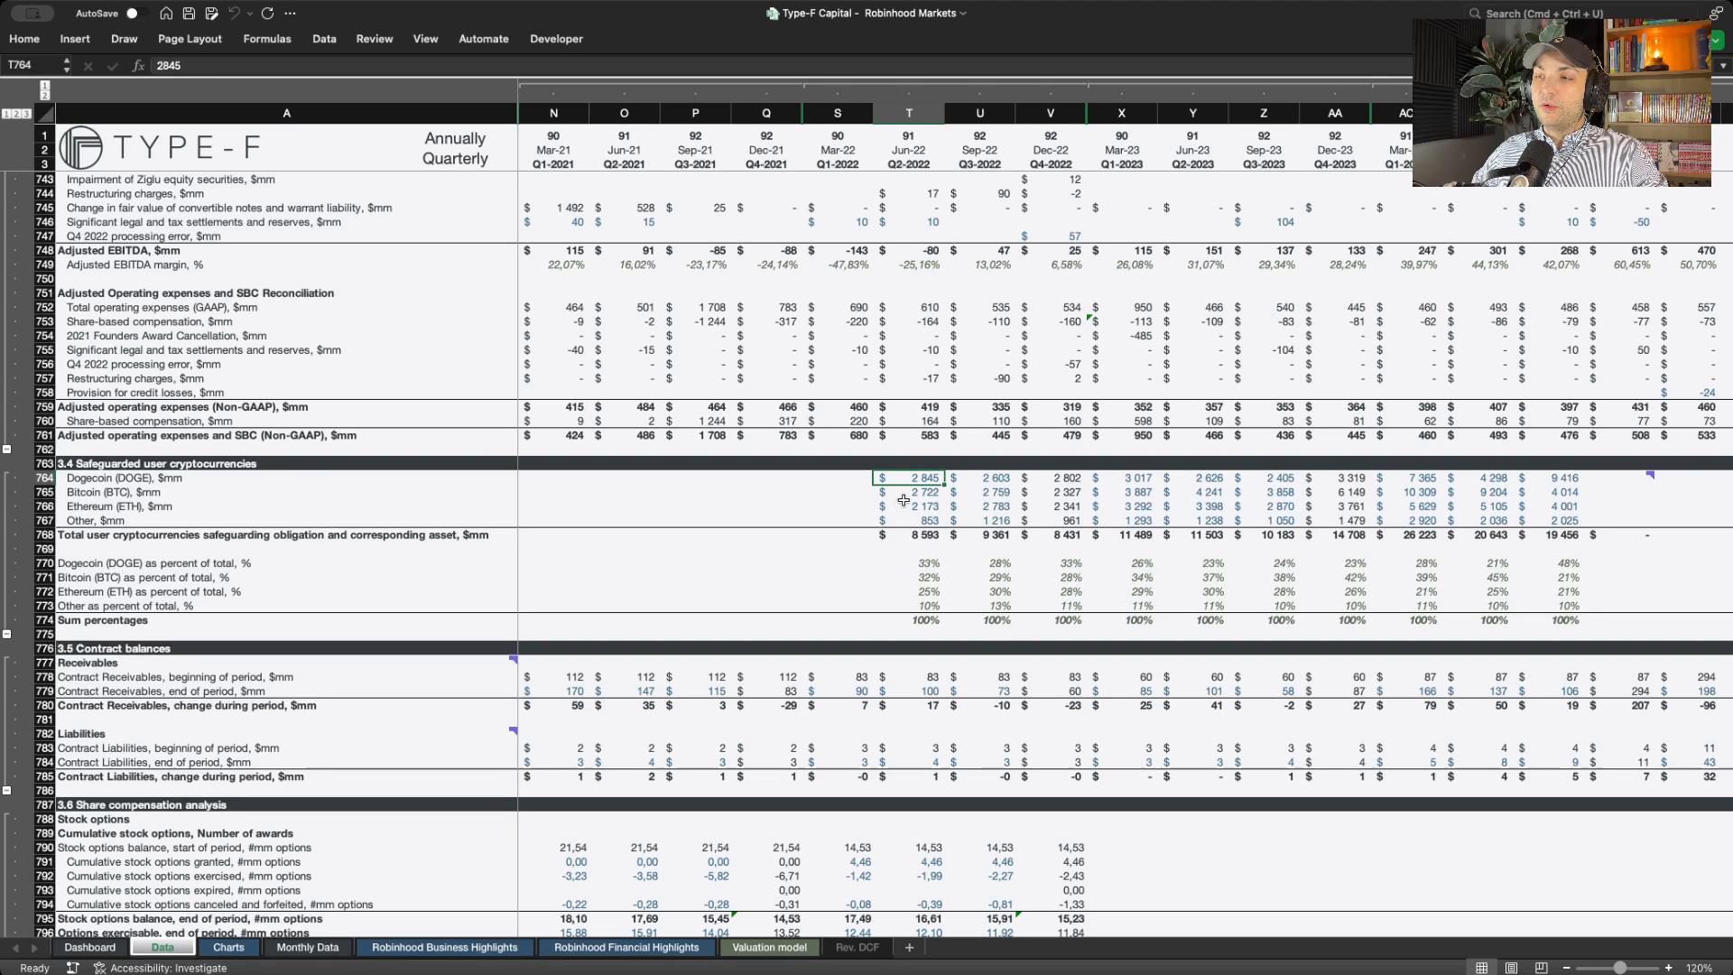
{"action": "left_click", "coordinate": [908, 491]}
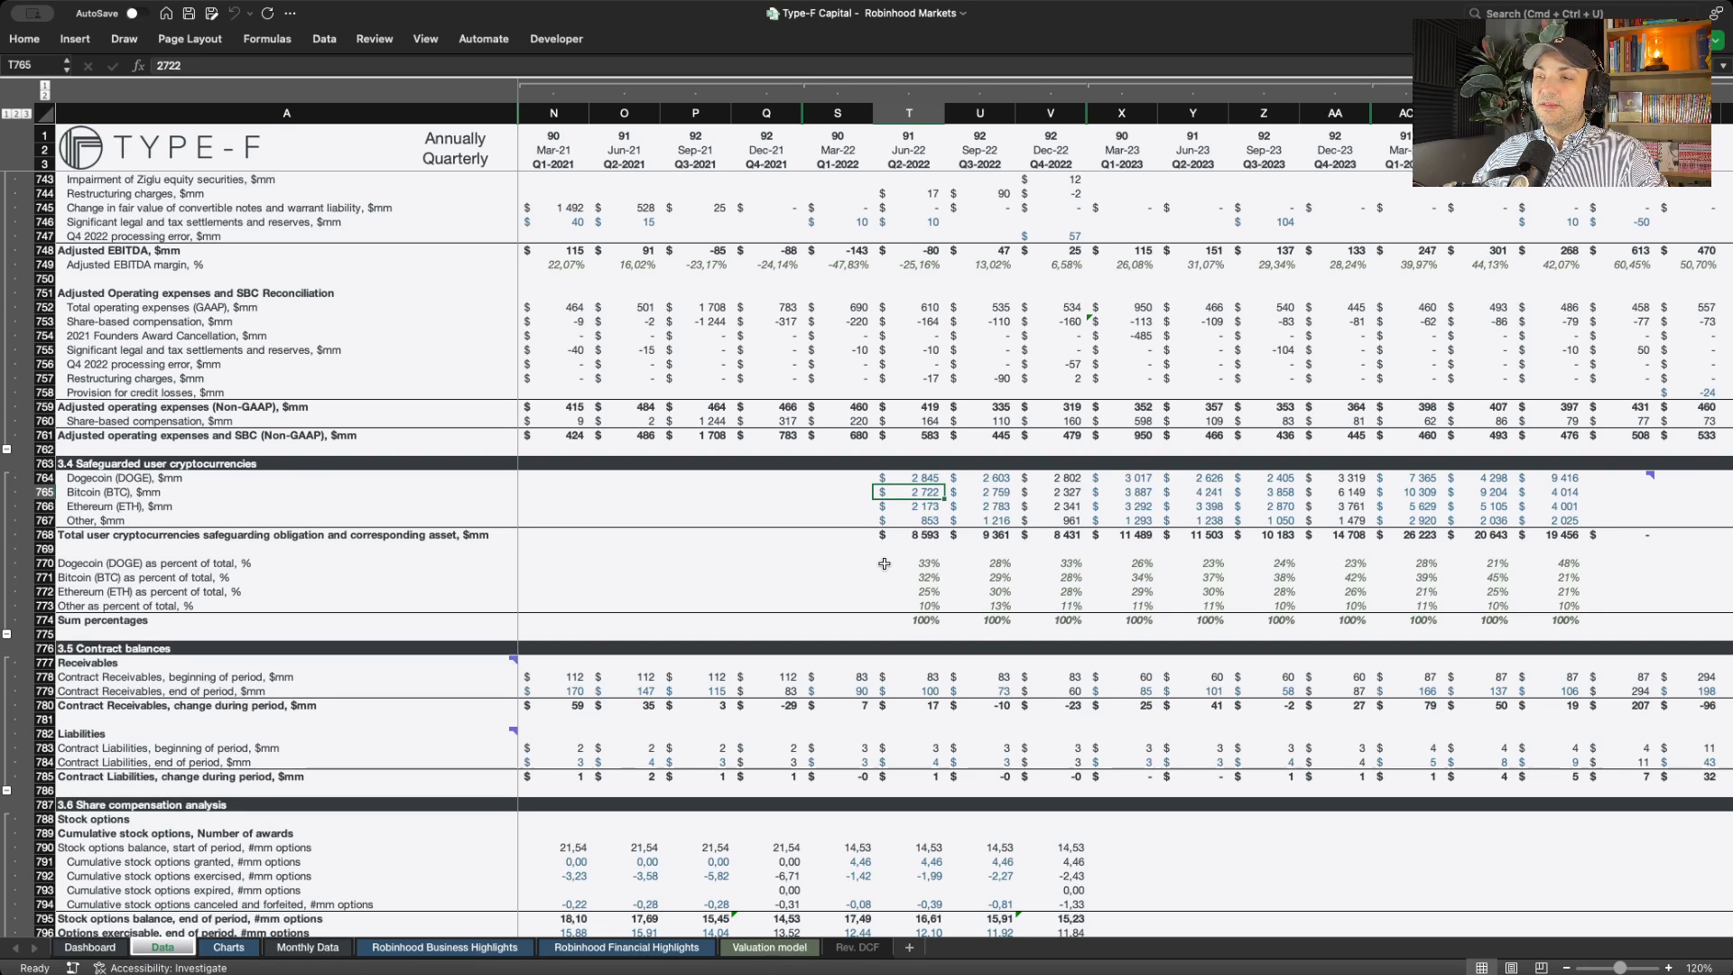
{"action": "mouse_move", "coordinate": [861, 569]}
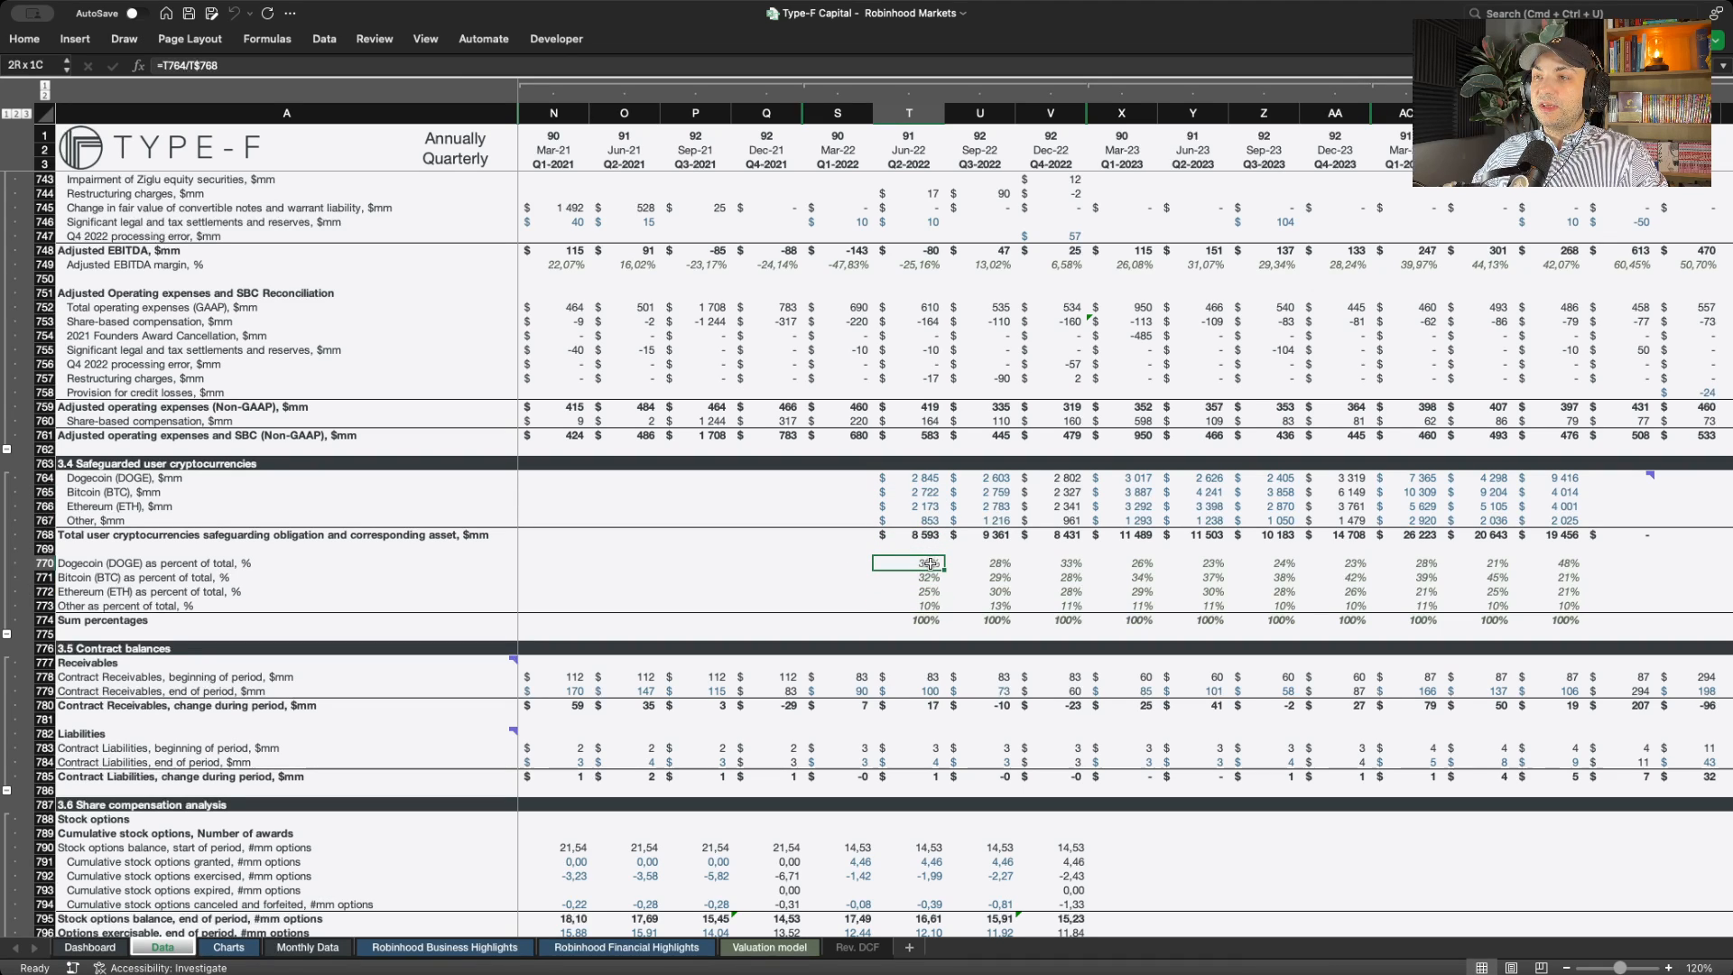
{"action": "left_click", "coordinate": [908, 563]}
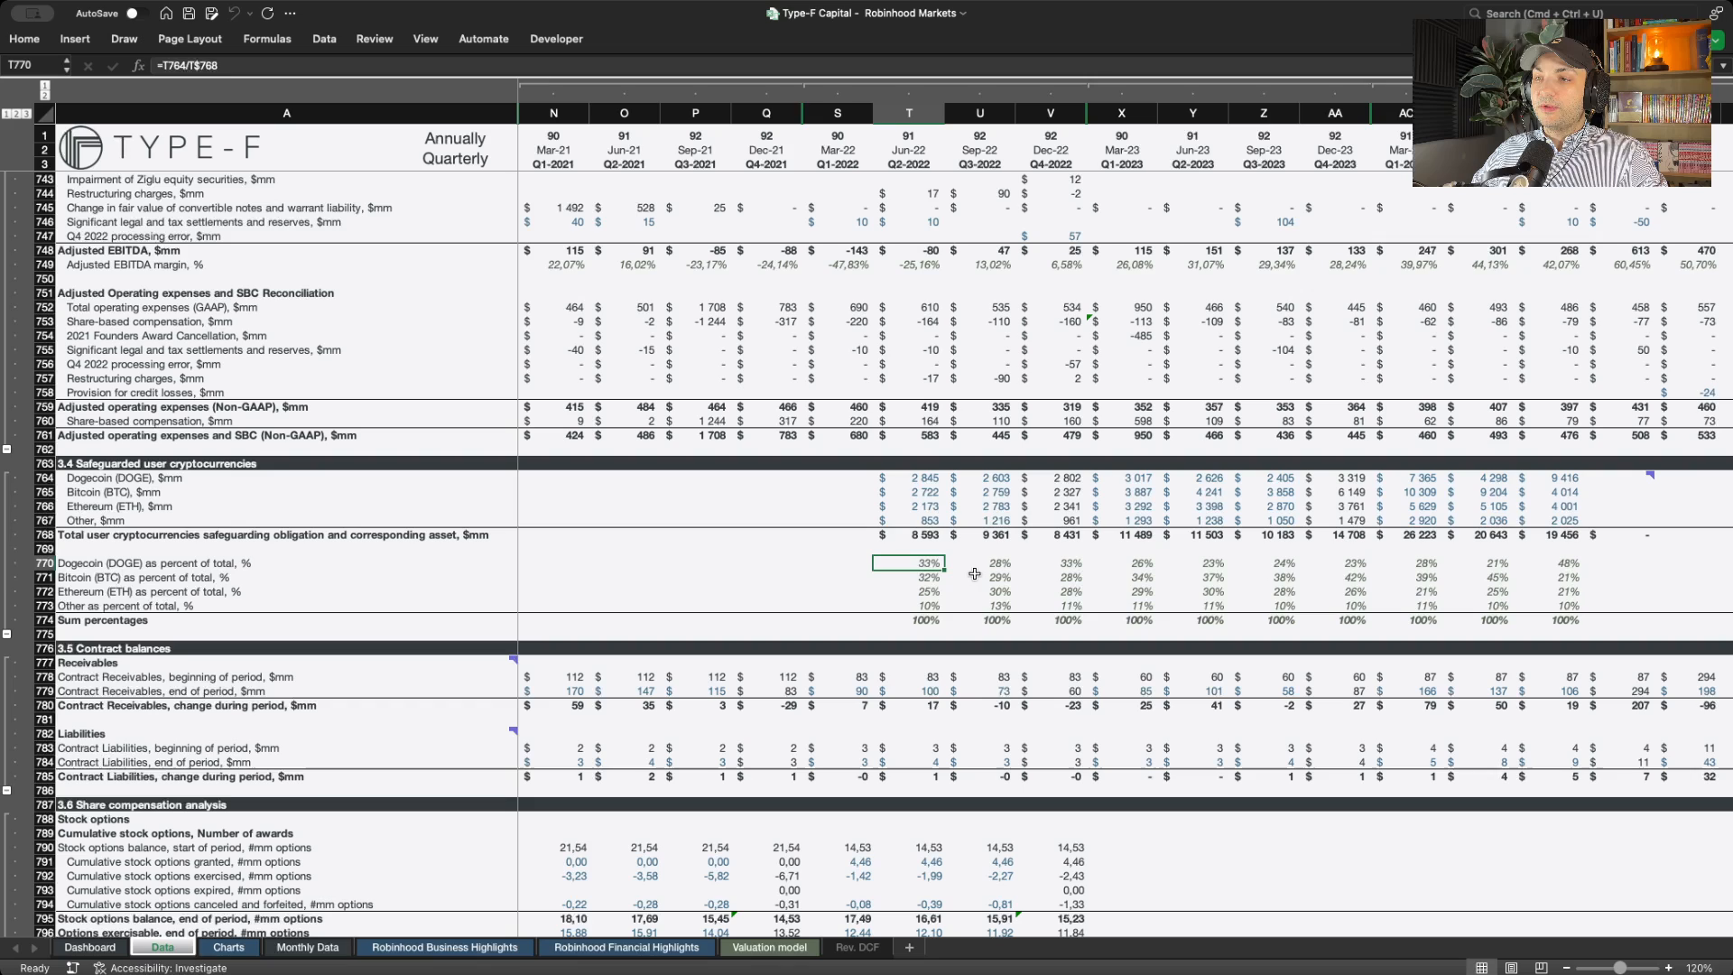
{"action": "mouse_move", "coordinate": [962, 567]}
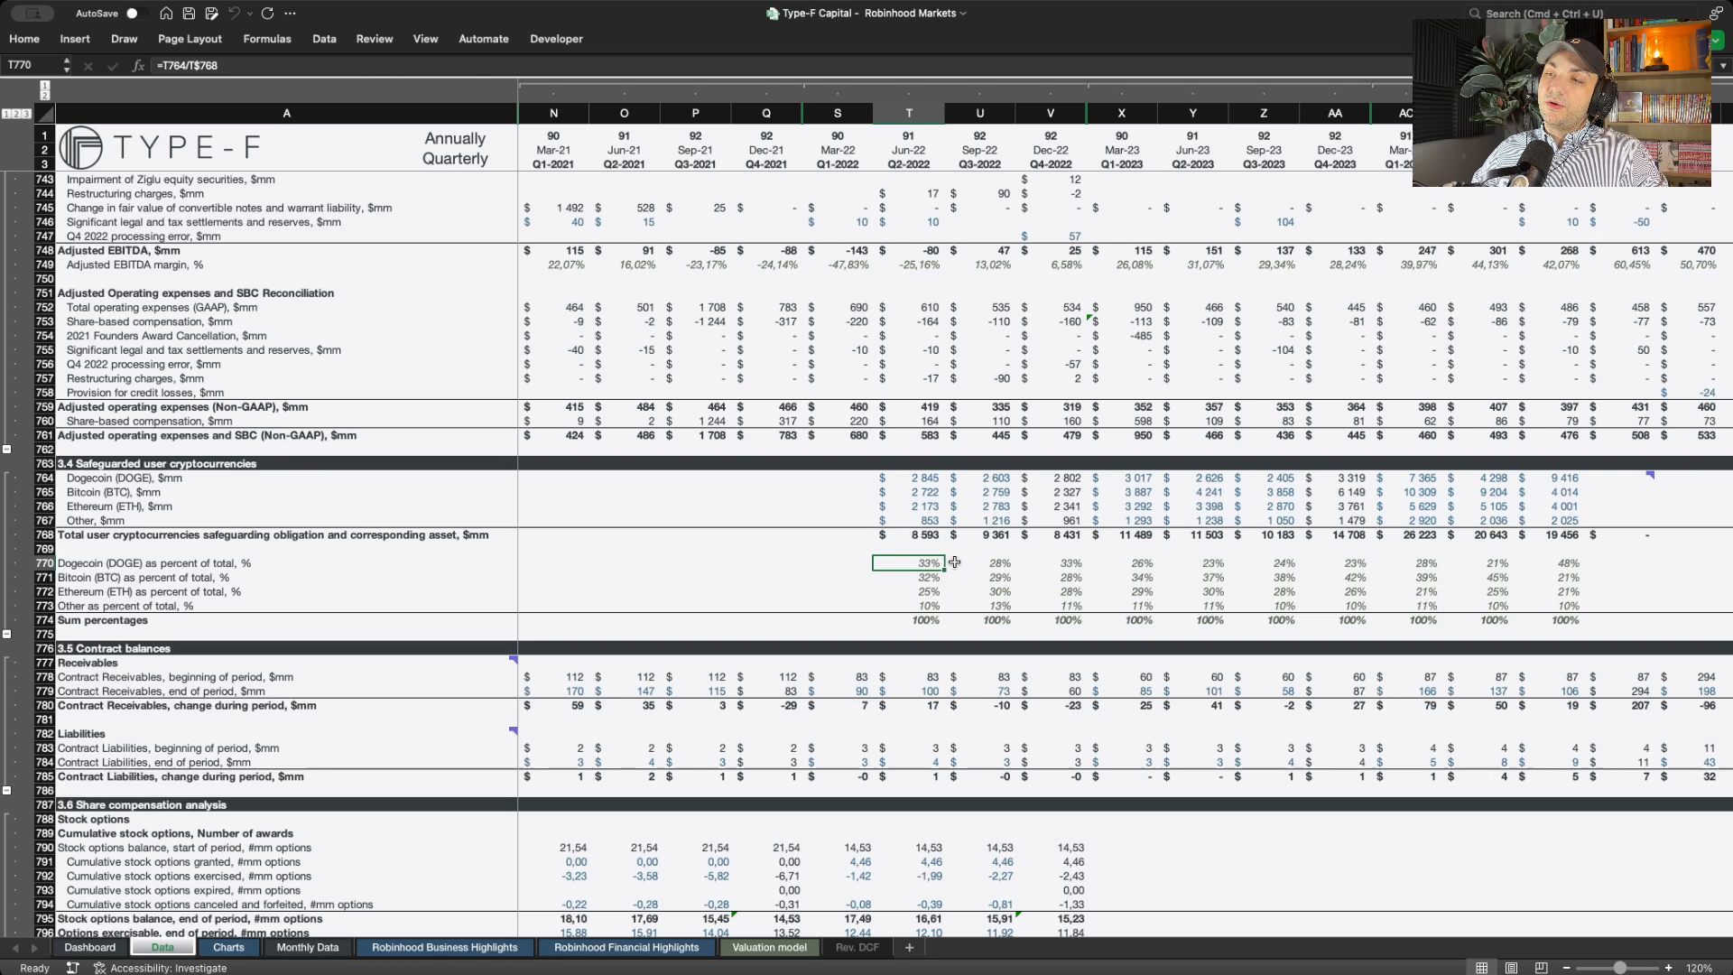
{"action": "mouse_move", "coordinate": [943, 563]}
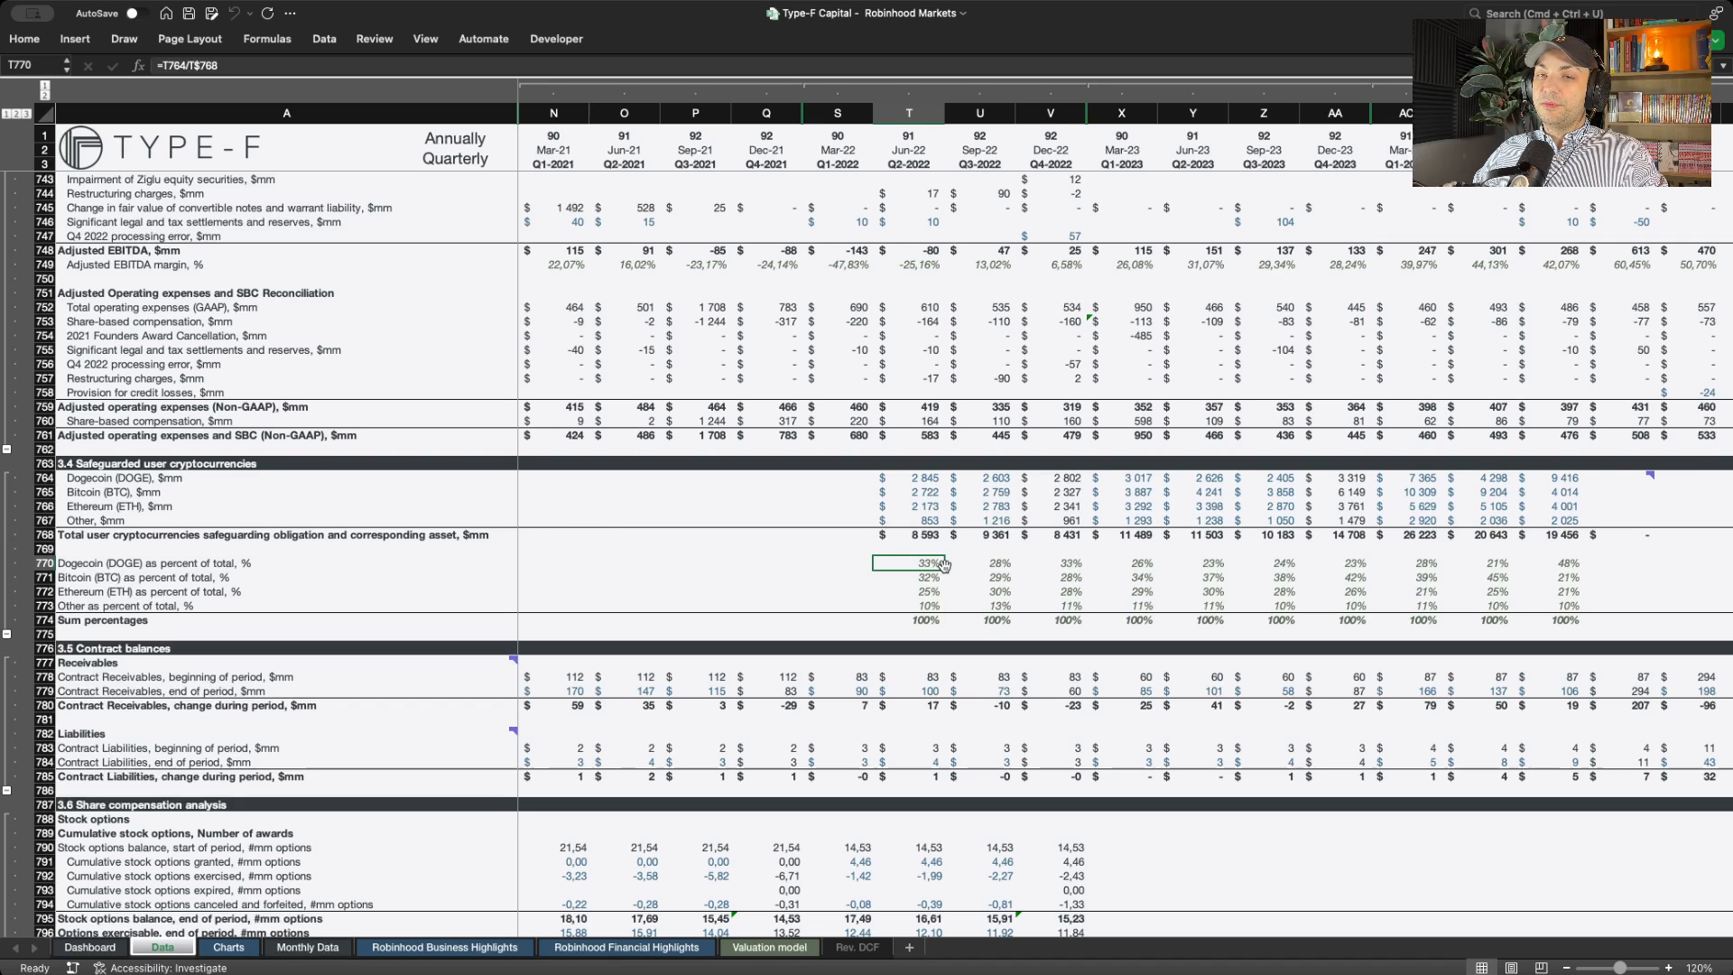
{"action": "mouse_move", "coordinate": [1016, 657]}
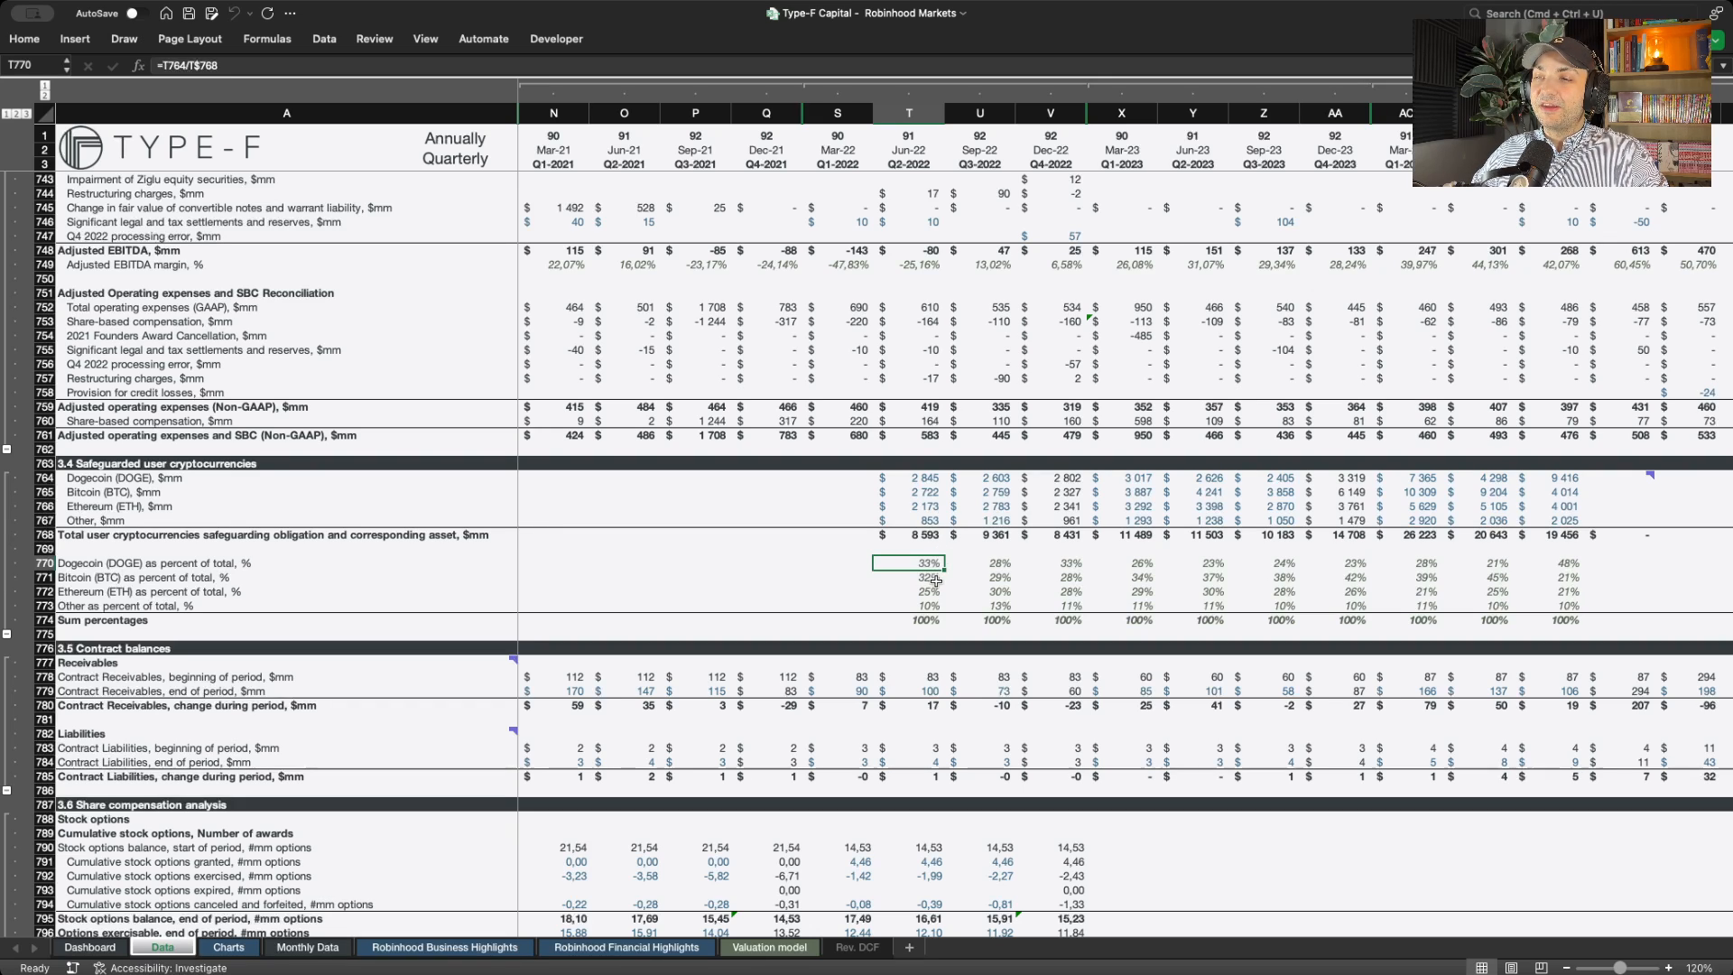
{"action": "left_click", "coordinate": [908, 592]}
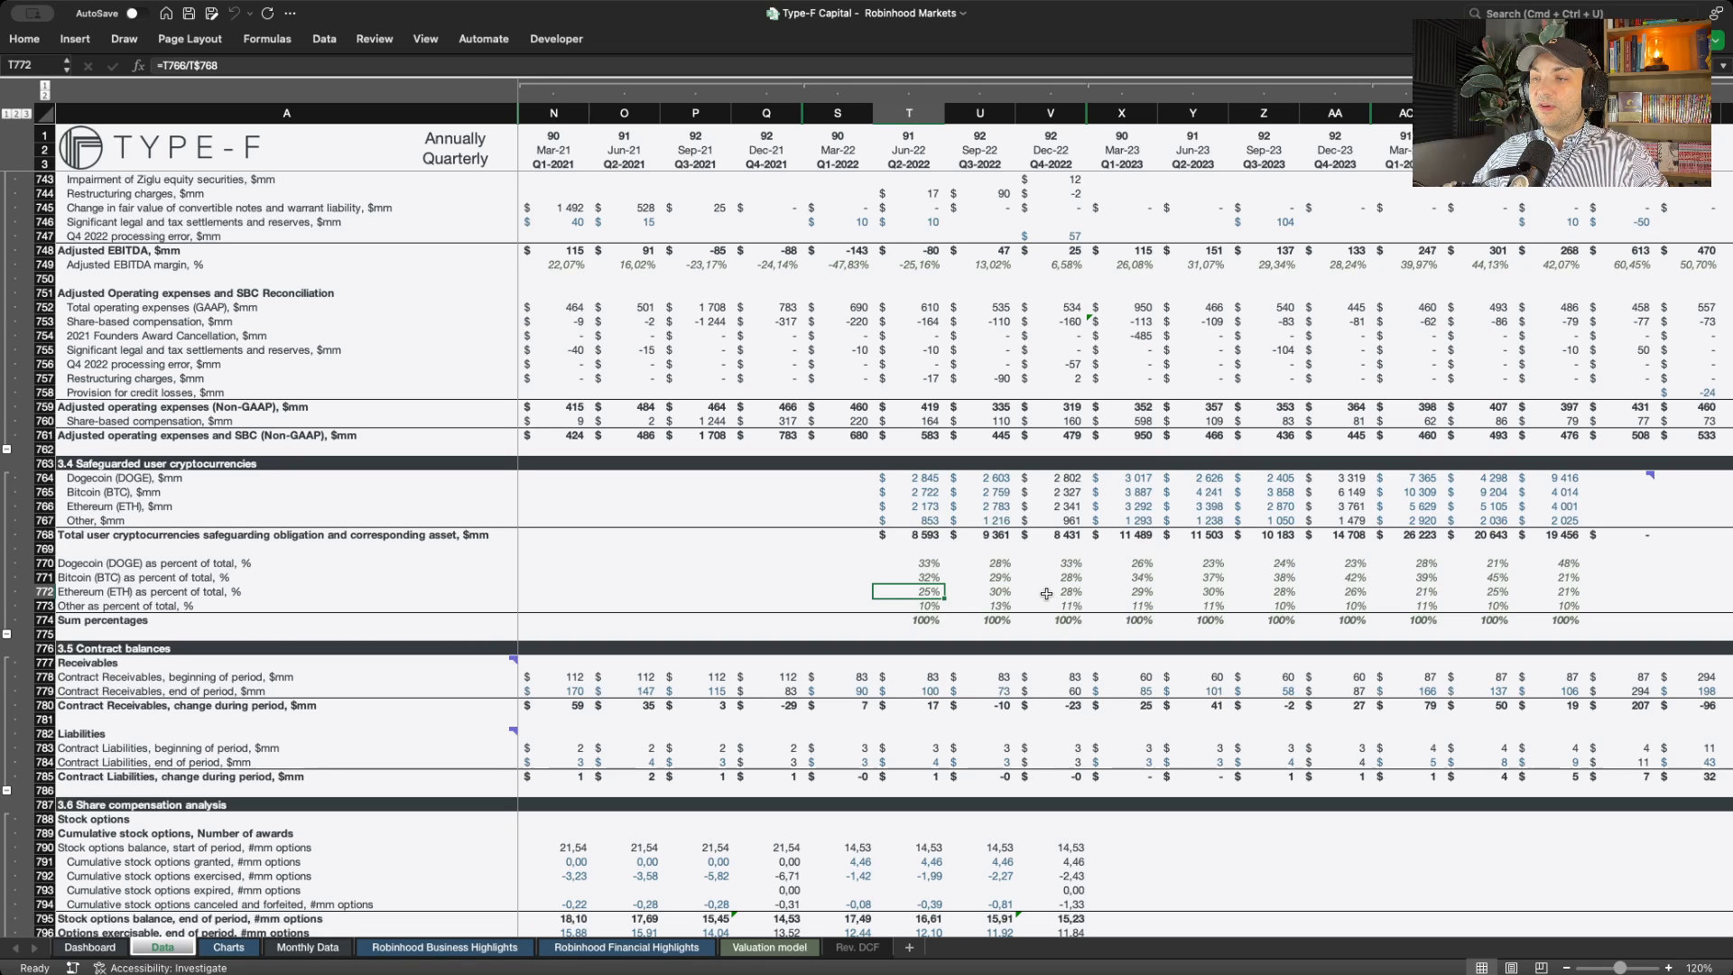
{"action": "left_click_drag", "start_coordinate": [908, 564], "coordinate": [908, 592]}
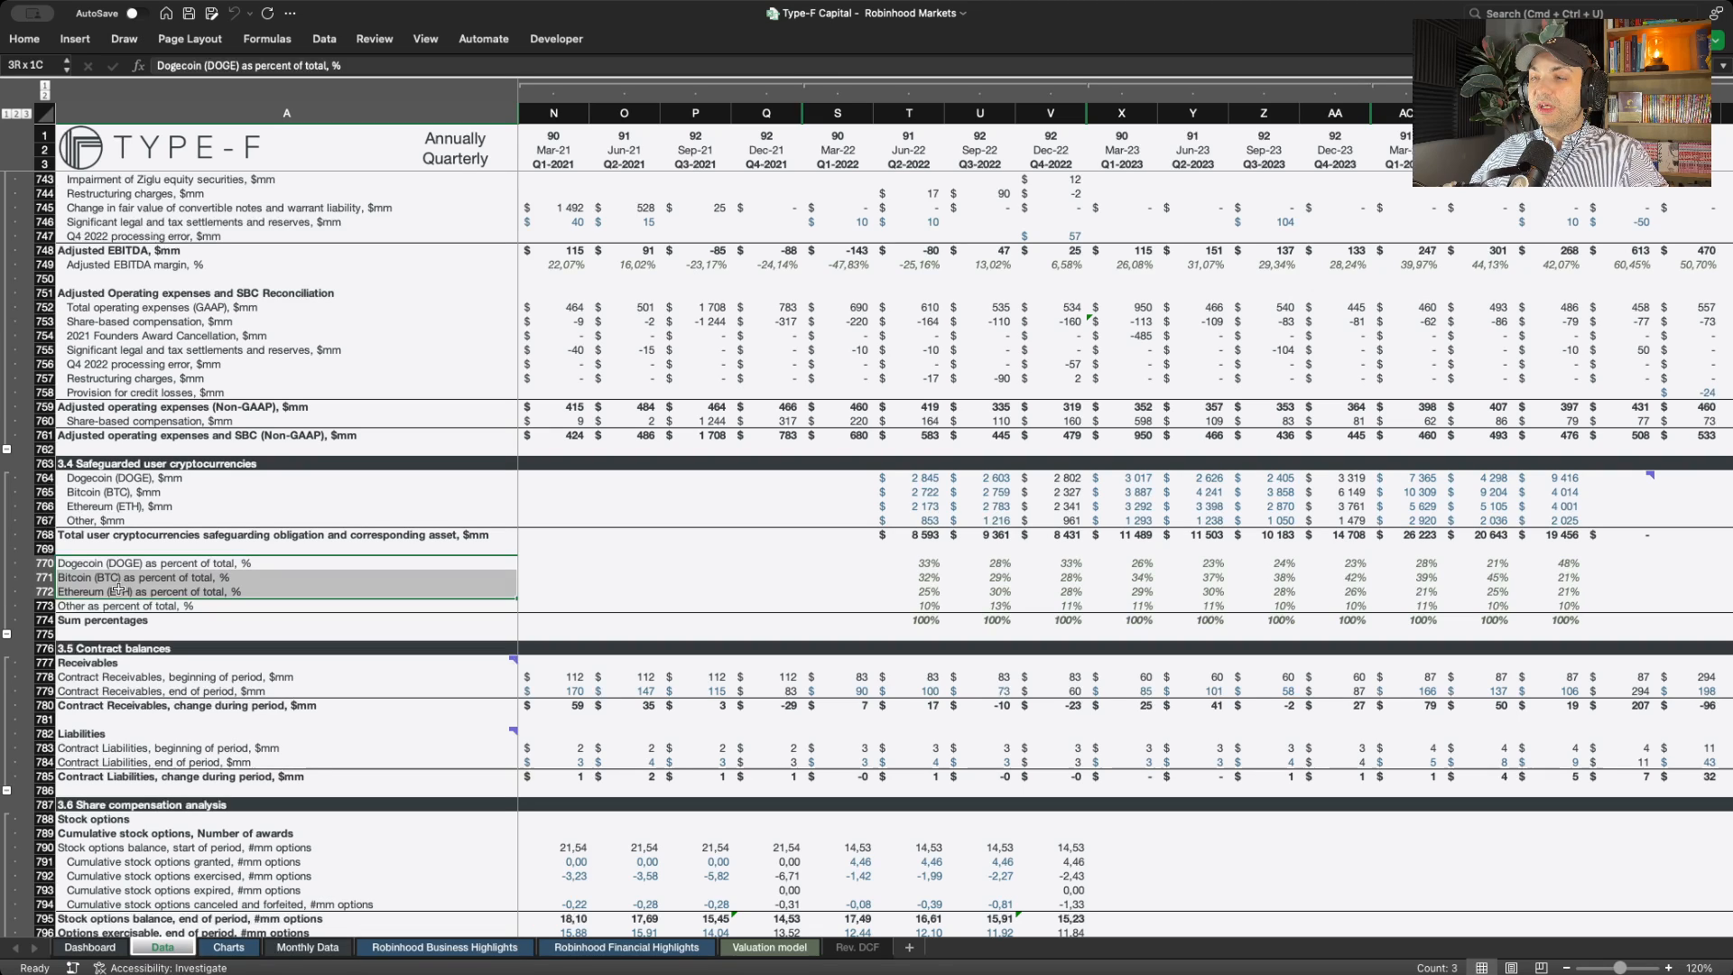
{"action": "left_click", "coordinate": [908, 604]}
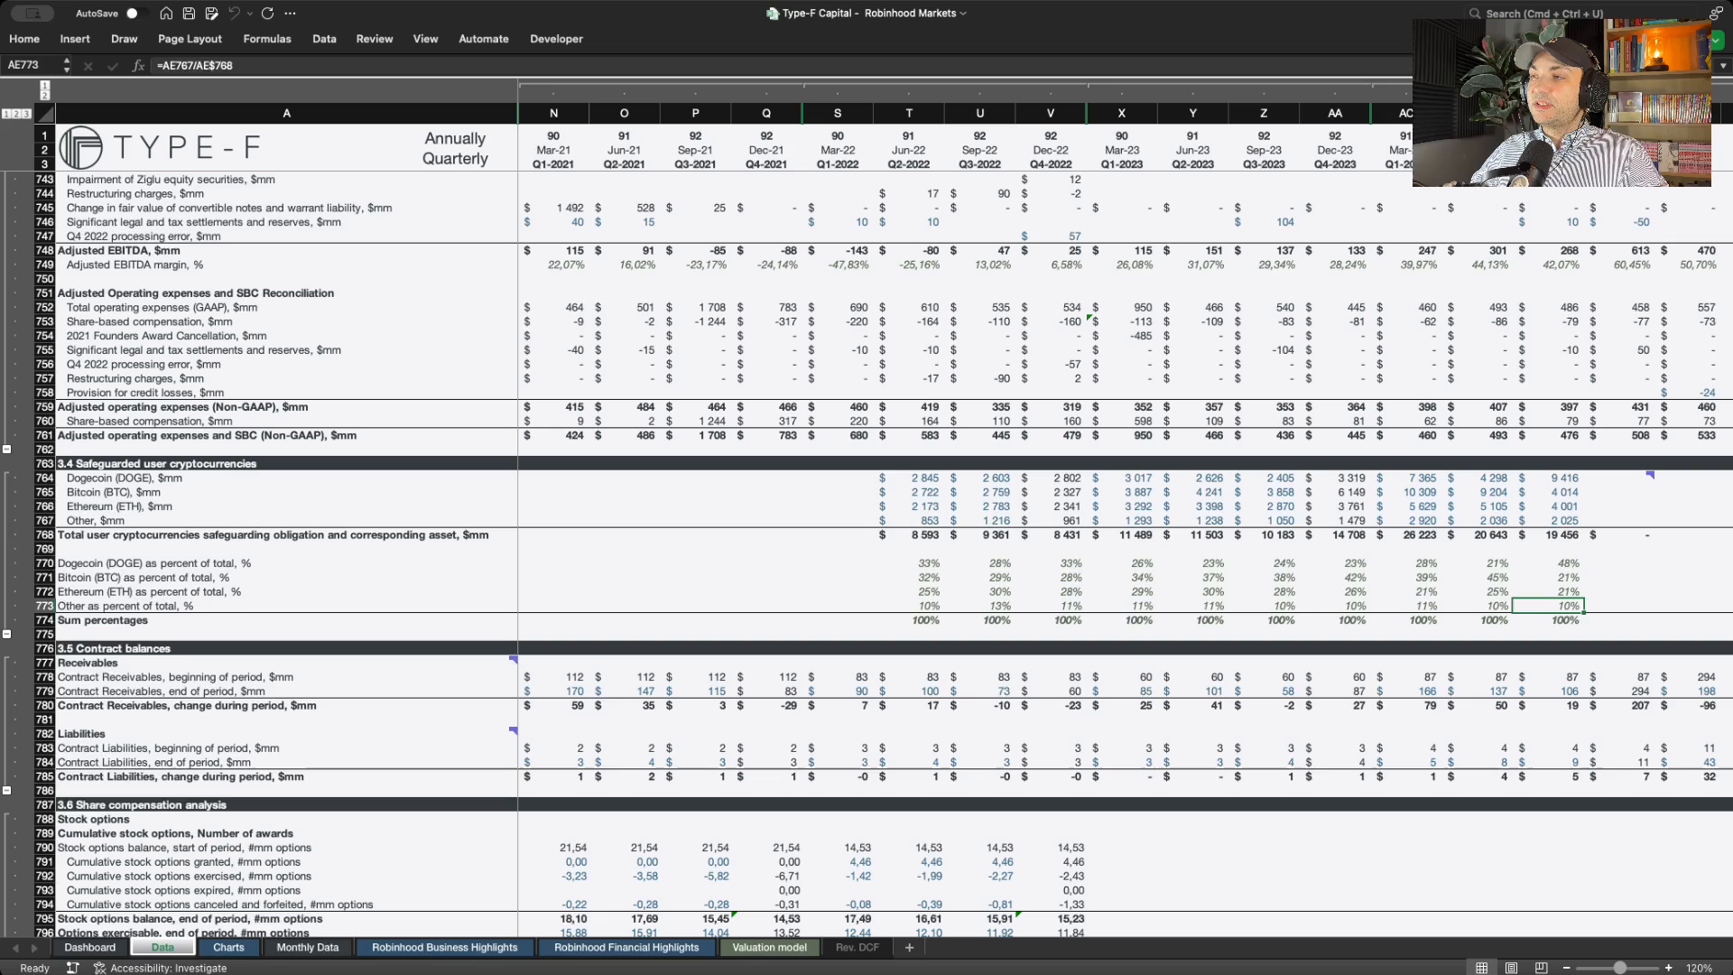
{"action": "mouse_move", "coordinate": [1603, 656]}
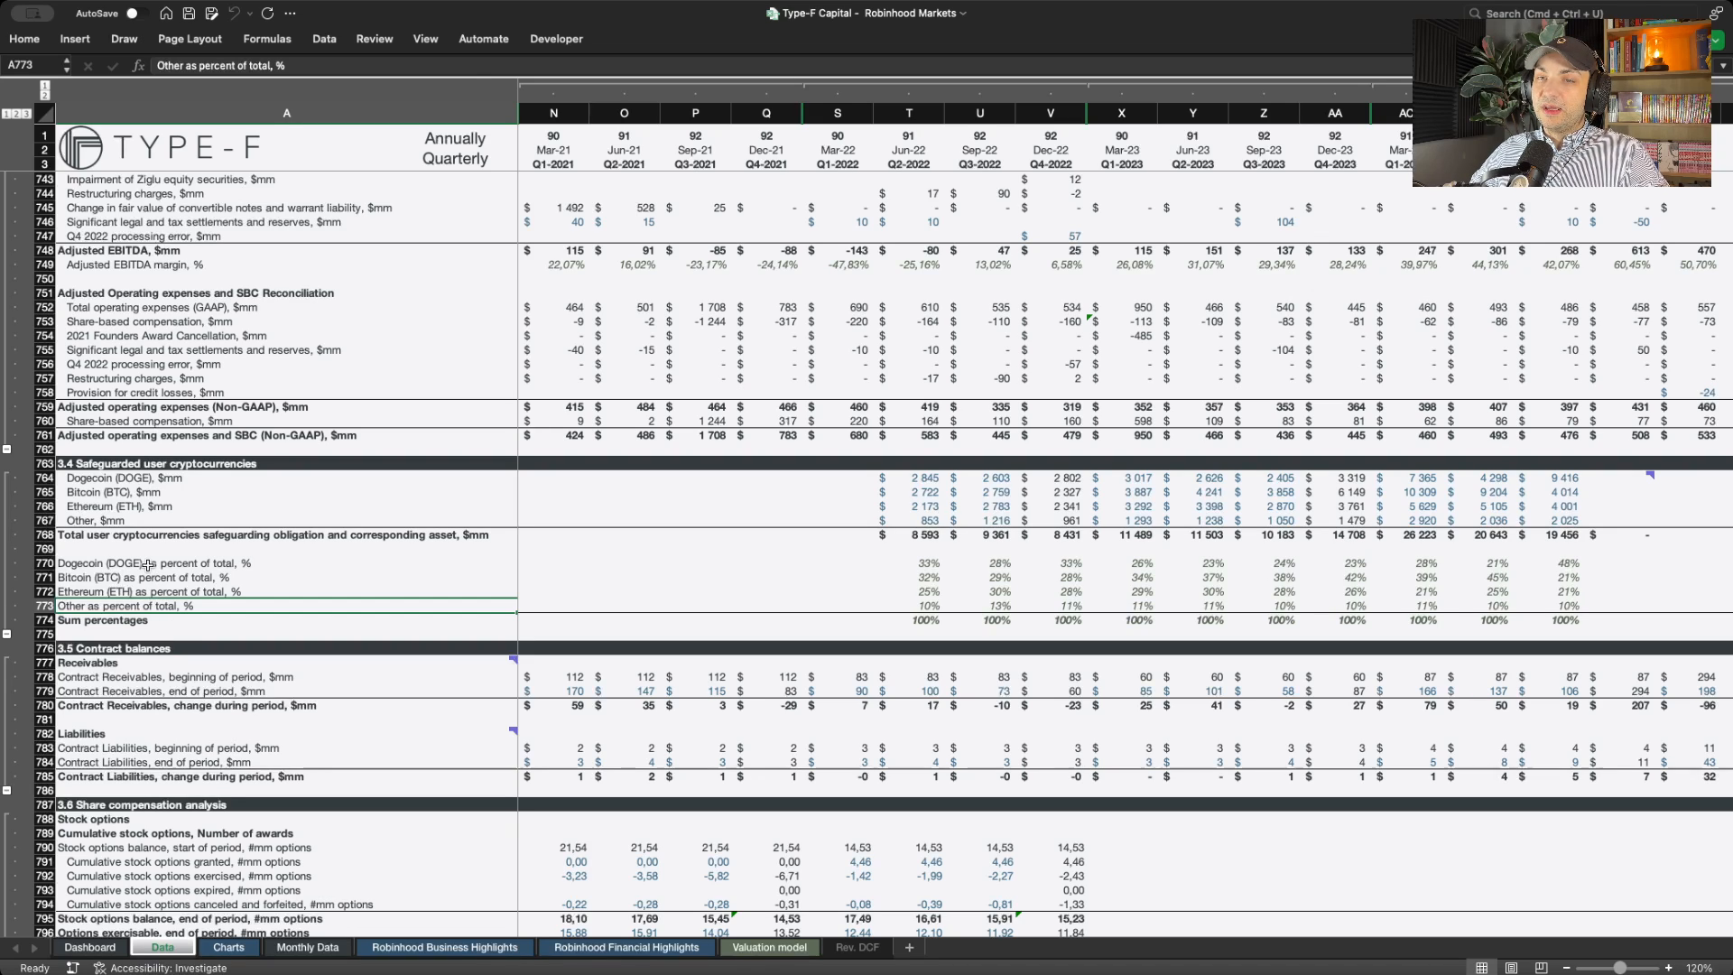
{"action": "left_click_drag", "start_coordinate": [144, 563], "coordinate": [145, 592]}
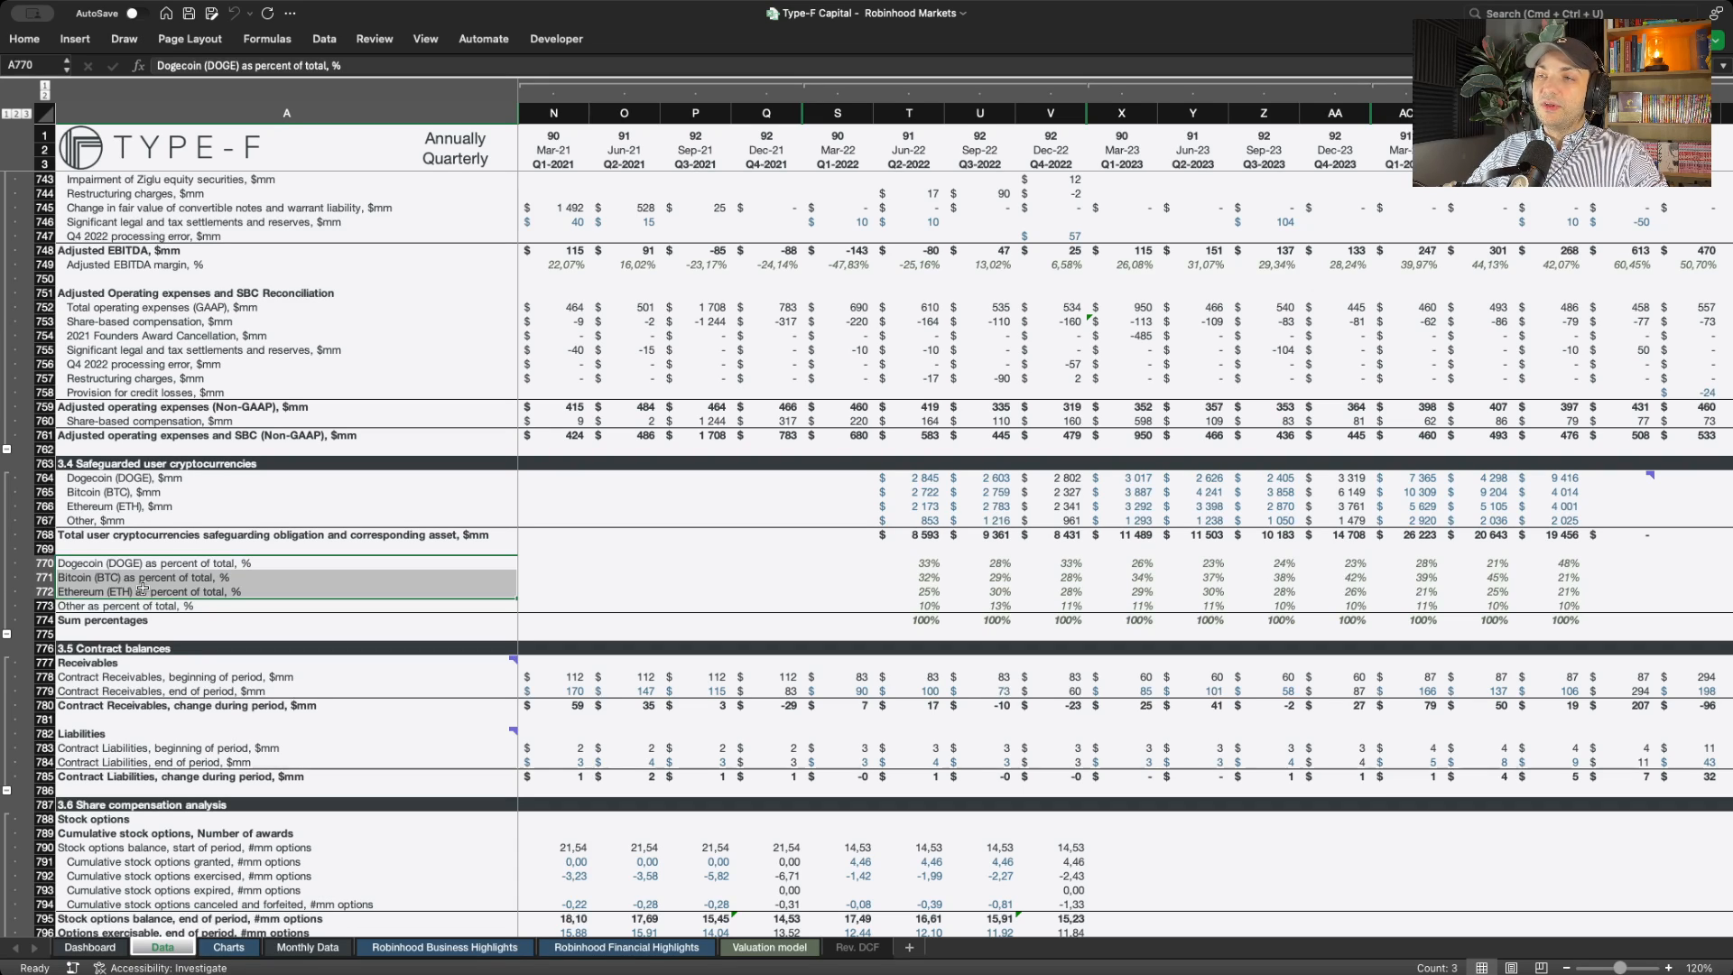
{"action": "mouse_move", "coordinate": [305, 596]}
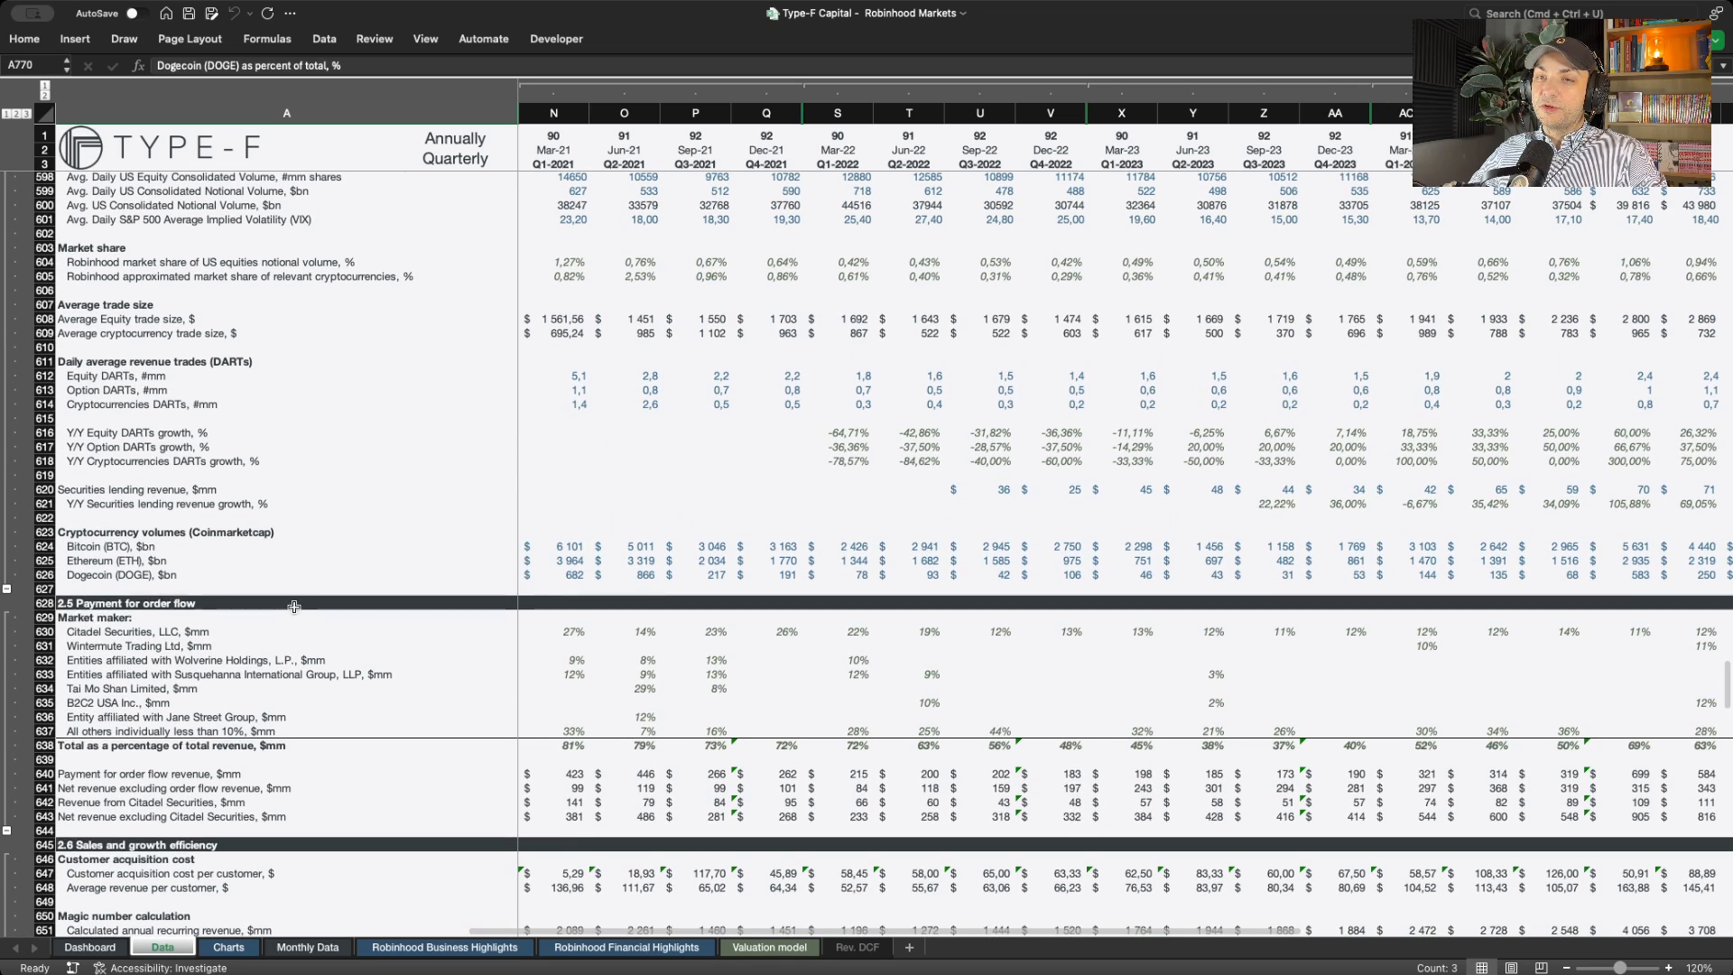
{"action": "mouse_move", "coordinate": [244, 542]}
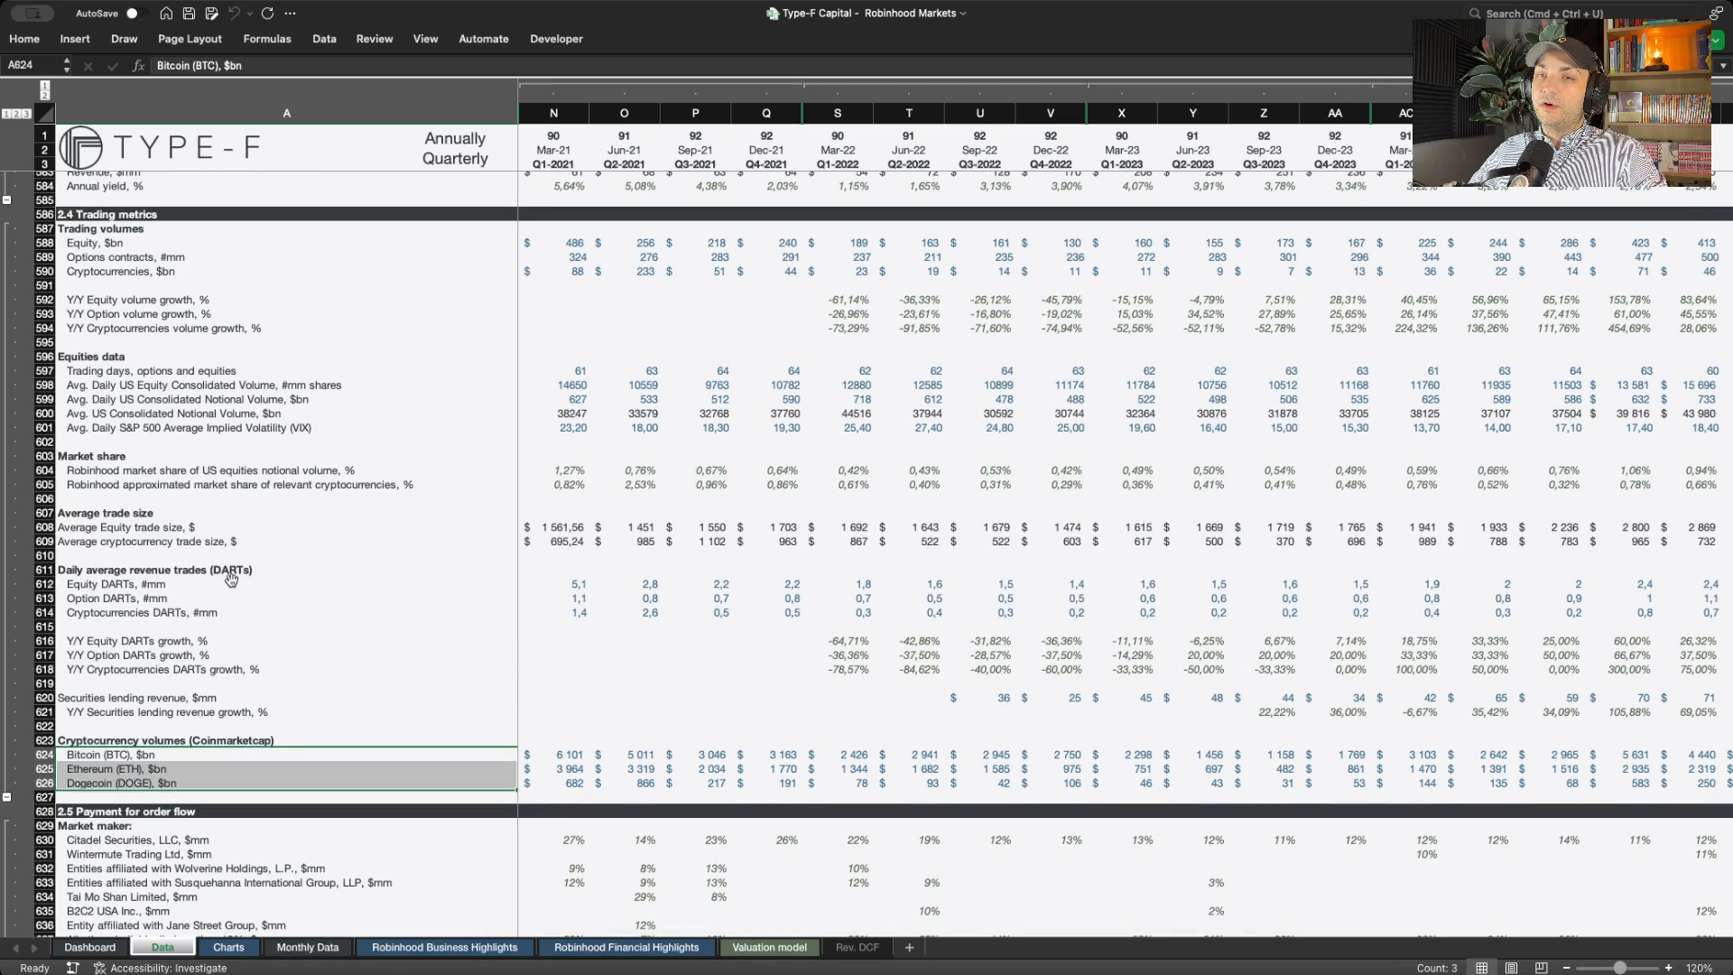
{"action": "left_click", "coordinate": [141, 272]}
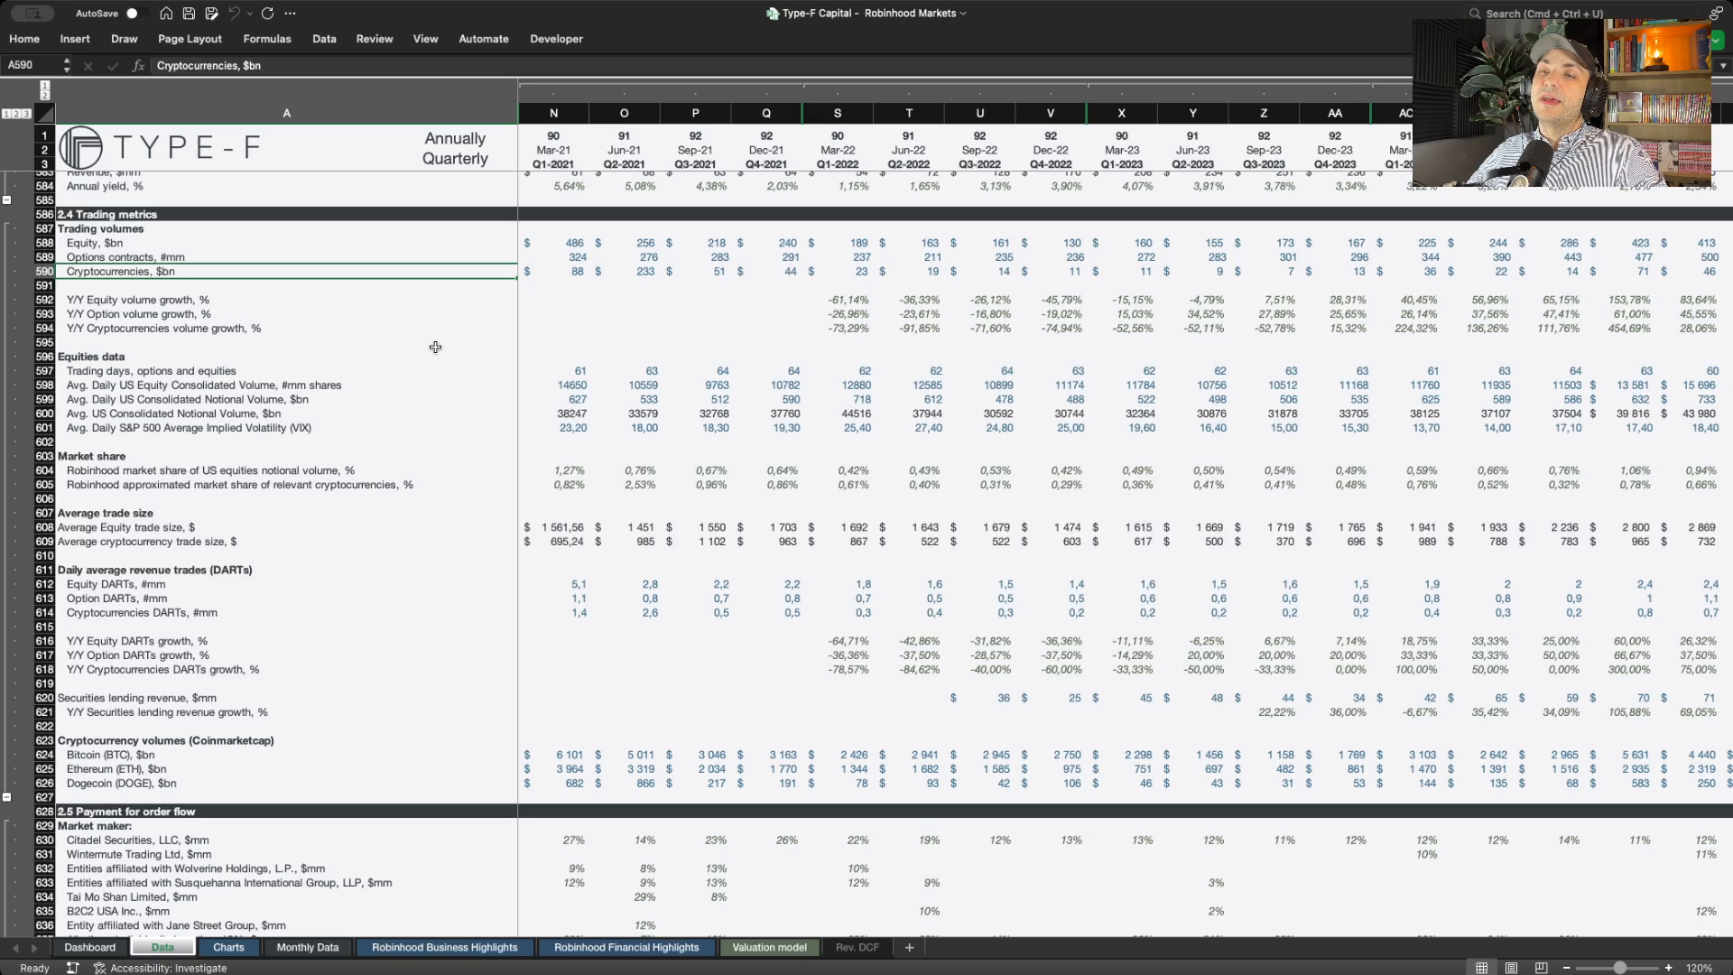
{"action": "left_click", "coordinate": [552, 484]}
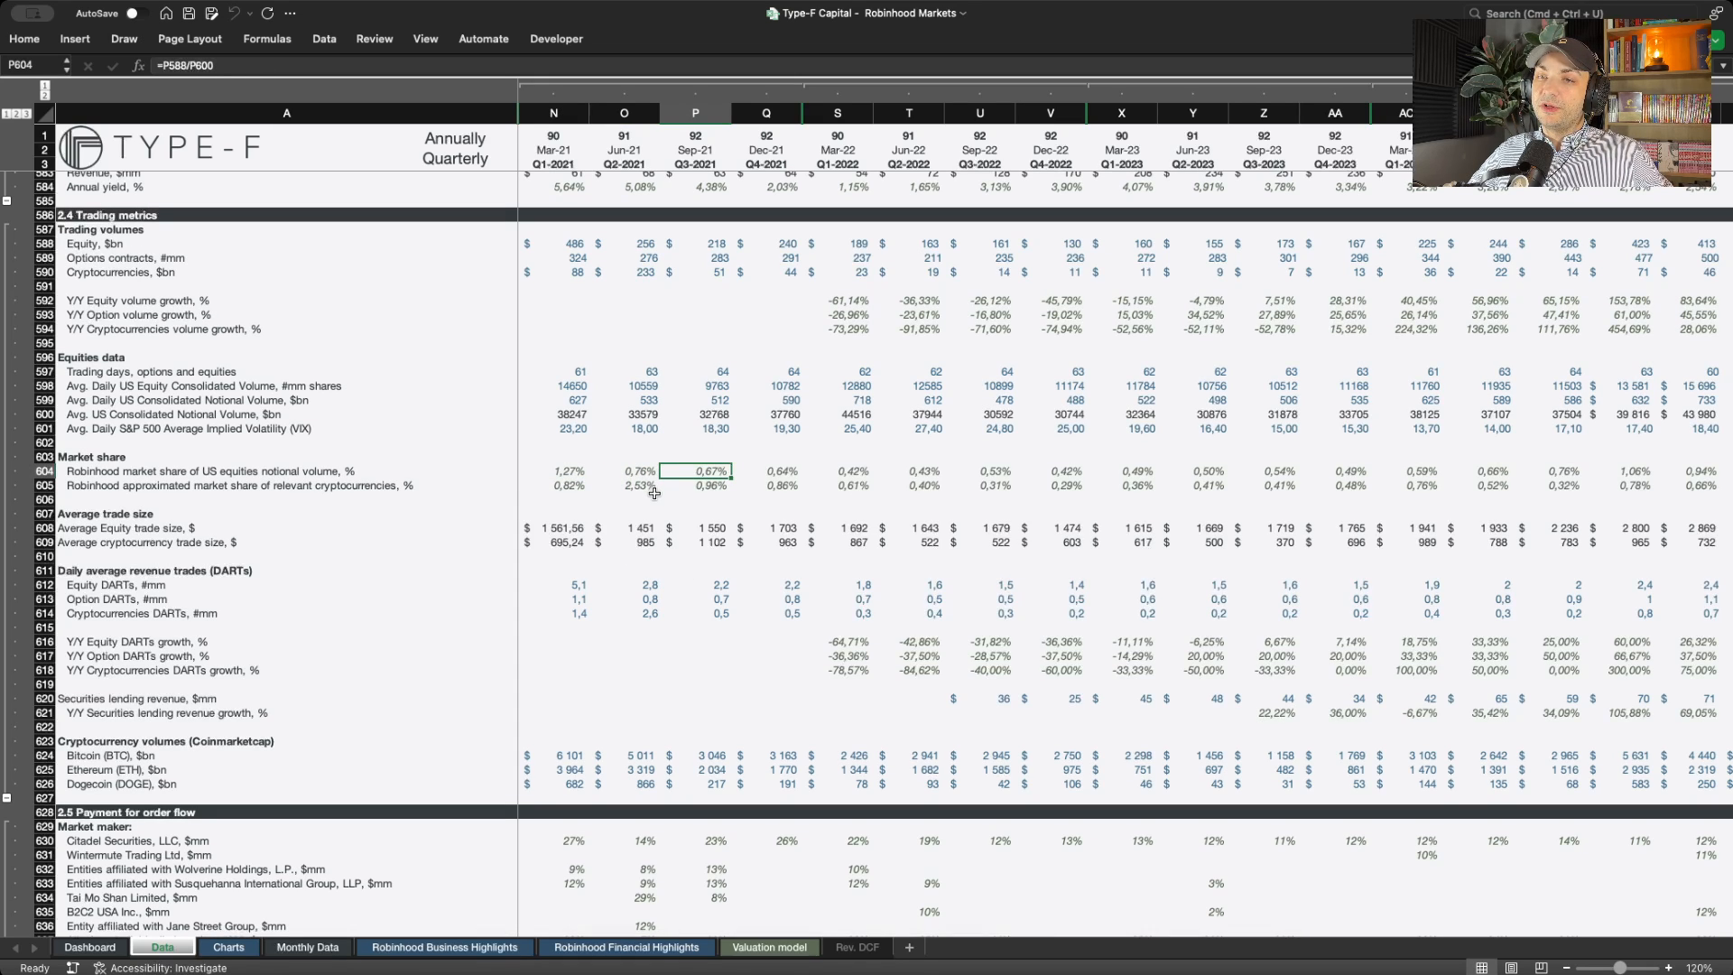
{"action": "mouse_move", "coordinate": [766, 451]}
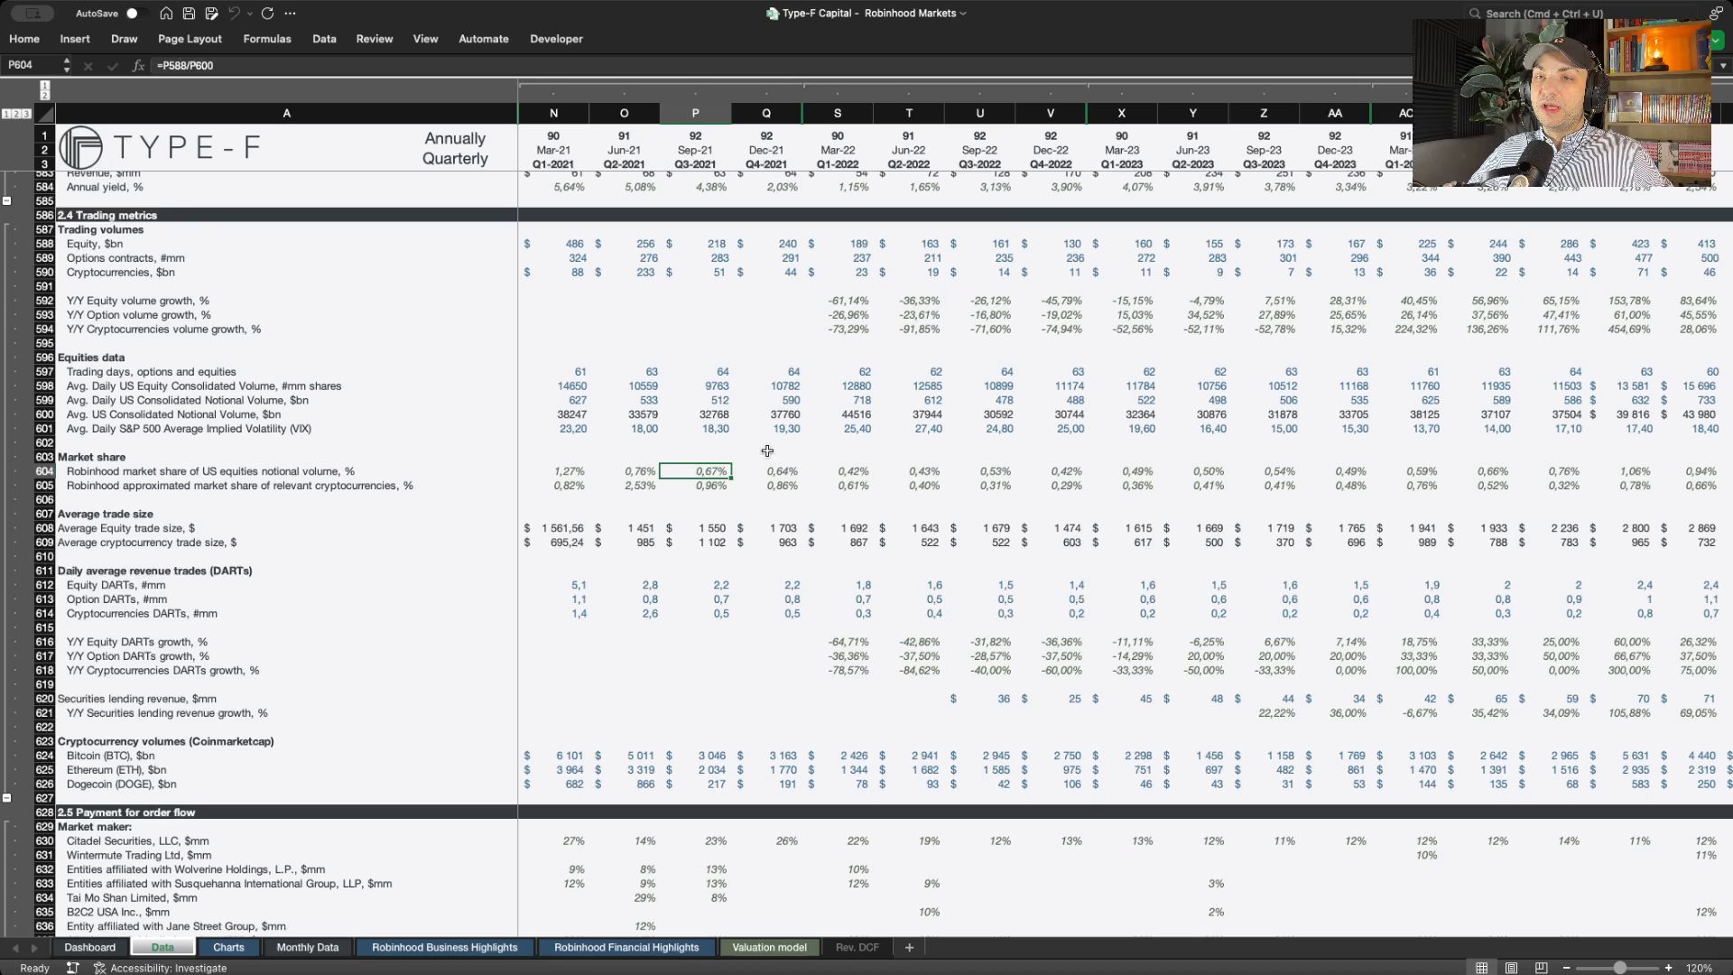
{"action": "left_click", "coordinate": [693, 370]}
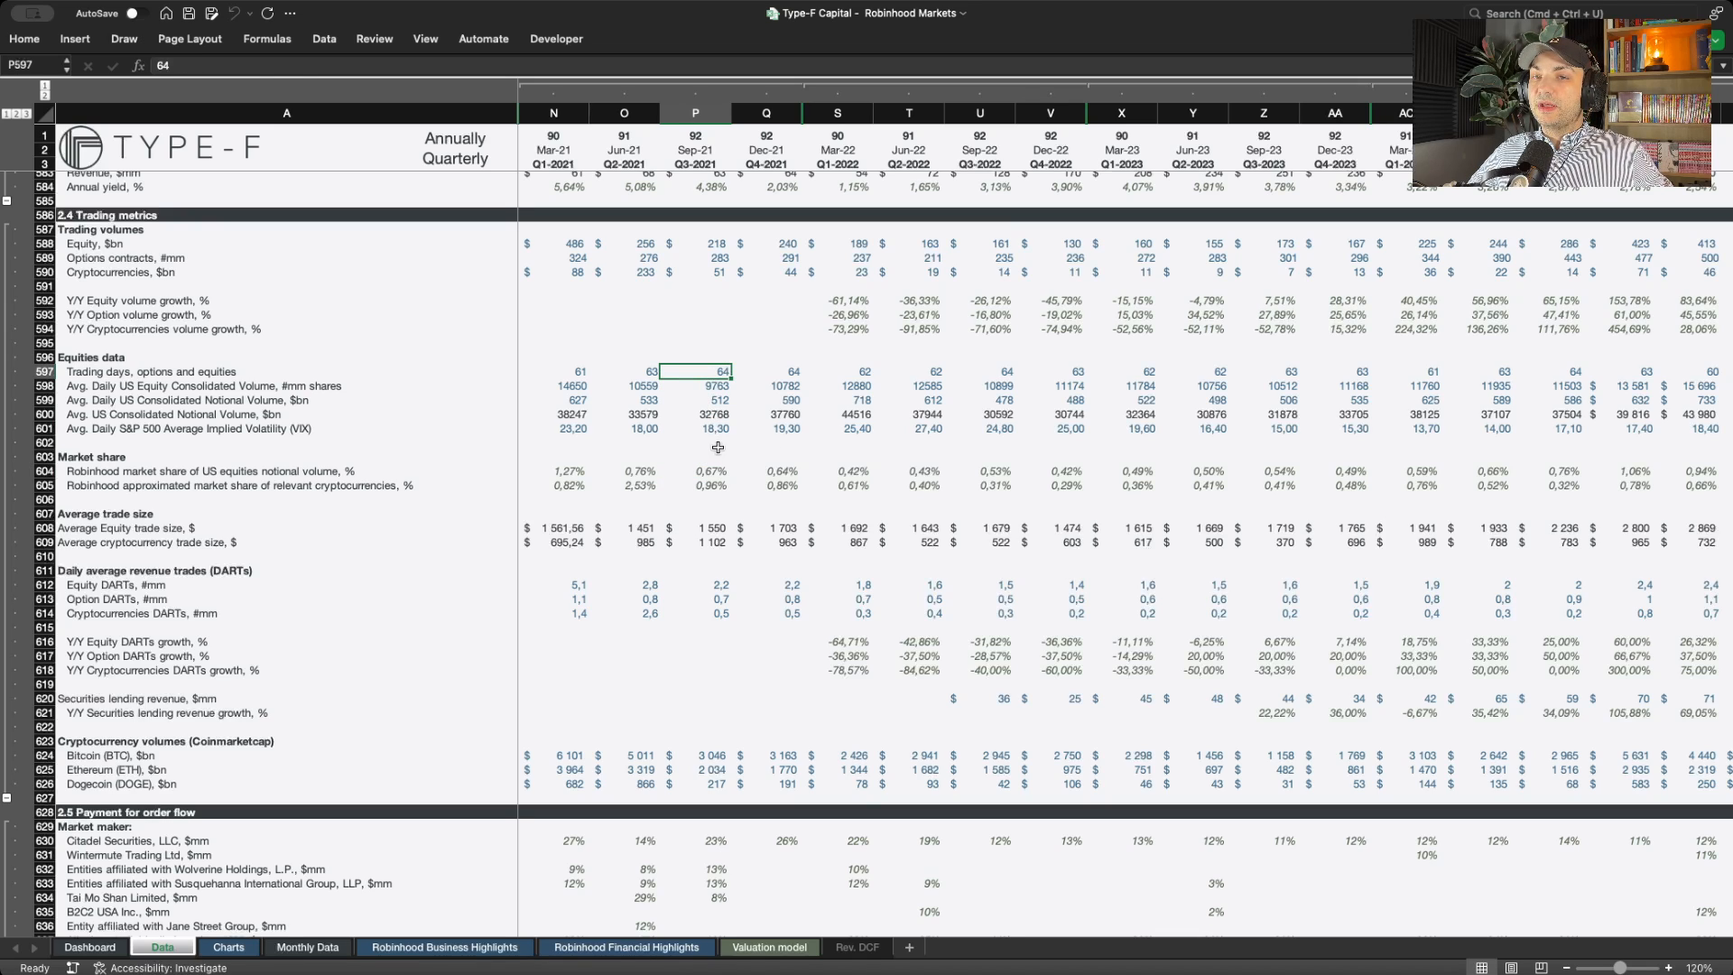
{"action": "left_click", "coordinate": [695, 385]}
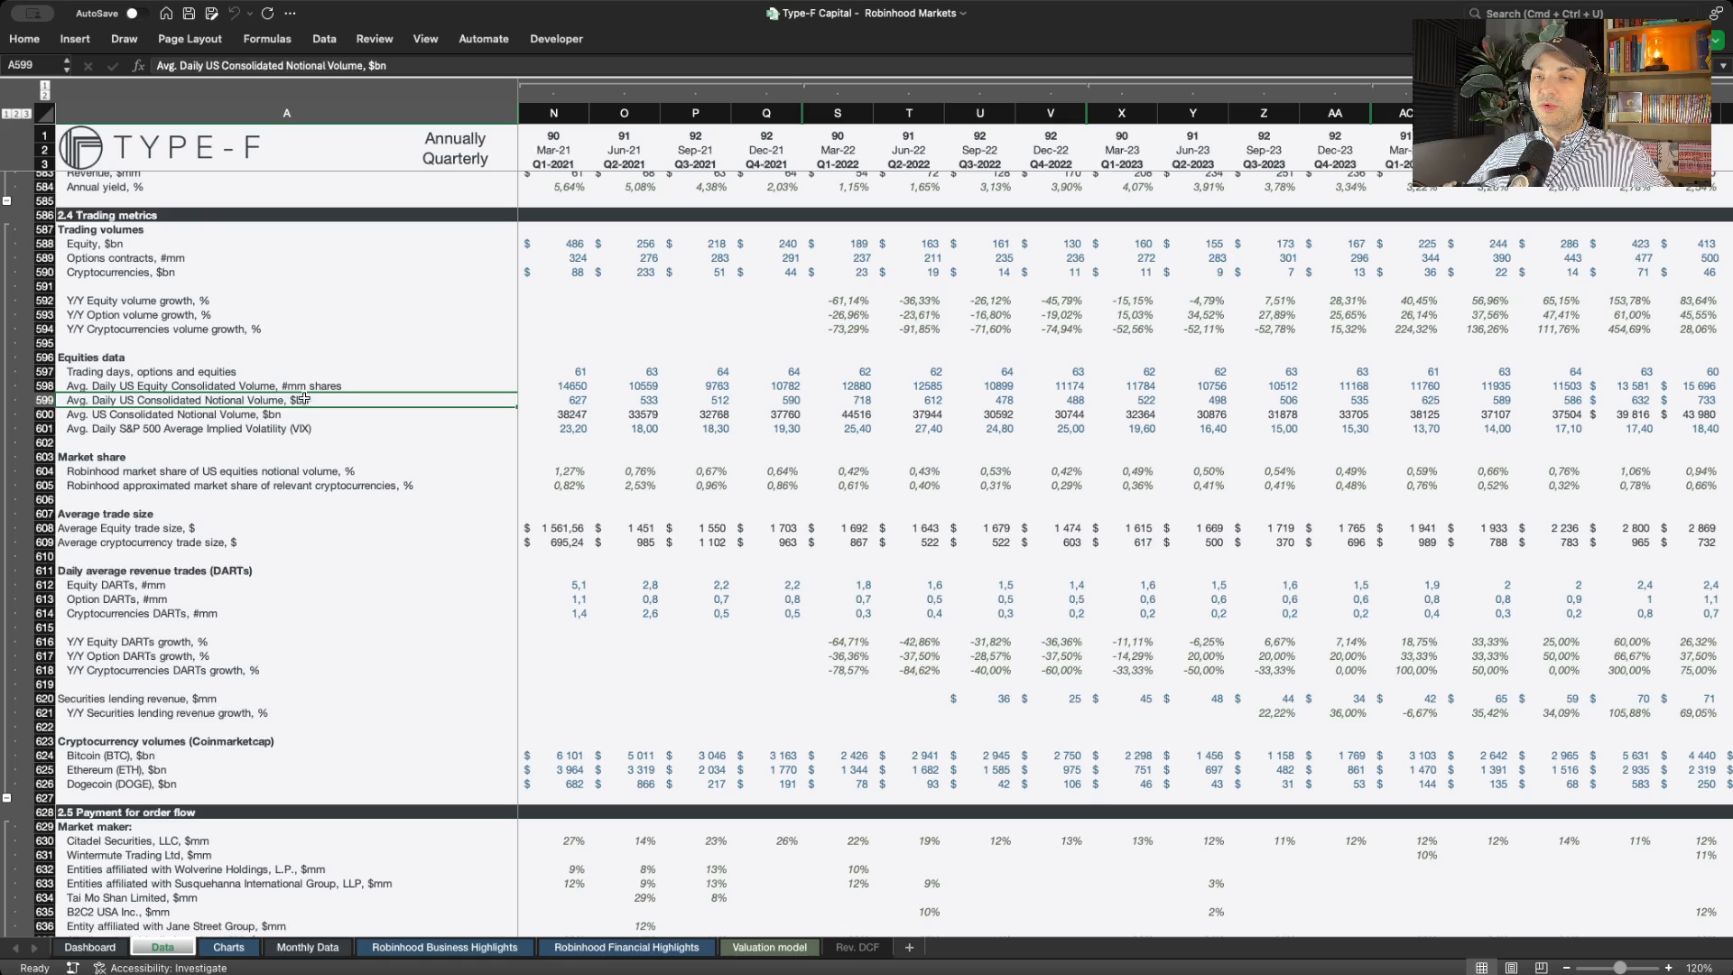
{"action": "left_click", "coordinate": [693, 399]}
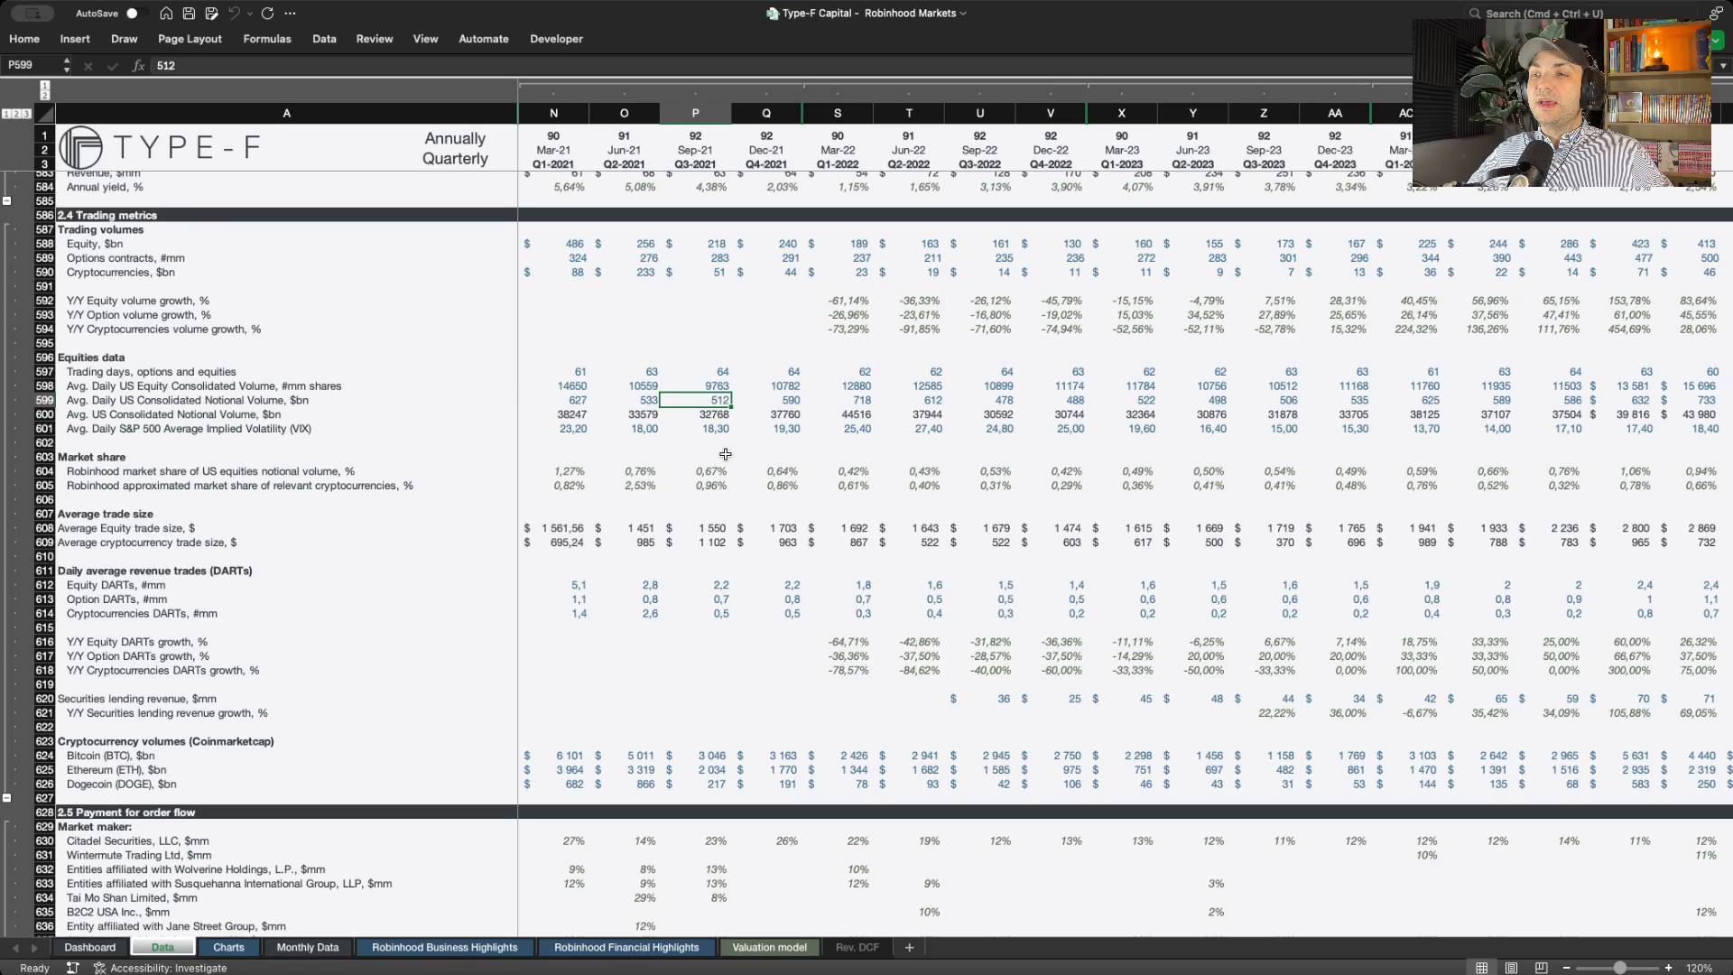
{"action": "mouse_move", "coordinate": [711, 417]}
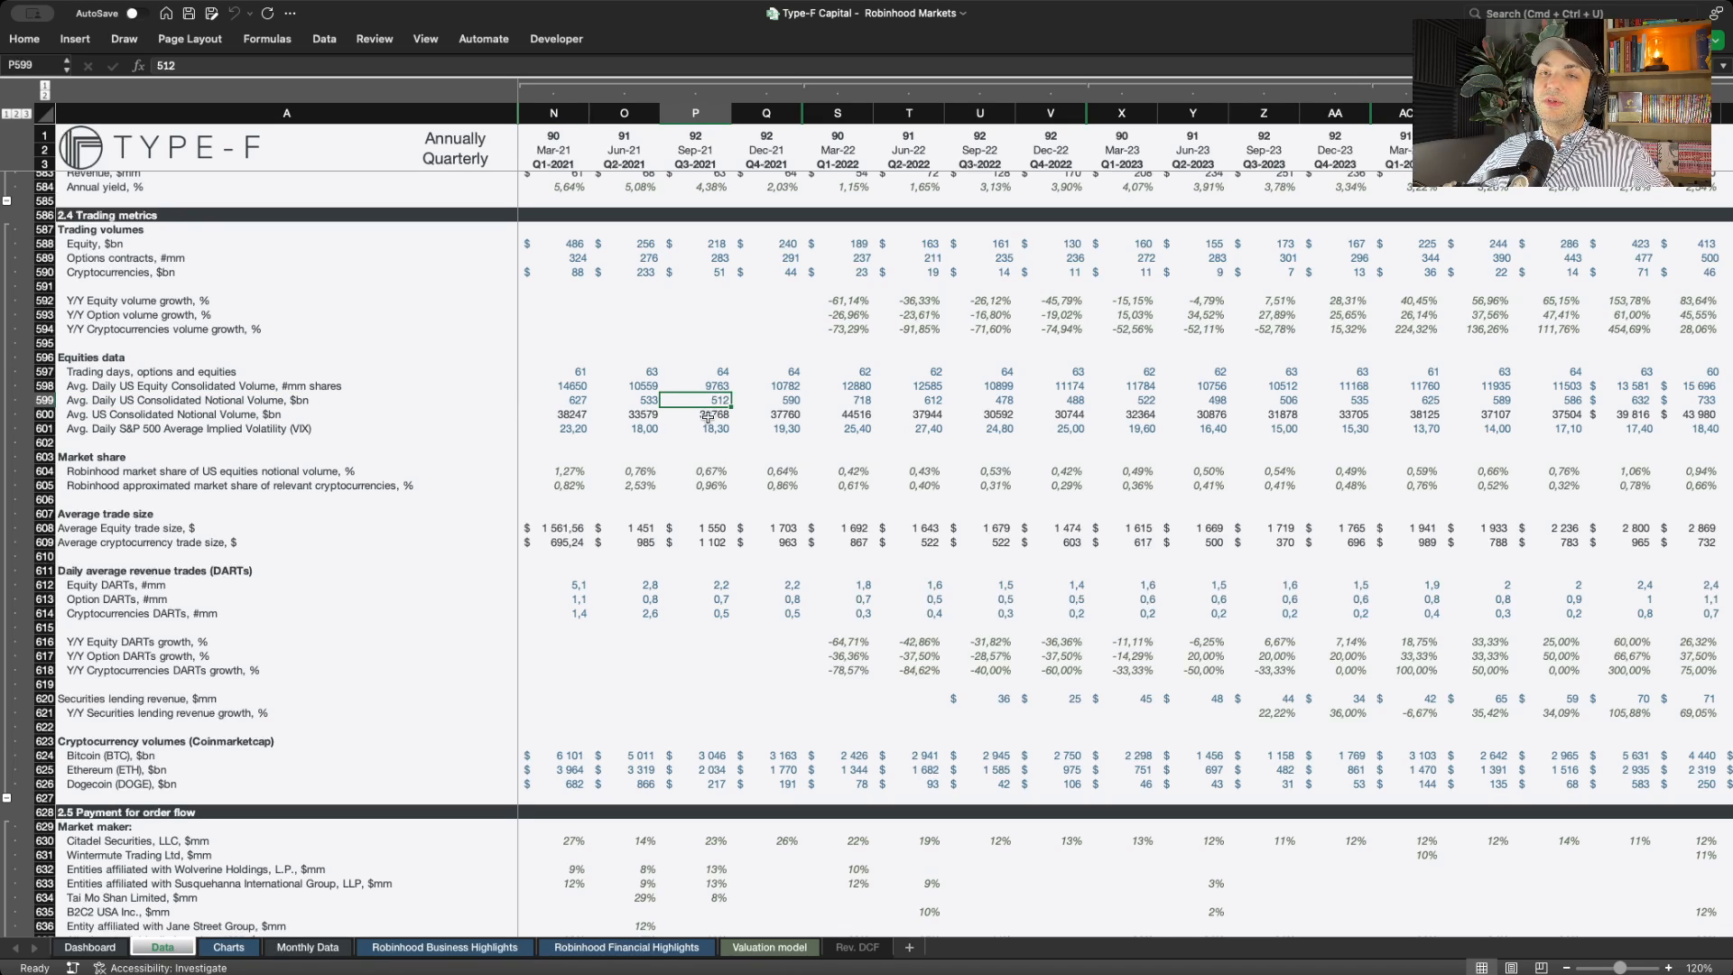
{"action": "left_click", "coordinate": [695, 244]}
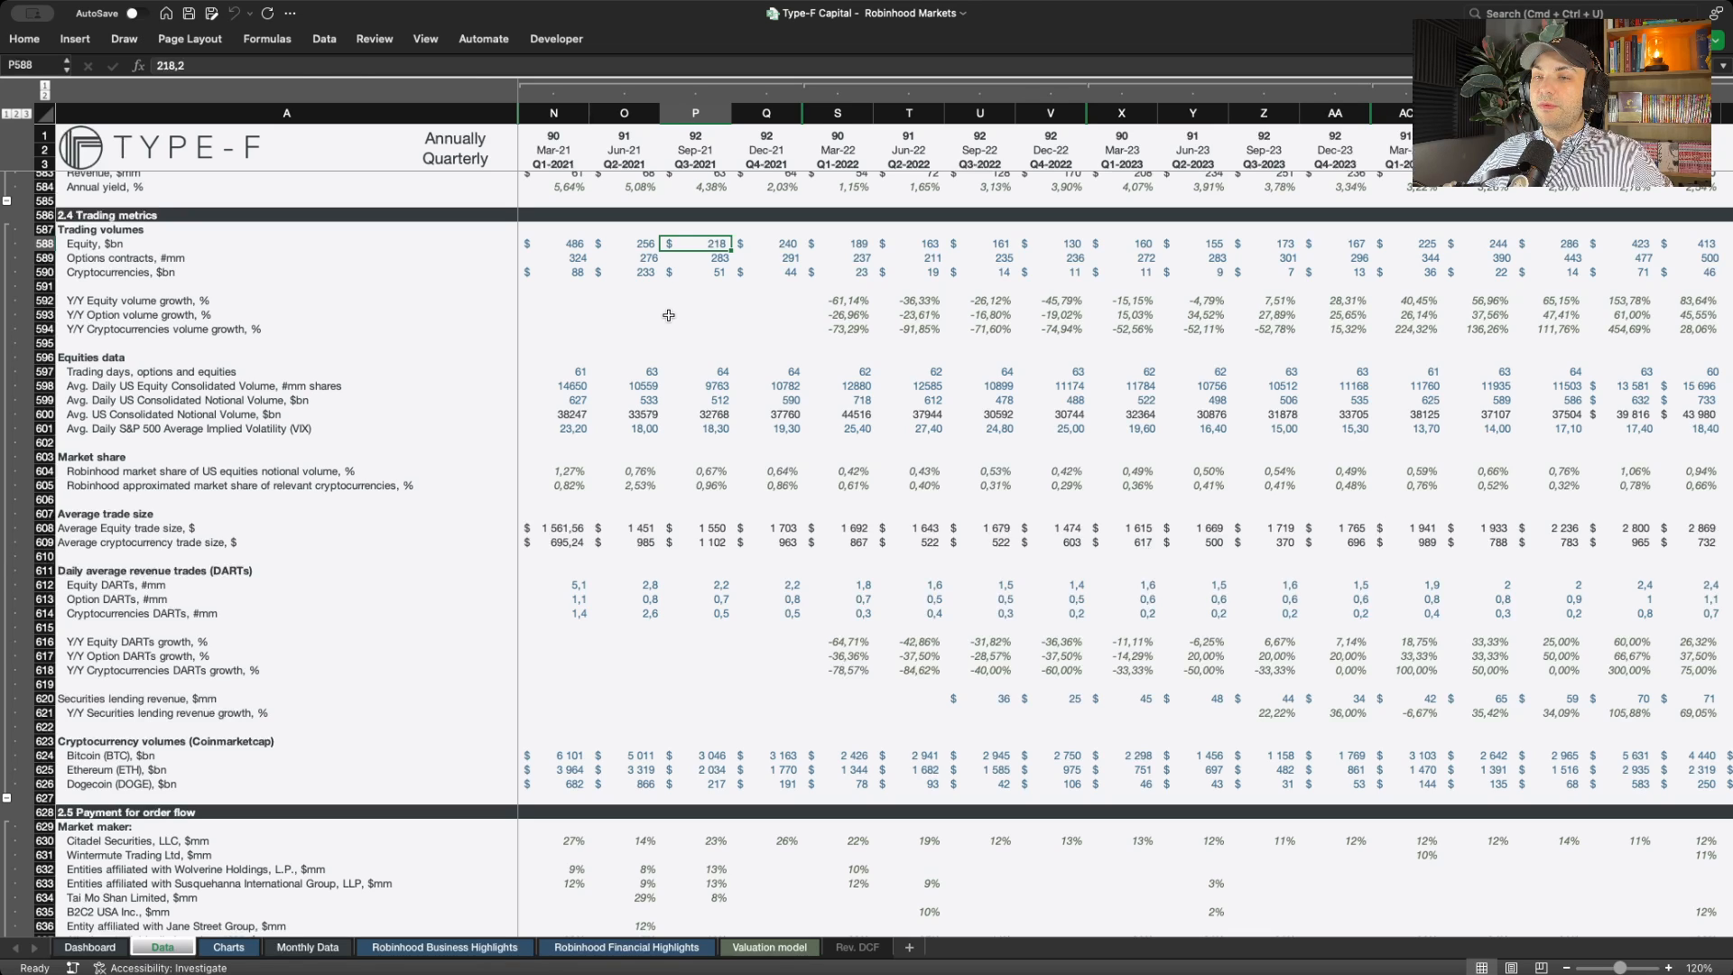
{"action": "mouse_move", "coordinate": [716, 401]}
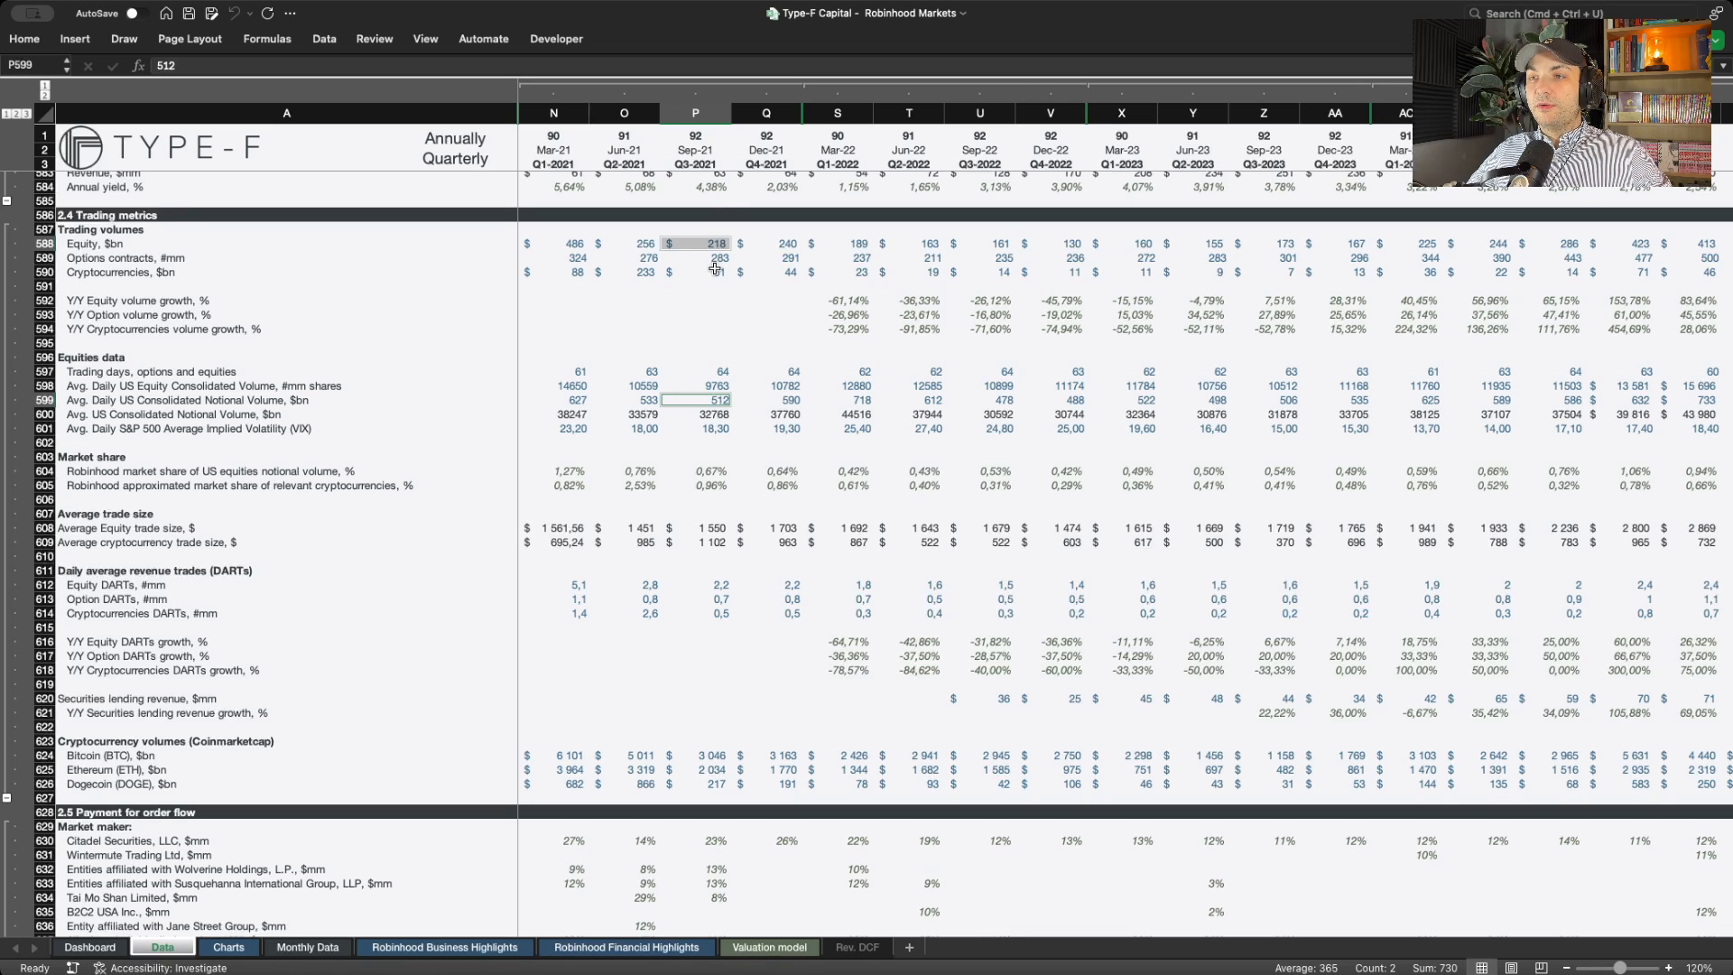
{"action": "left_click", "coordinate": [695, 272]}
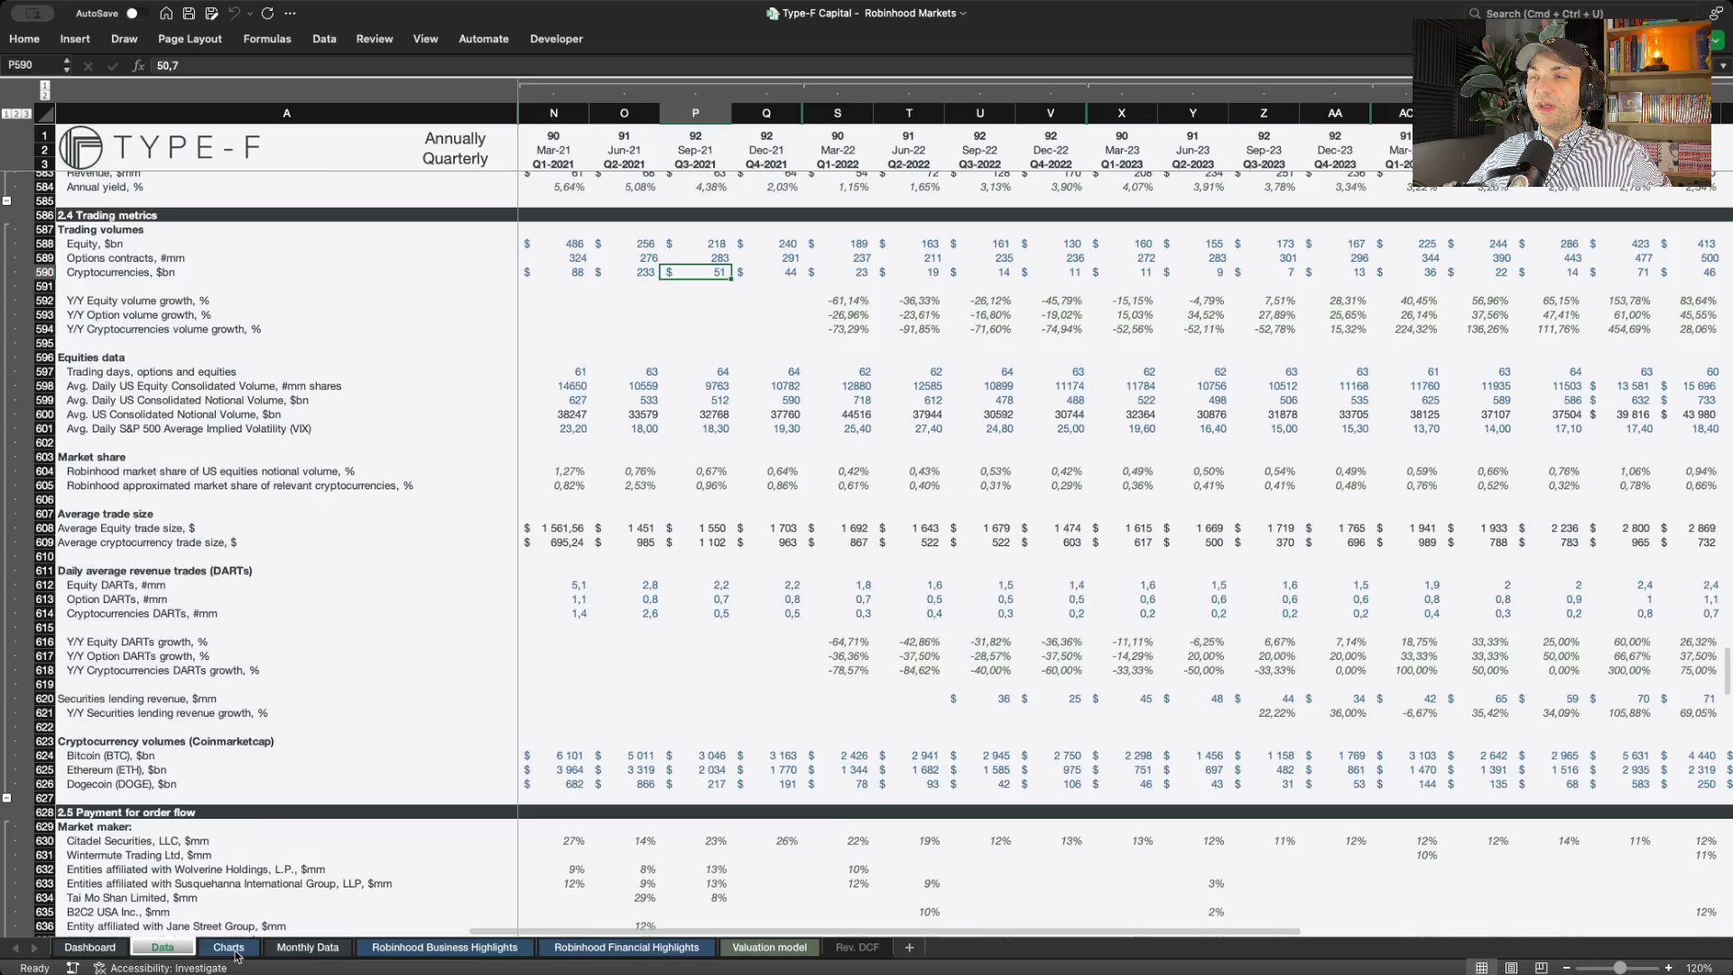
- View the crypto market share chart on the Charts sheet annually, then return to quarterly periods
{"action": "left_click", "coordinate": [227, 946]}
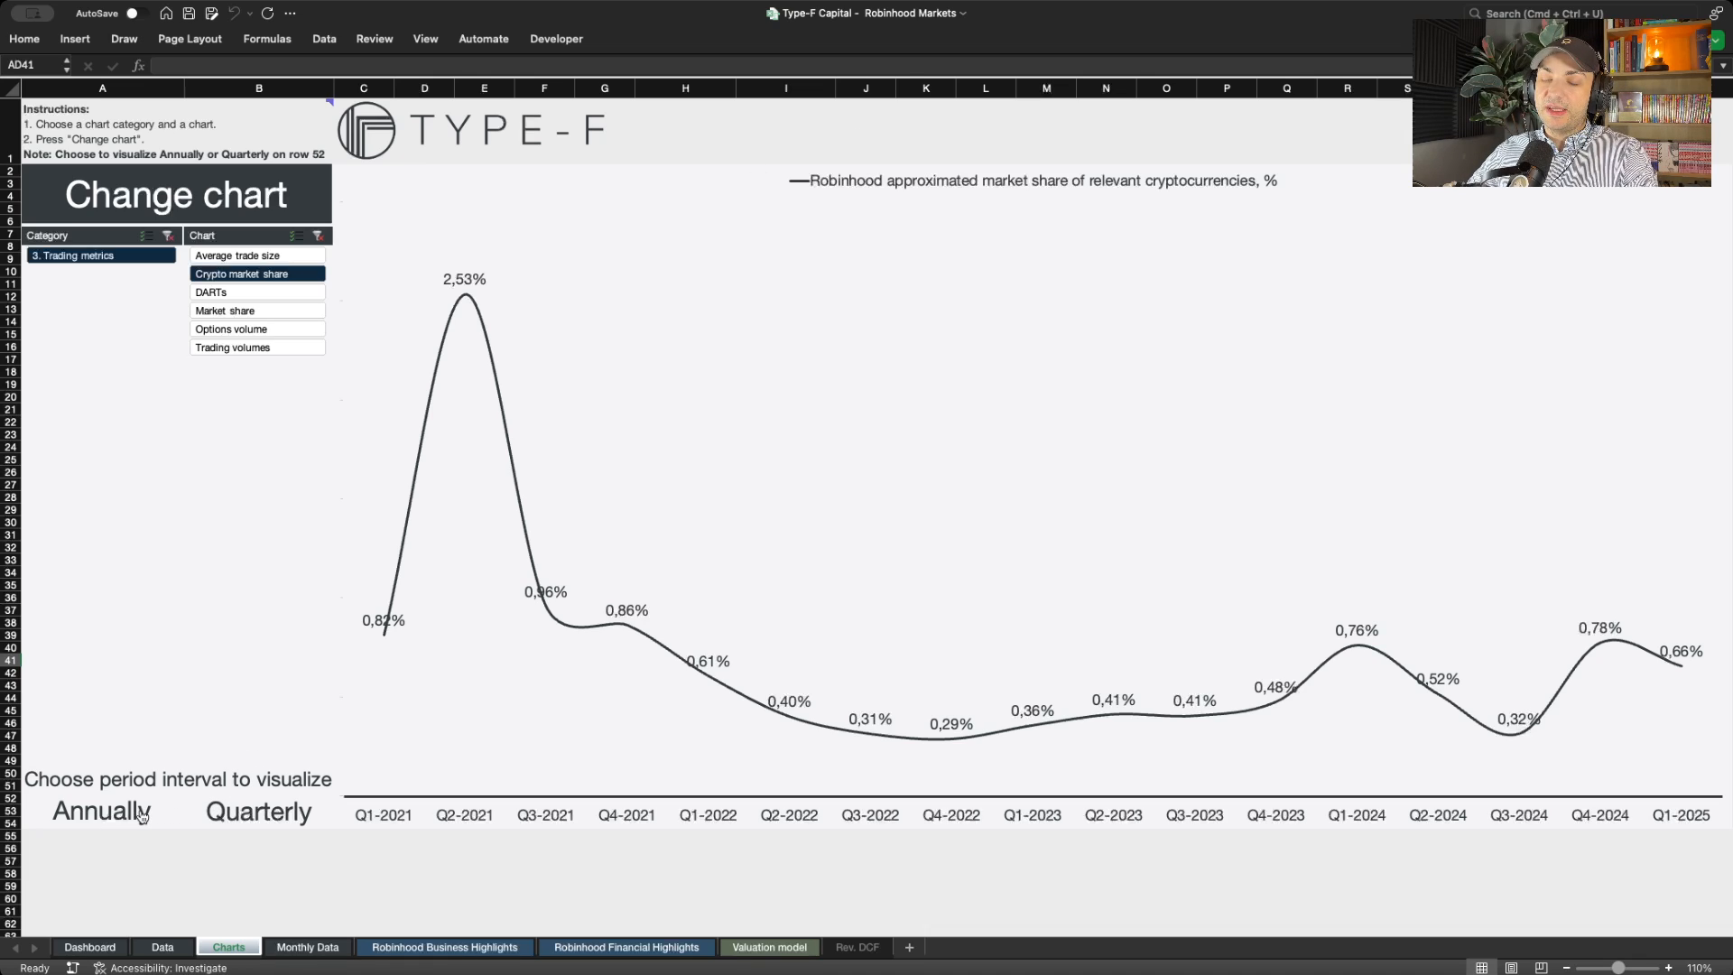
{"action": "left_click", "coordinate": [101, 811]}
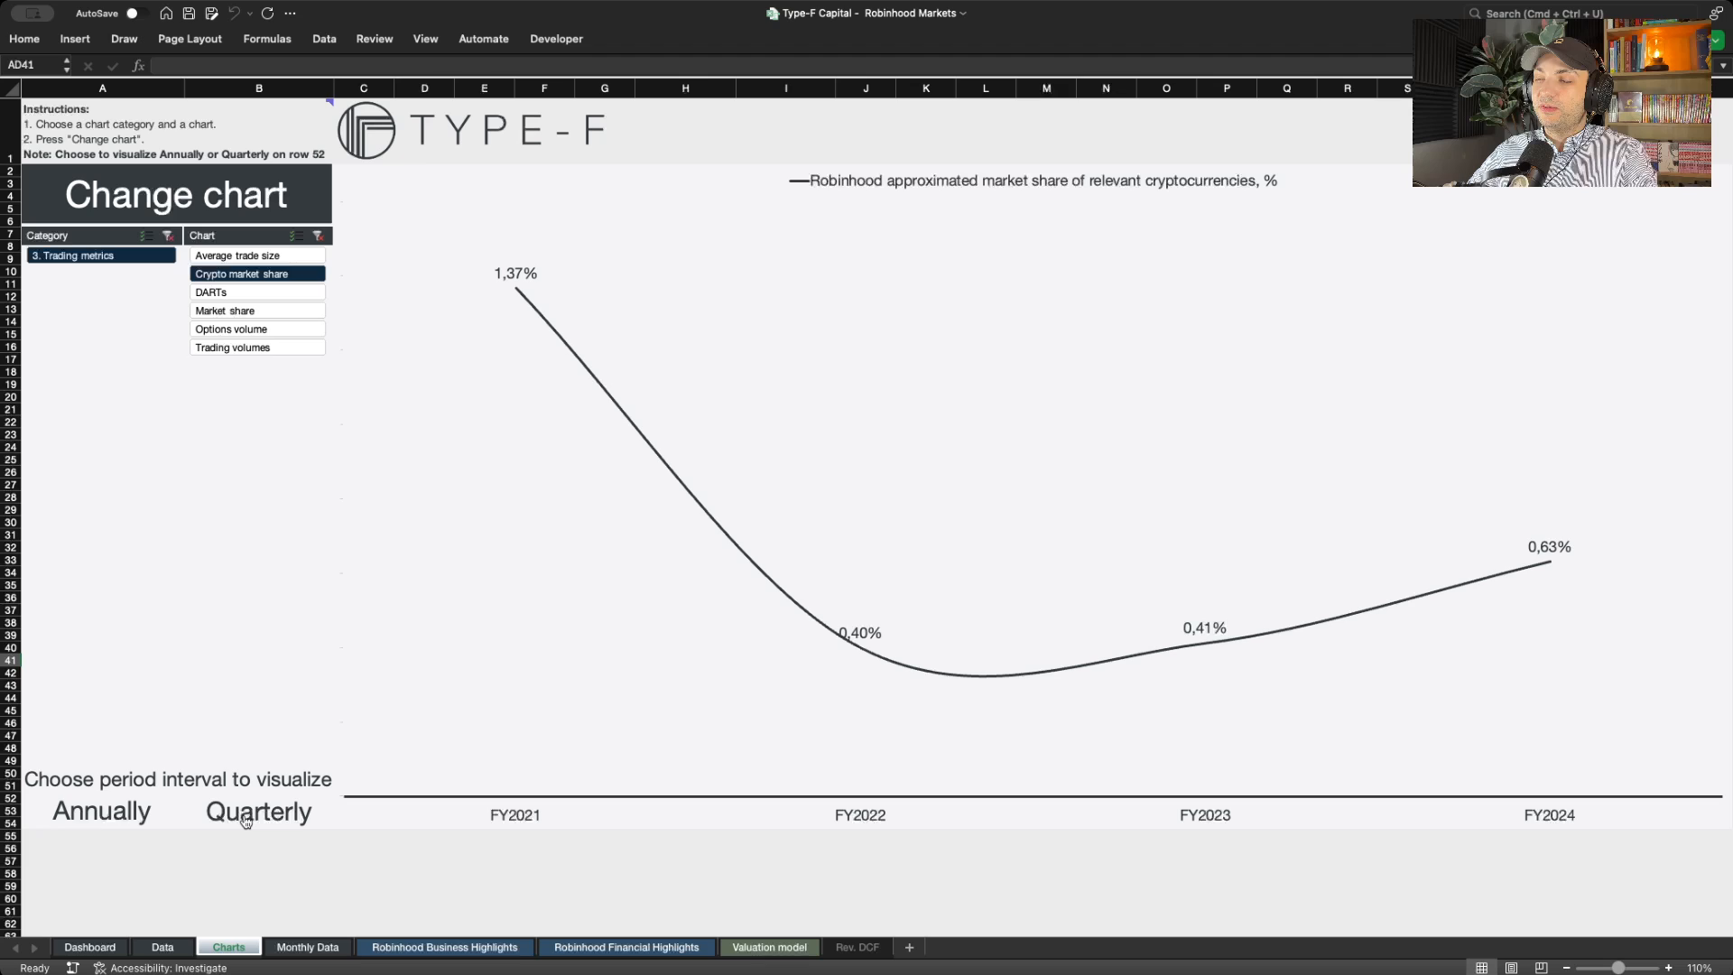
{"action": "left_click", "coordinate": [258, 810]}
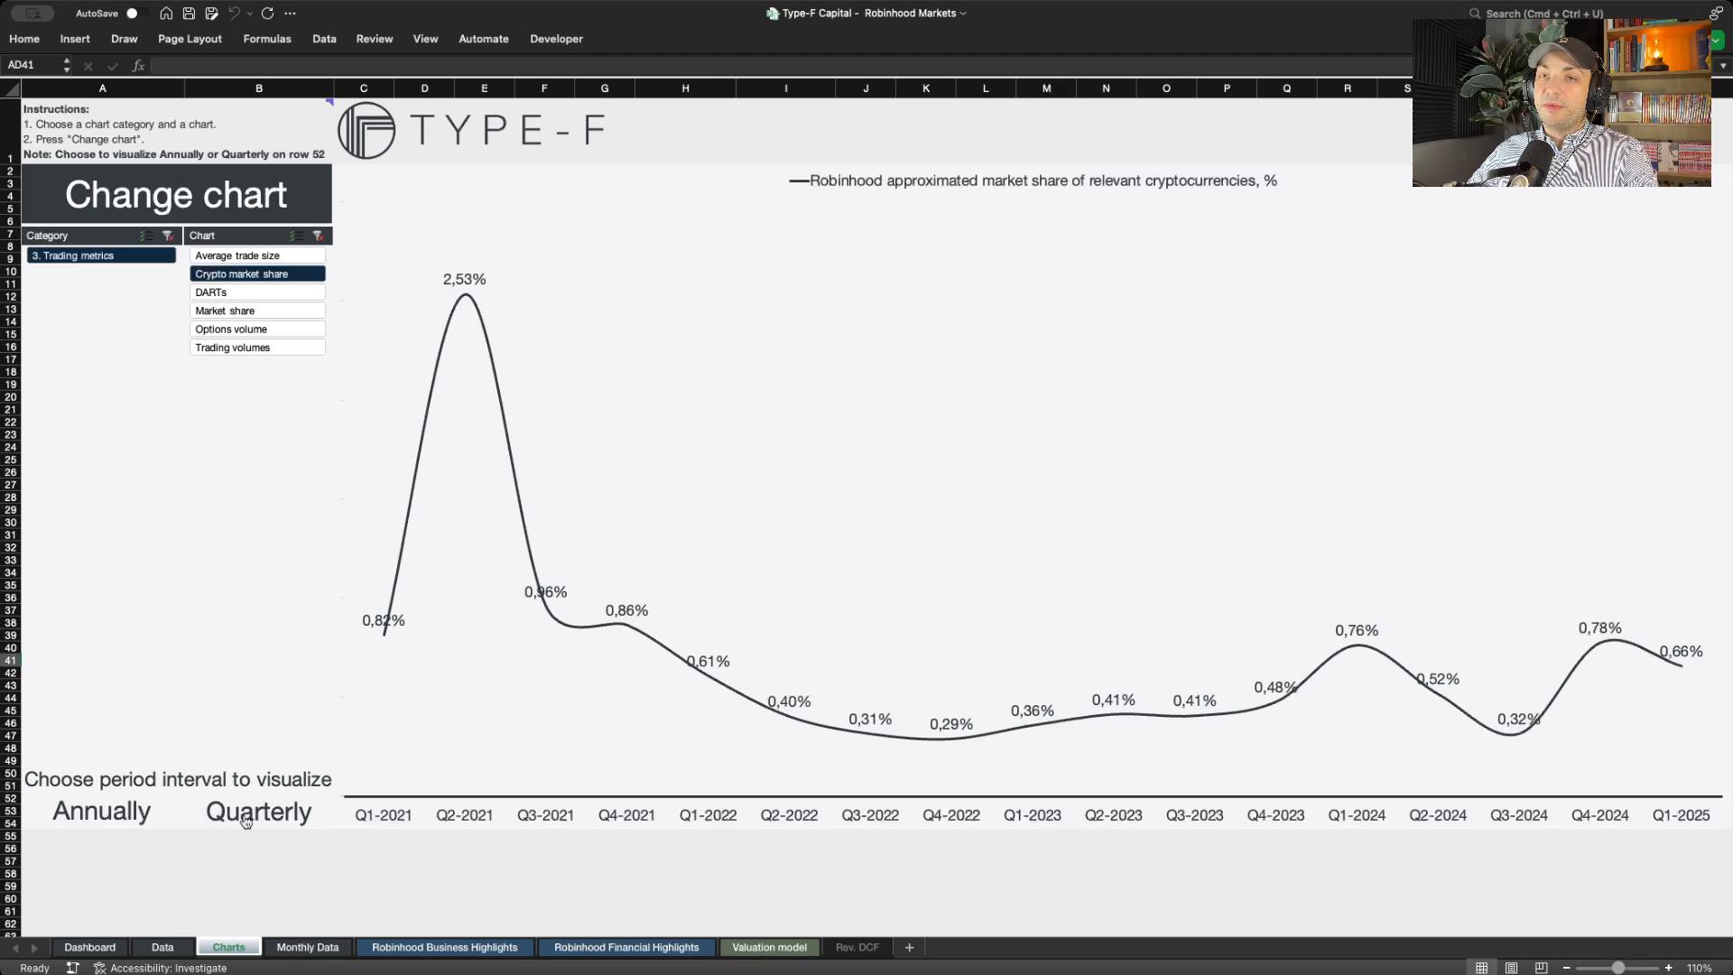
{"action": "mouse_move", "coordinate": [1264, 503]}
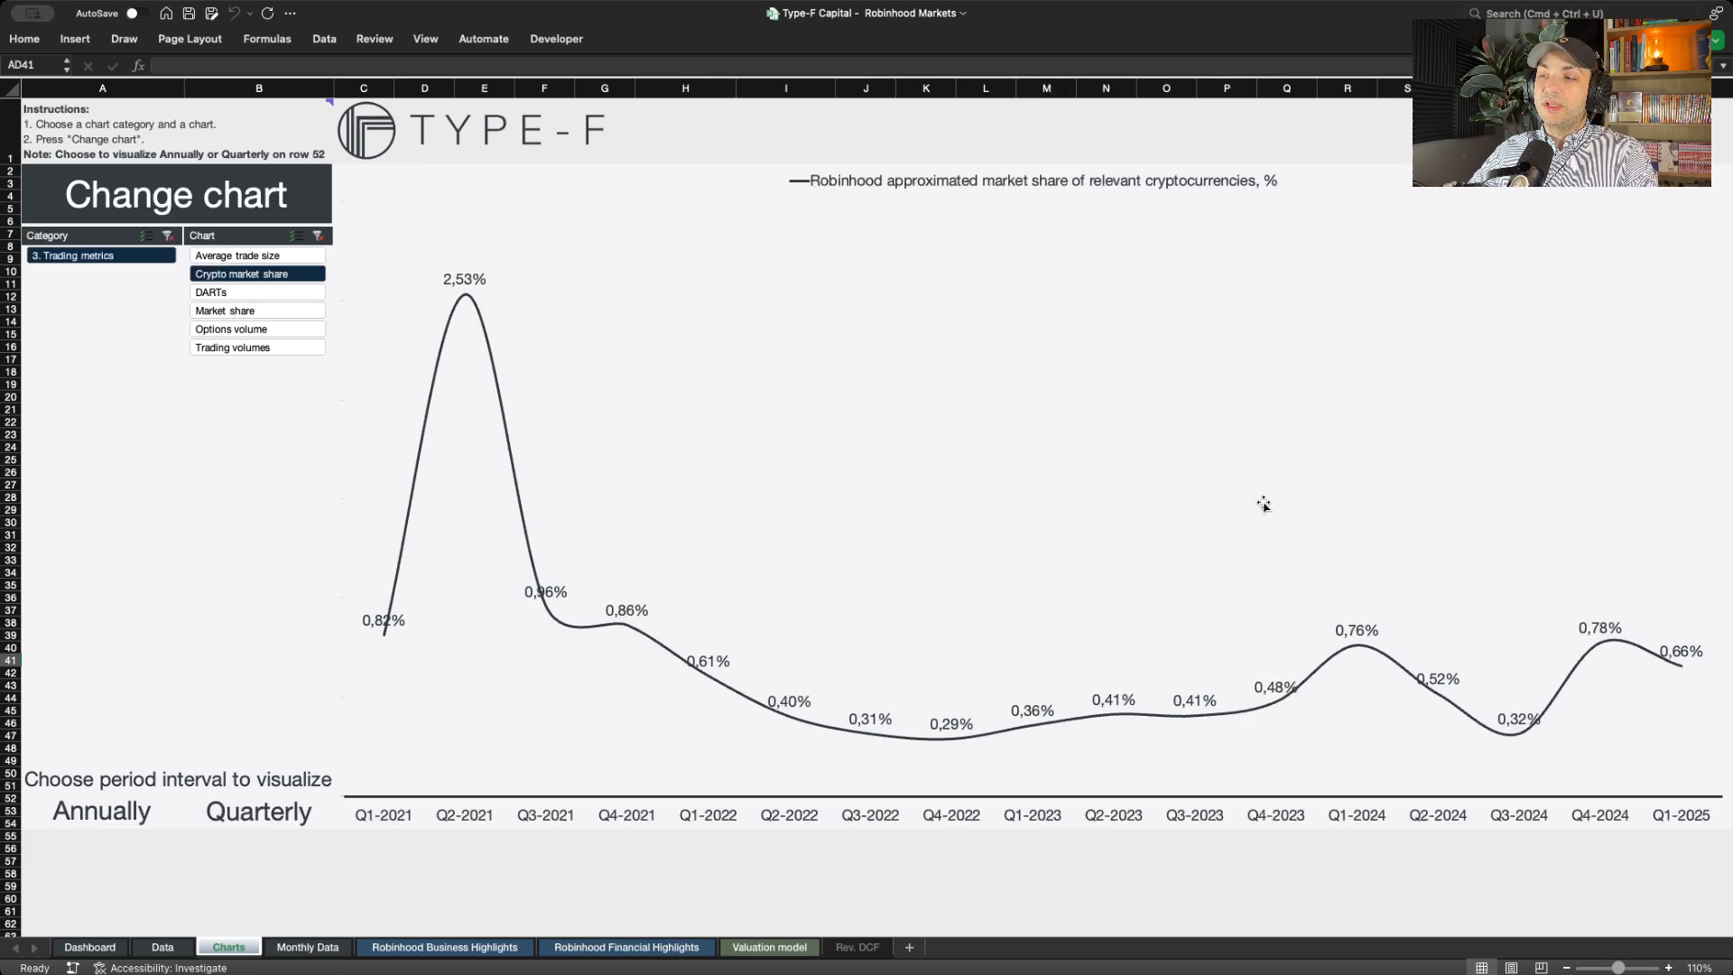
{"action": "mouse_move", "coordinate": [1239, 494]}
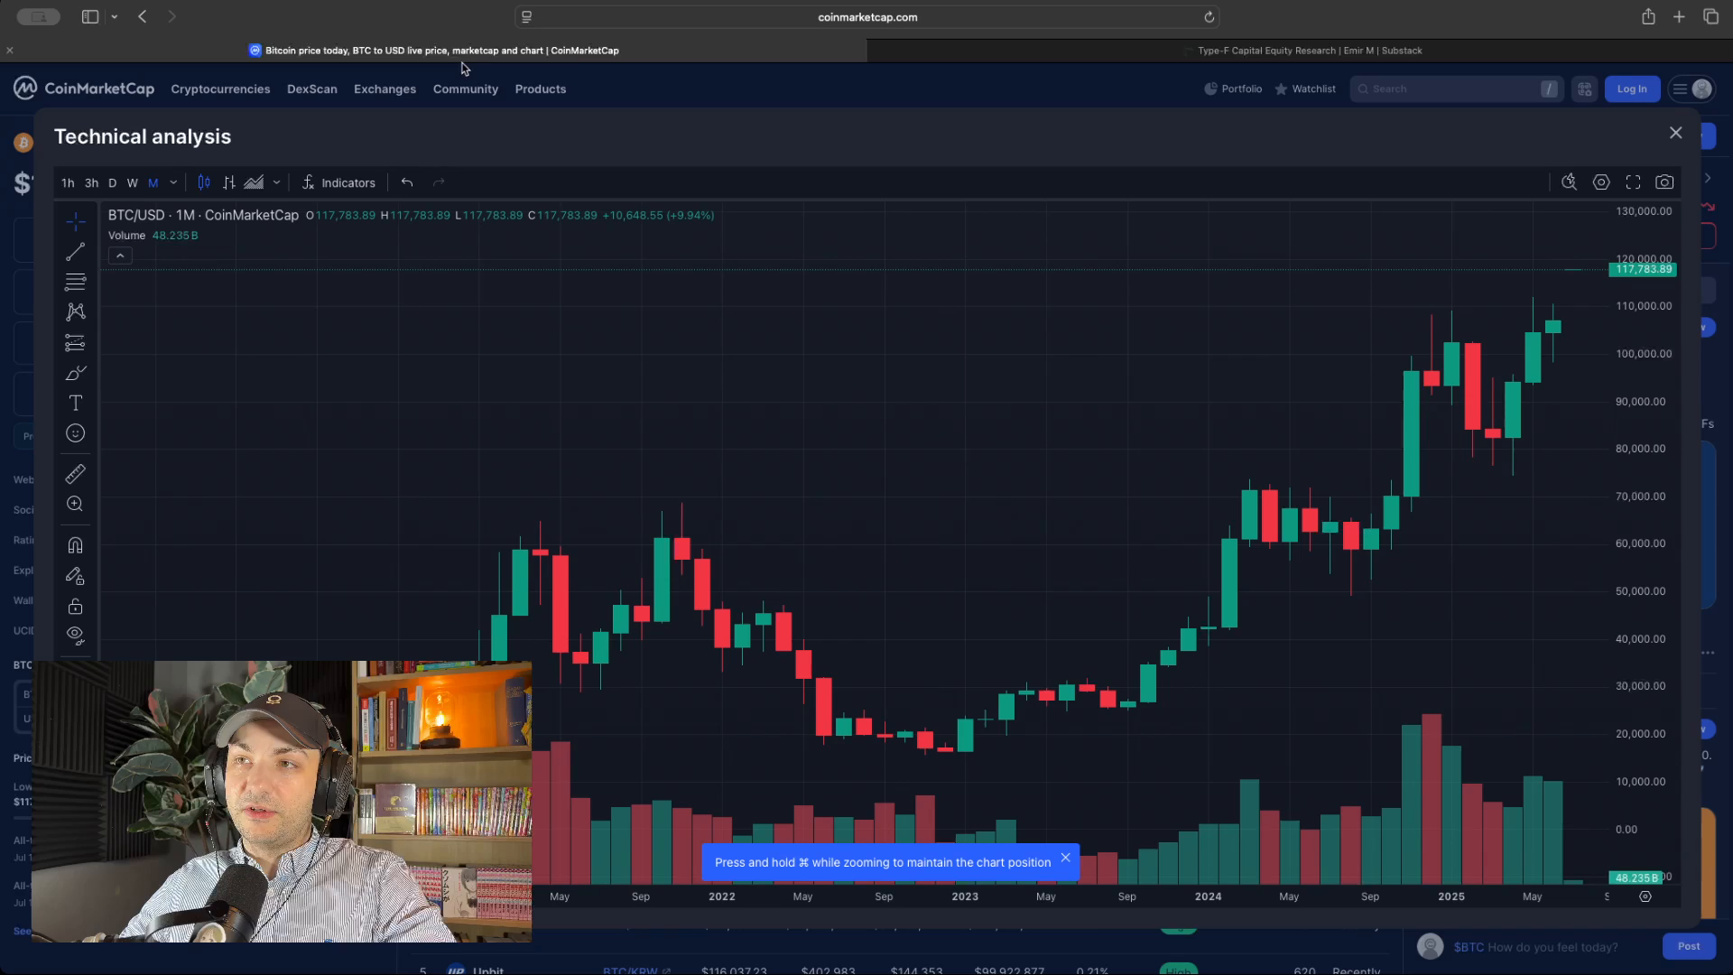
- Switch to the Palantir research article in Safari and scroll down into its figures
{"action": "left_click", "coordinate": [1309, 51]}
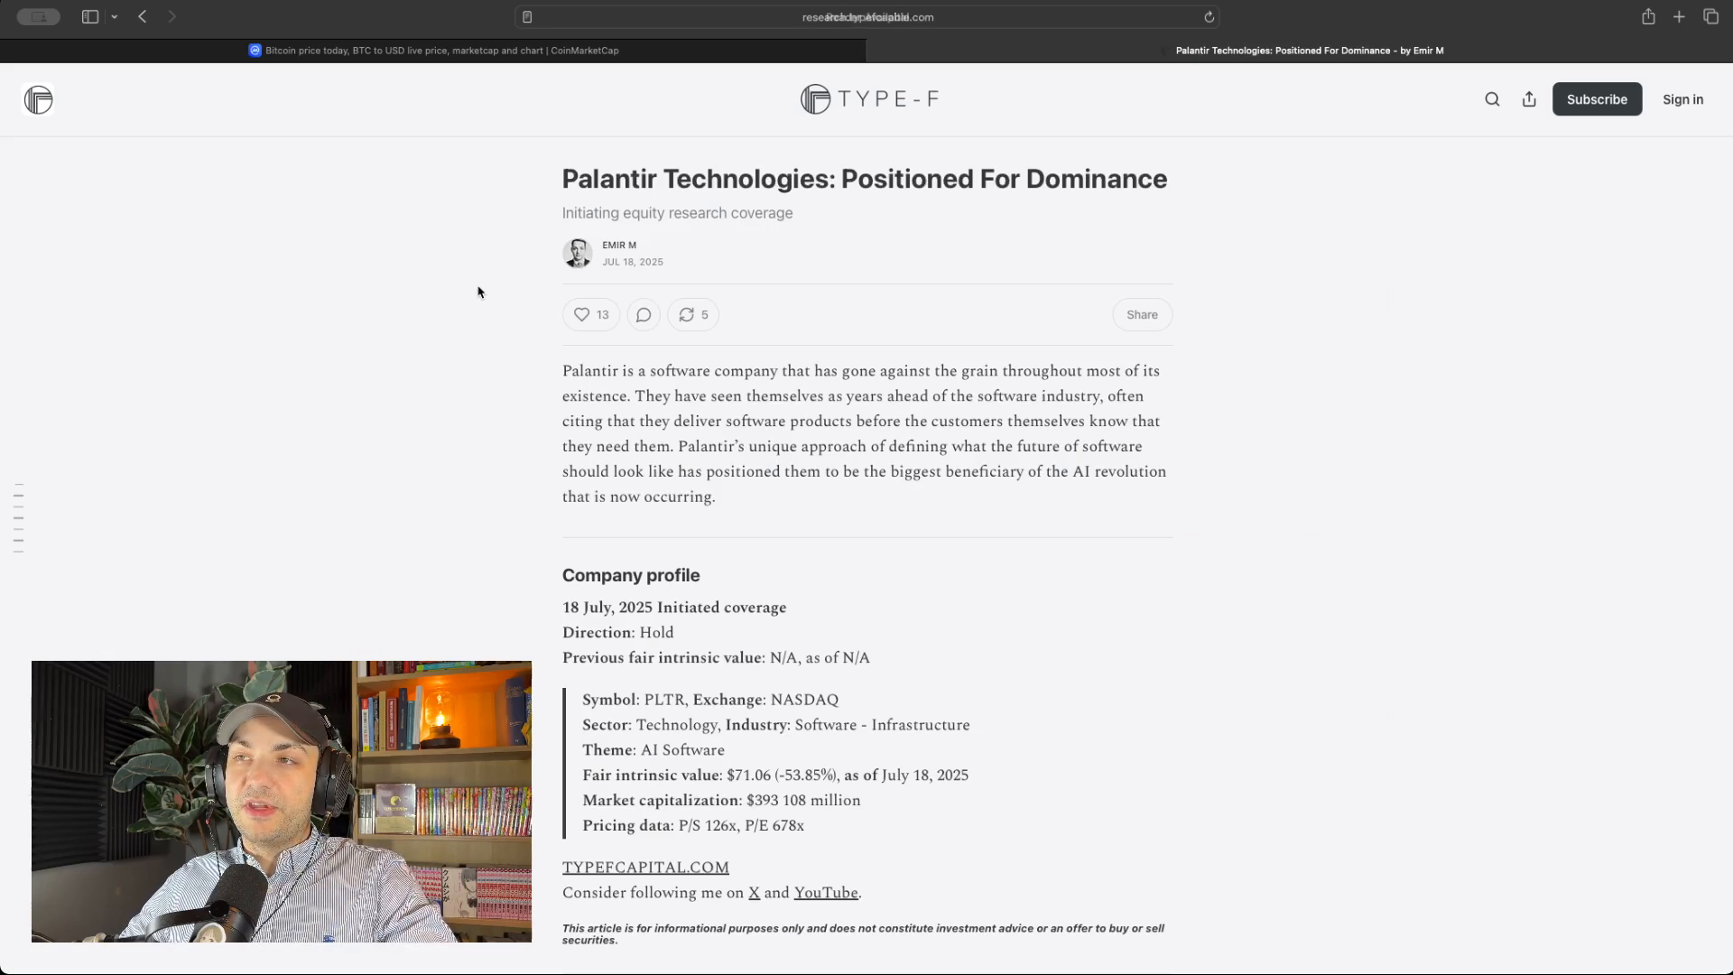
{"action": "scroll", "scroll_direction": "down", "scroll_amount": 3}
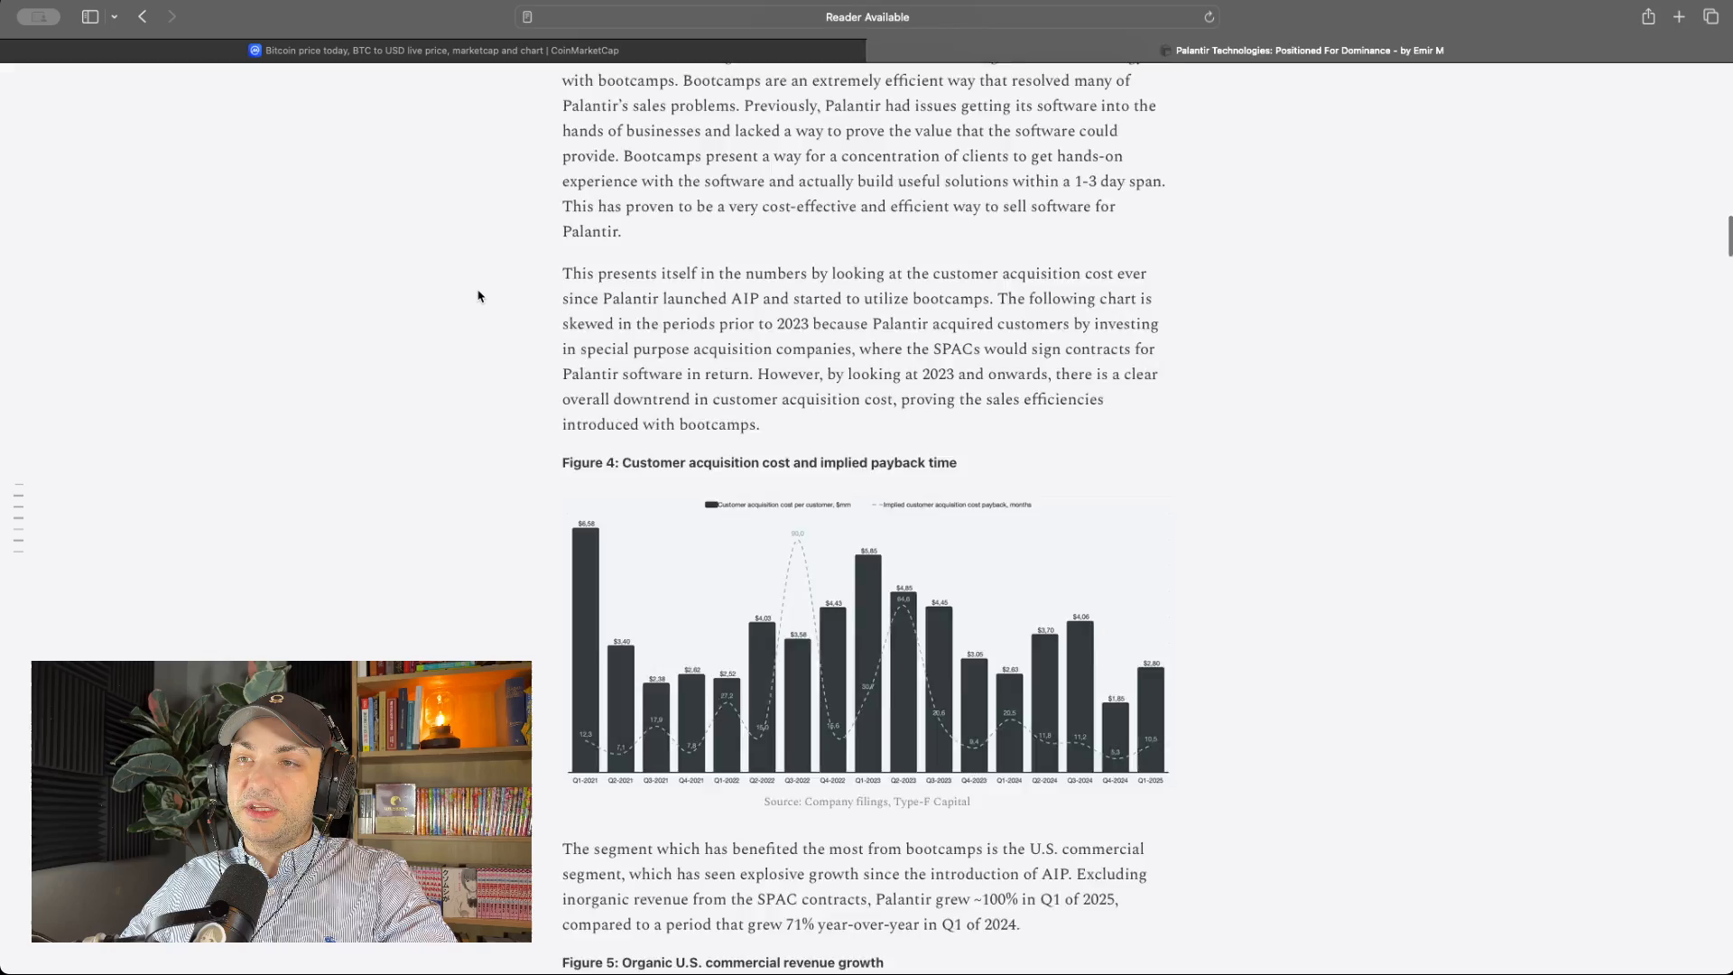
{"action": "scroll", "scroll_direction": "down", "scroll_amount": 3}
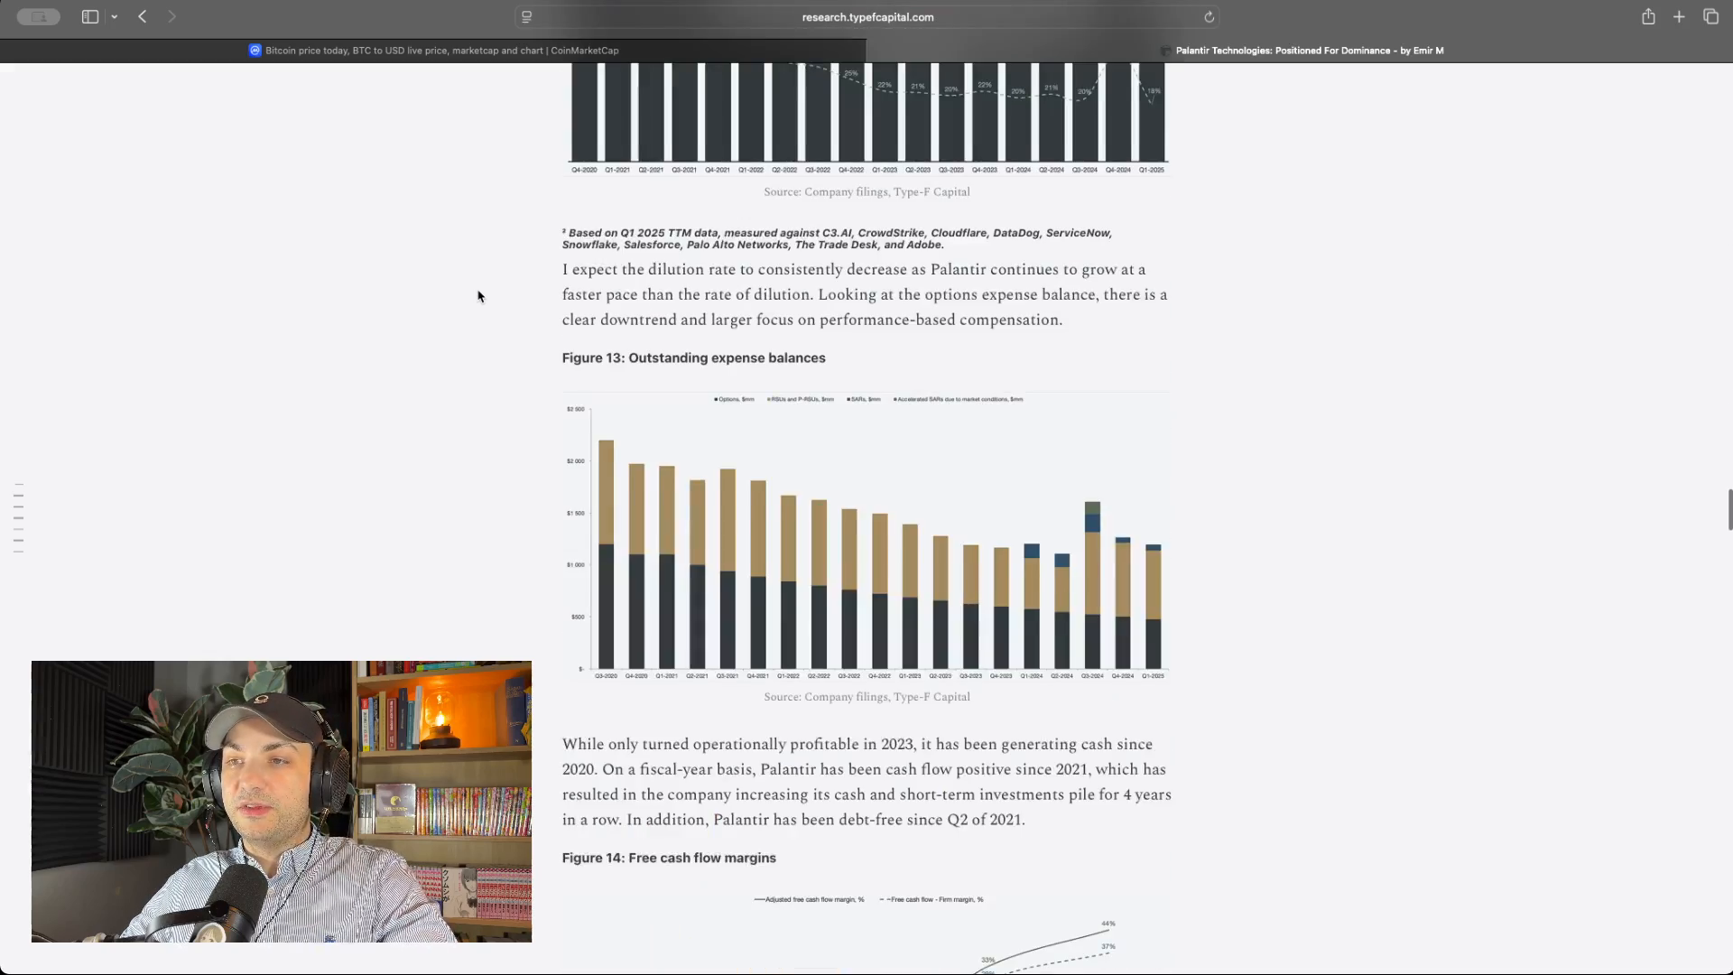